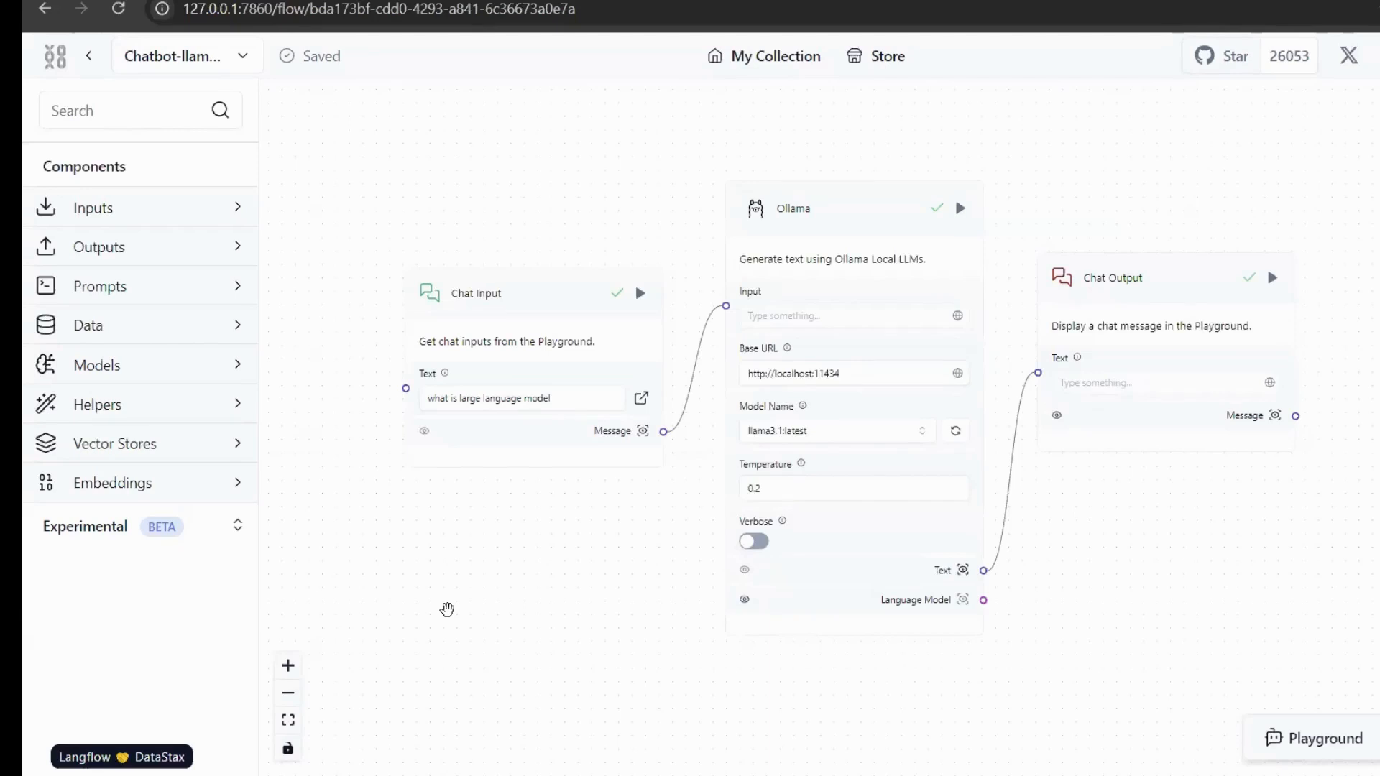
{"action": "mouse_move", "coordinate": [465, 423]}
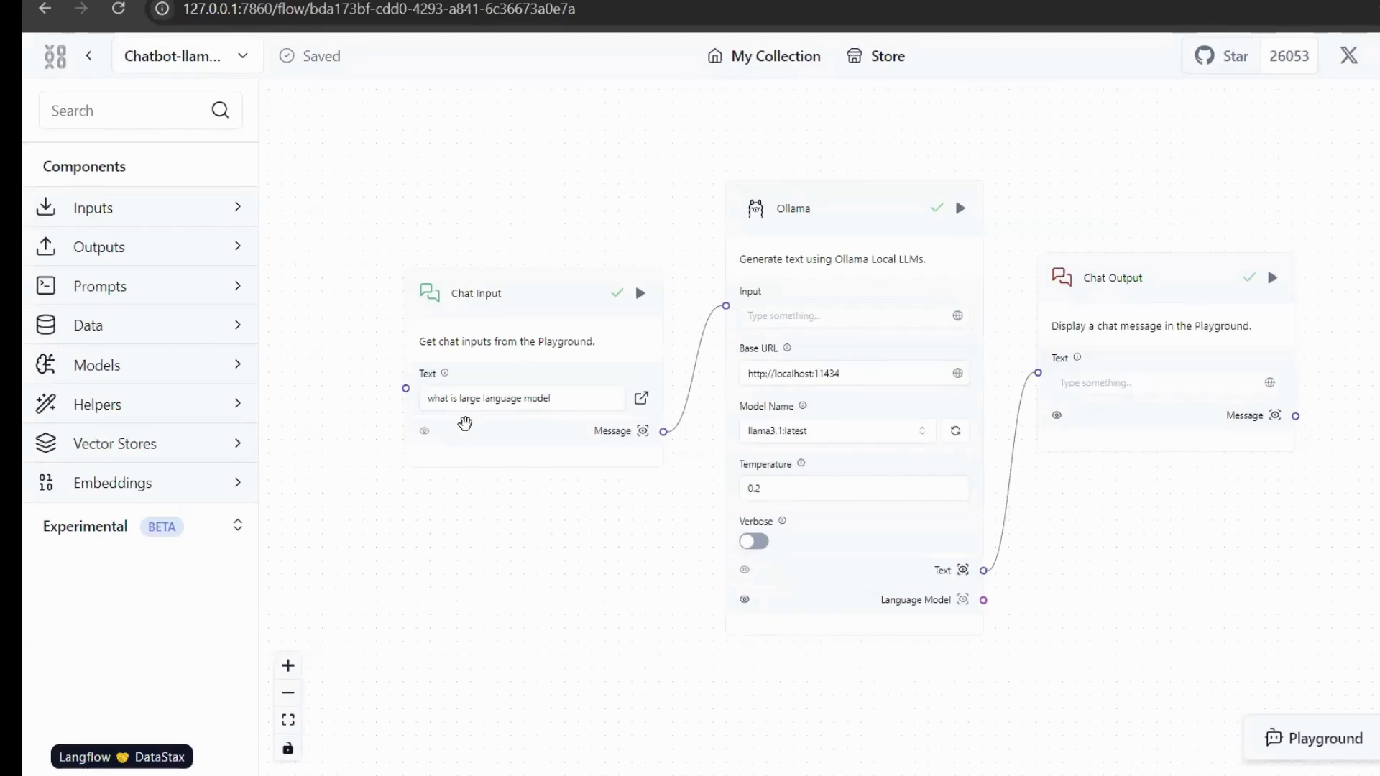
{"action": "mouse_move", "coordinate": [829, 453]}
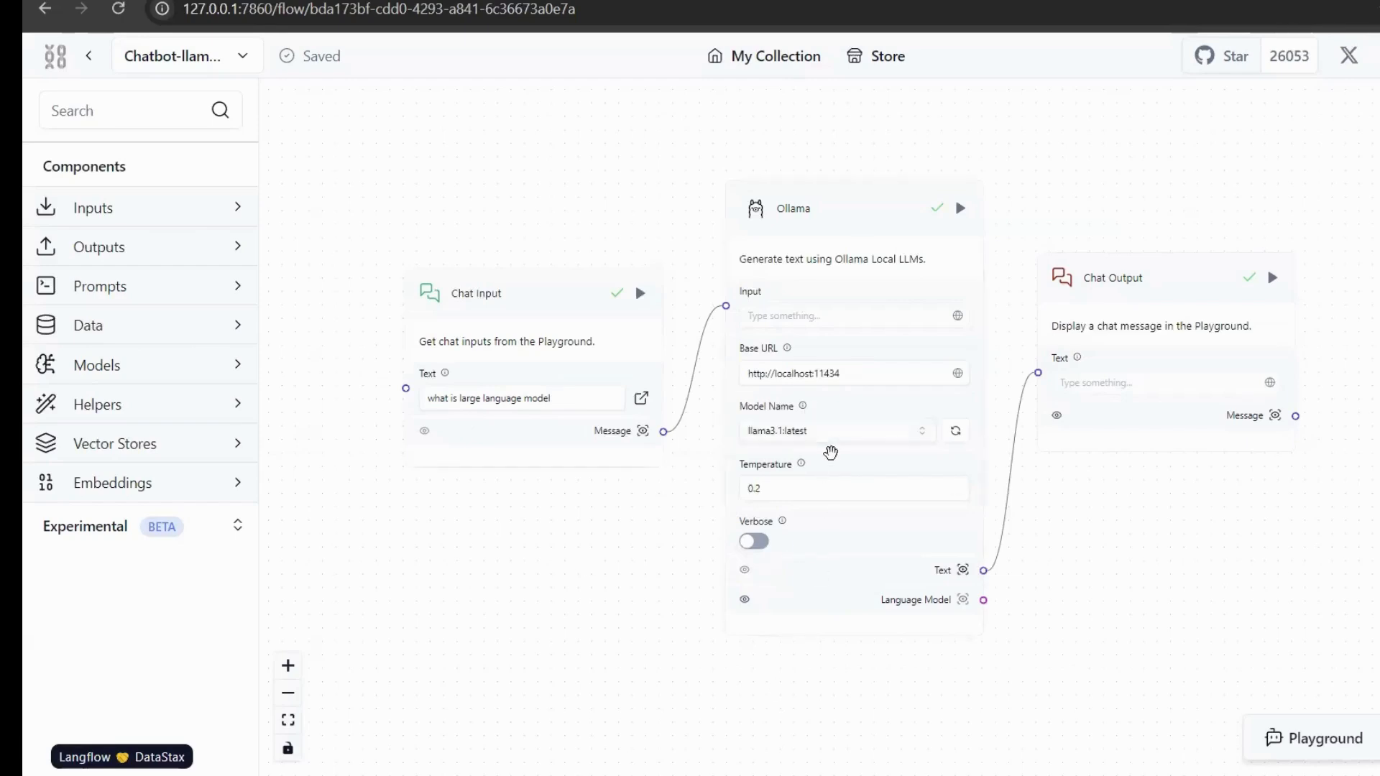
{"action": "mouse_move", "coordinate": [800, 447]}
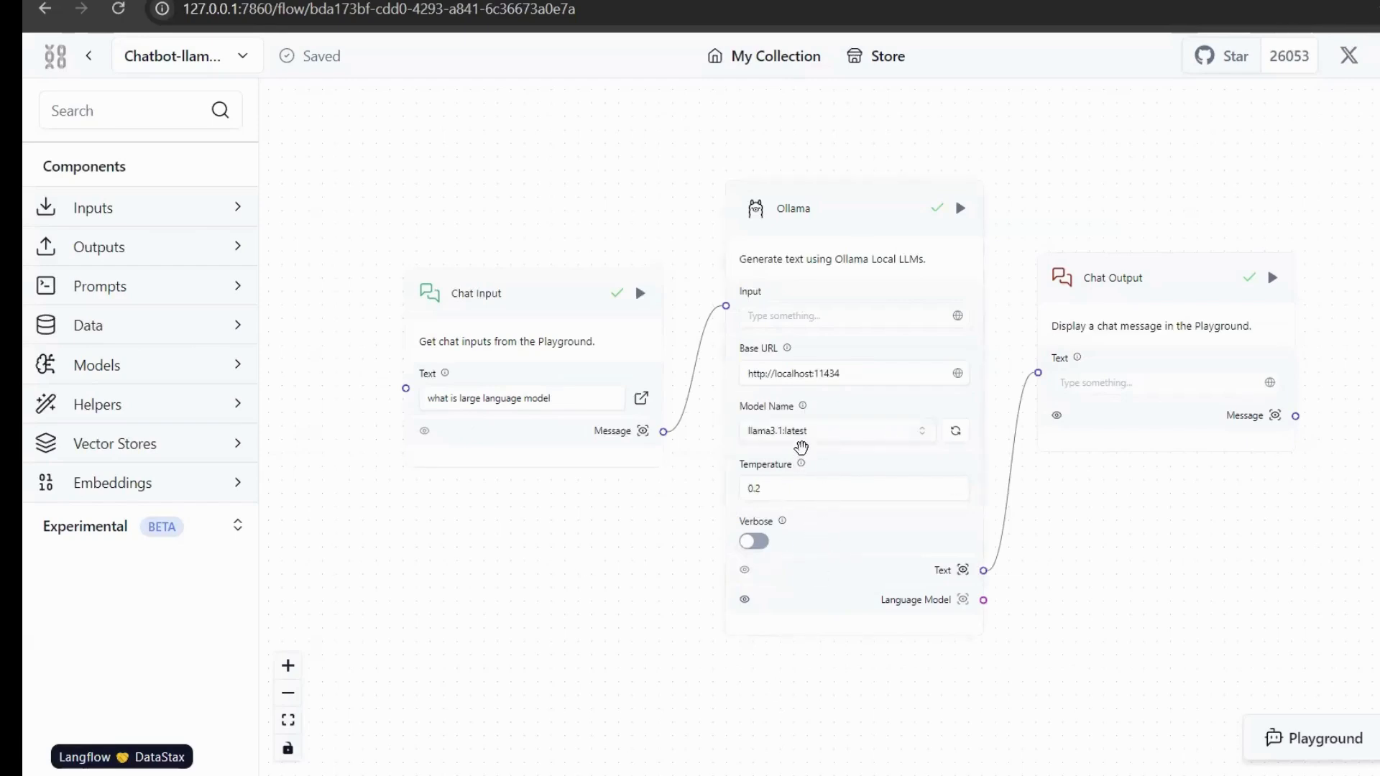
{"action": "mouse_move", "coordinate": [1281, 398]}
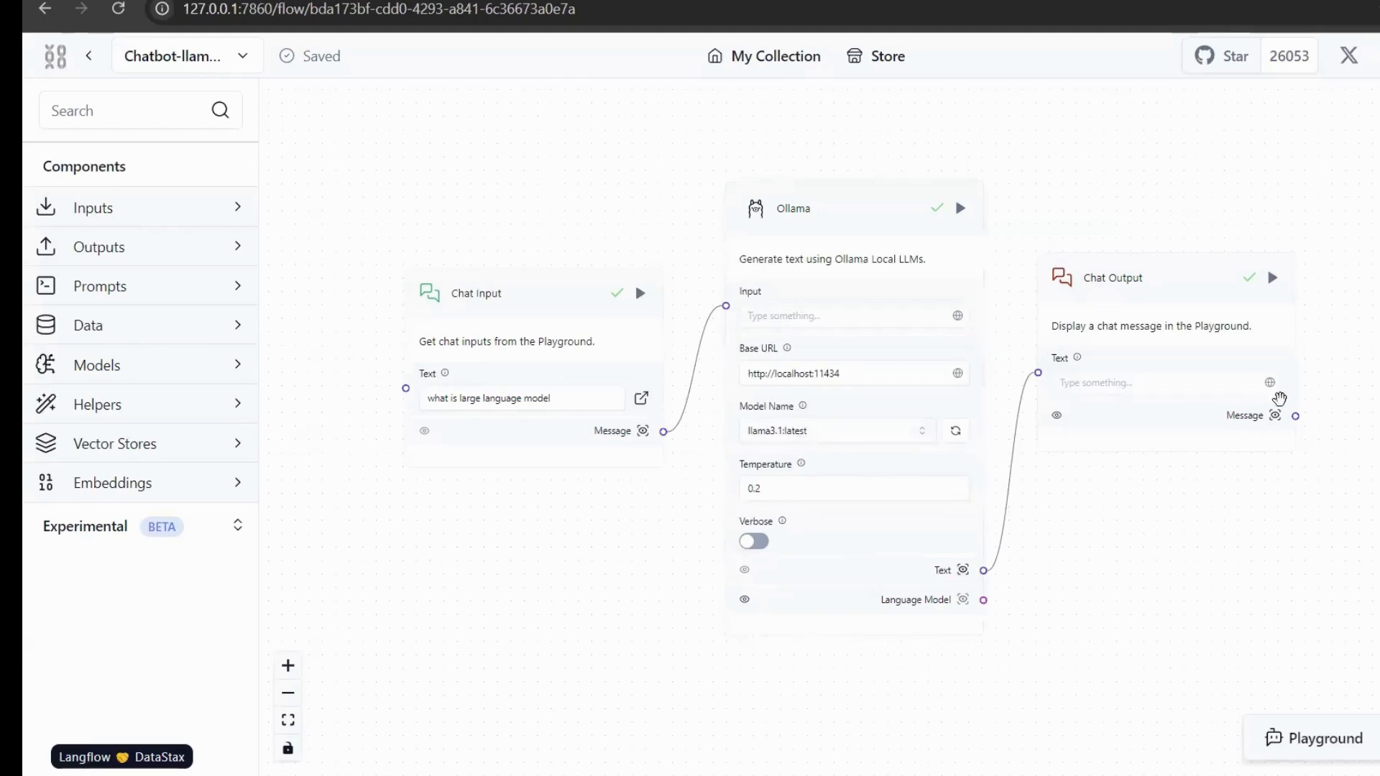
{"action": "mouse_move", "coordinate": [1159, 394]}
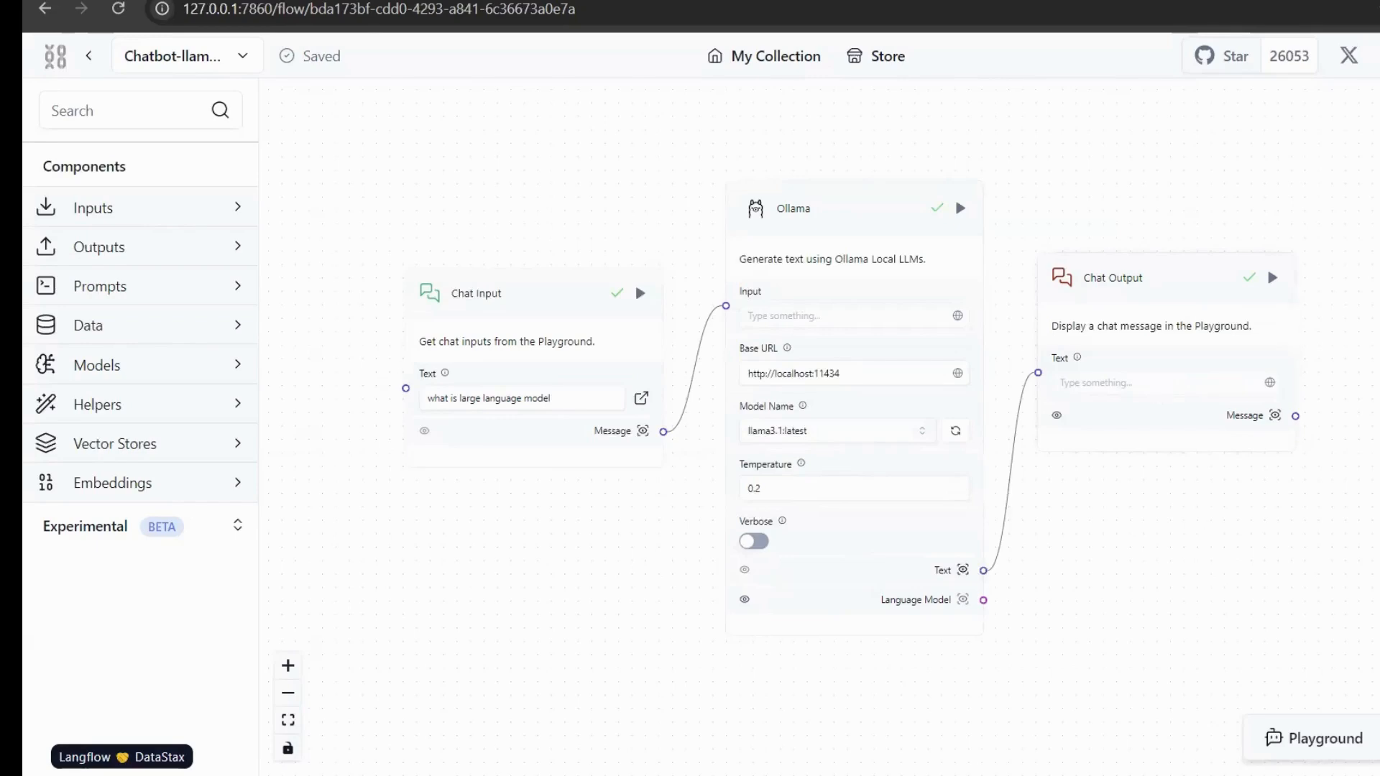
Review the Playground answer to 'what is large language model' down to the chat input
{"action": "left_click", "coordinate": [1318, 737]}
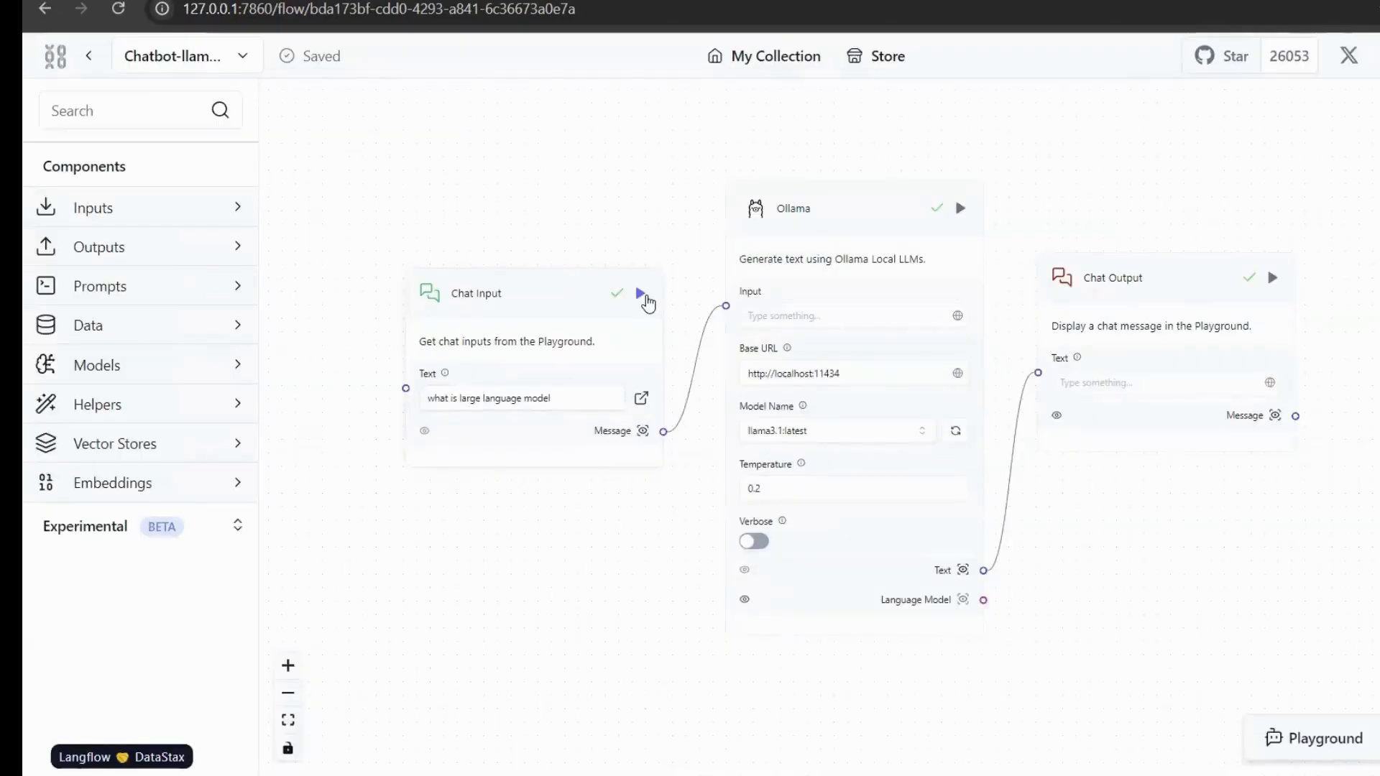
{"action": "mouse_move", "coordinate": [489, 262]}
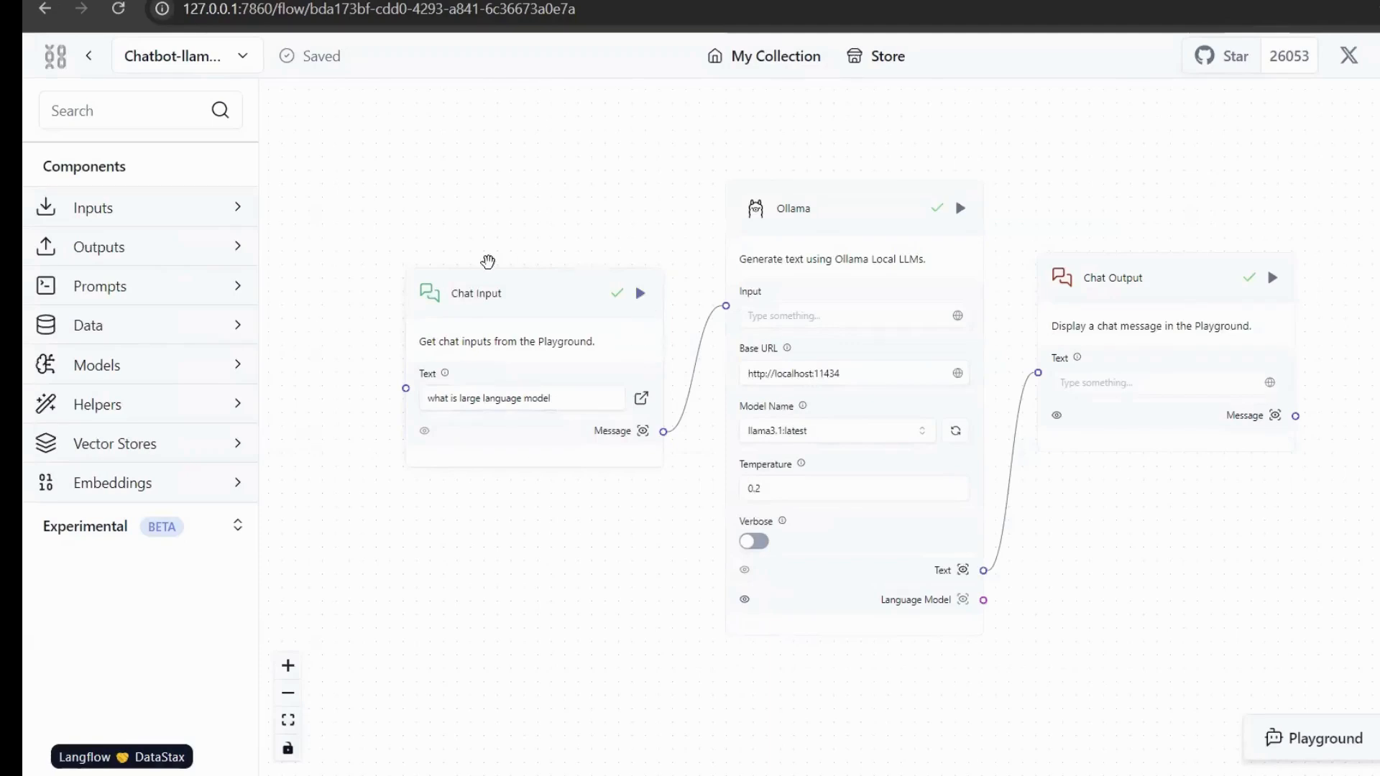
{"action": "mouse_move", "coordinate": [495, 353]}
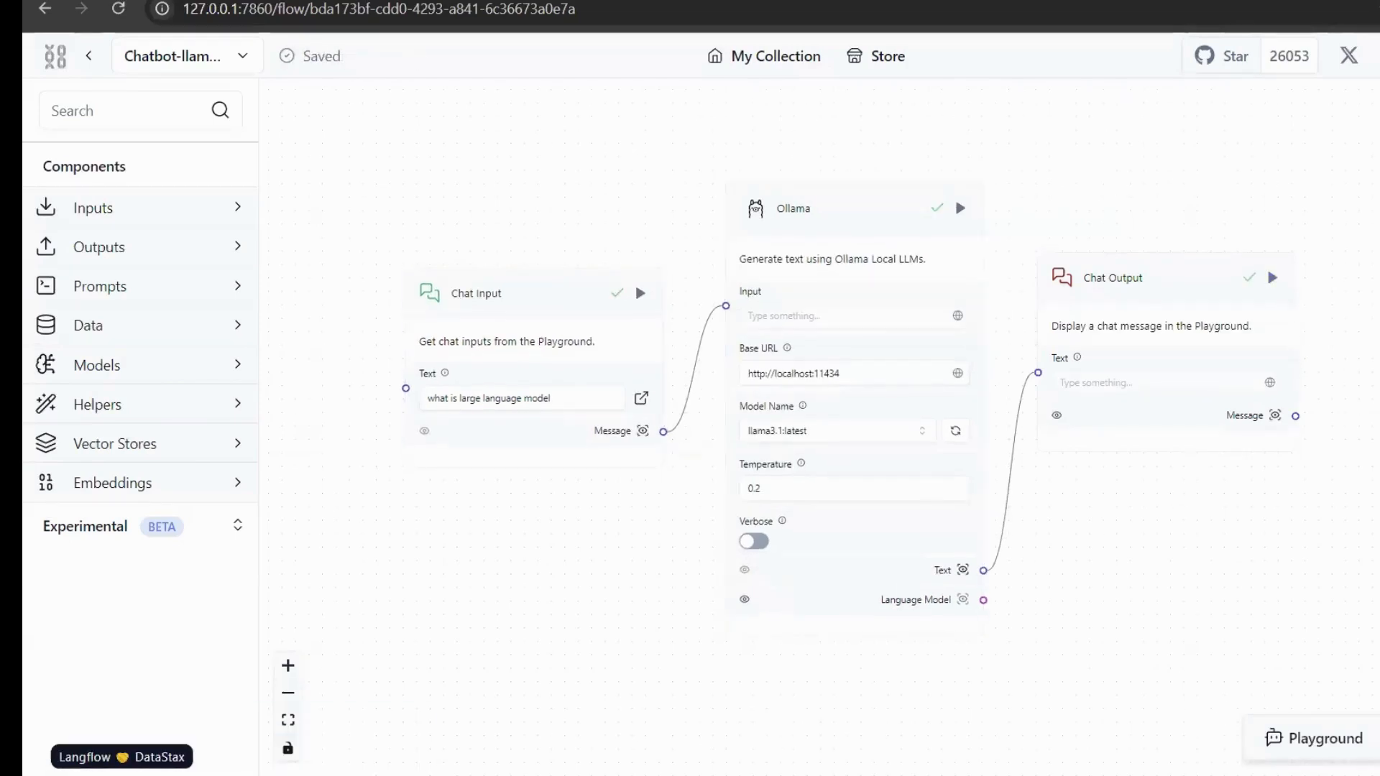
{"action": "left_click", "coordinate": [1318, 738]}
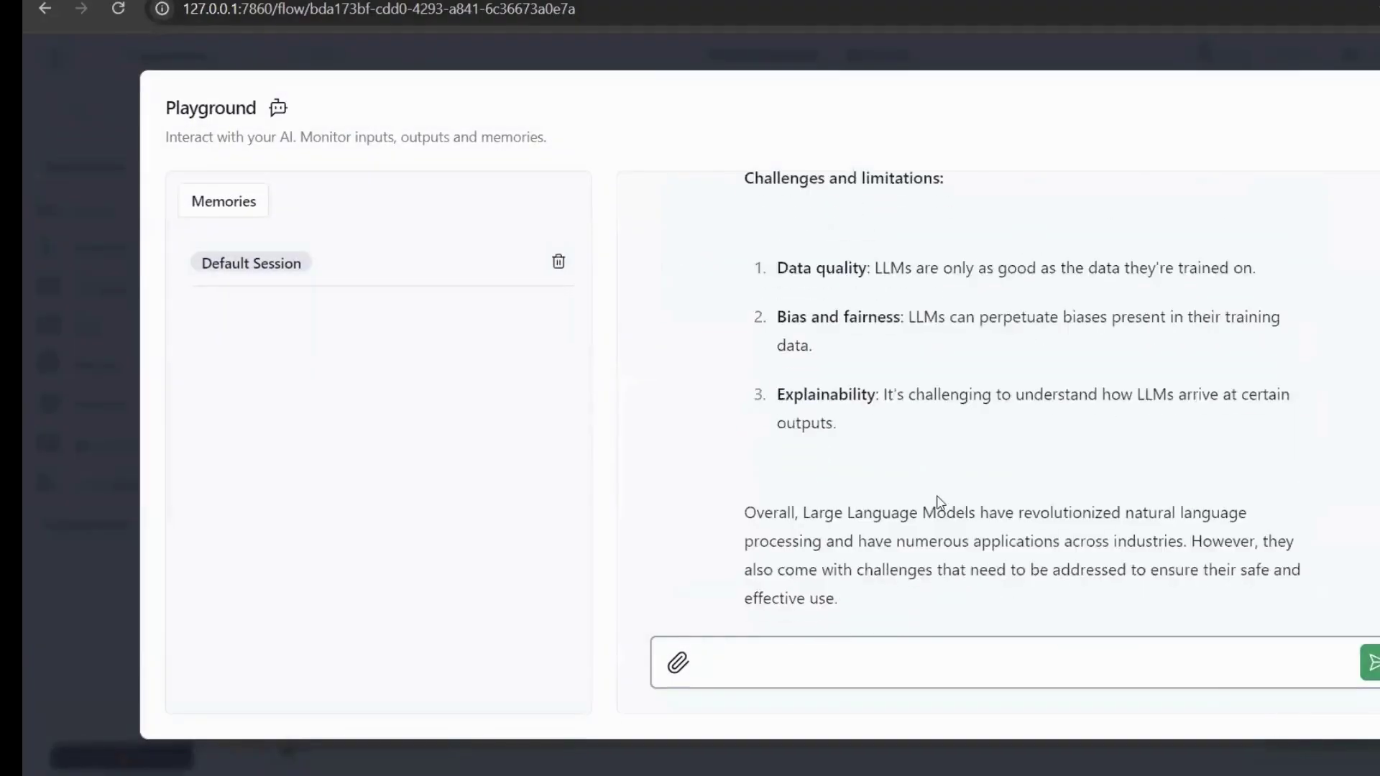
{"action": "scroll", "scroll_direction": "up", "scroll_amount": 3}
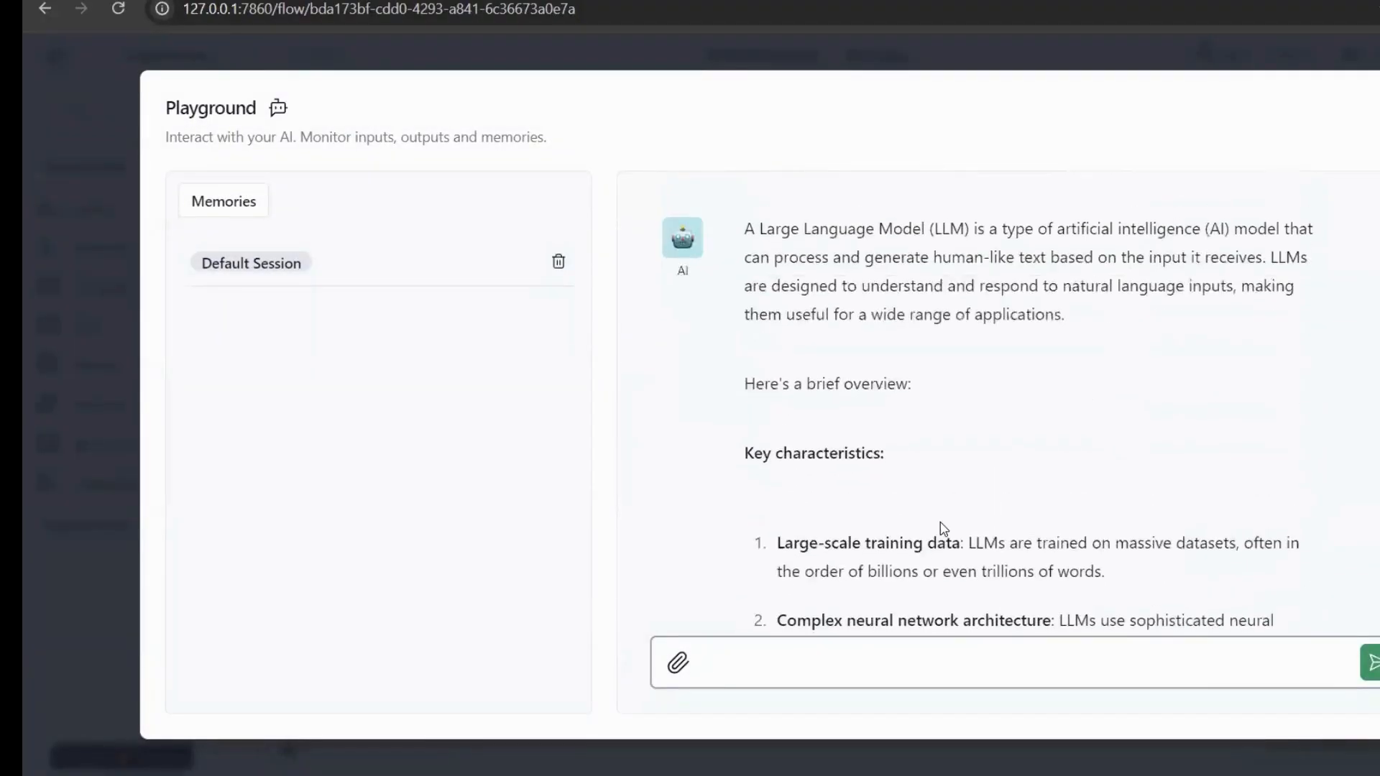
{"action": "scroll", "scroll_direction": "up", "scroll_amount": 3}
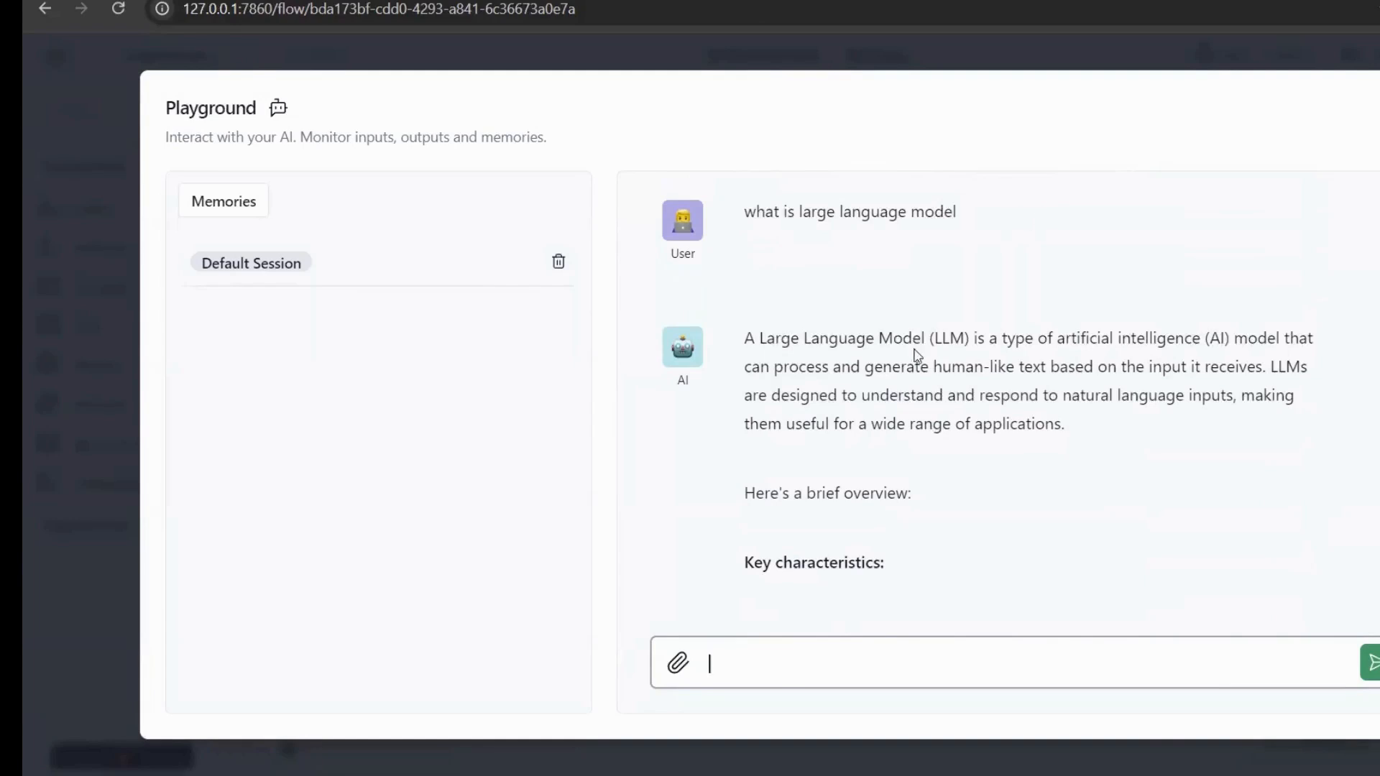
{"action": "scroll", "scroll_direction": "down", "scroll_amount": 3}
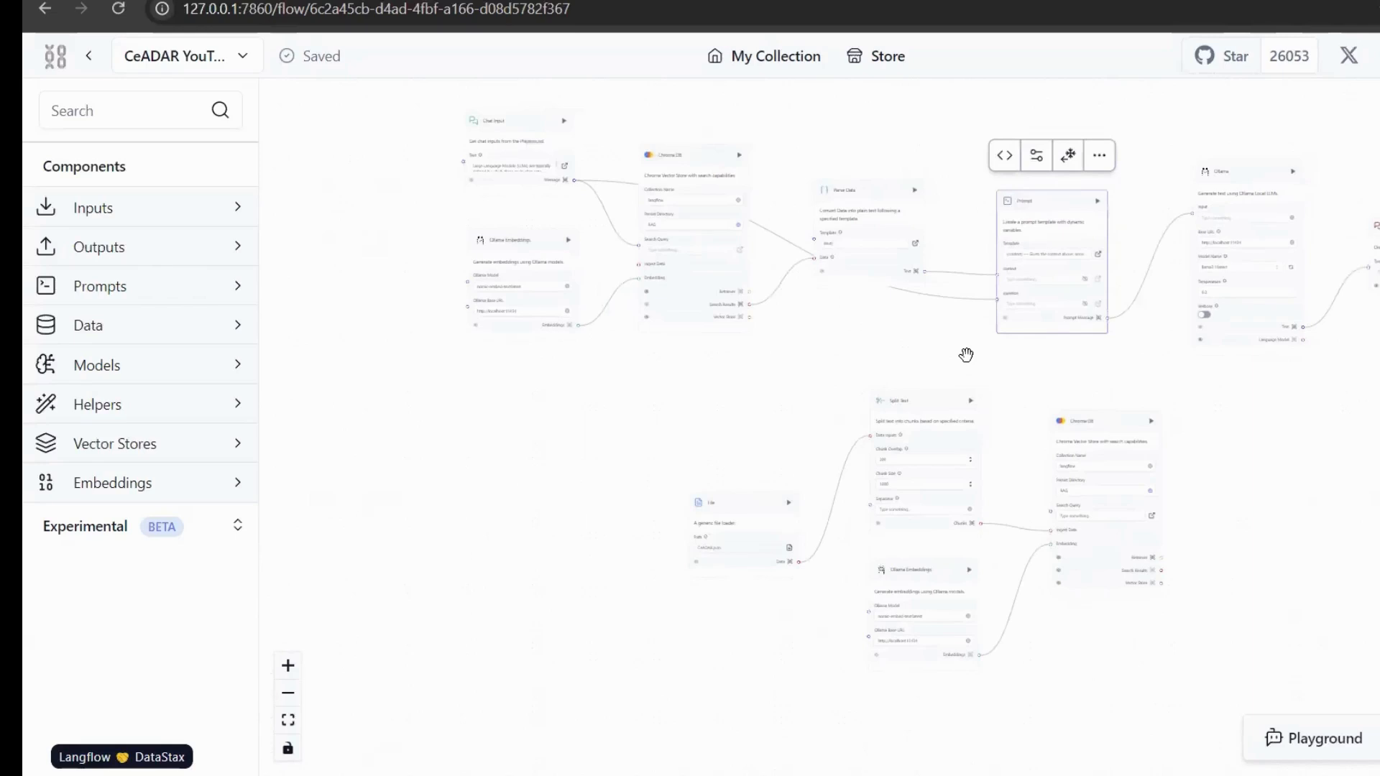
{"action": "mouse_move", "coordinate": [501, 530]}
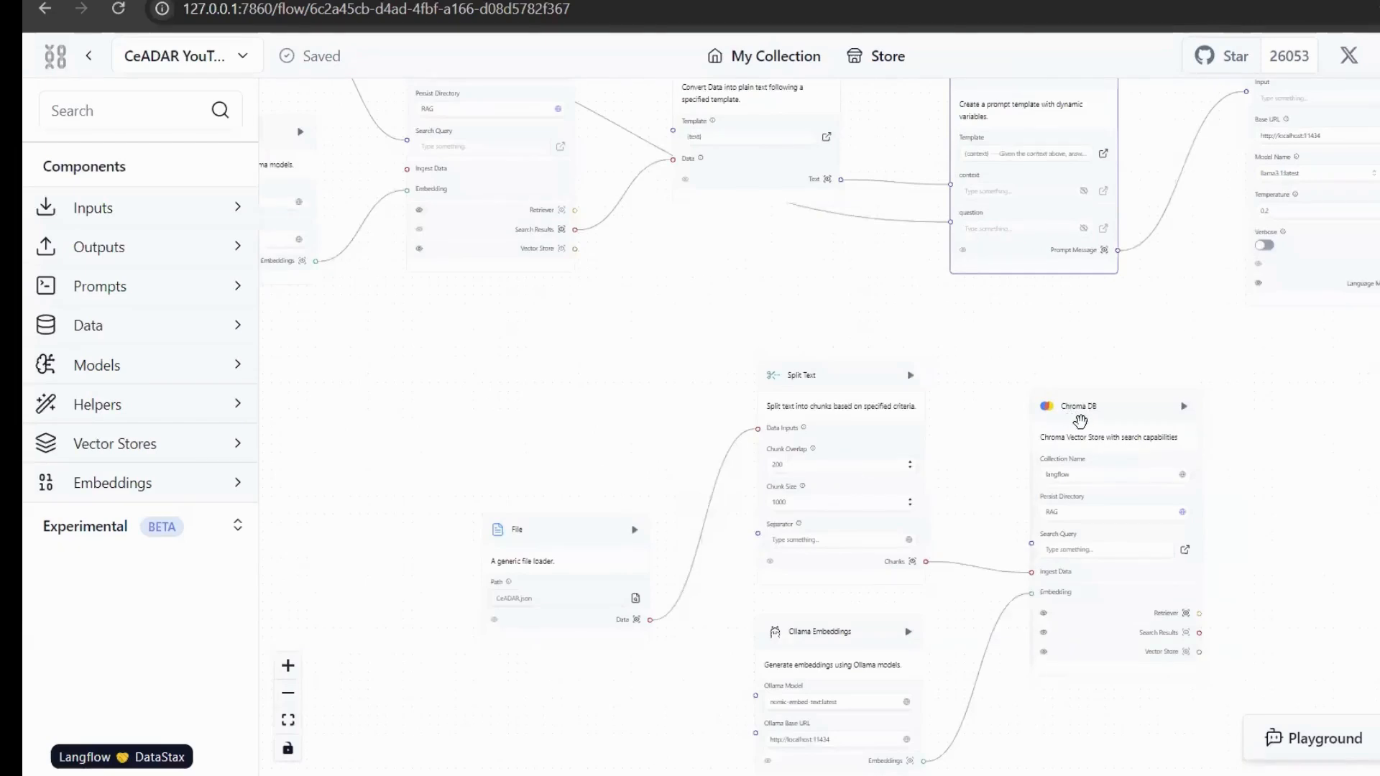
Expand the Experimental Agents category in the components sidebar
{"action": "left_click", "coordinate": [115, 442]}
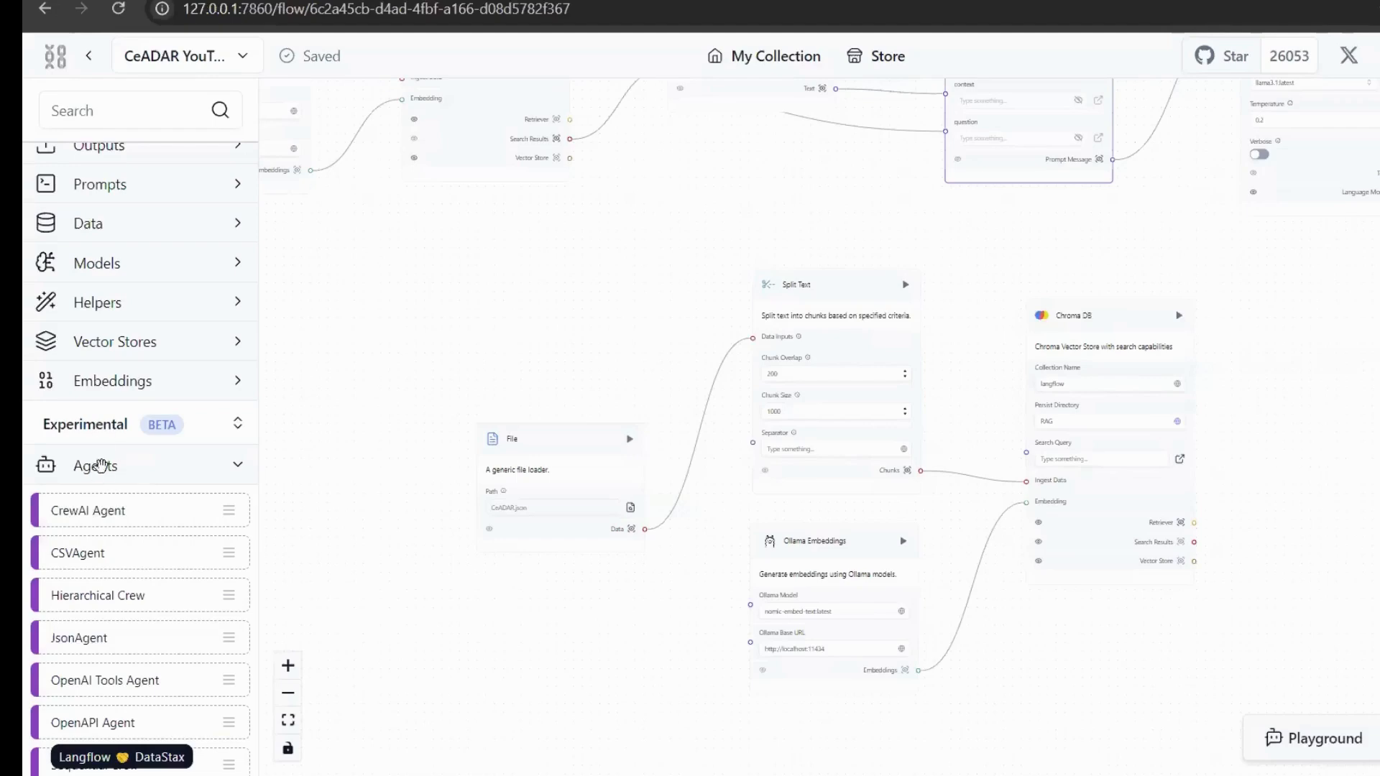
{"action": "mouse_move", "coordinate": [102, 518]}
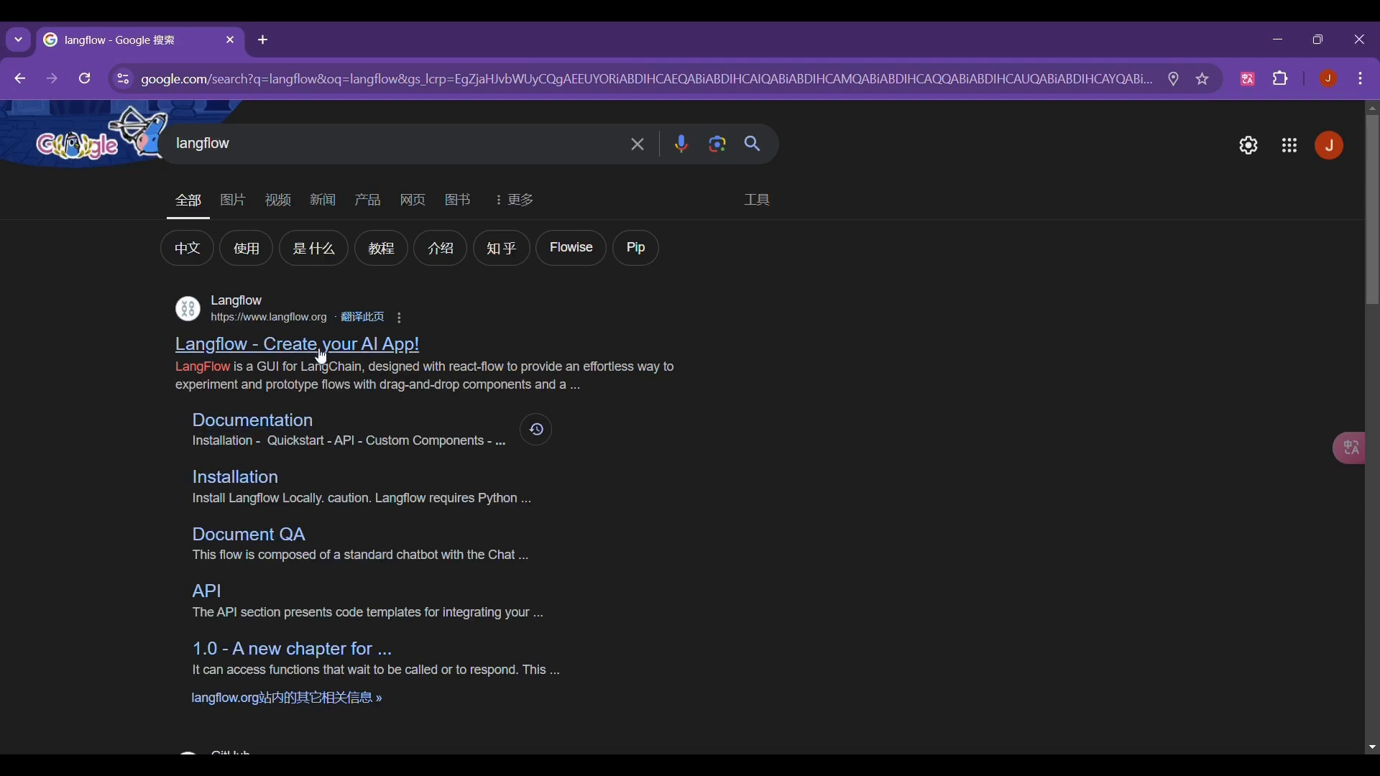
Reach the Install Langflow Locally instructions with the pip command on the Langflow site
{"action": "left_click", "coordinate": [234, 475]}
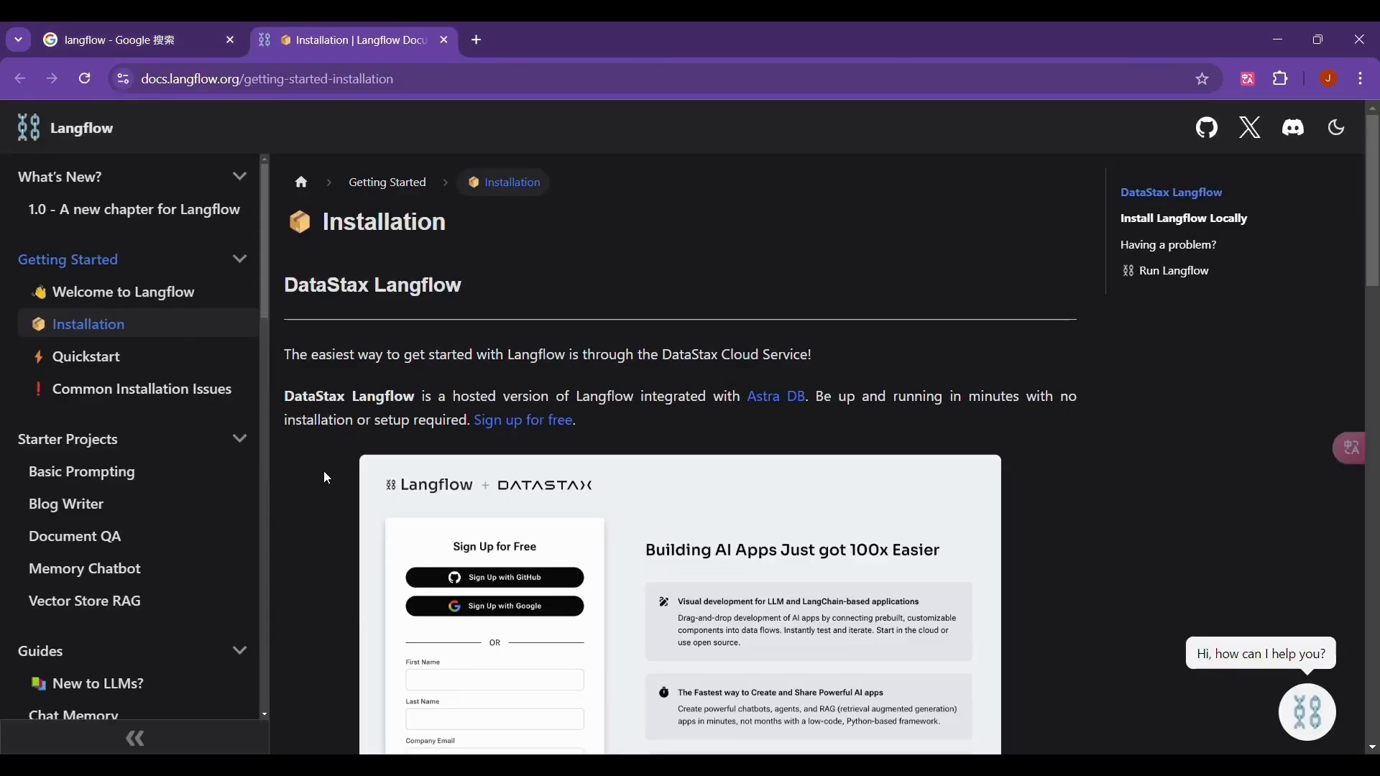
{"action": "scroll", "scroll_direction": "down", "scroll_amount": 3}
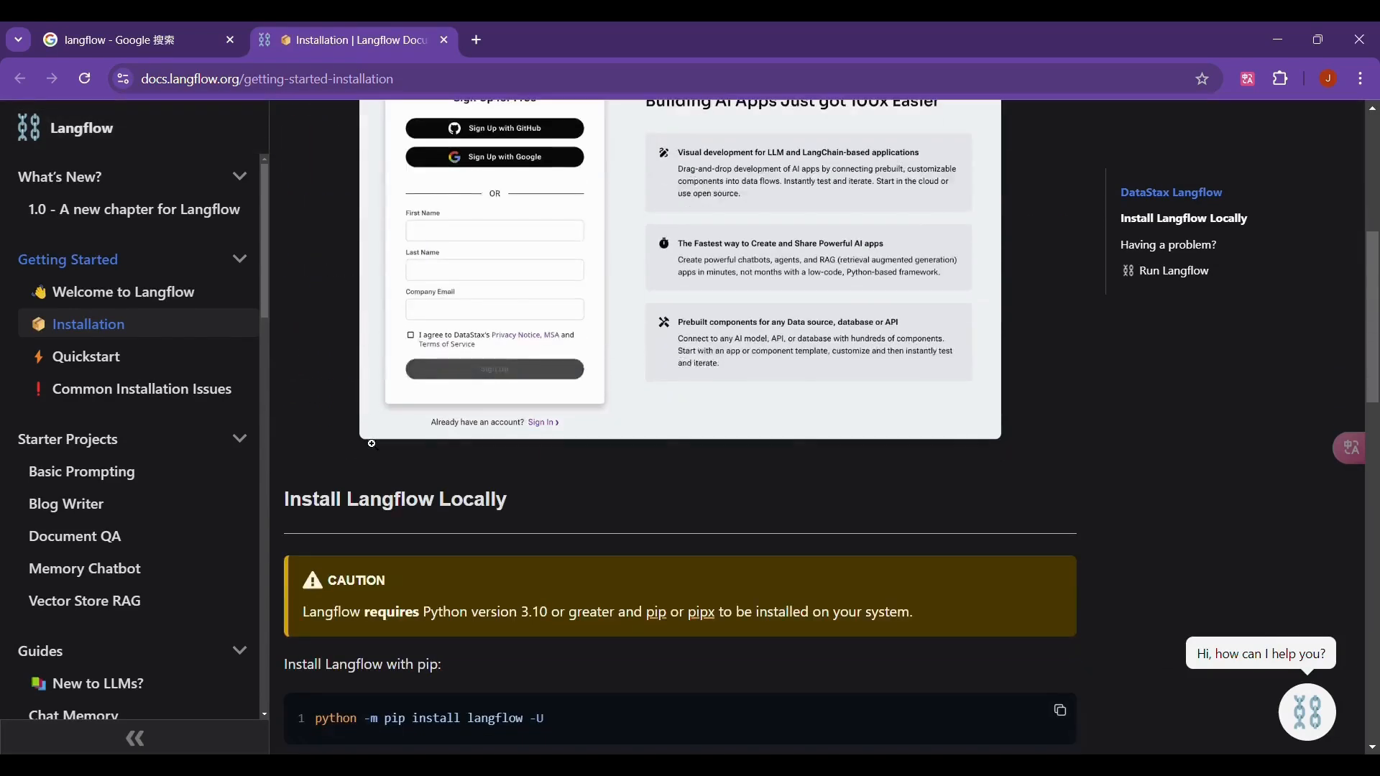
{"action": "scroll", "scroll_direction": "down", "scroll_amount": 3}
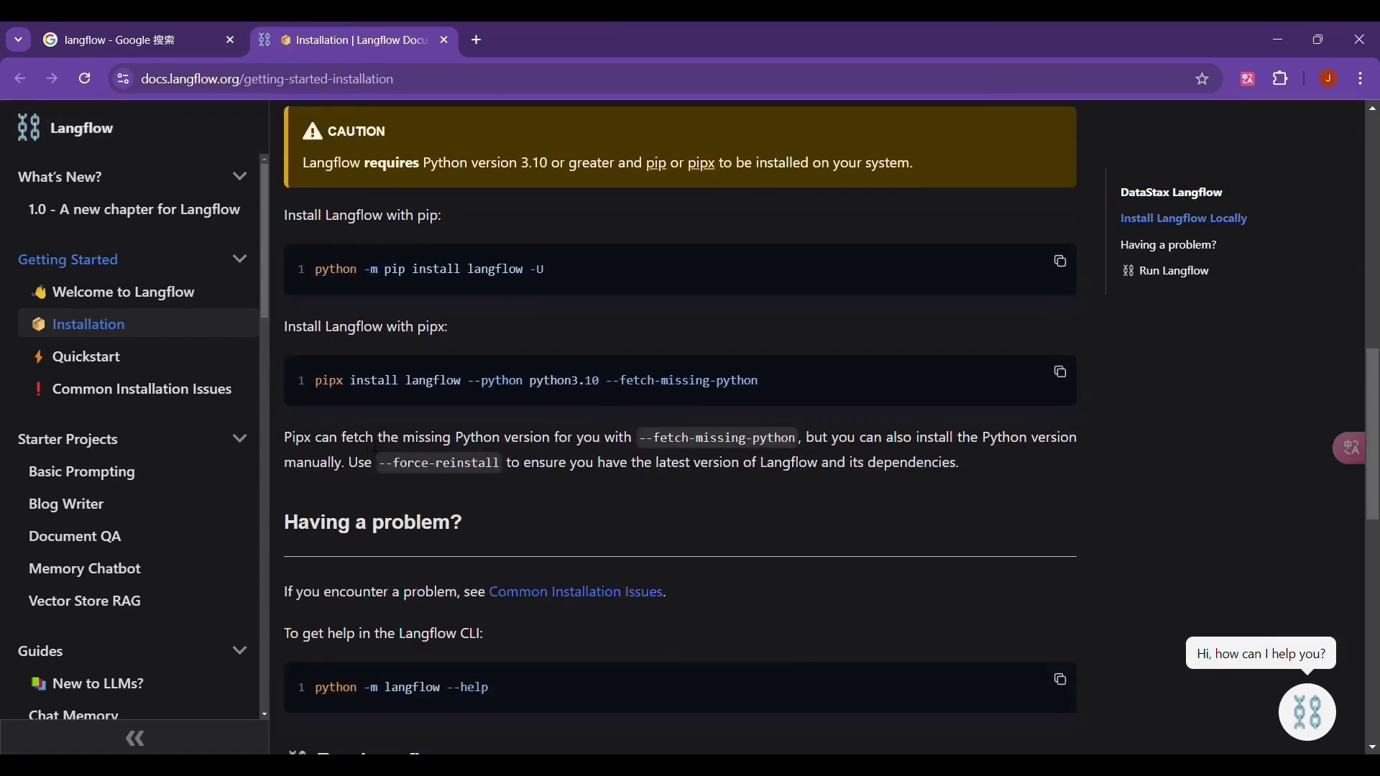
{"action": "mouse_move", "coordinate": [1061, 263]}
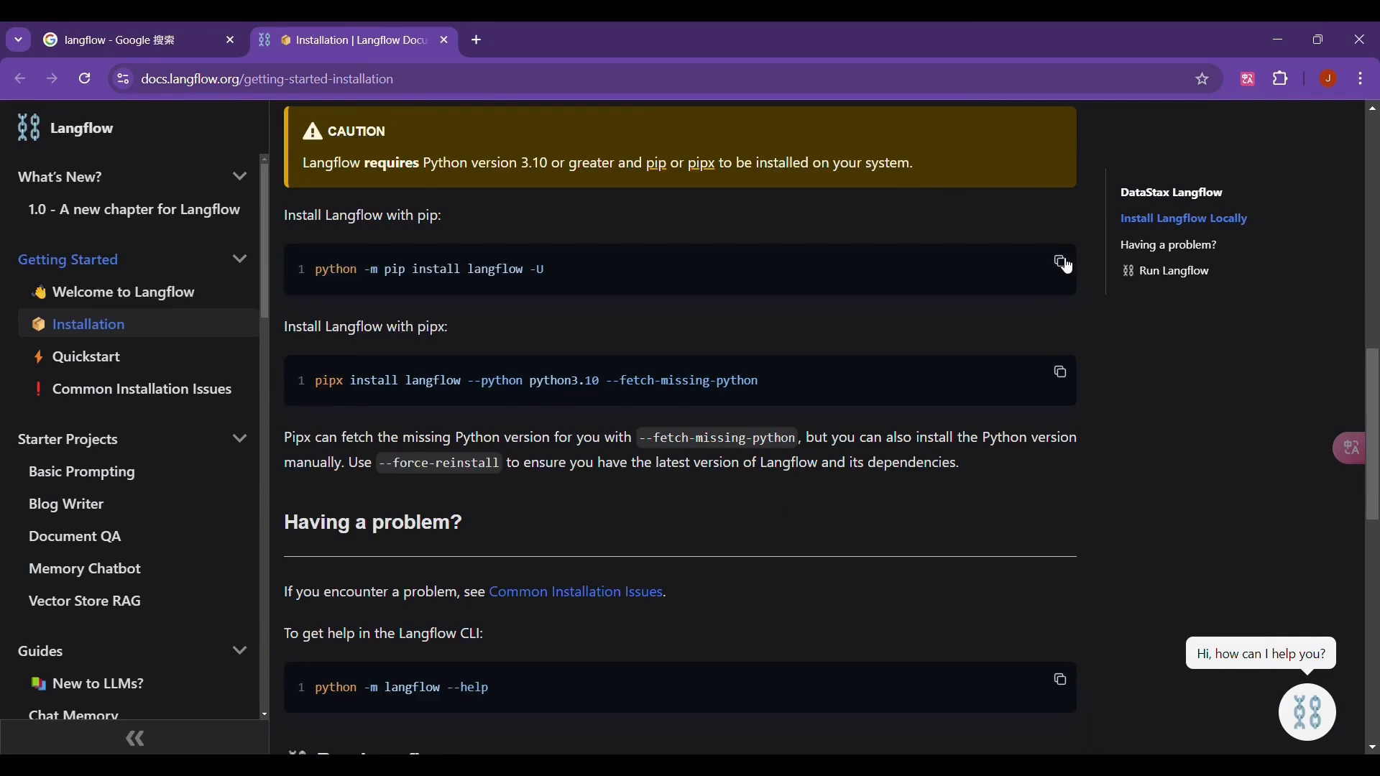
{"action": "mouse_move", "coordinate": [1087, 265]}
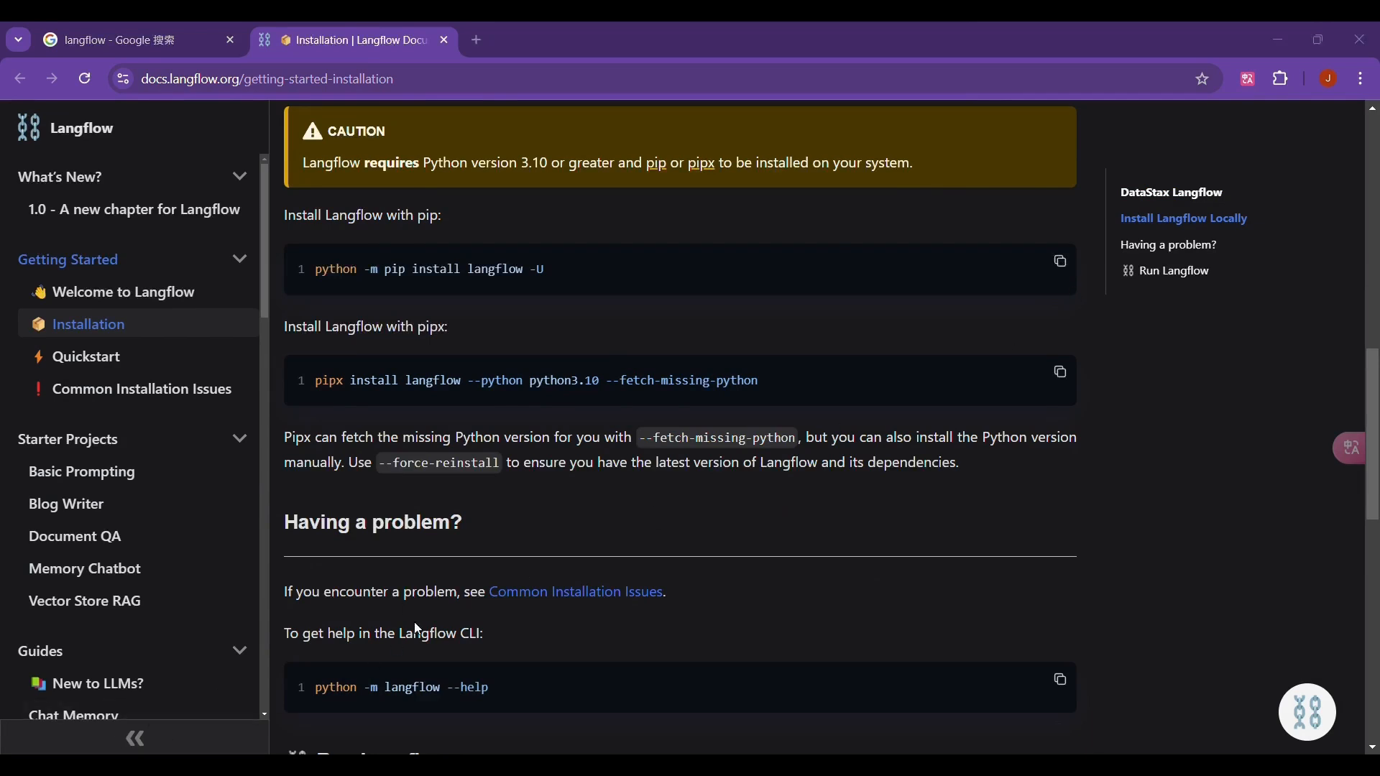
{"action": "mouse_move", "coordinate": [393, 492]}
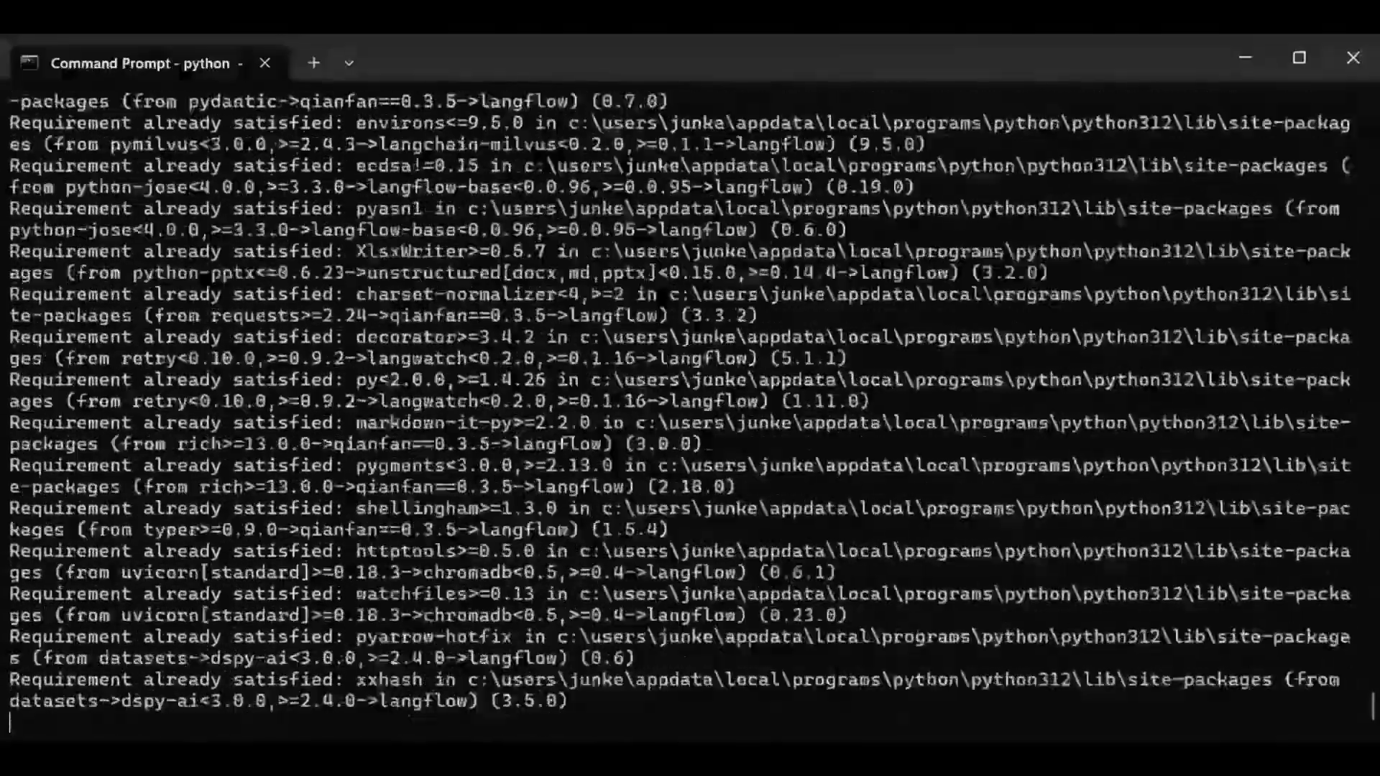
Review the pip install langflow output reporting dependencies already satisfied
{"action": "scroll", "scroll_direction": "down", "scroll_amount": 3}
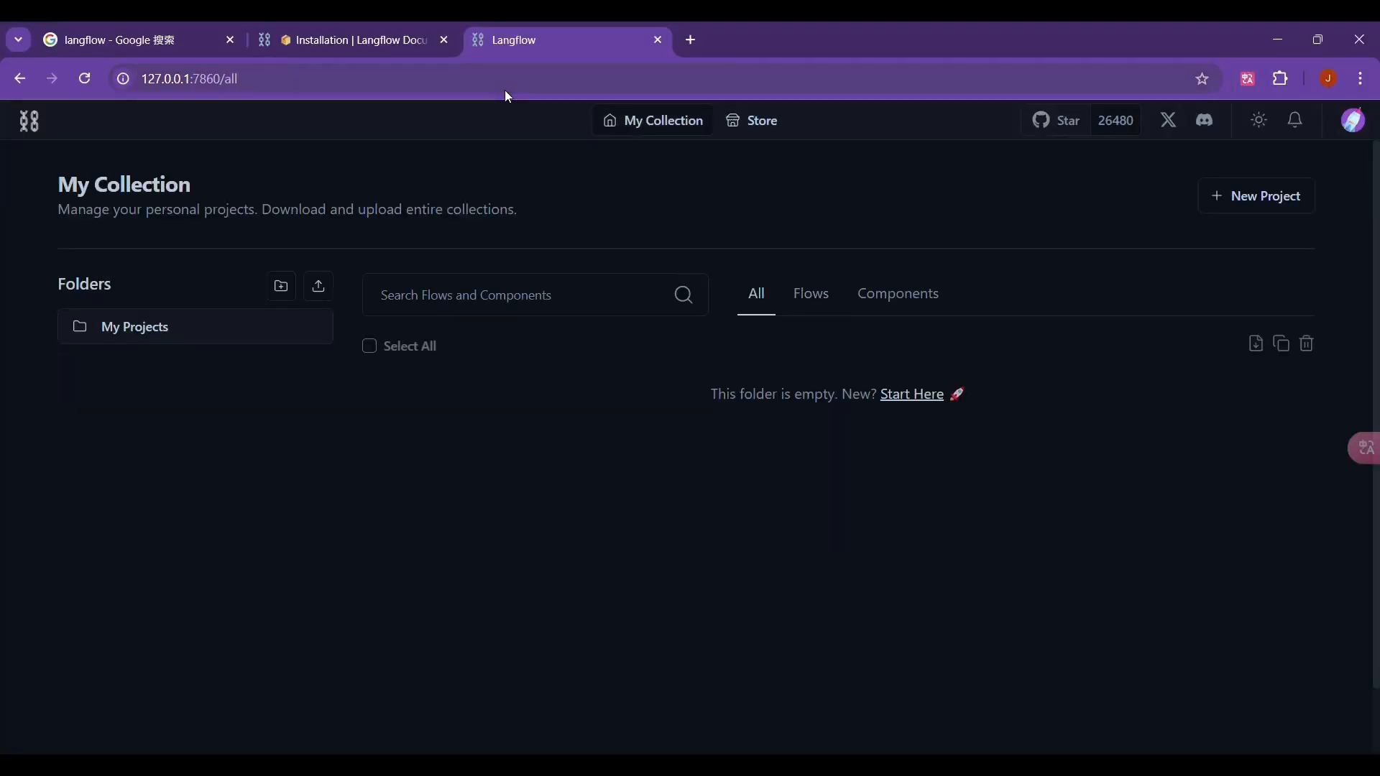
{"action": "mouse_move", "coordinate": [940, 37]}
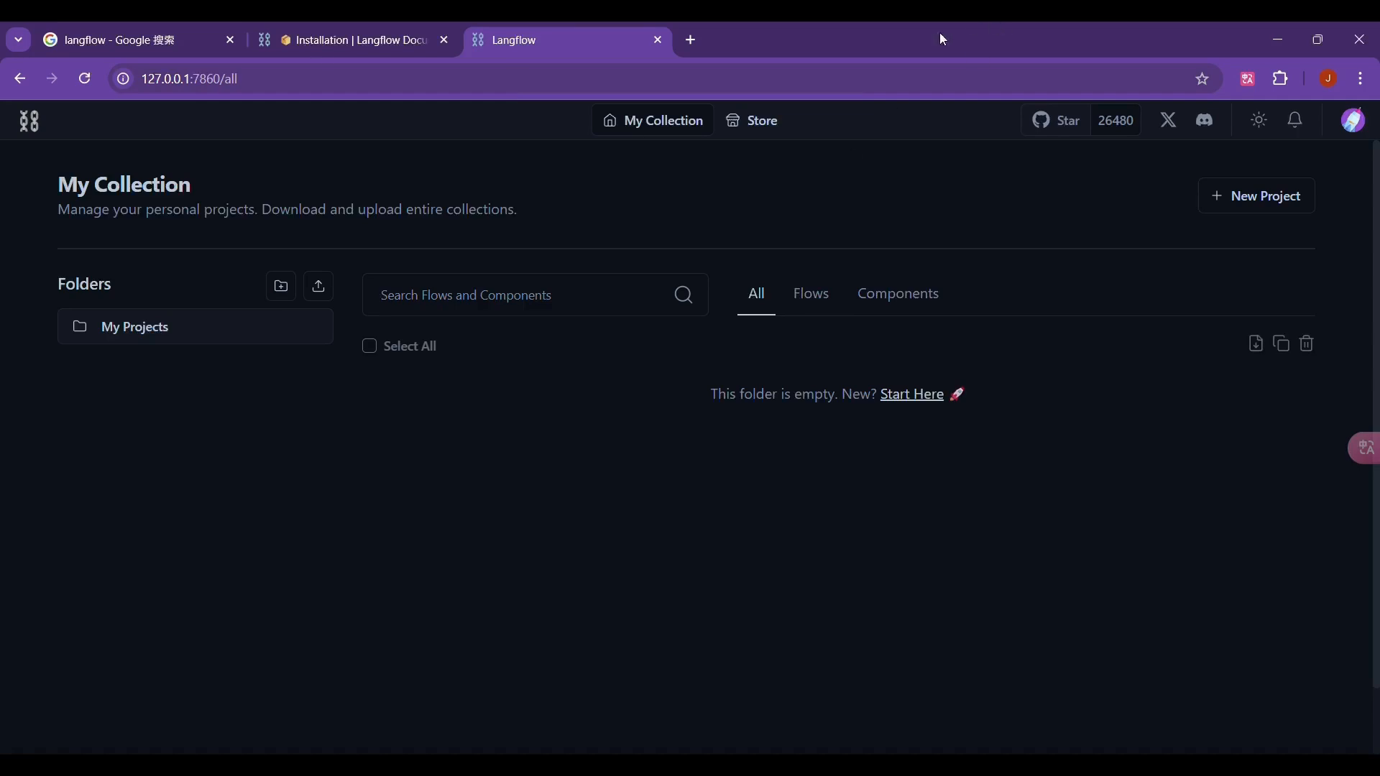
Go from the Store to Settings with the empty Store API Key field
{"action": "left_click", "coordinate": [750, 121]}
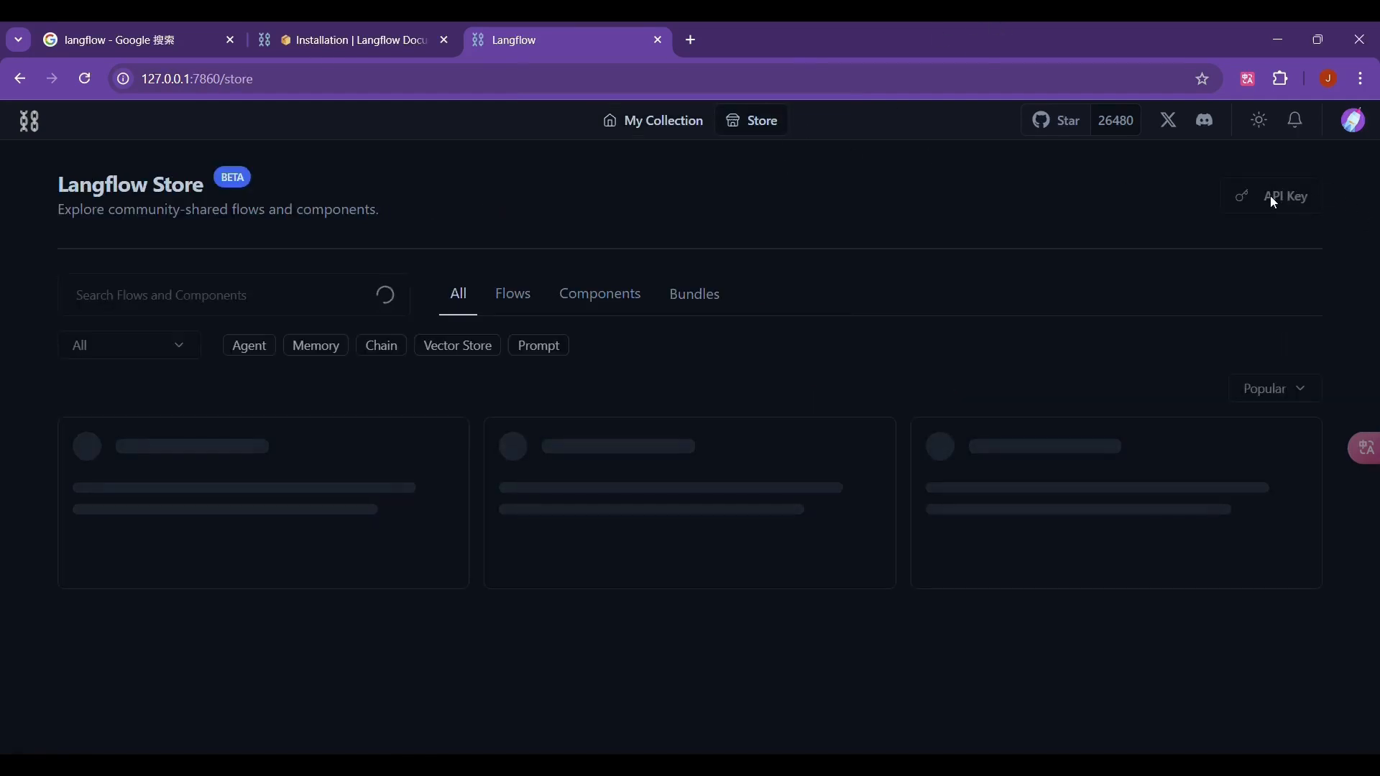
{"action": "mouse_move", "coordinate": [1283, 228]}
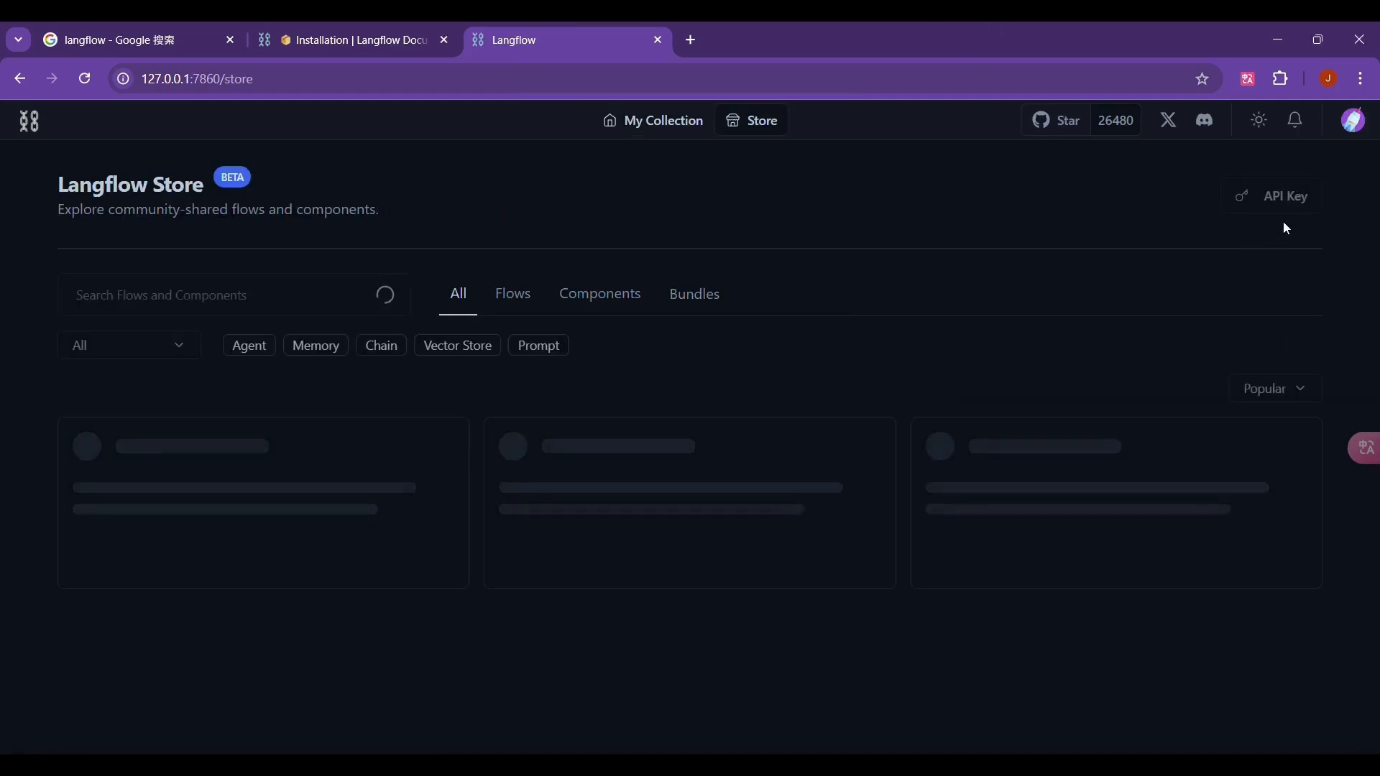
{"action": "left_click", "coordinate": [1284, 195]}
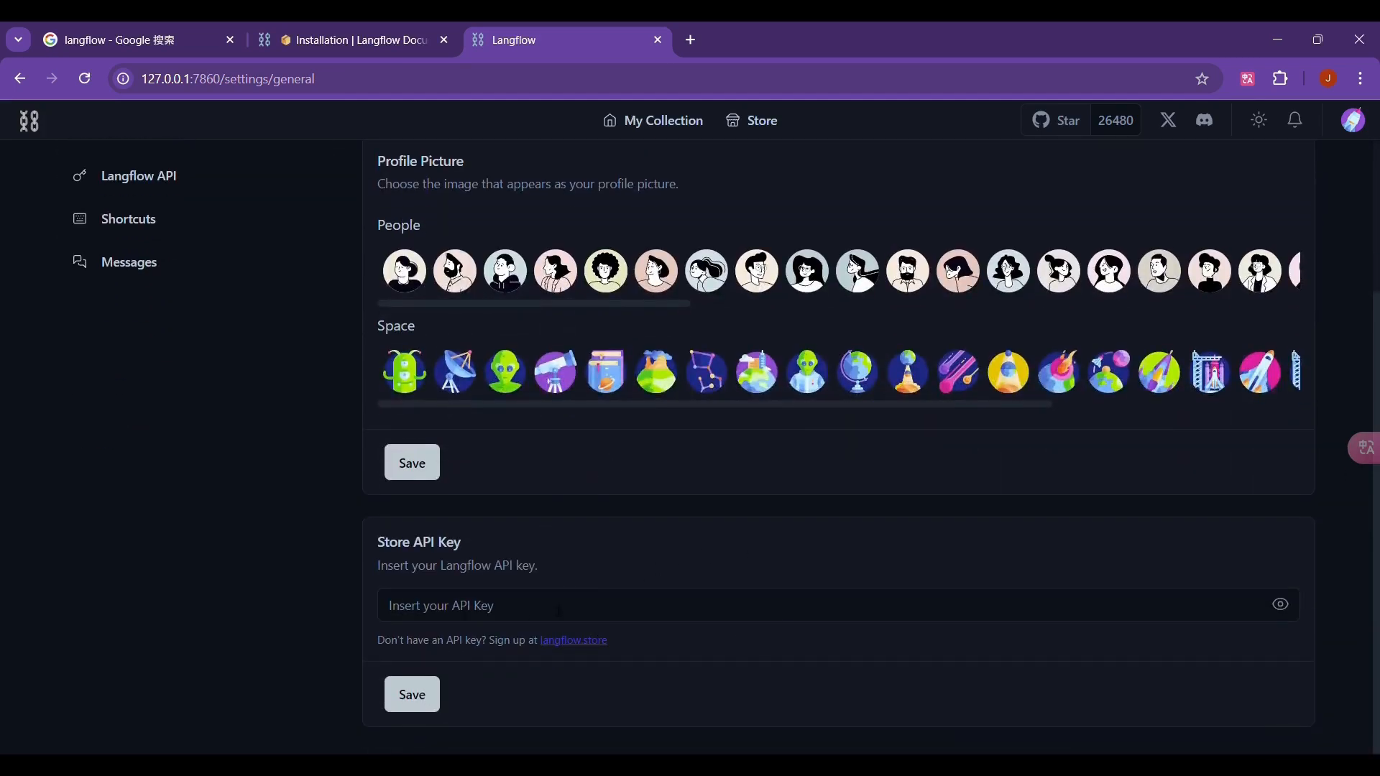
{"action": "mouse_move", "coordinate": [574, 640]}
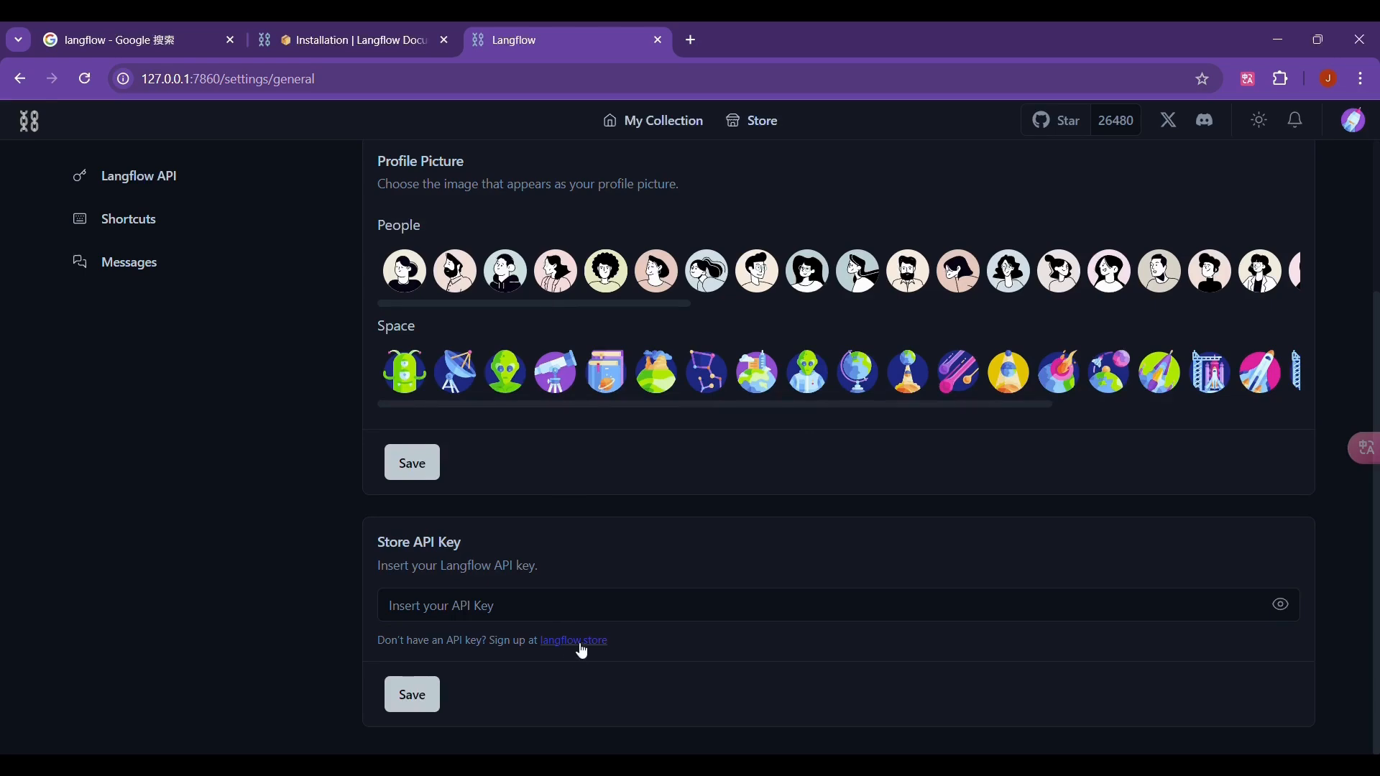
Install the Basic RAG flow locally from the Store and return to My Collection
{"action": "left_click", "coordinate": [574, 639]}
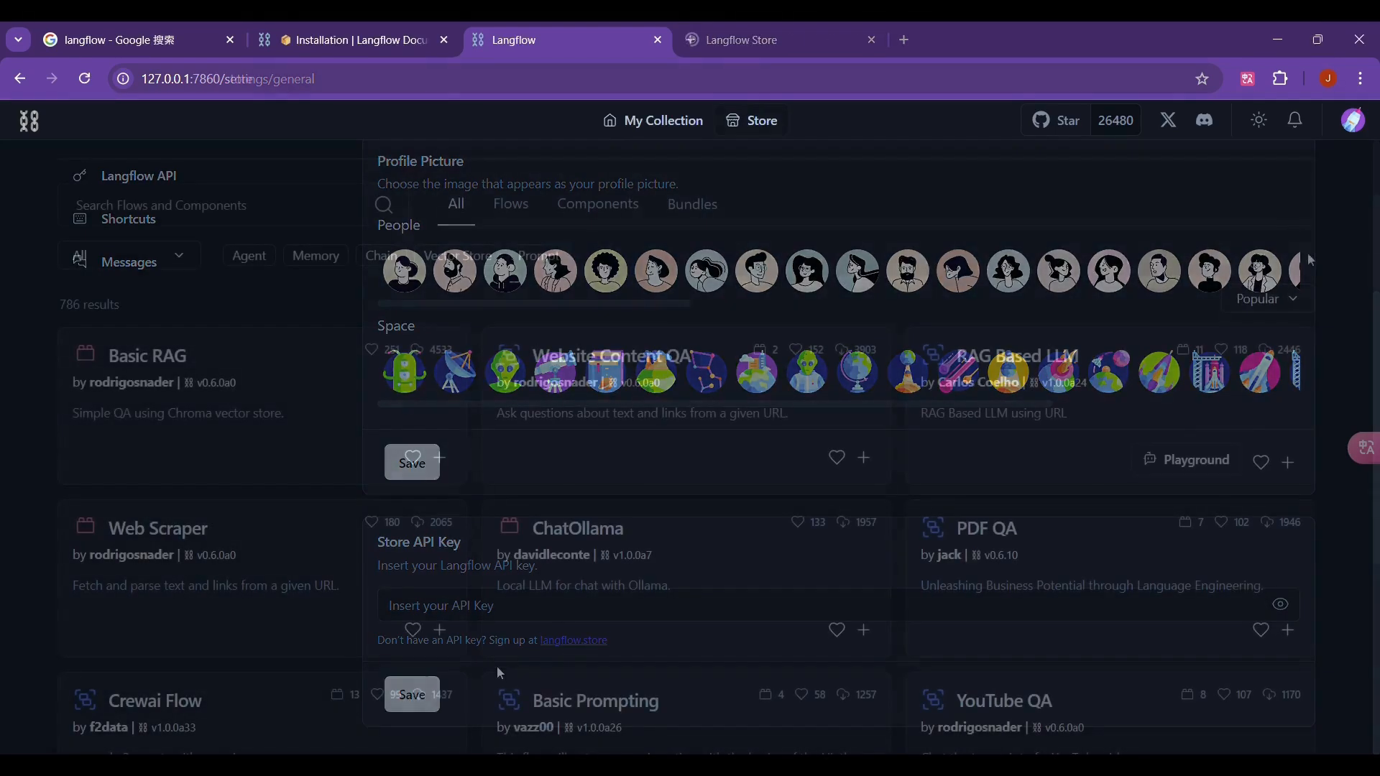
{"action": "left_click", "coordinate": [868, 40]}
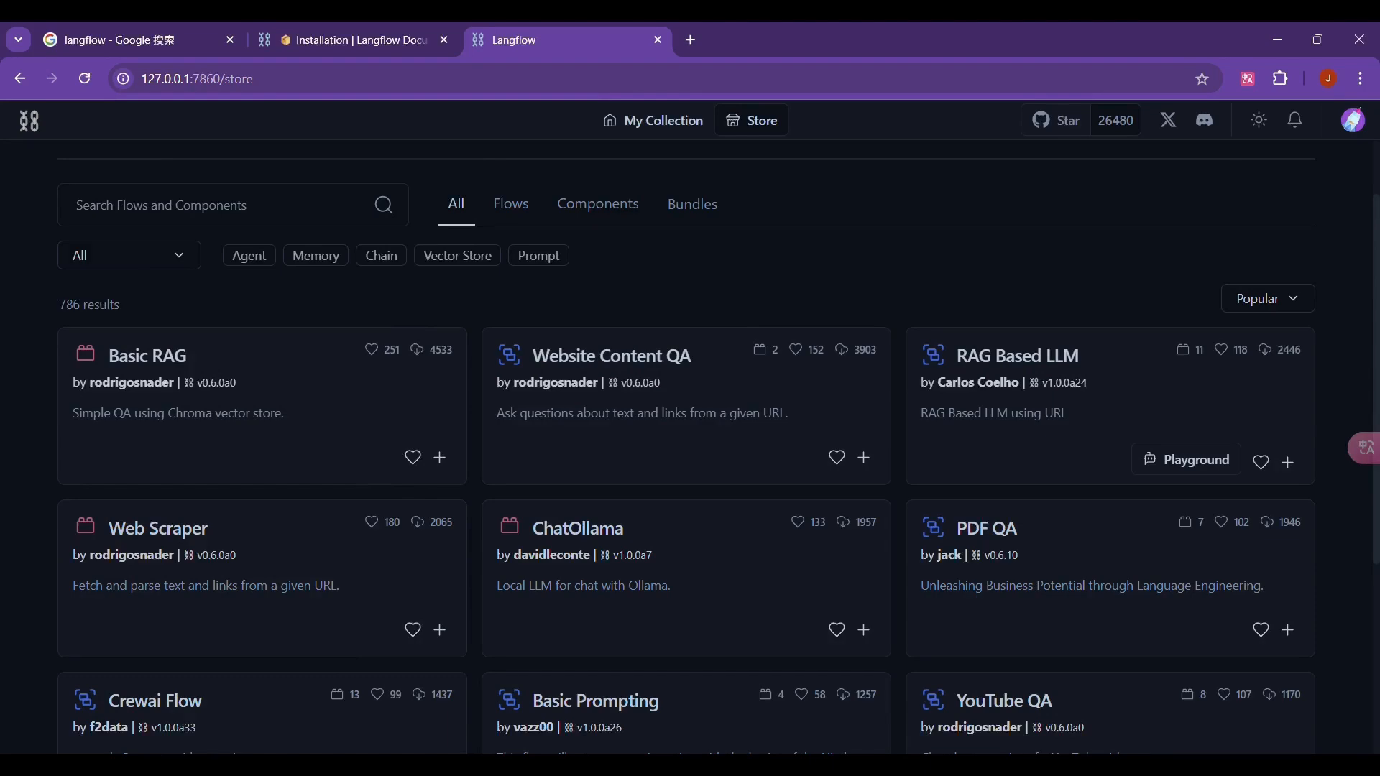
{"action": "scroll", "scroll_direction": "up", "scroll_amount": 3}
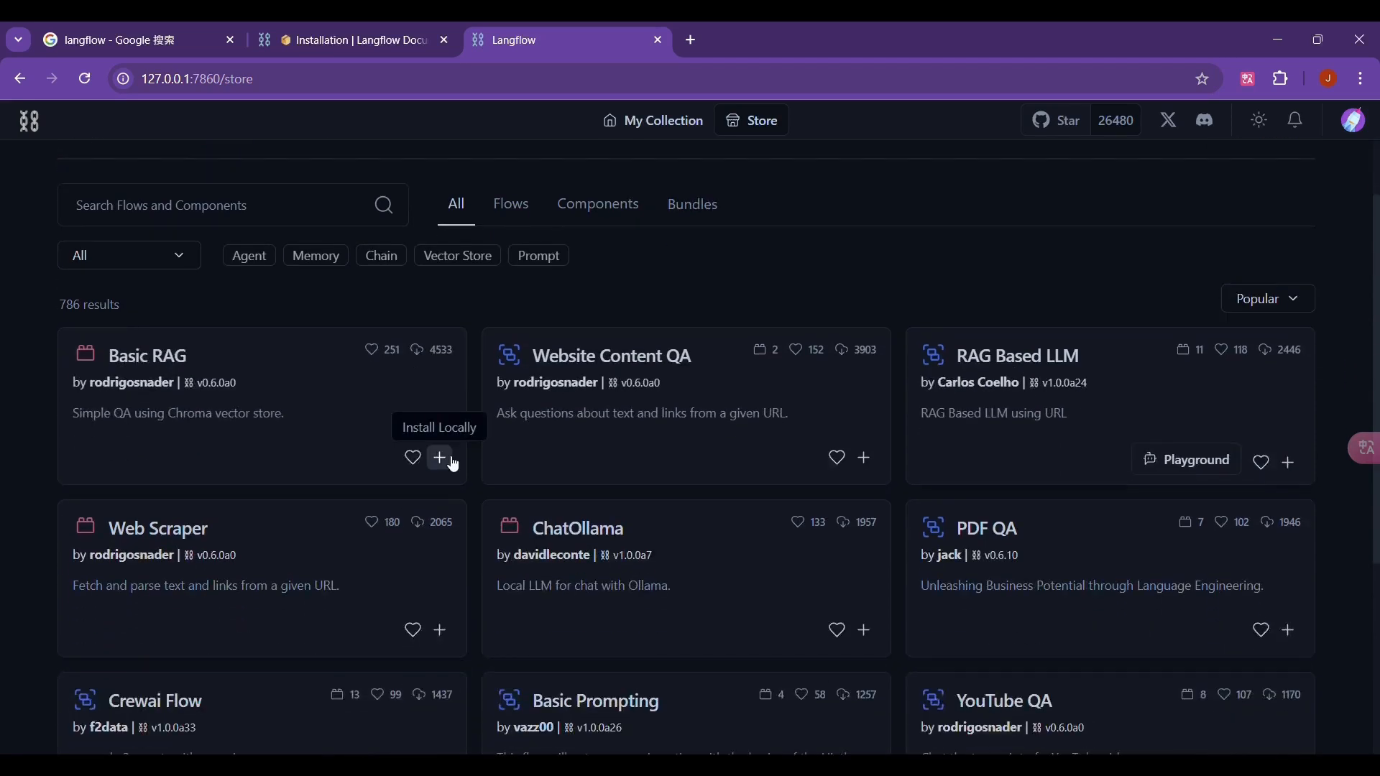
{"action": "left_click", "coordinate": [440, 457]}
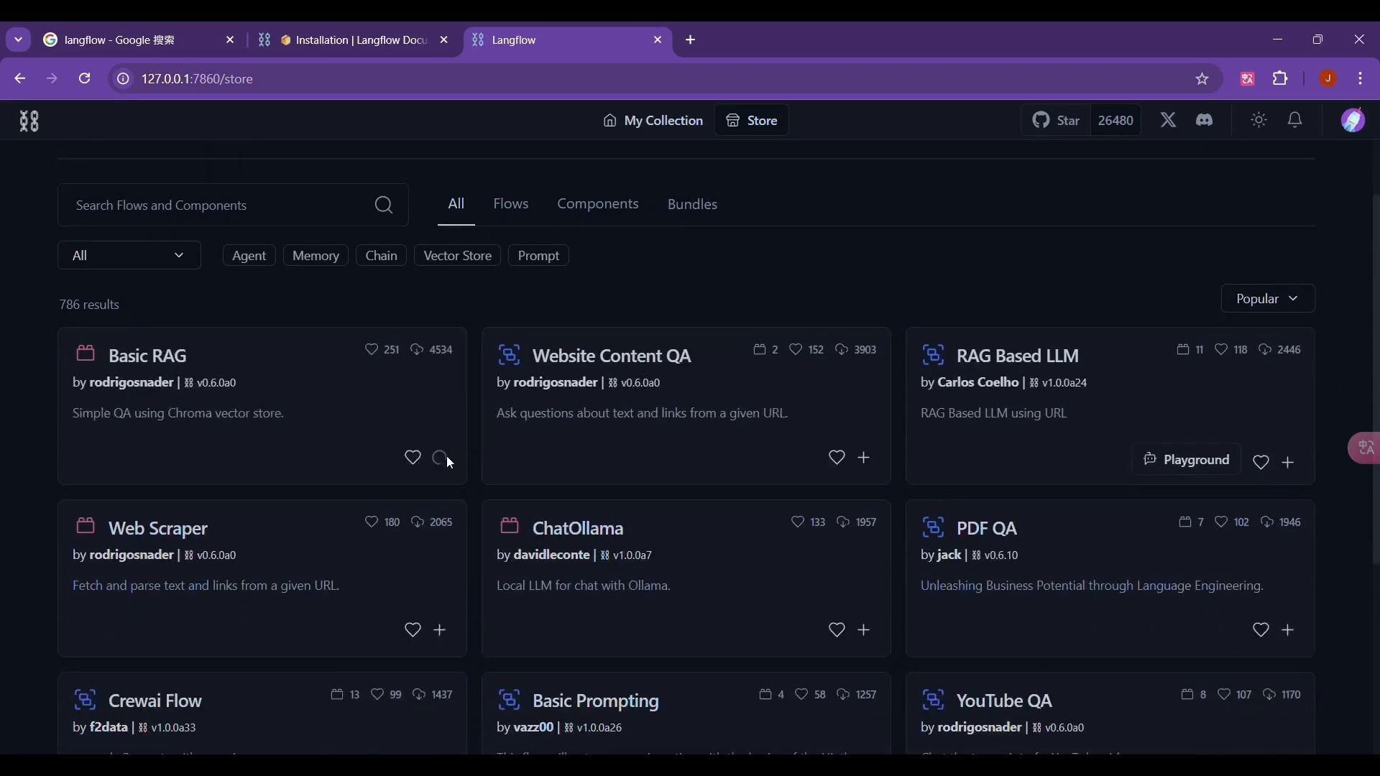
{"action": "left_click", "coordinate": [440, 457]}
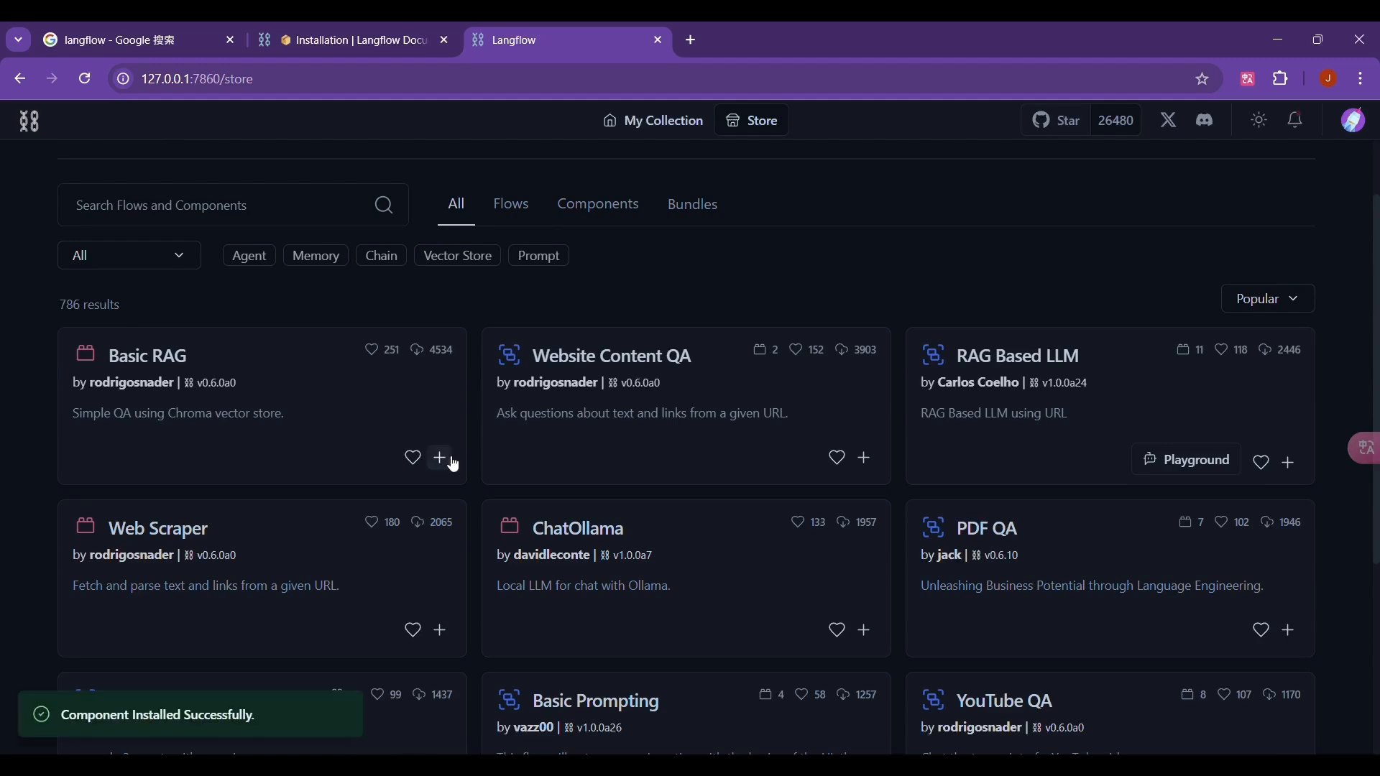
{"action": "mouse_move", "coordinate": [640, 120]}
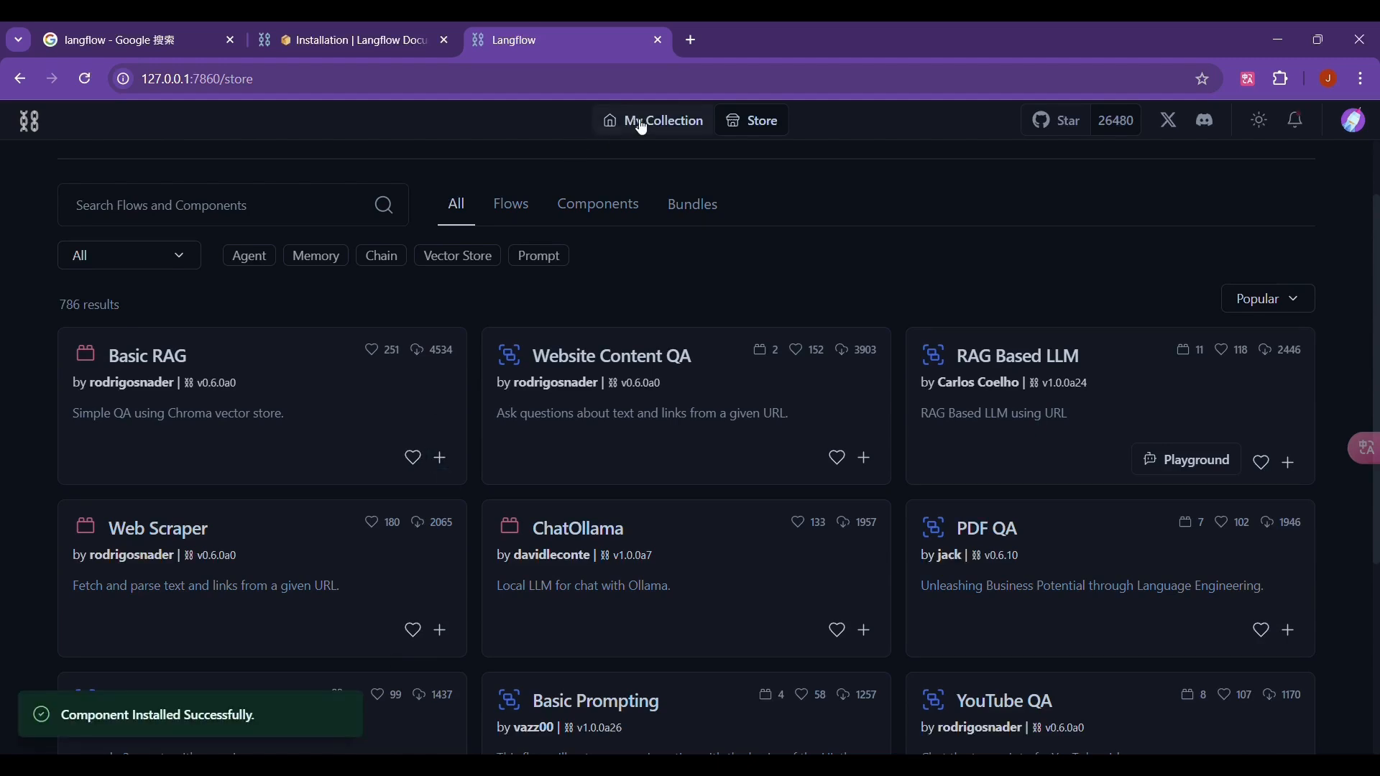
{"action": "left_click", "coordinate": [661, 121]}
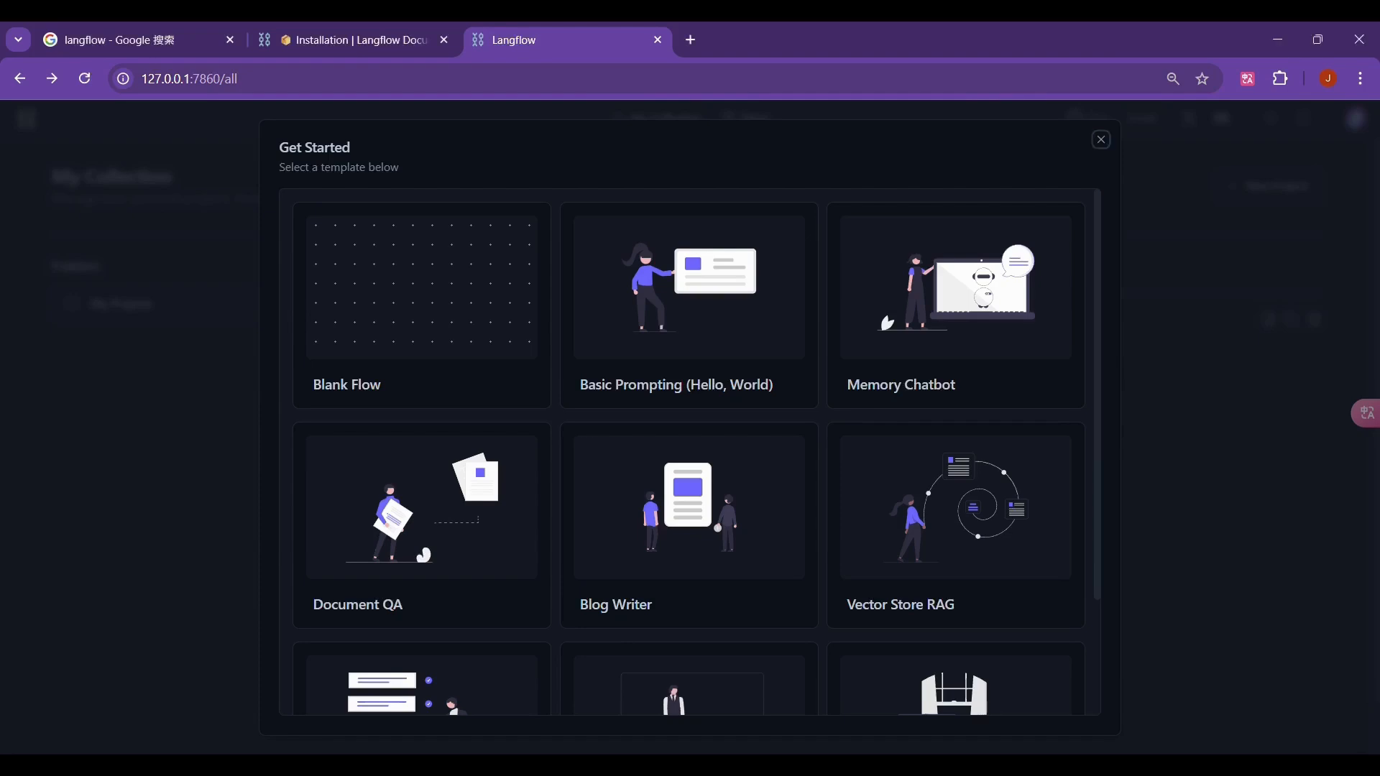
{"action": "mouse_move", "coordinate": [455, 316]}
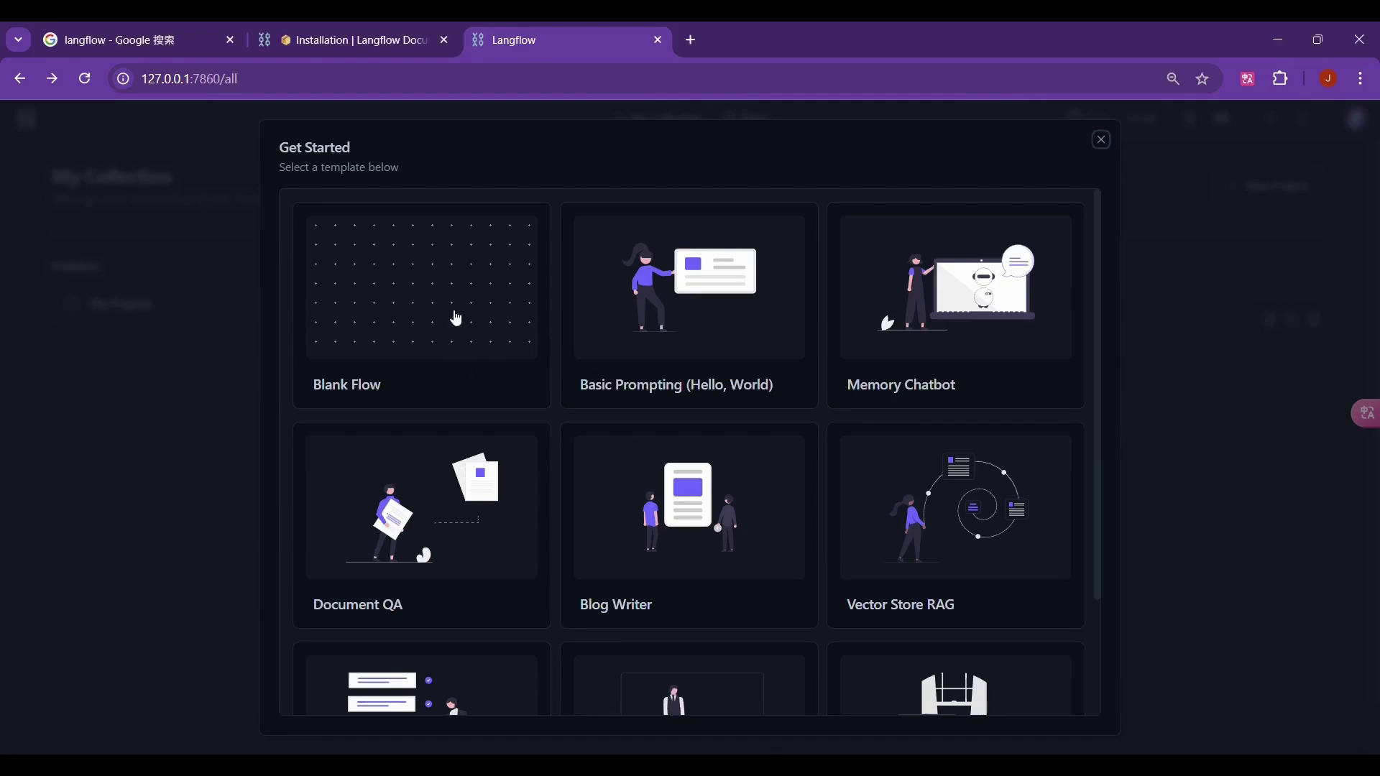
{"action": "mouse_move", "coordinate": [676, 296]}
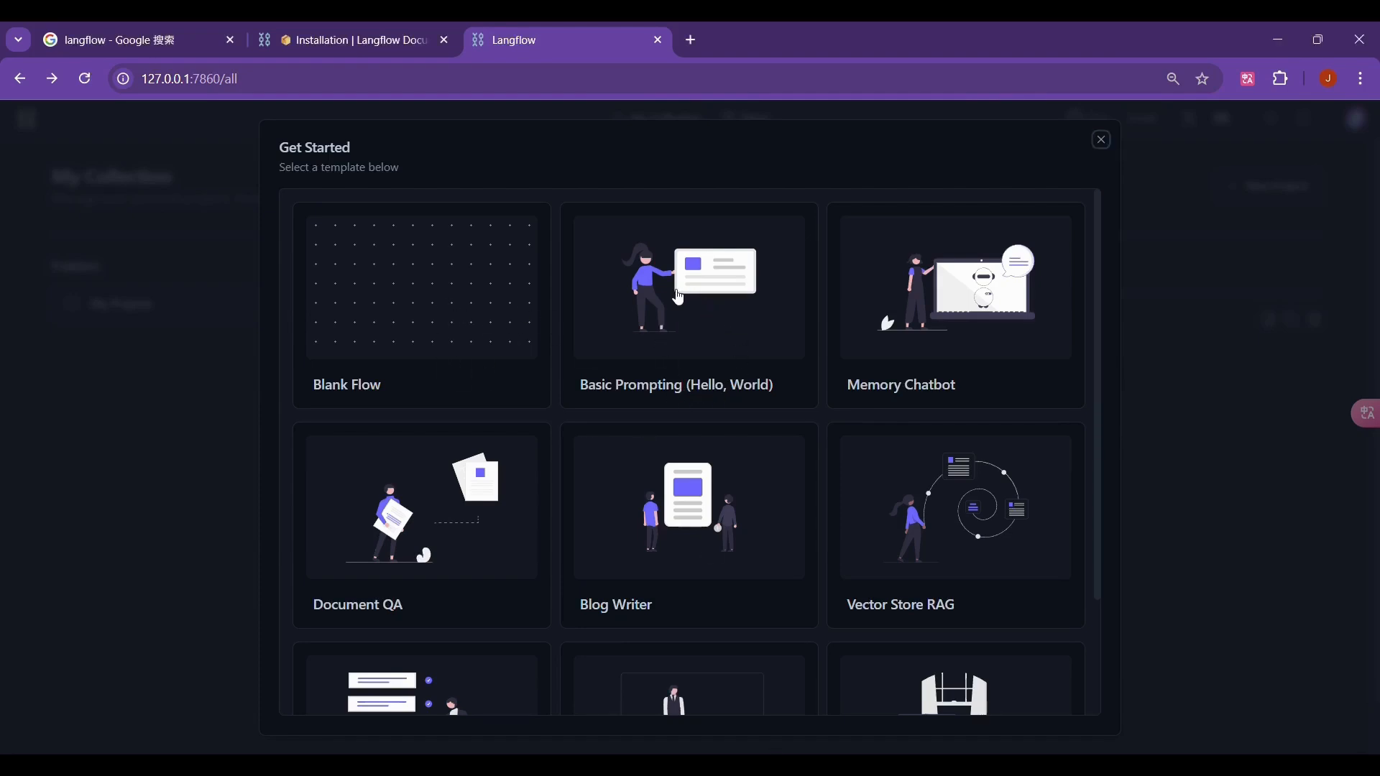
{"action": "mouse_move", "coordinate": [693, 315]}
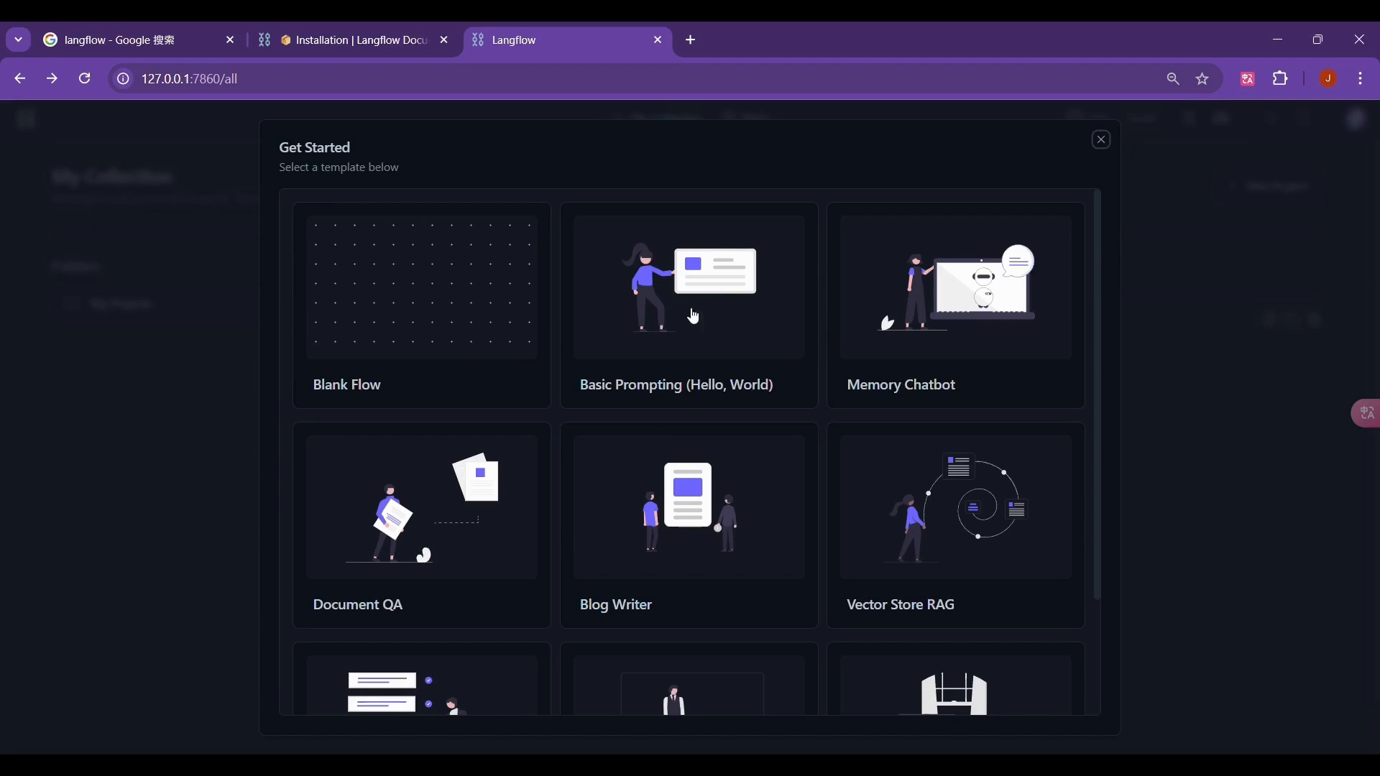
{"action": "mouse_move", "coordinate": [961, 308]}
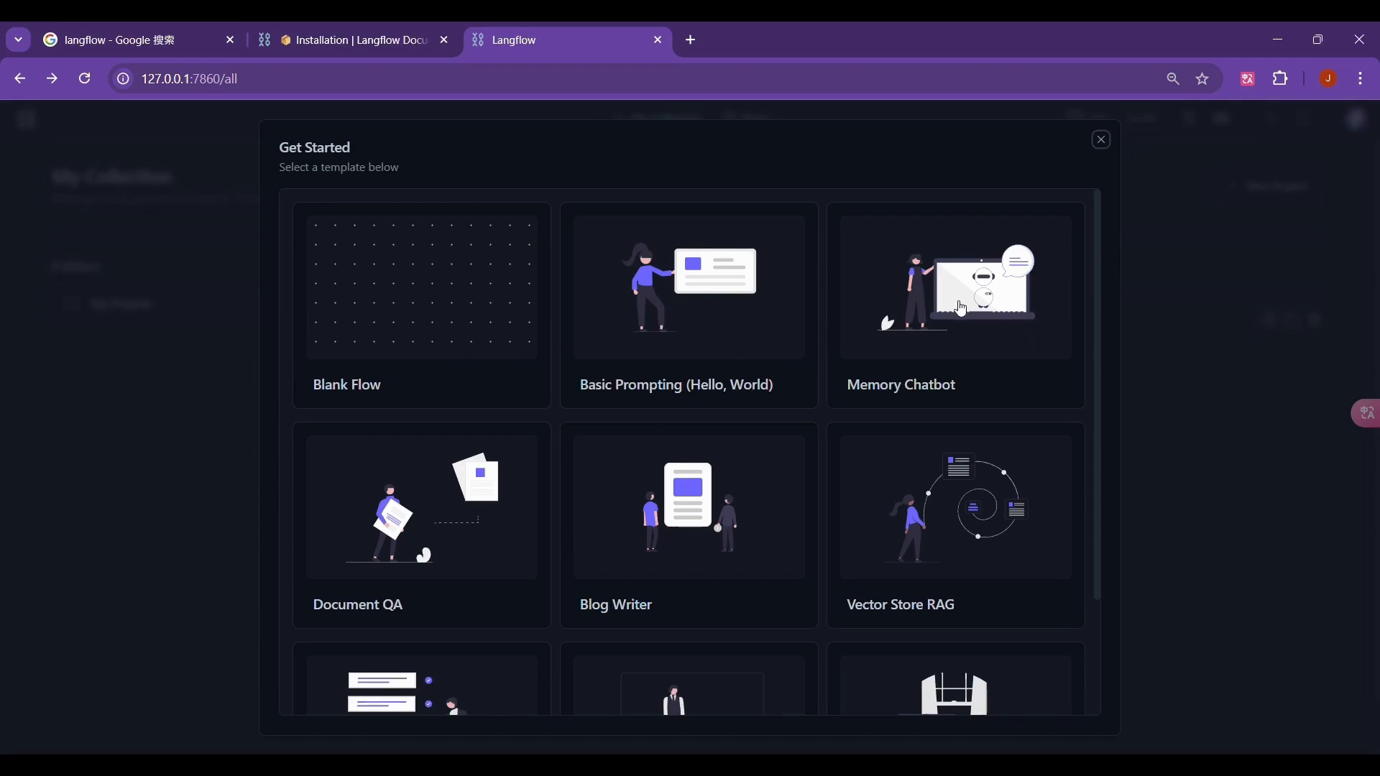
{"action": "mouse_move", "coordinate": [428, 510]}
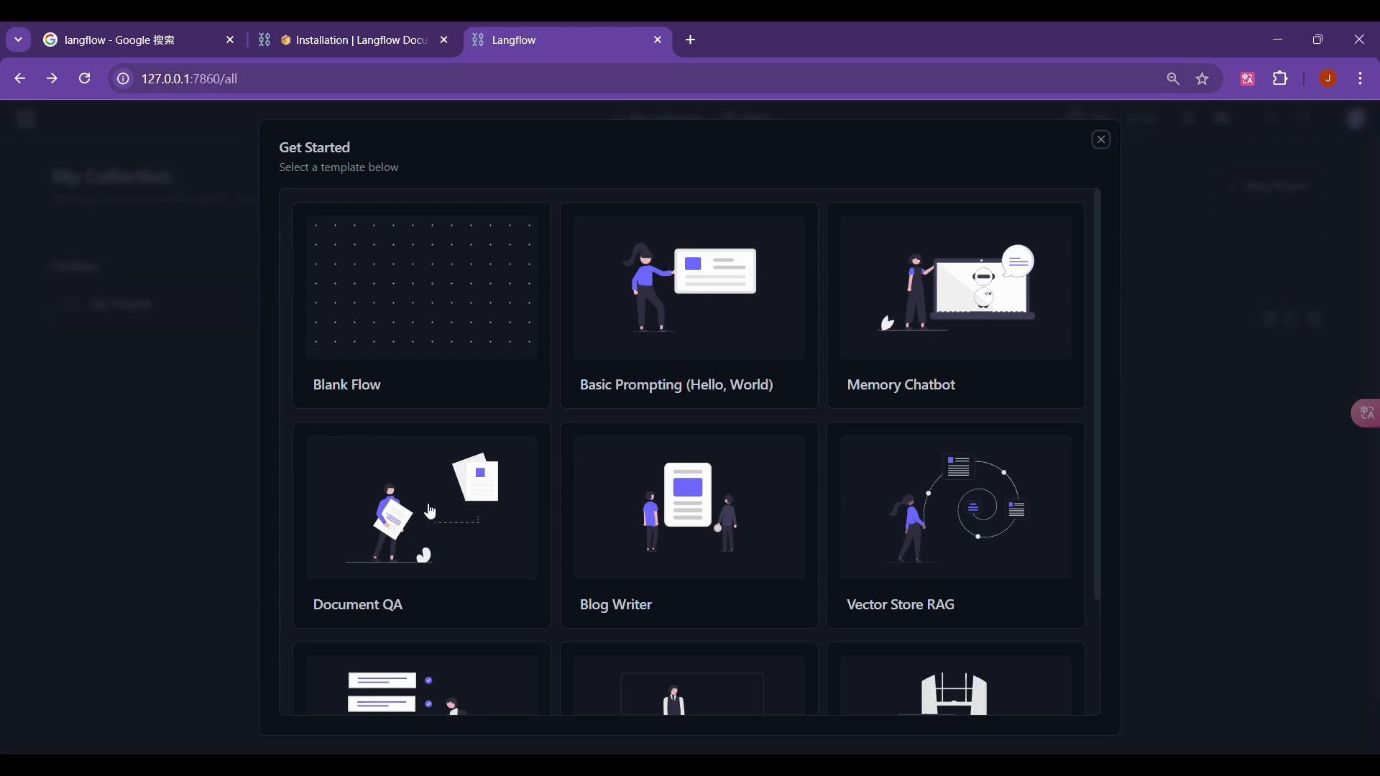
{"action": "mouse_move", "coordinate": [731, 547]}
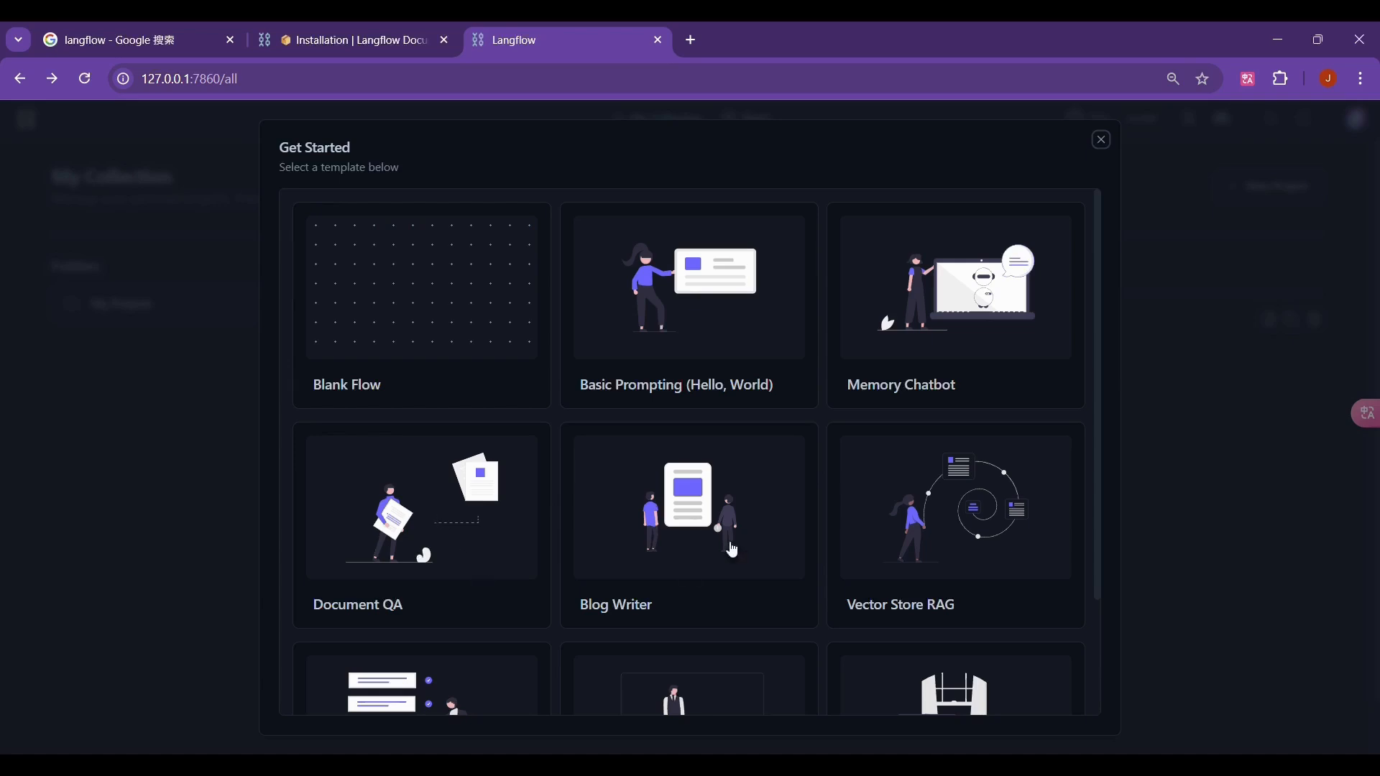
{"action": "mouse_move", "coordinate": [739, 519]}
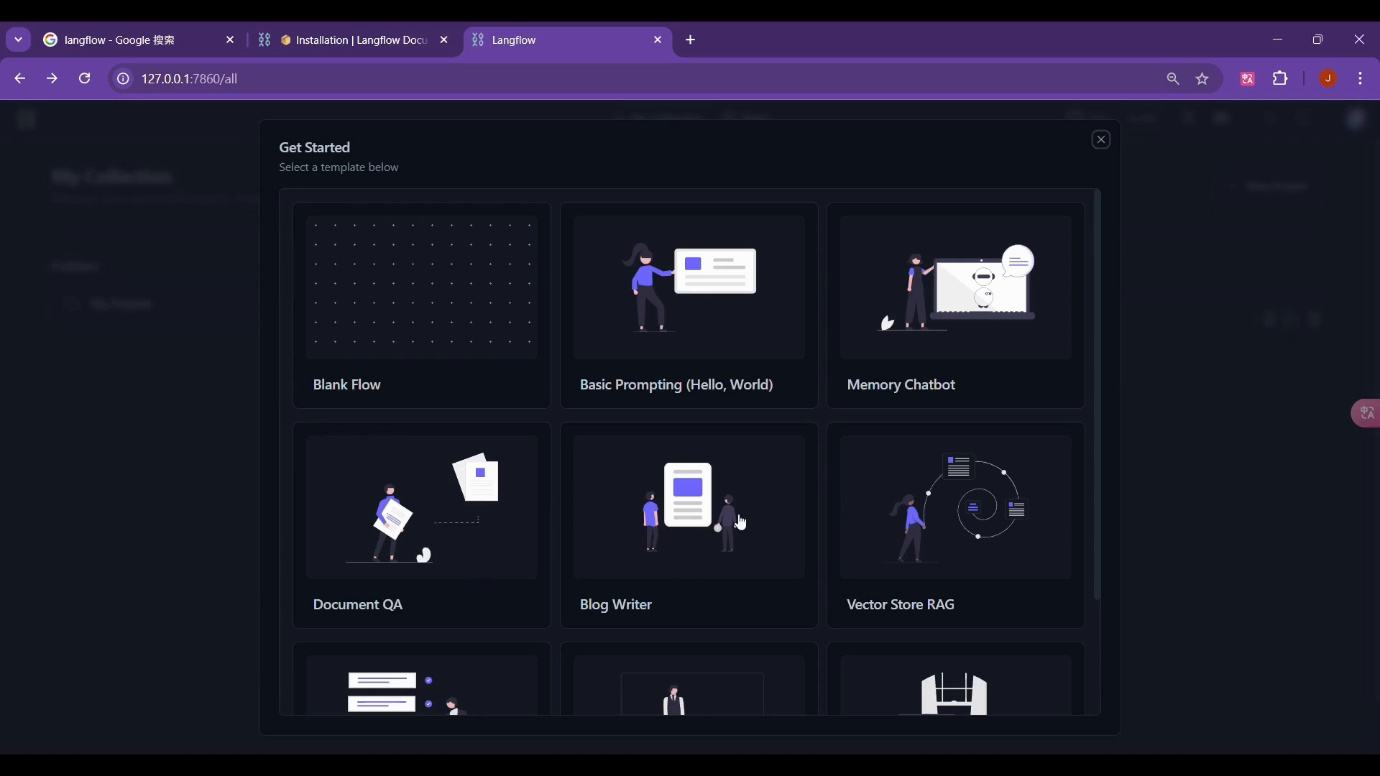
Start a new project from the Blank Flow template after browsing the starter templates
{"action": "scroll", "scroll_direction": "down", "scroll_amount": 3}
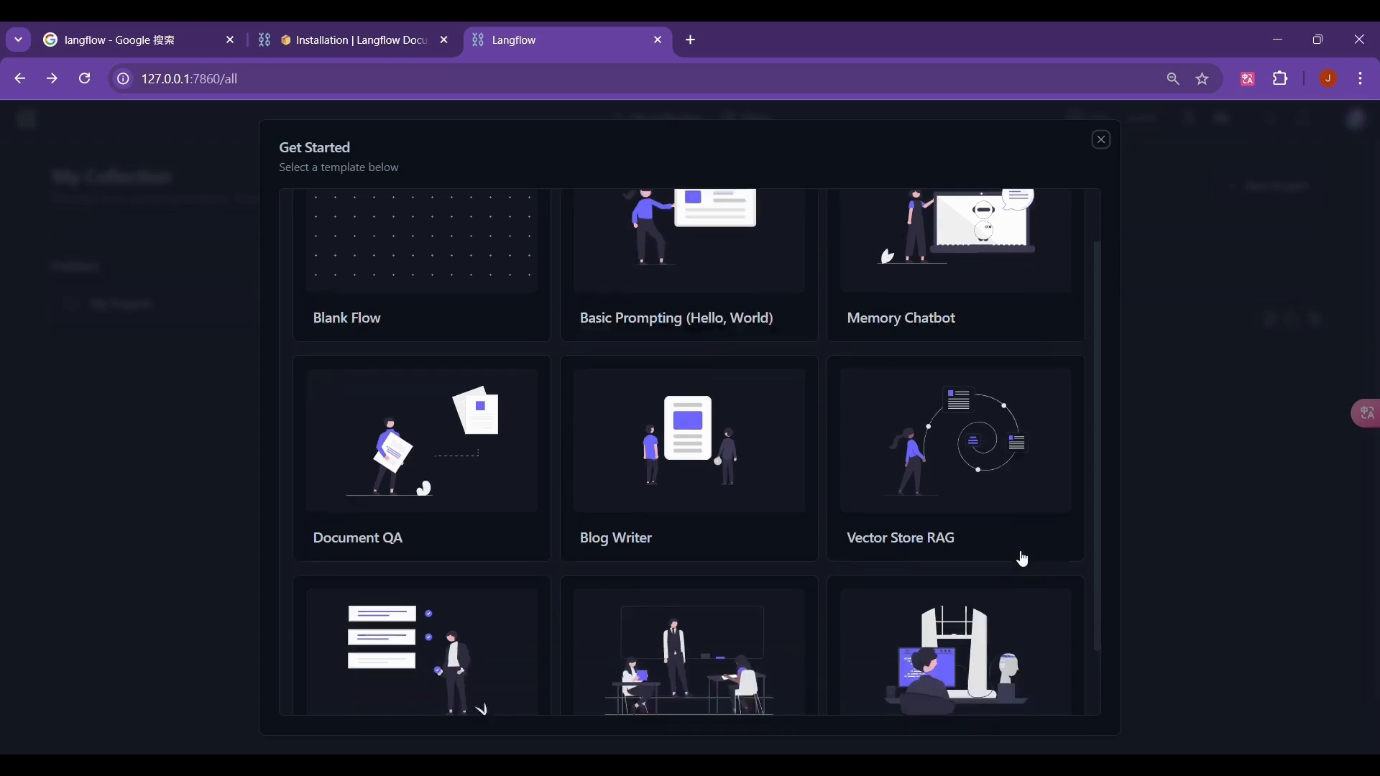
{"action": "scroll", "scroll_direction": "down", "scroll_amount": 3}
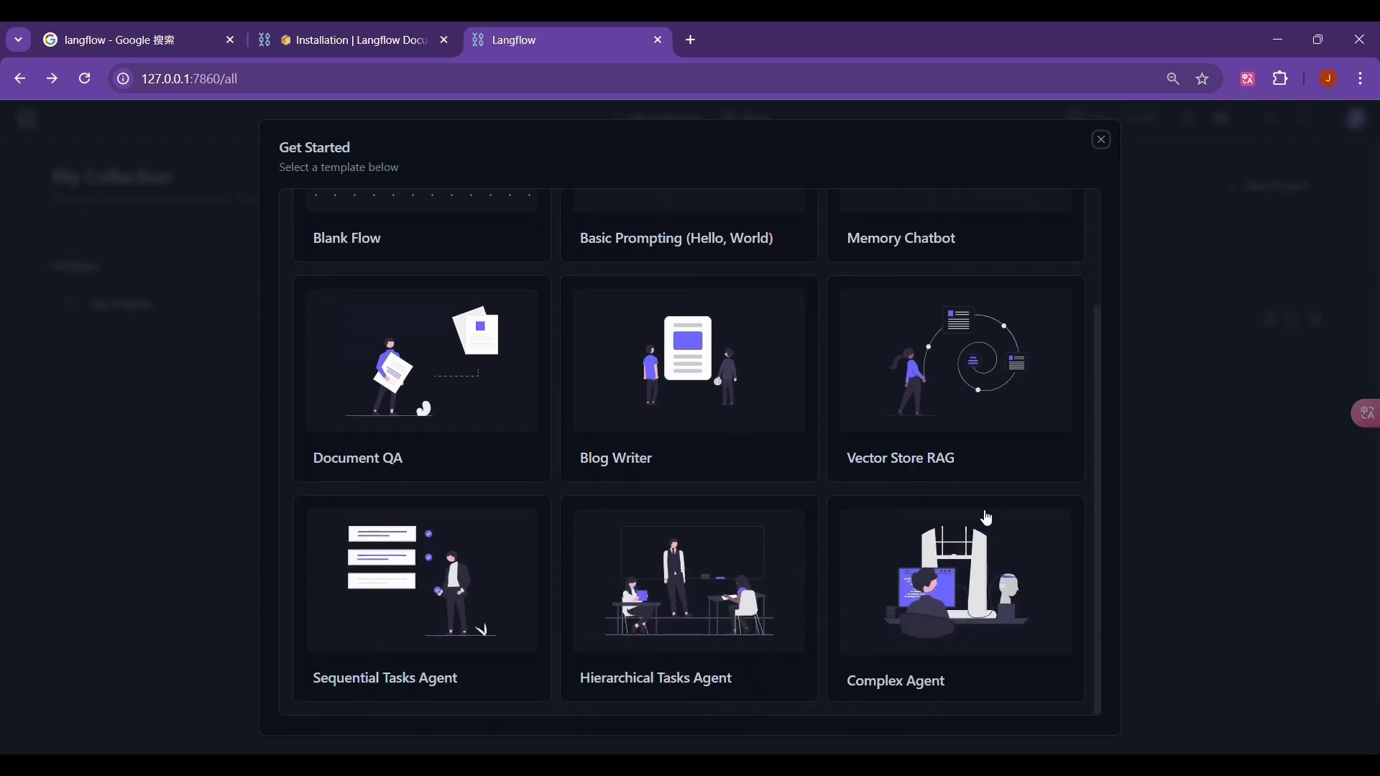
{"action": "mouse_move", "coordinate": [936, 598]}
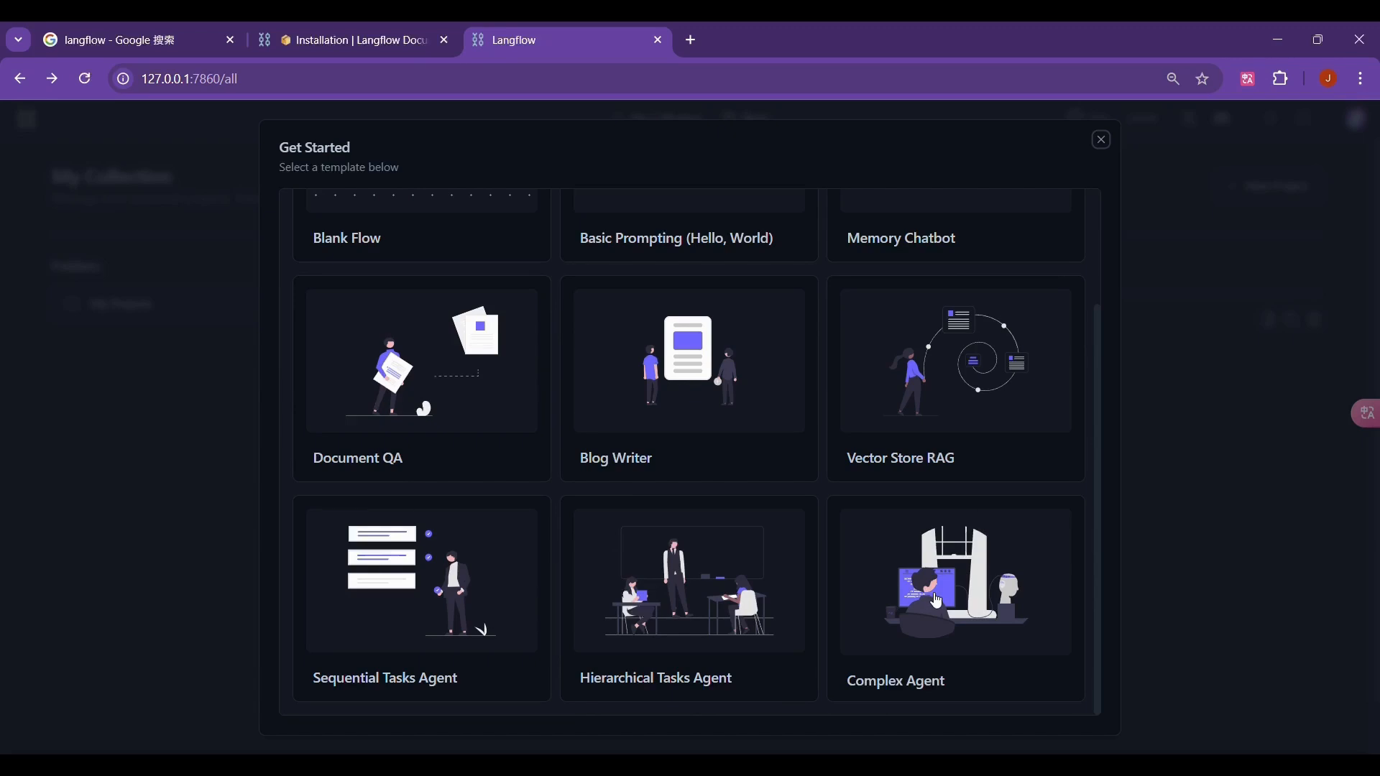
{"action": "mouse_move", "coordinate": [1290, 119]}
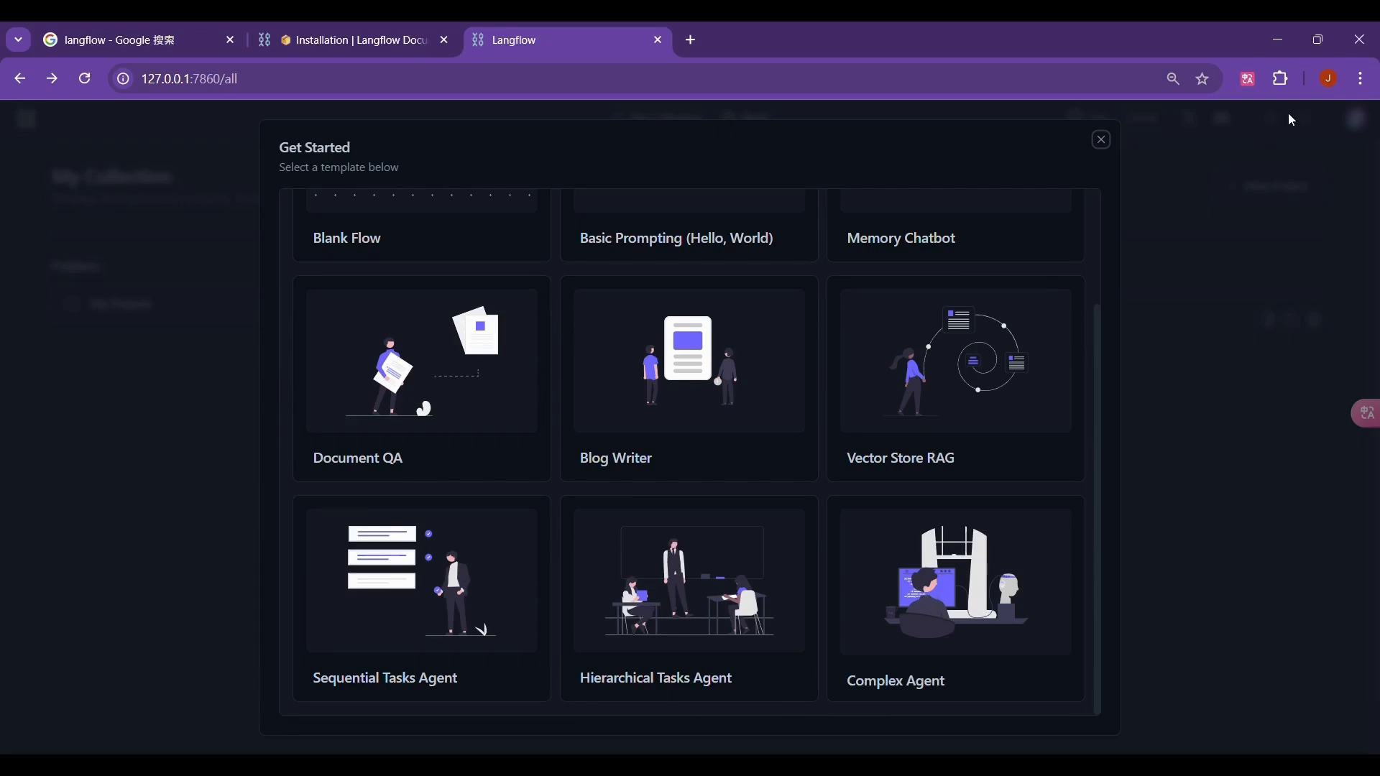
{"action": "scroll", "scroll_direction": "up", "scroll_amount": 3}
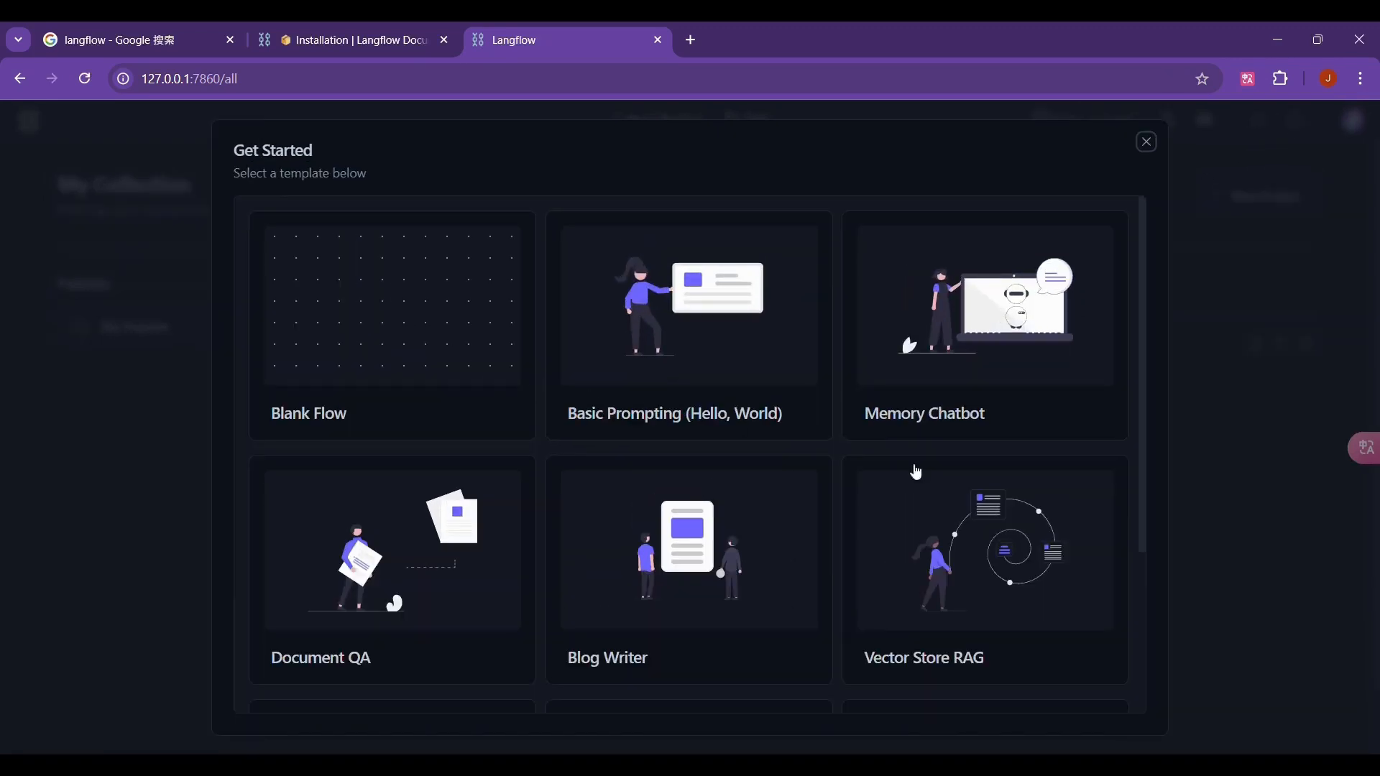
{"action": "left_click", "coordinate": [391, 326]}
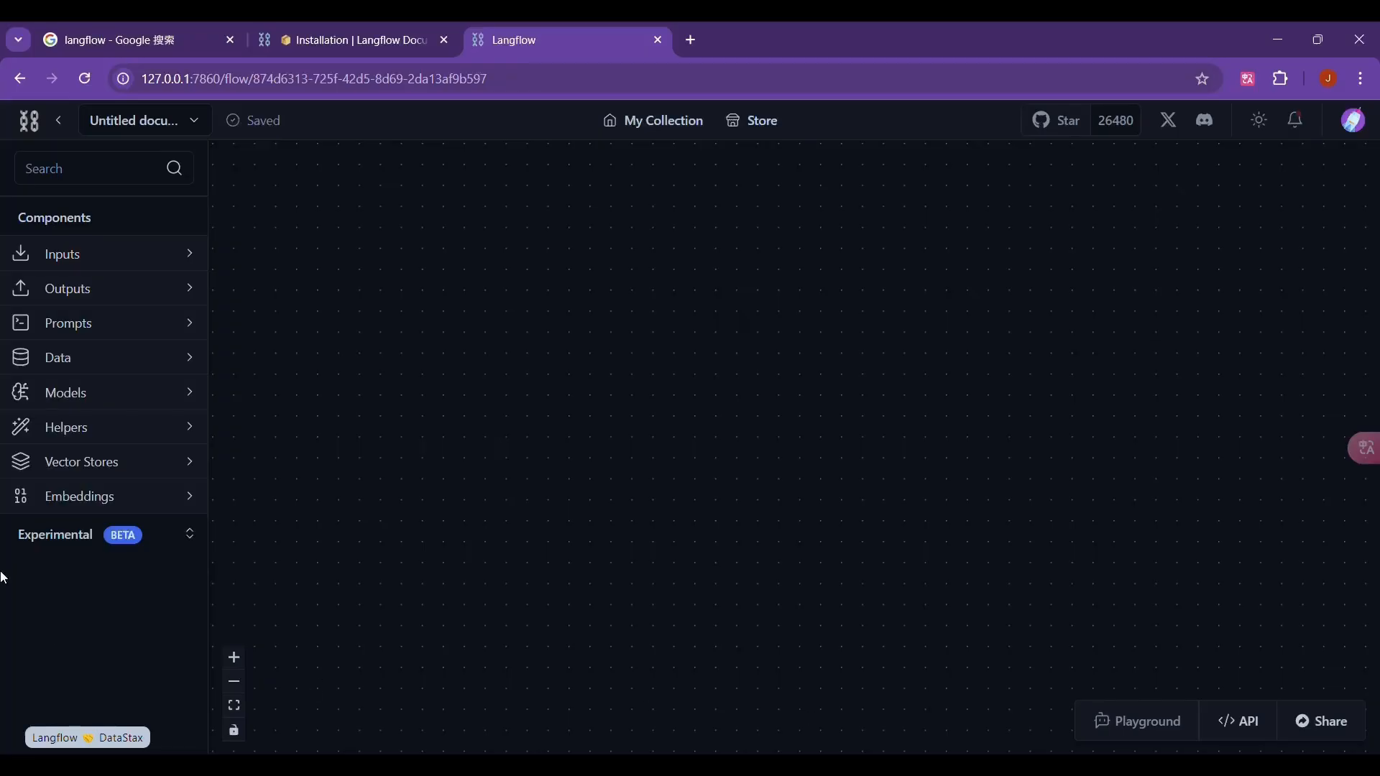
{"action": "mouse_move", "coordinate": [121, 254]}
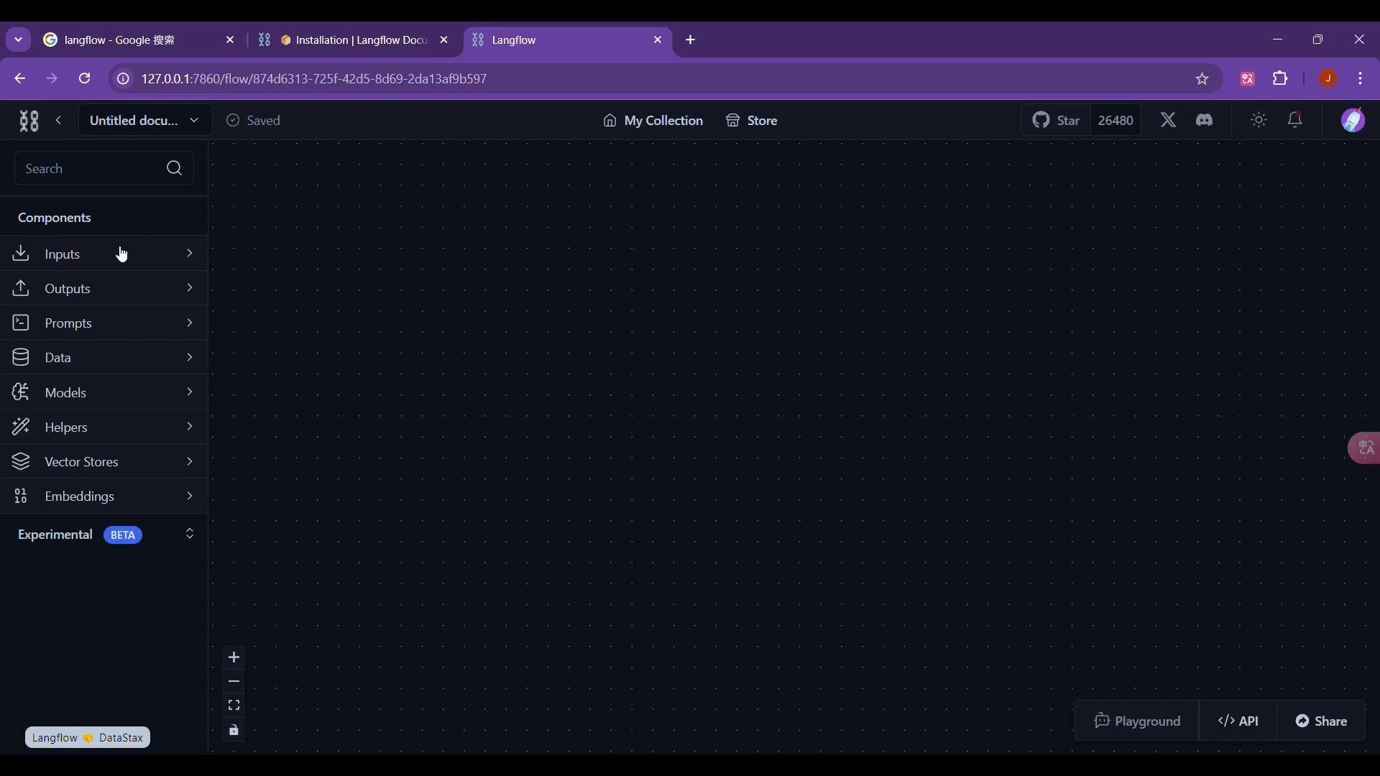
{"action": "mouse_move", "coordinate": [138, 504]}
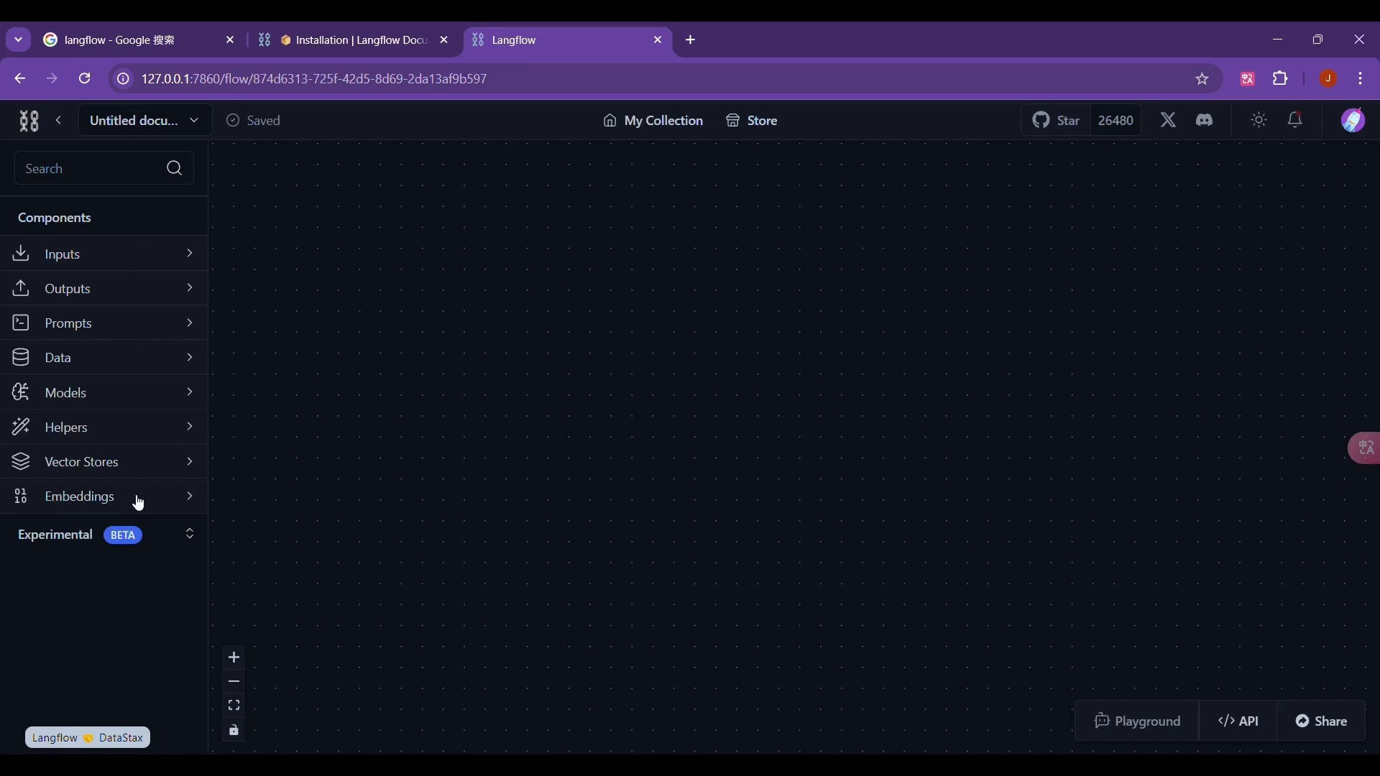
{"action": "mouse_move", "coordinate": [455, 413]}
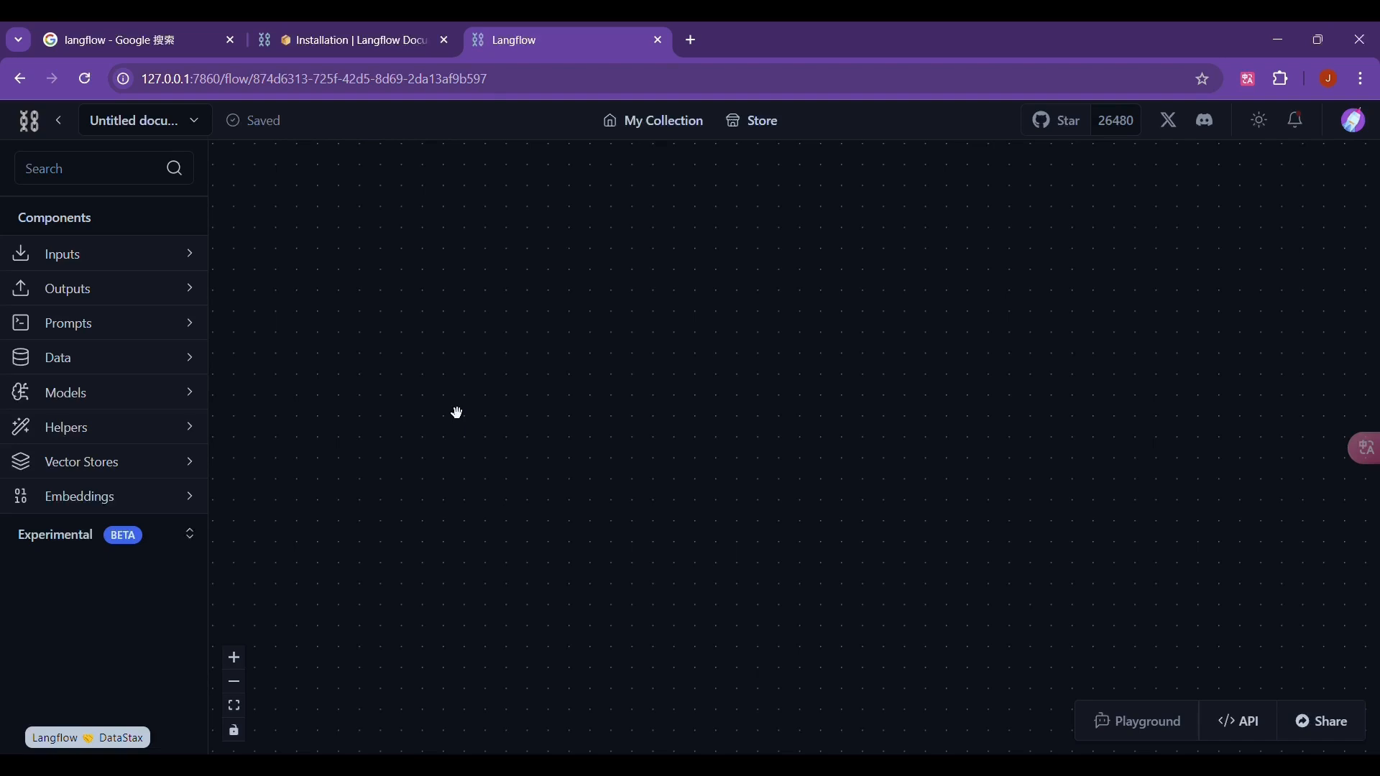
{"action": "mouse_move", "coordinate": [544, 236]}
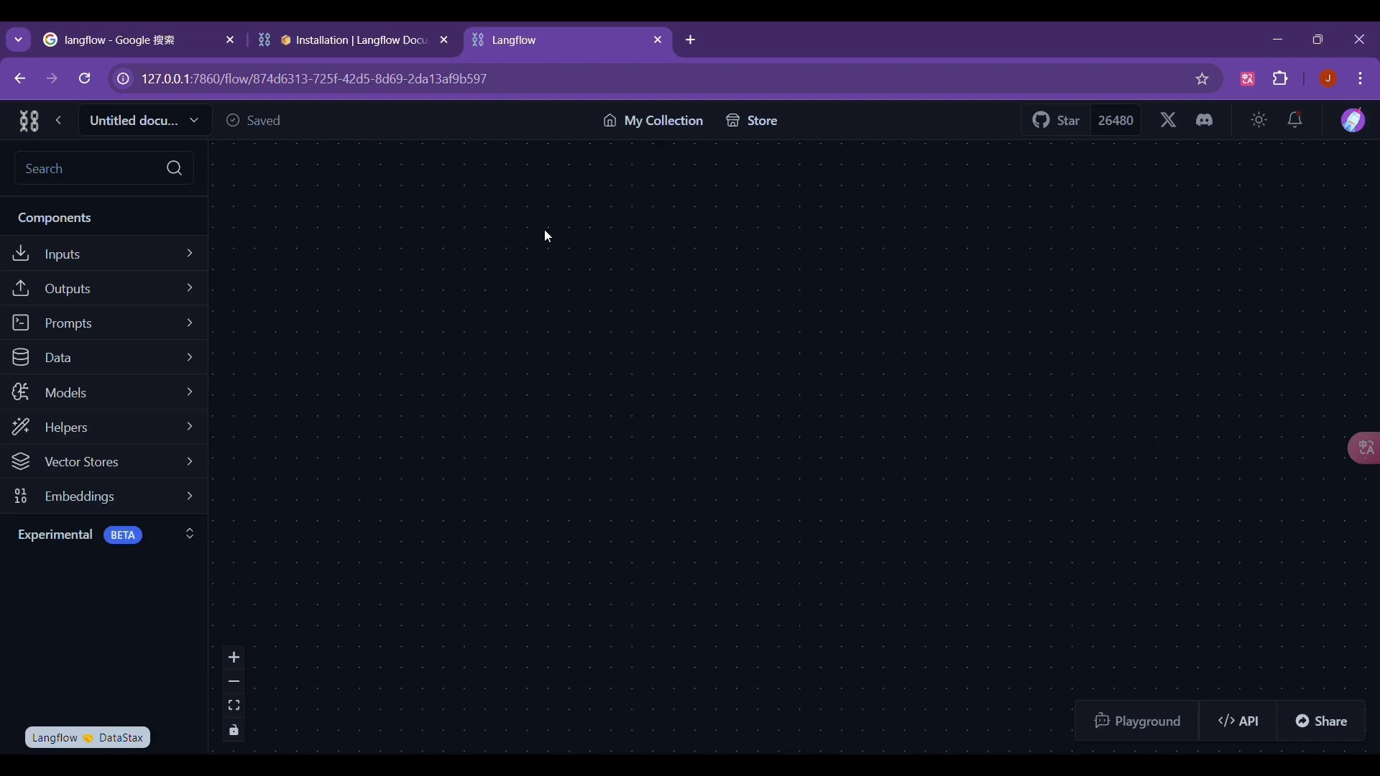
Expand the Inputs category to reveal Chat Input and Text Input components
{"action": "left_click", "coordinate": [61, 255]}
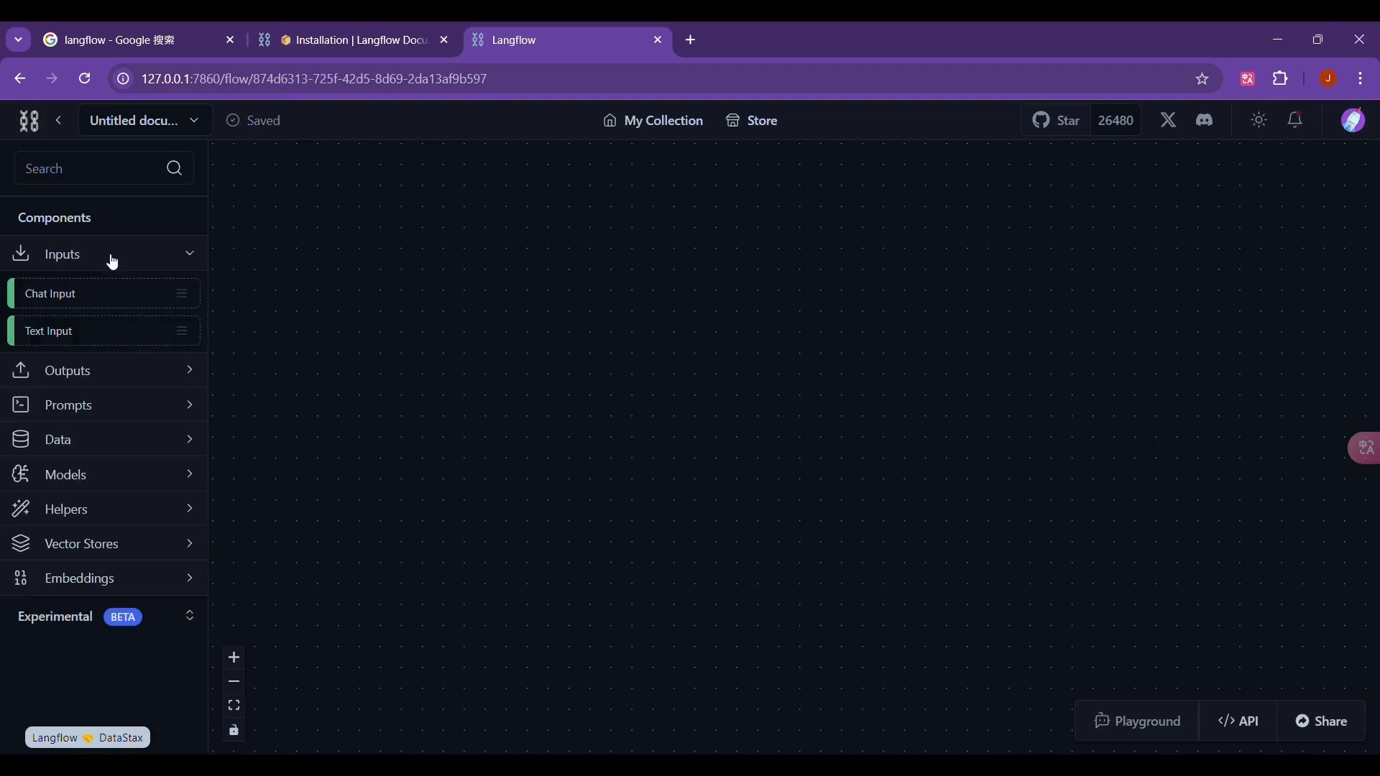
{"action": "mouse_move", "coordinate": [431, 324]}
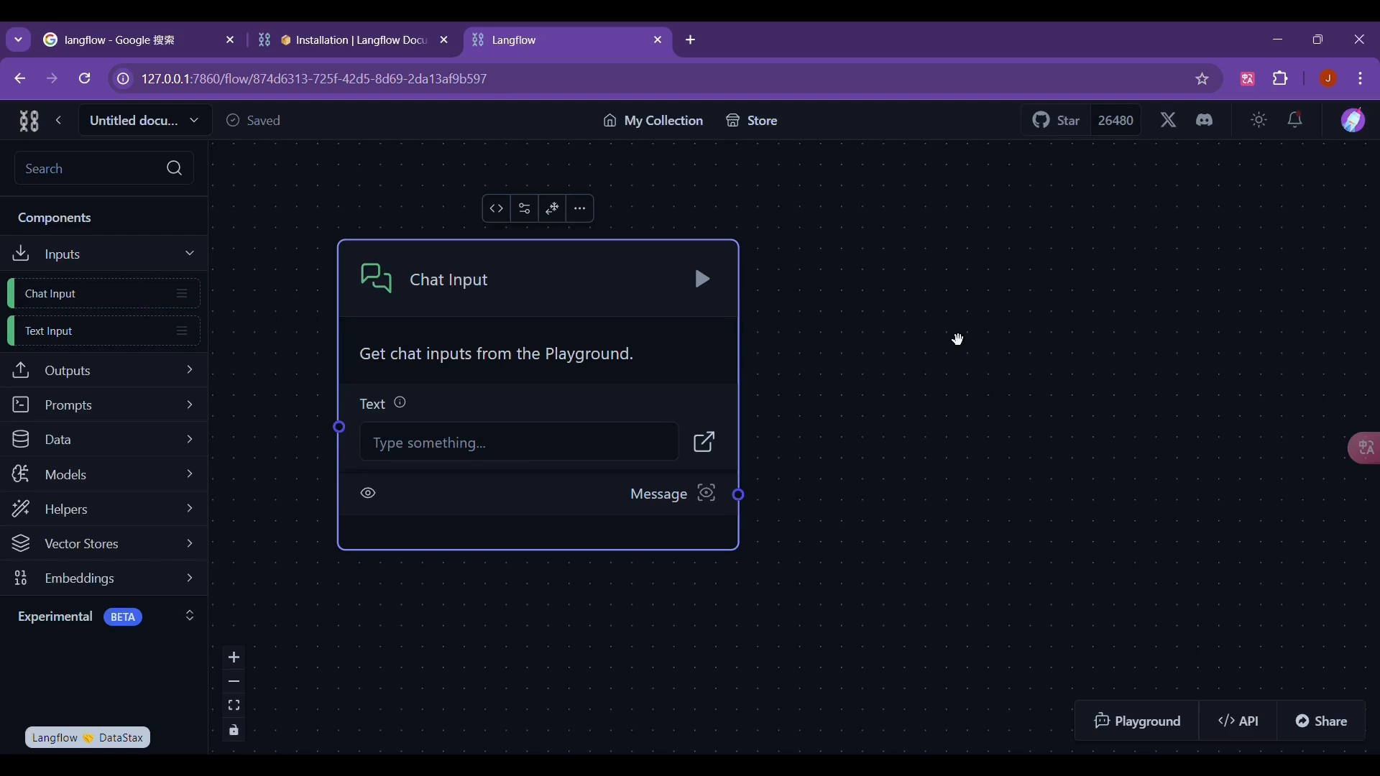
{"action": "mouse_move", "coordinate": [364, 152]}
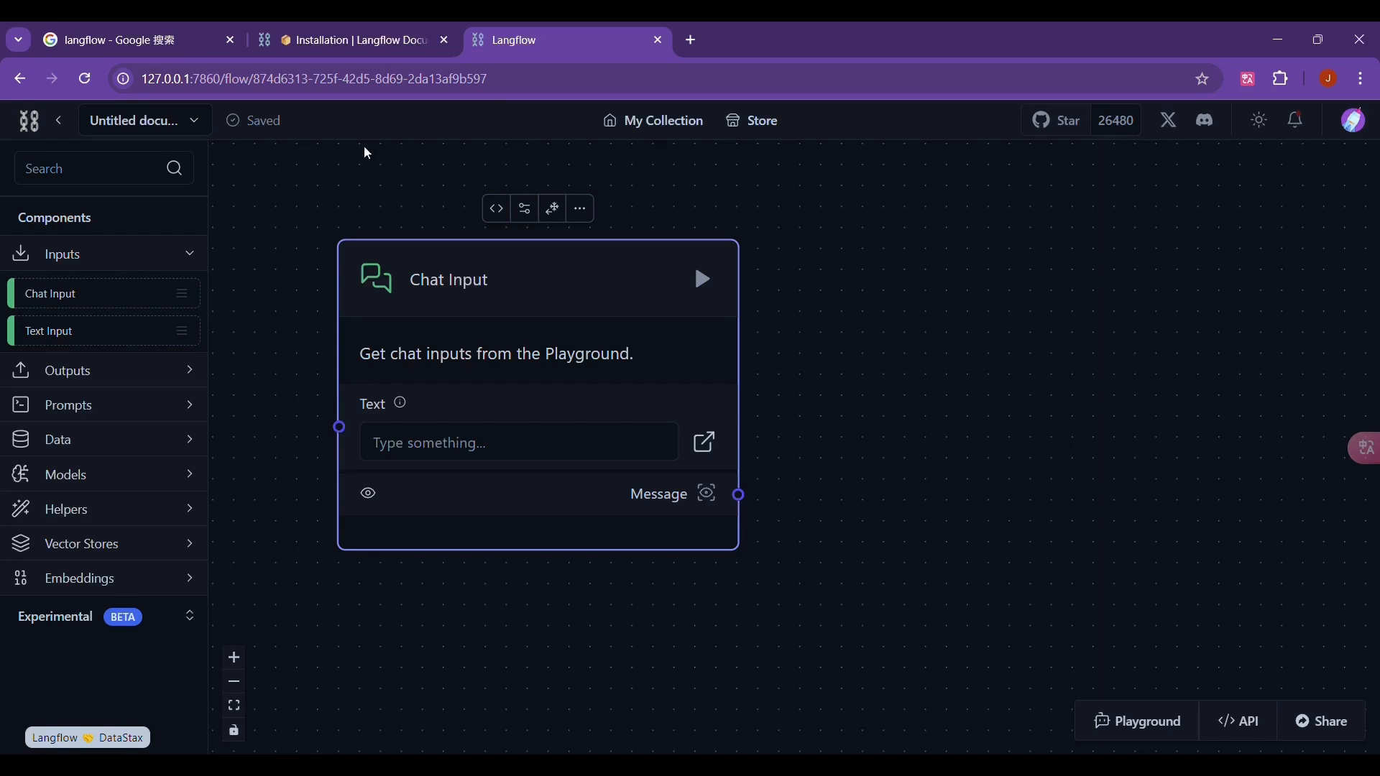
{"action": "mouse_move", "coordinate": [77, 375]}
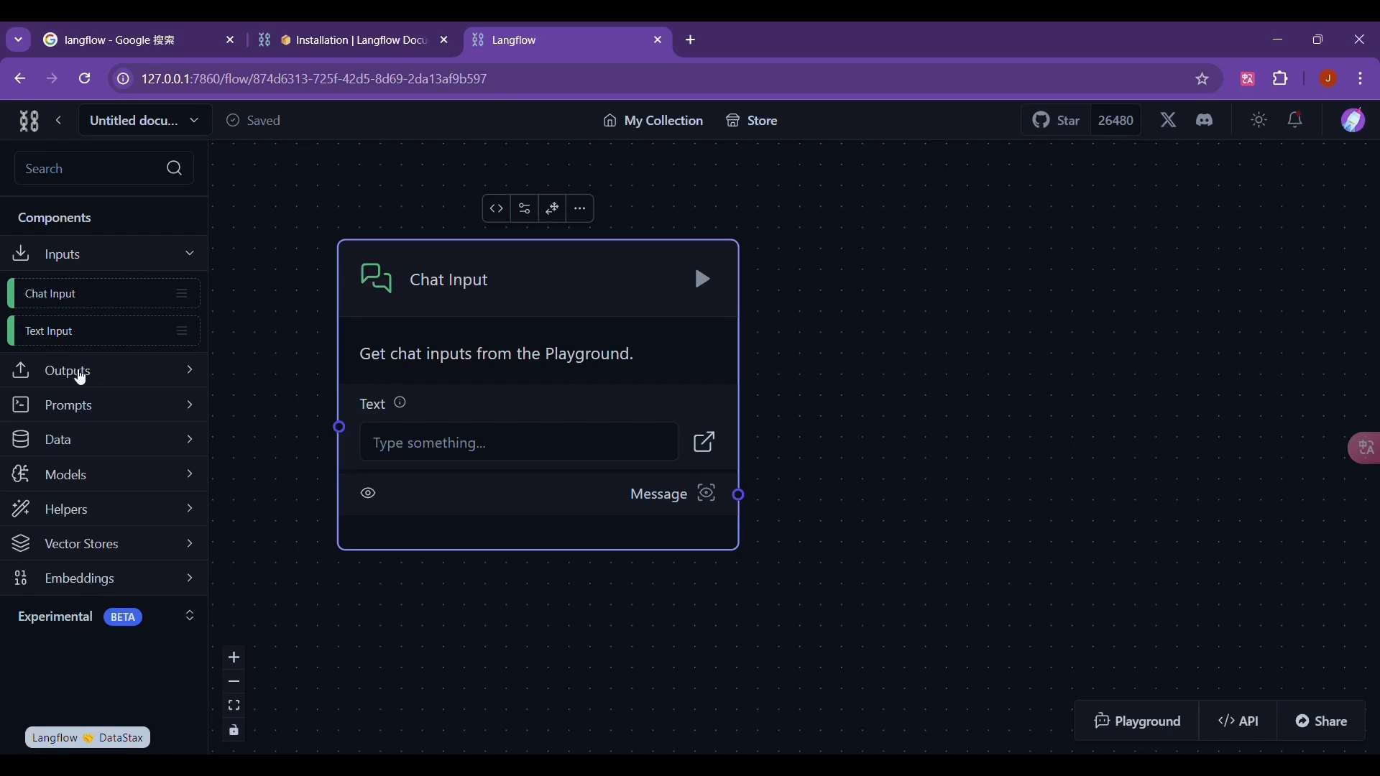
Add an Ollama model component and choose llama3.1:latest as its Model Name
{"action": "left_click", "coordinate": [64, 474]}
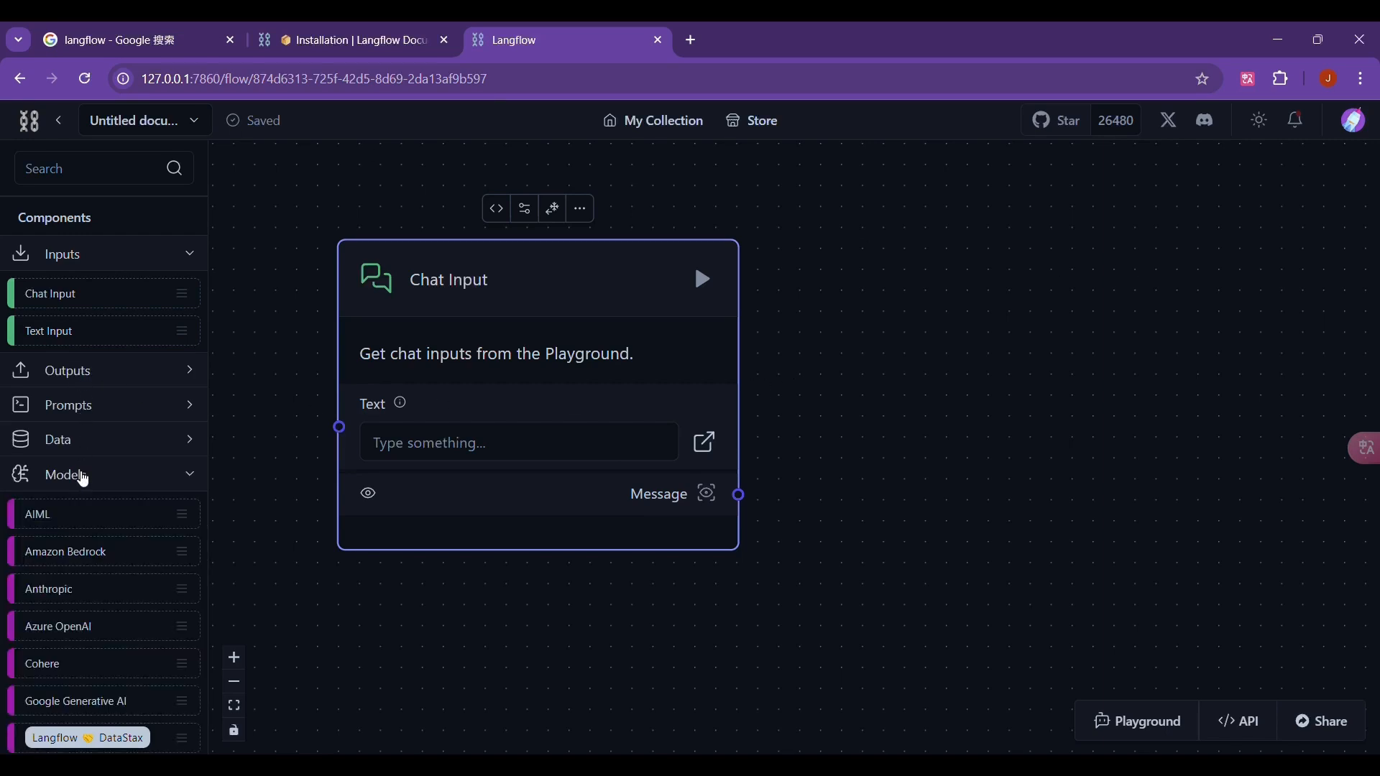
{"action": "scroll", "scroll_direction": "down", "scroll_amount": 3}
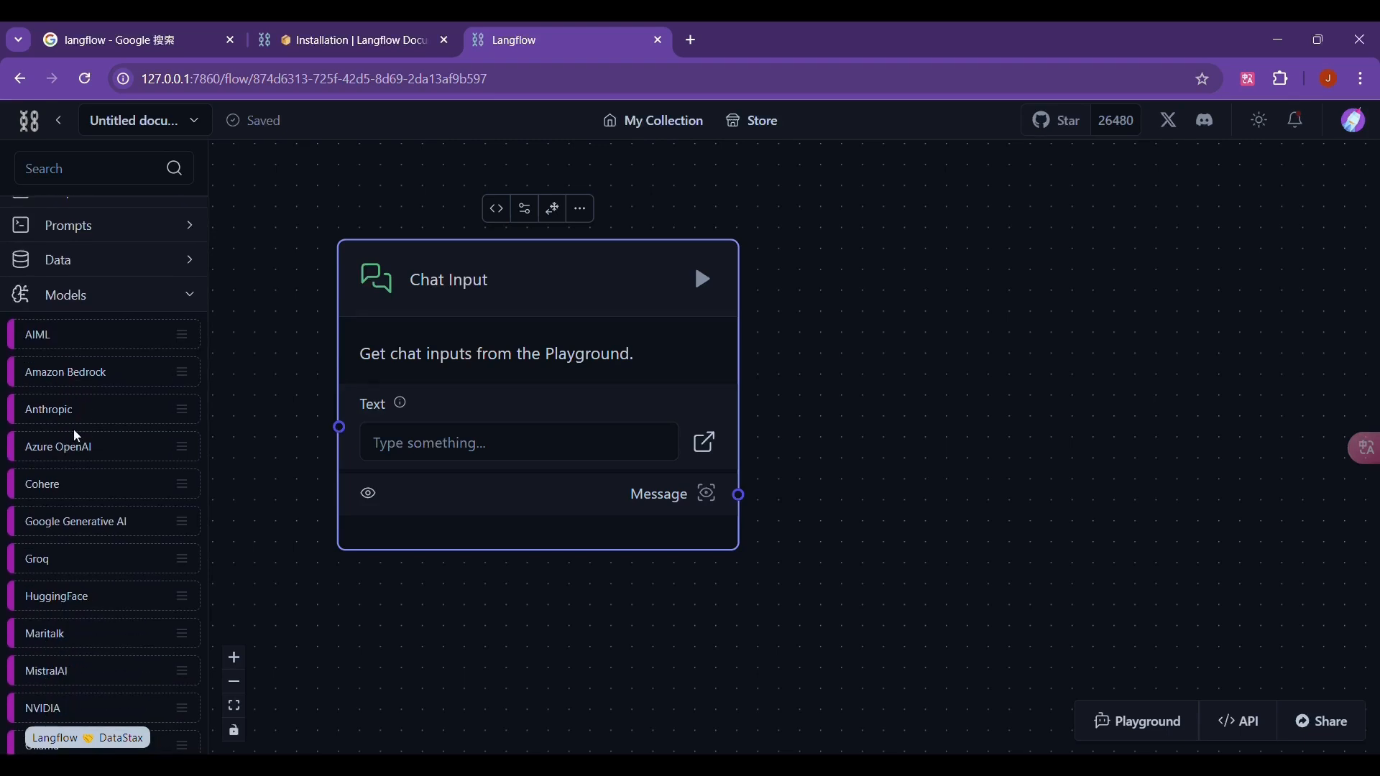
{"action": "scroll", "scroll_direction": "down", "scroll_amount": 3}
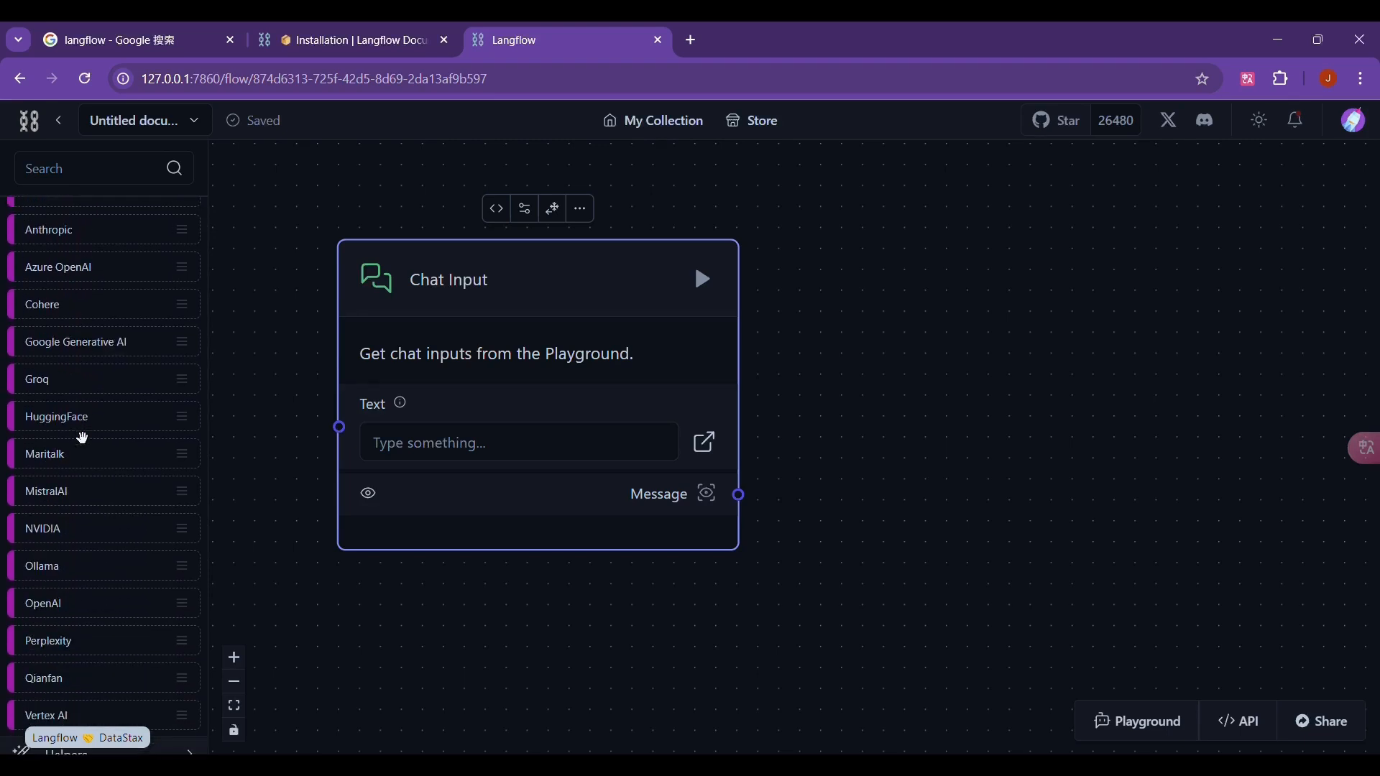
{"action": "scroll", "scroll_direction": "down", "scroll_amount": 3}
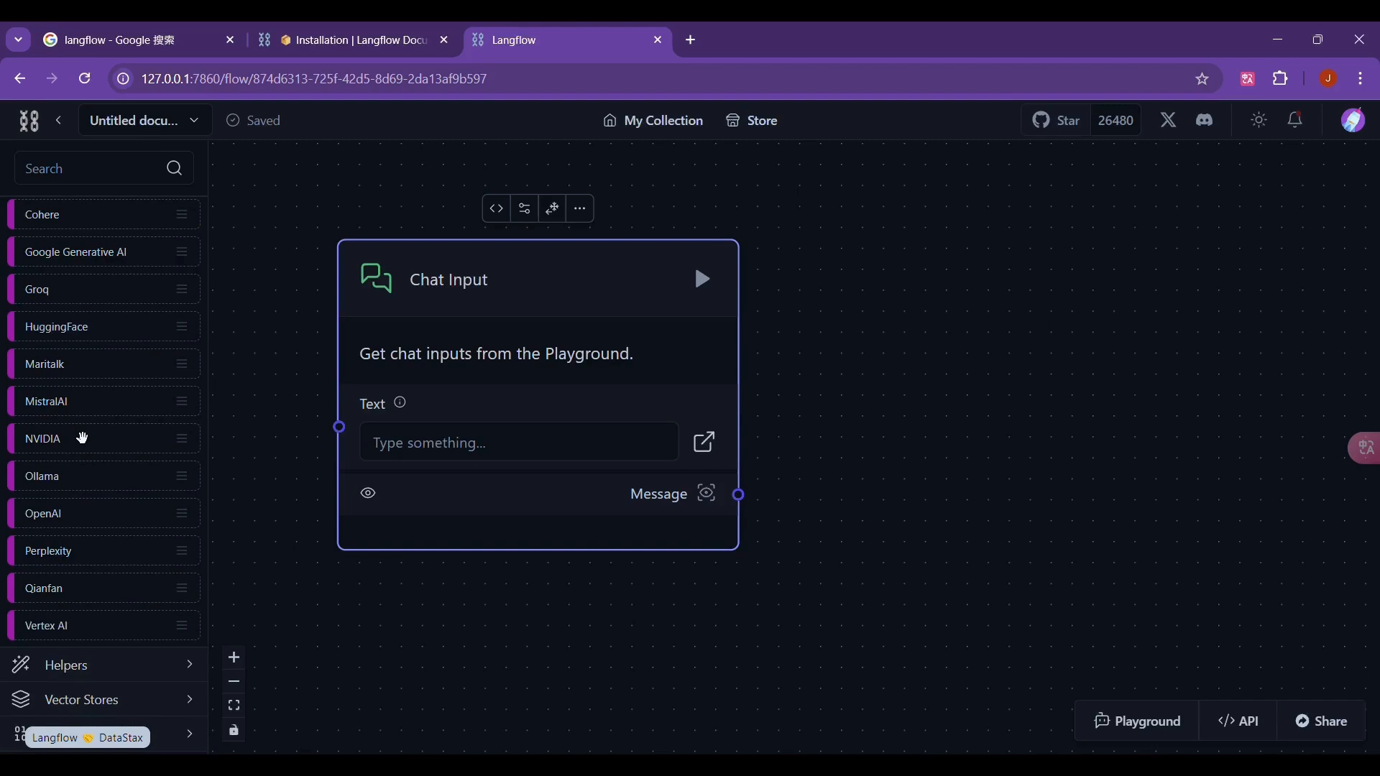
{"action": "scroll", "scroll_direction": "up", "scroll_amount": 3}
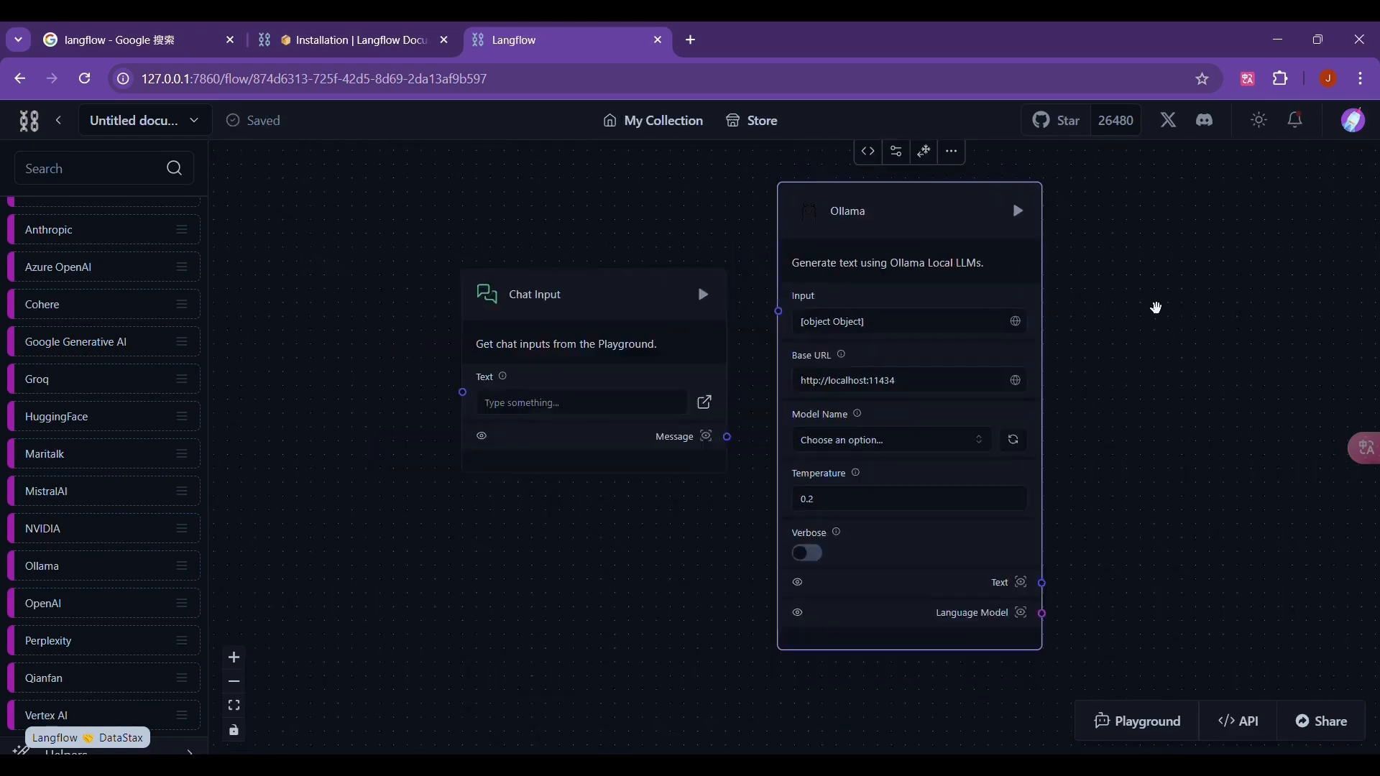
{"action": "left_click", "coordinate": [888, 440]}
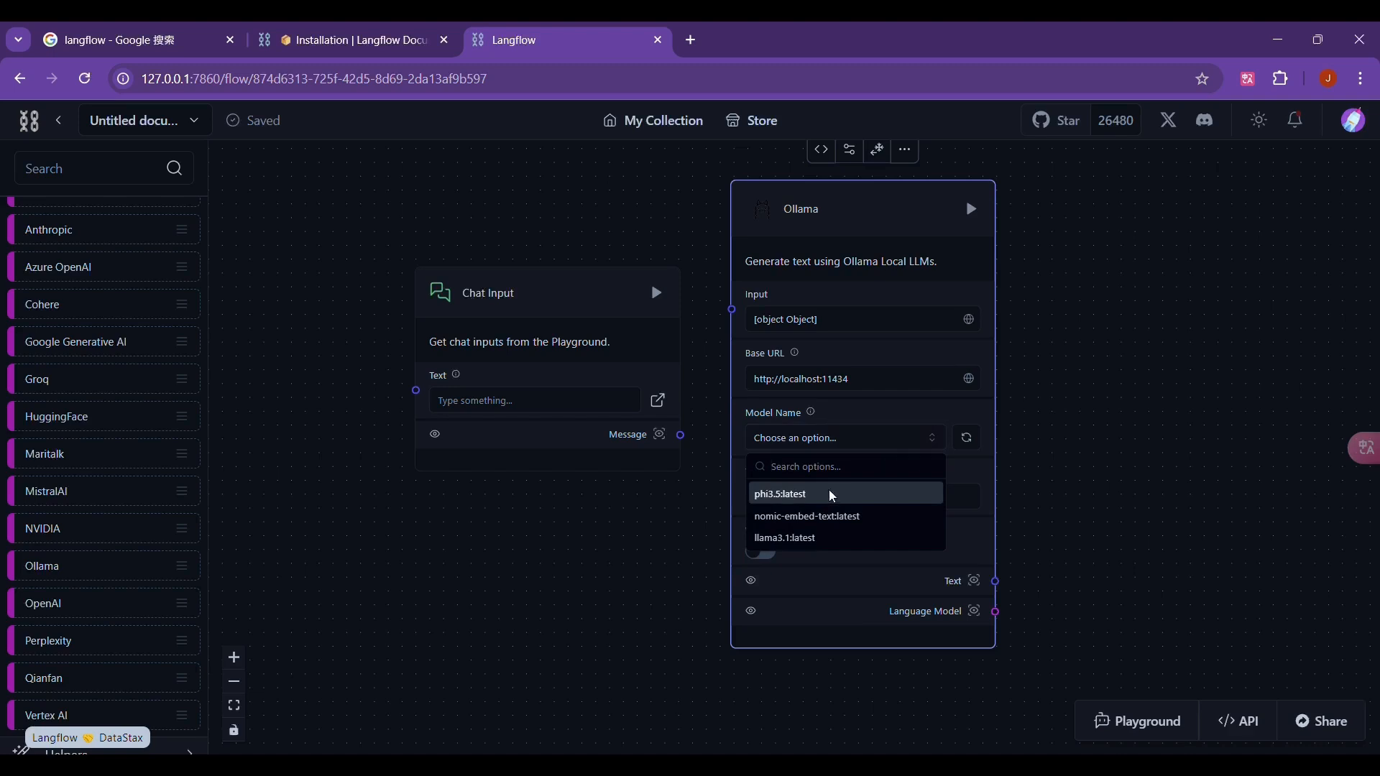
{"action": "left_click", "coordinate": [783, 536]}
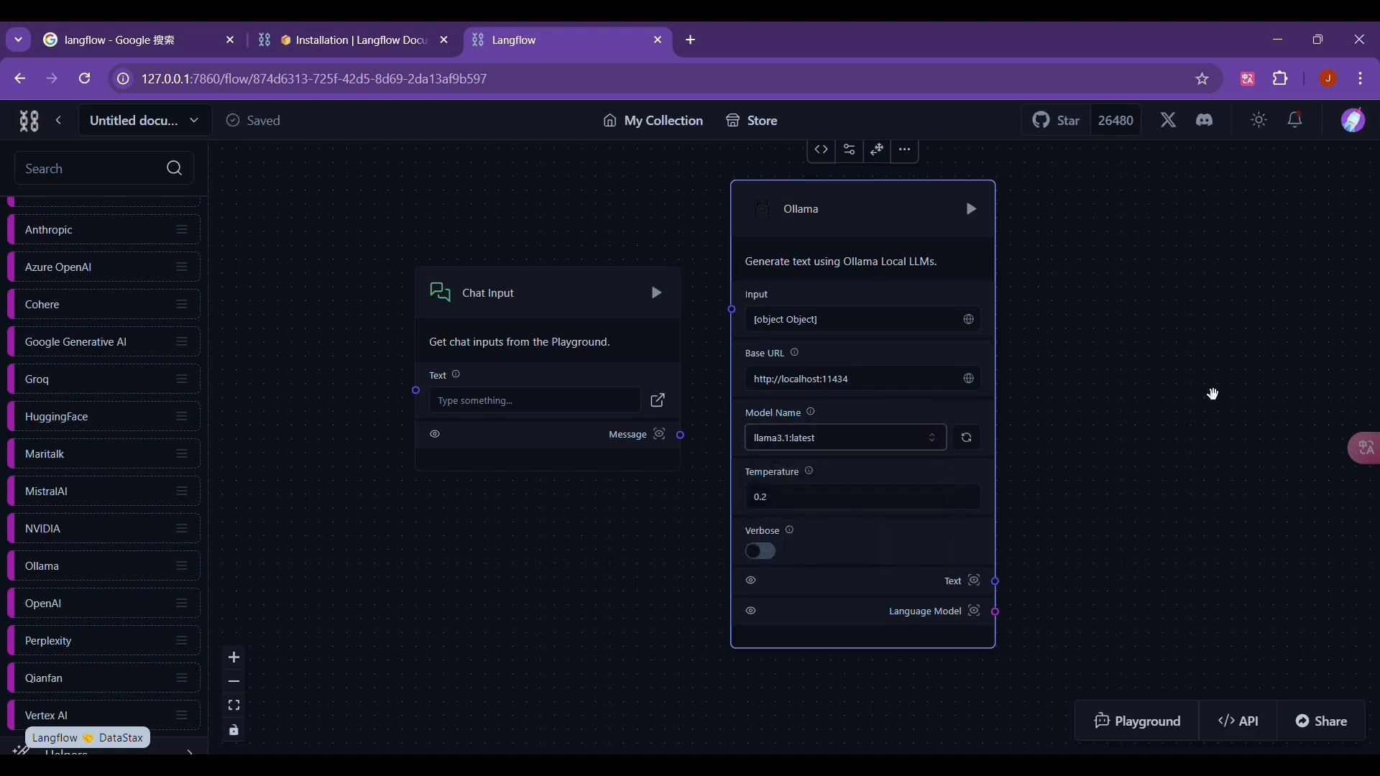
{"action": "mouse_move", "coordinate": [751, 298]}
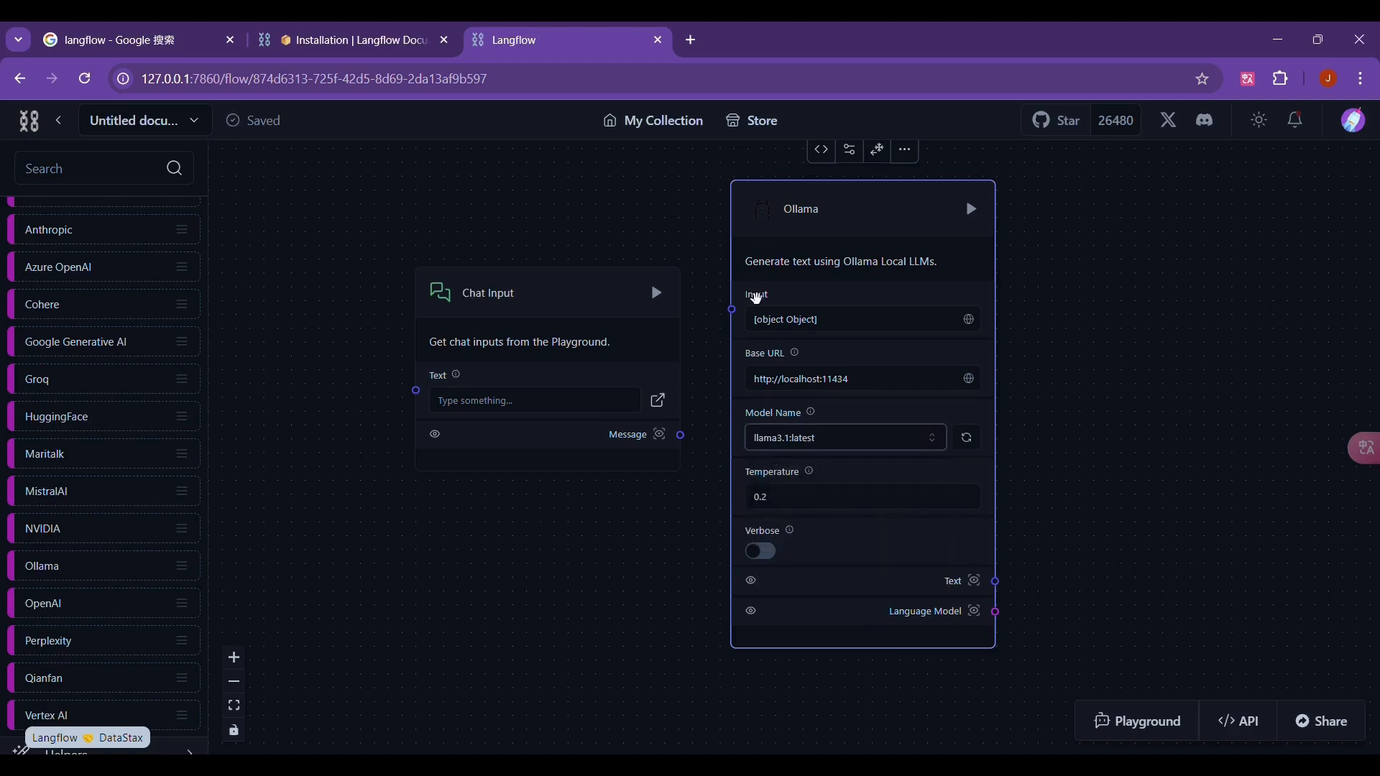
{"action": "mouse_move", "coordinate": [696, 460]}
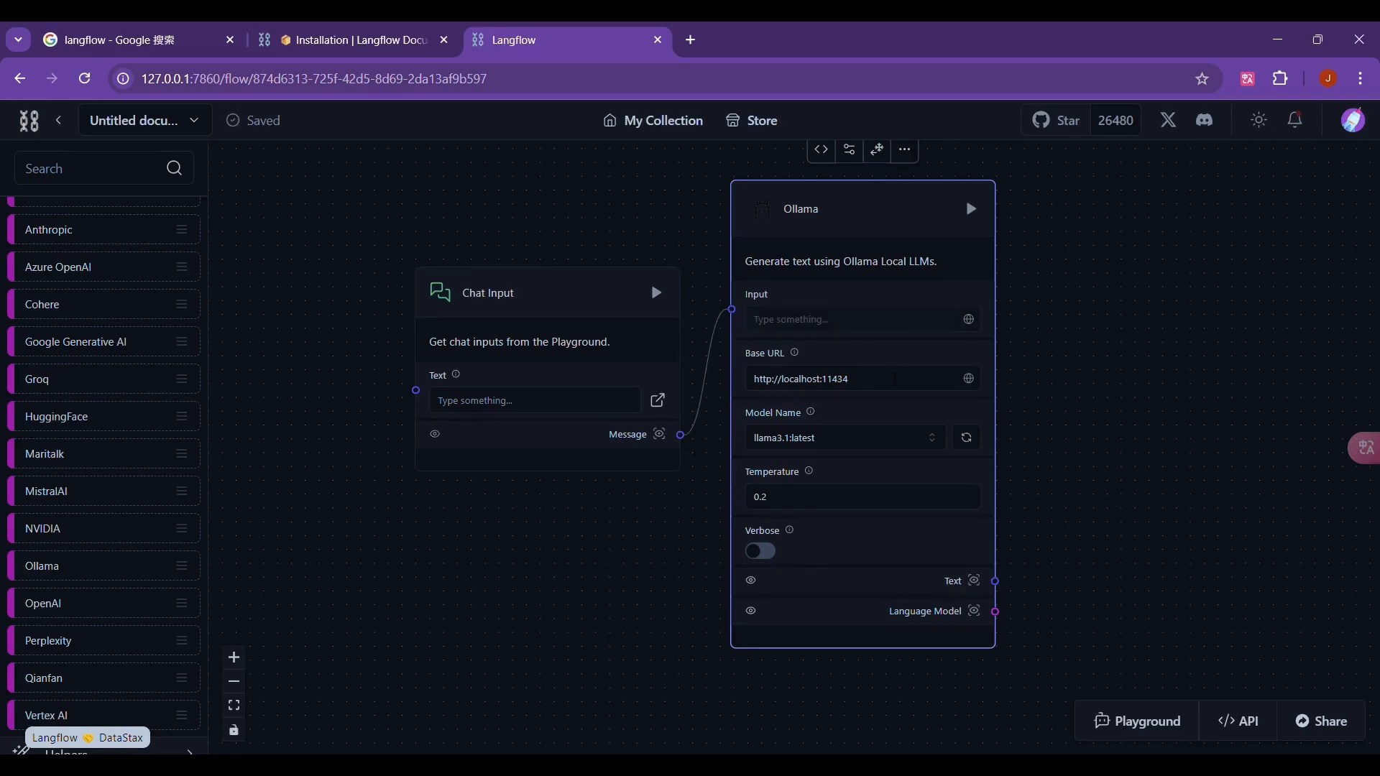
{"action": "mouse_move", "coordinate": [867, 469]}
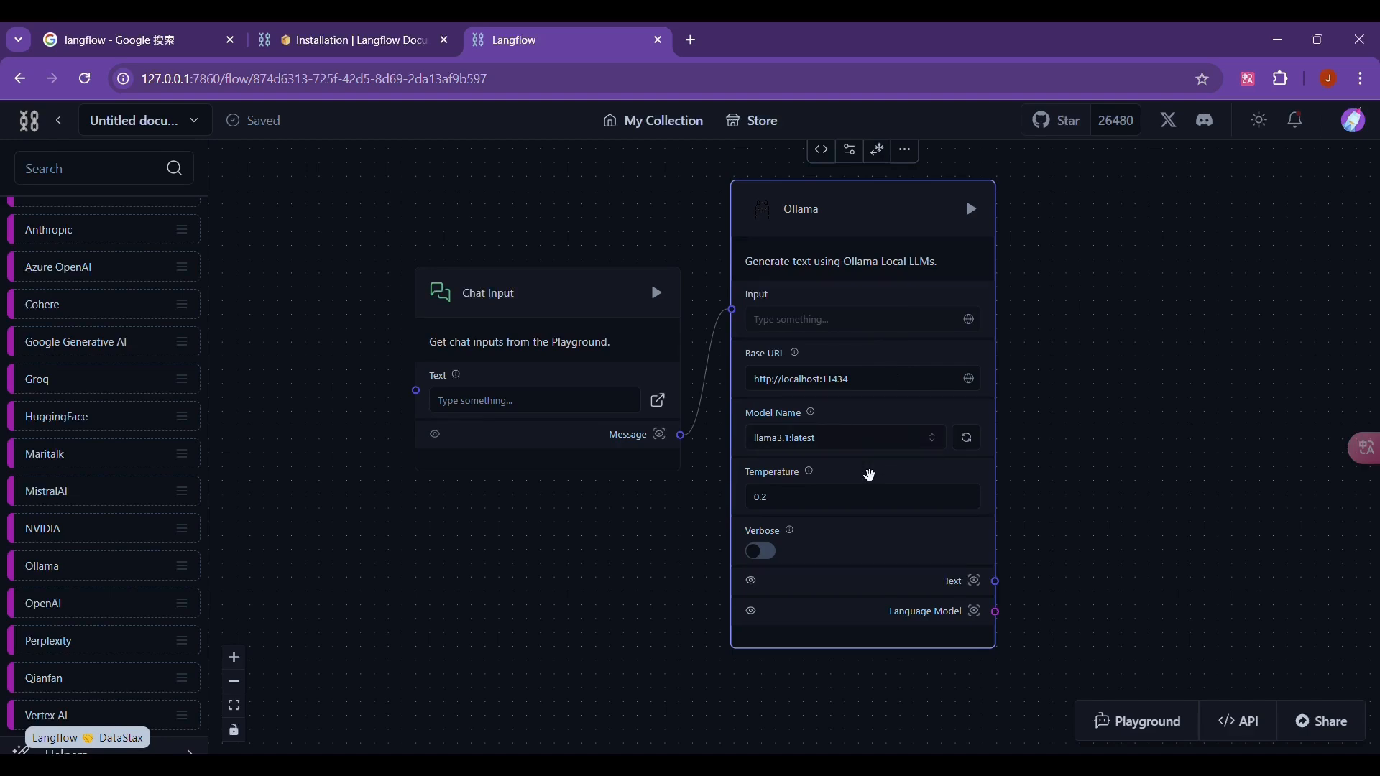
{"action": "mouse_move", "coordinate": [1038, 586]}
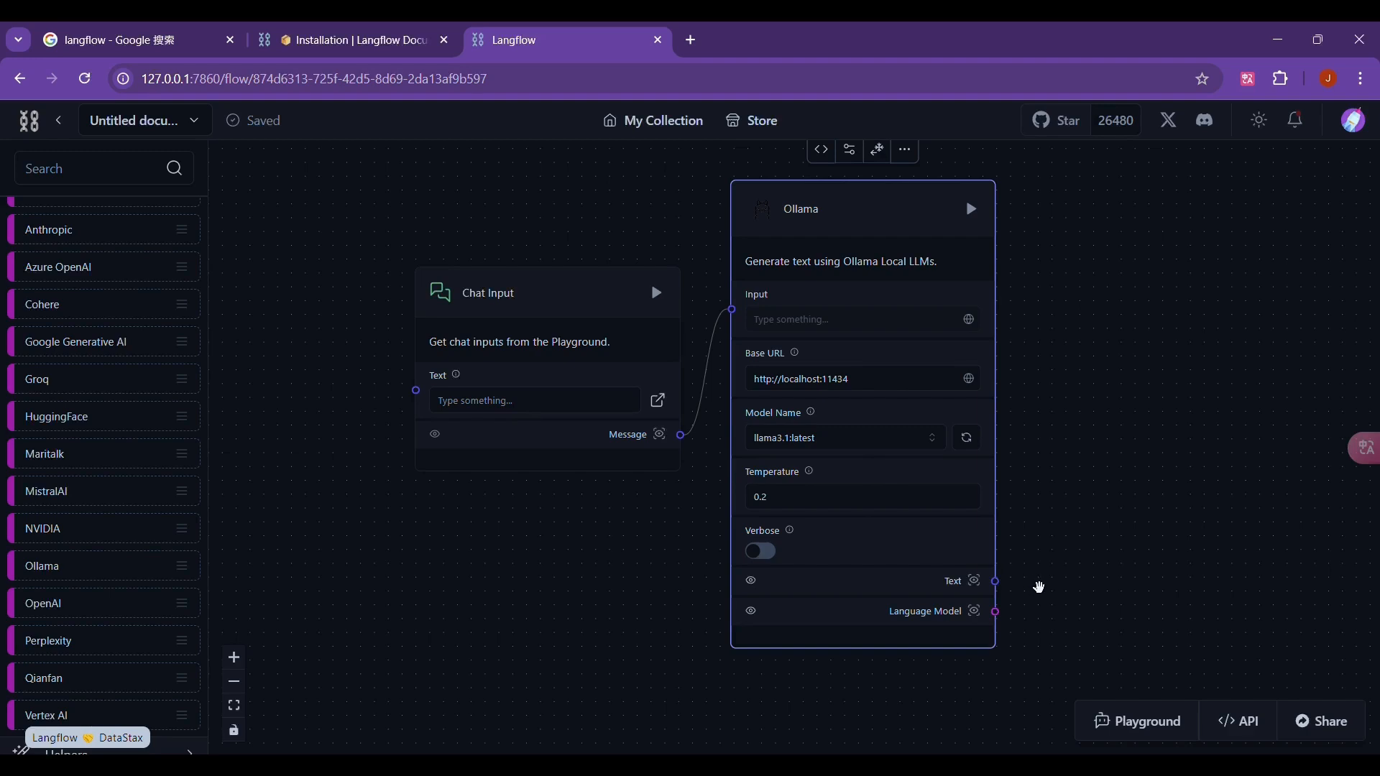
{"action": "mouse_move", "coordinate": [1210, 253]}
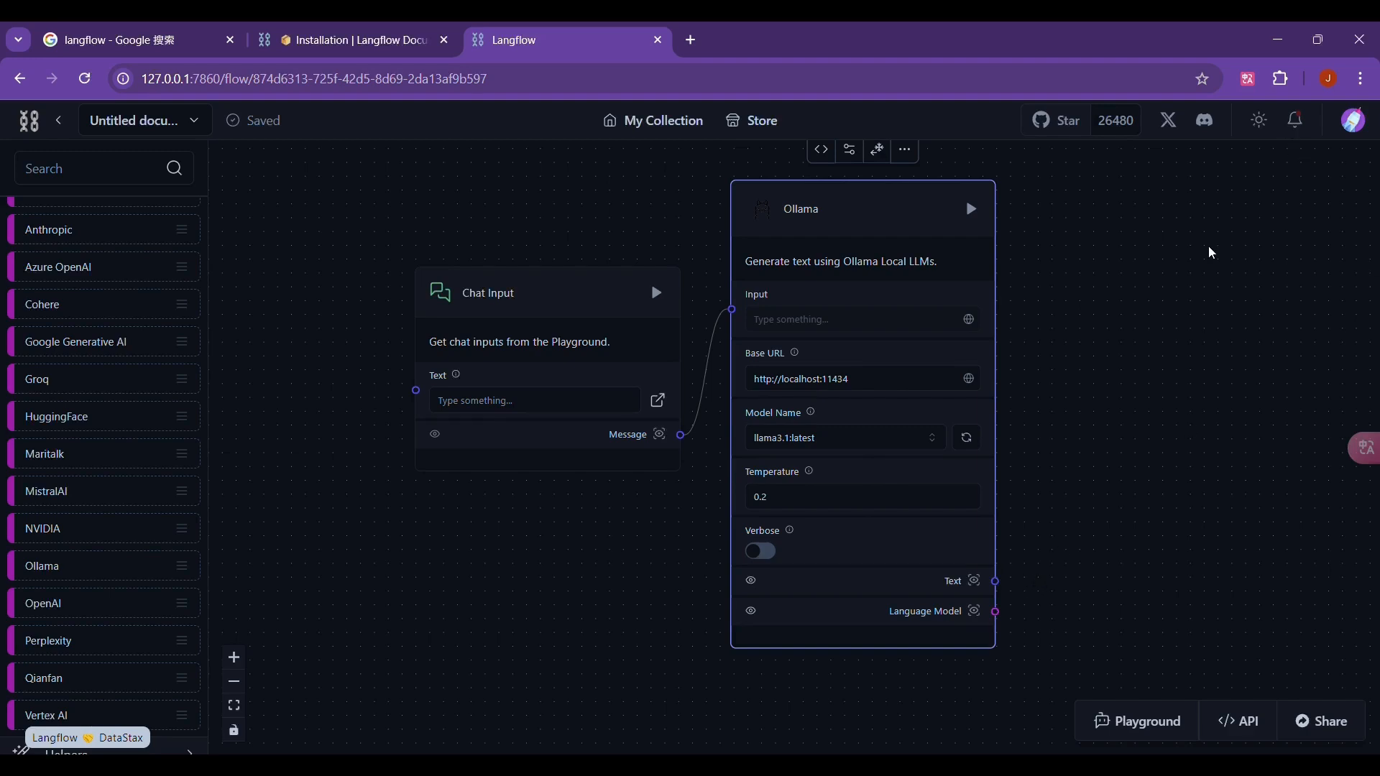
{"action": "mouse_move", "coordinate": [284, 571]}
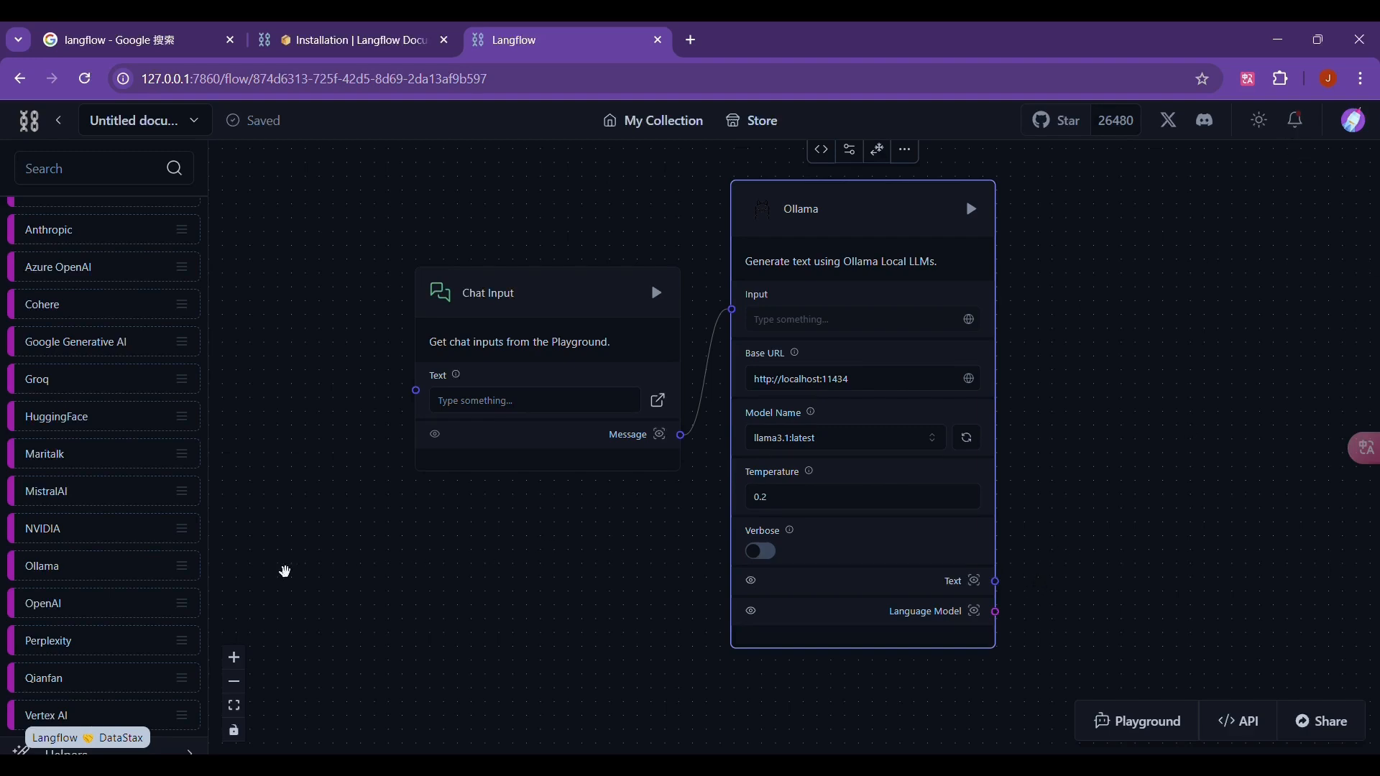
{"action": "mouse_move", "coordinate": [69, 298]}
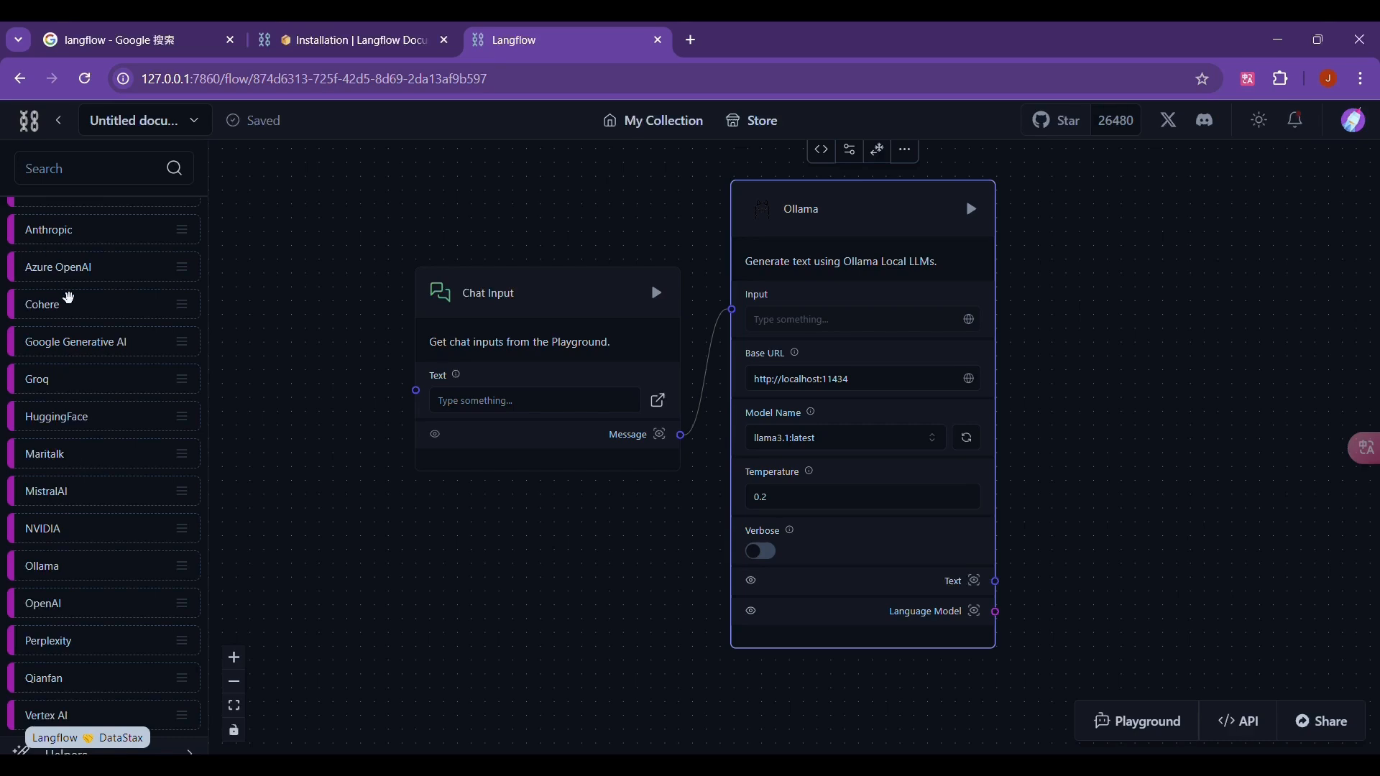
Add a Chat Output component from Outputs to receive Ollama's text output
{"action": "scroll", "scroll_direction": "up", "scroll_amount": 3}
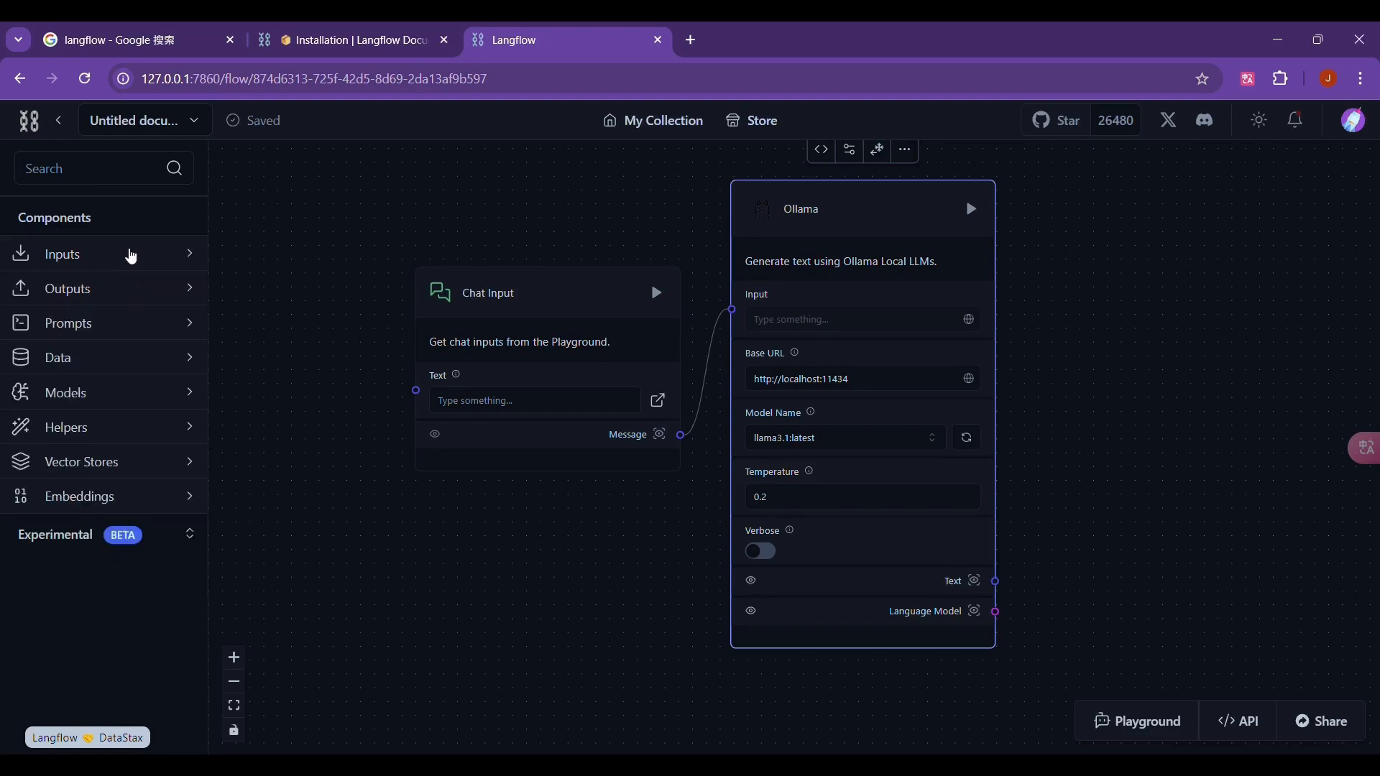
{"action": "mouse_move", "coordinate": [120, 301]}
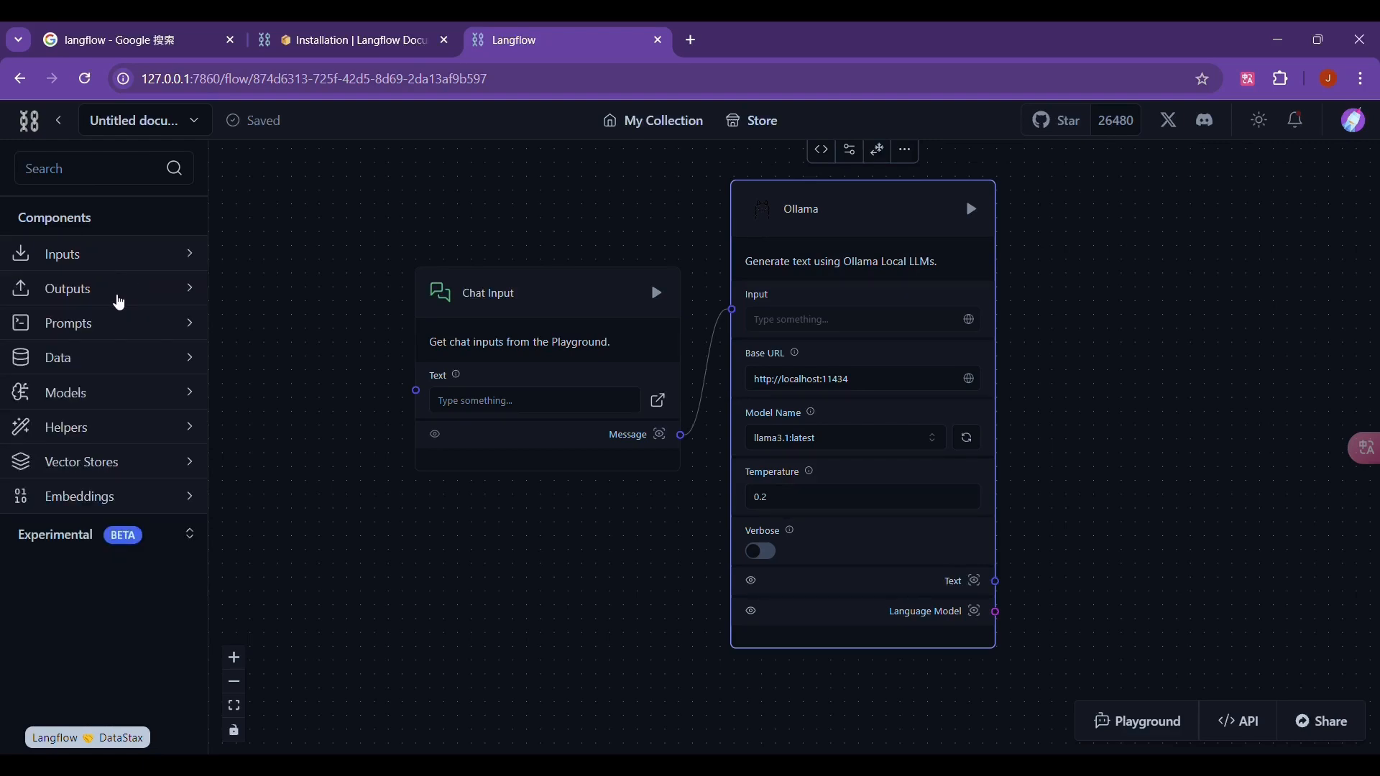
{"action": "left_click", "coordinate": [68, 289]}
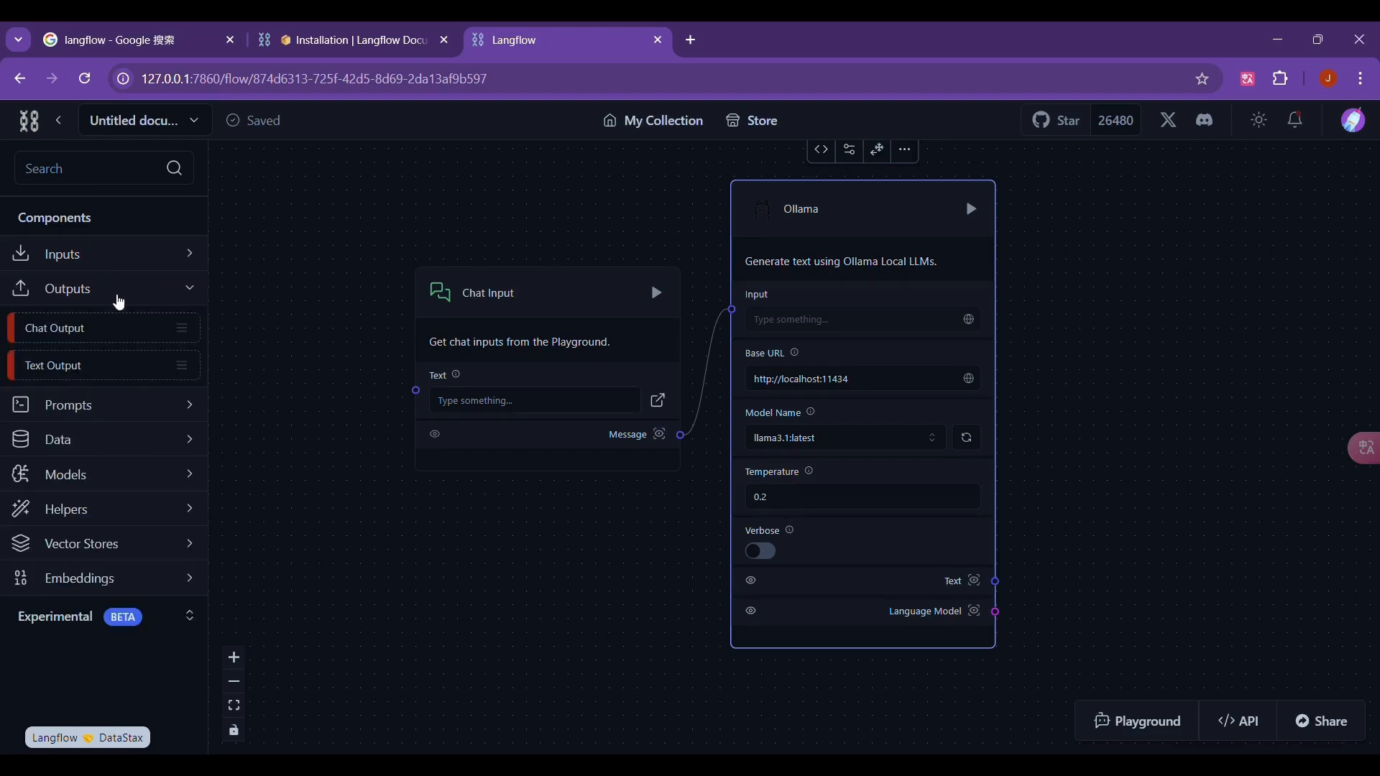
{"action": "mouse_move", "coordinate": [91, 329]}
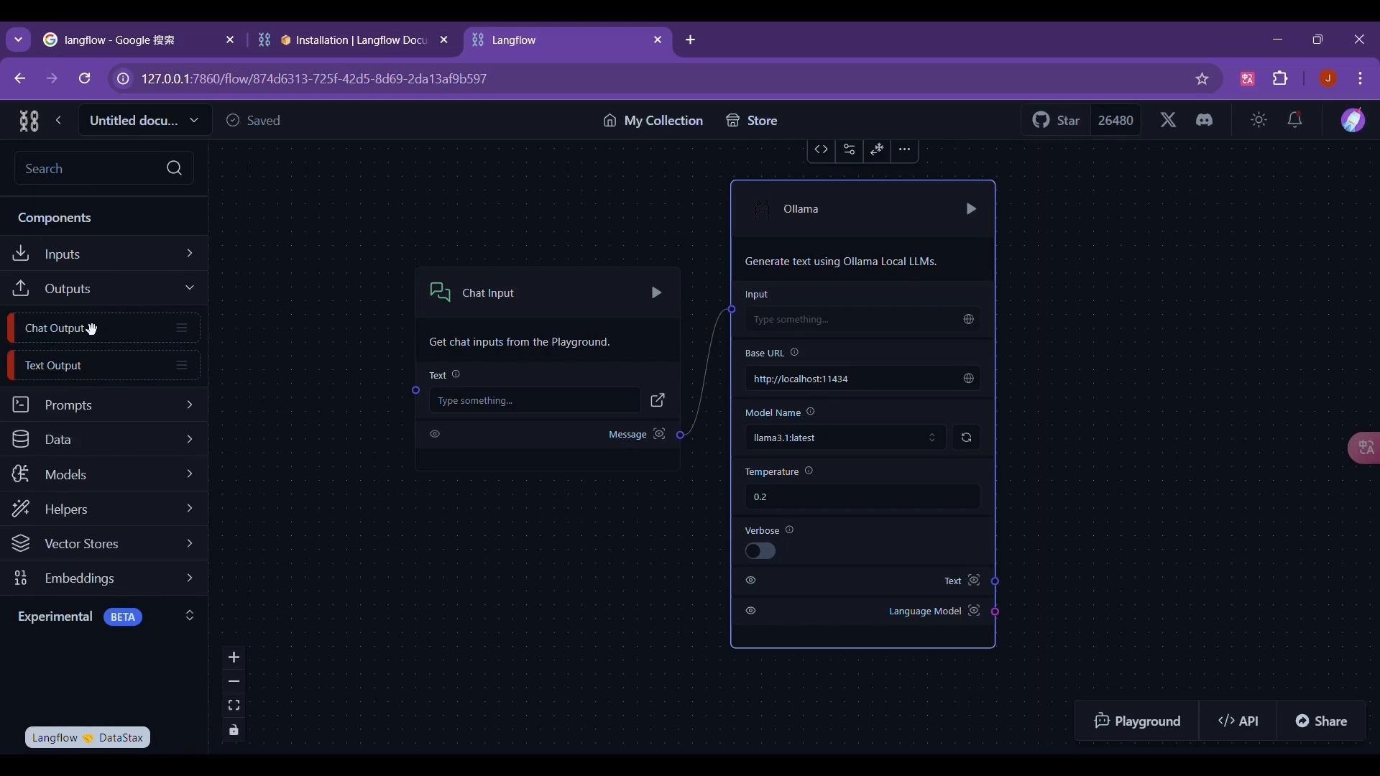
{"action": "mouse_move", "coordinate": [911, 337]}
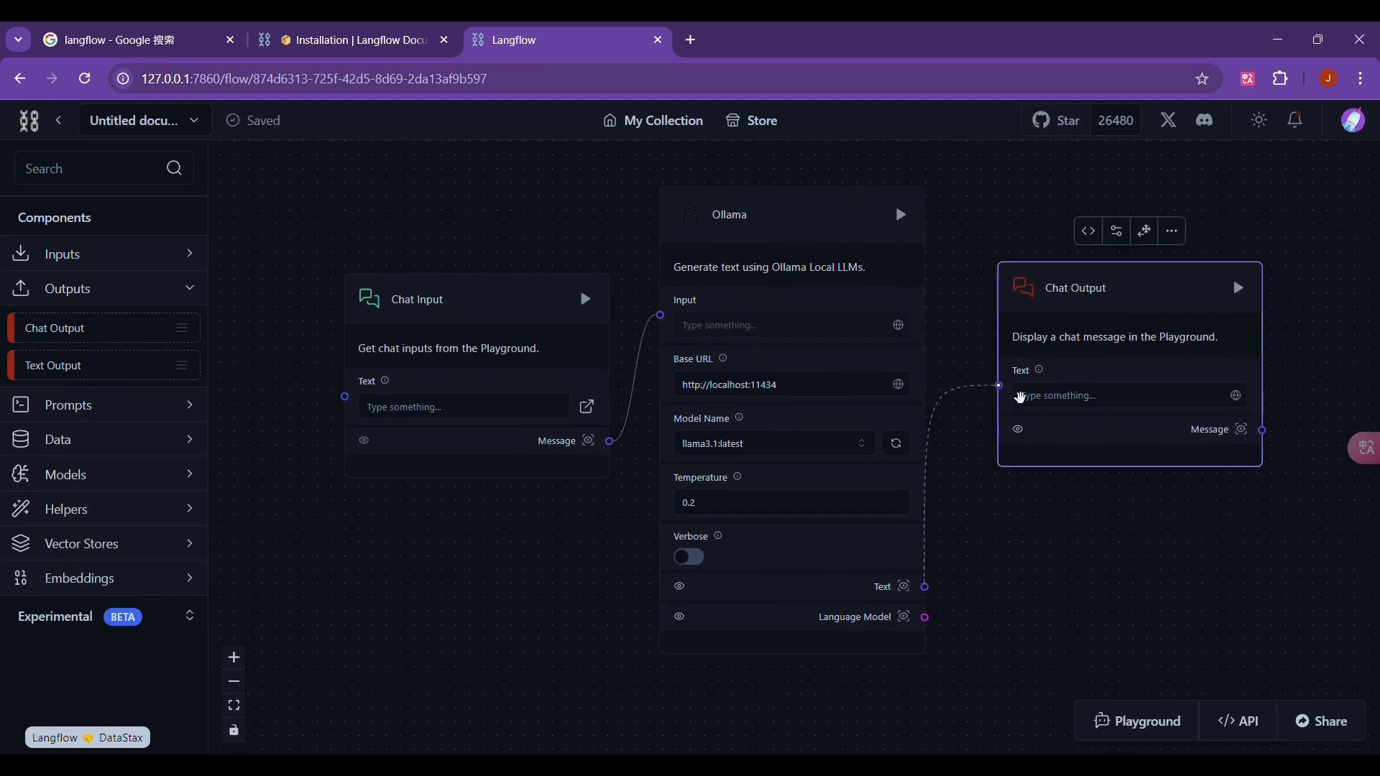
{"action": "mouse_move", "coordinate": [1187, 579]}
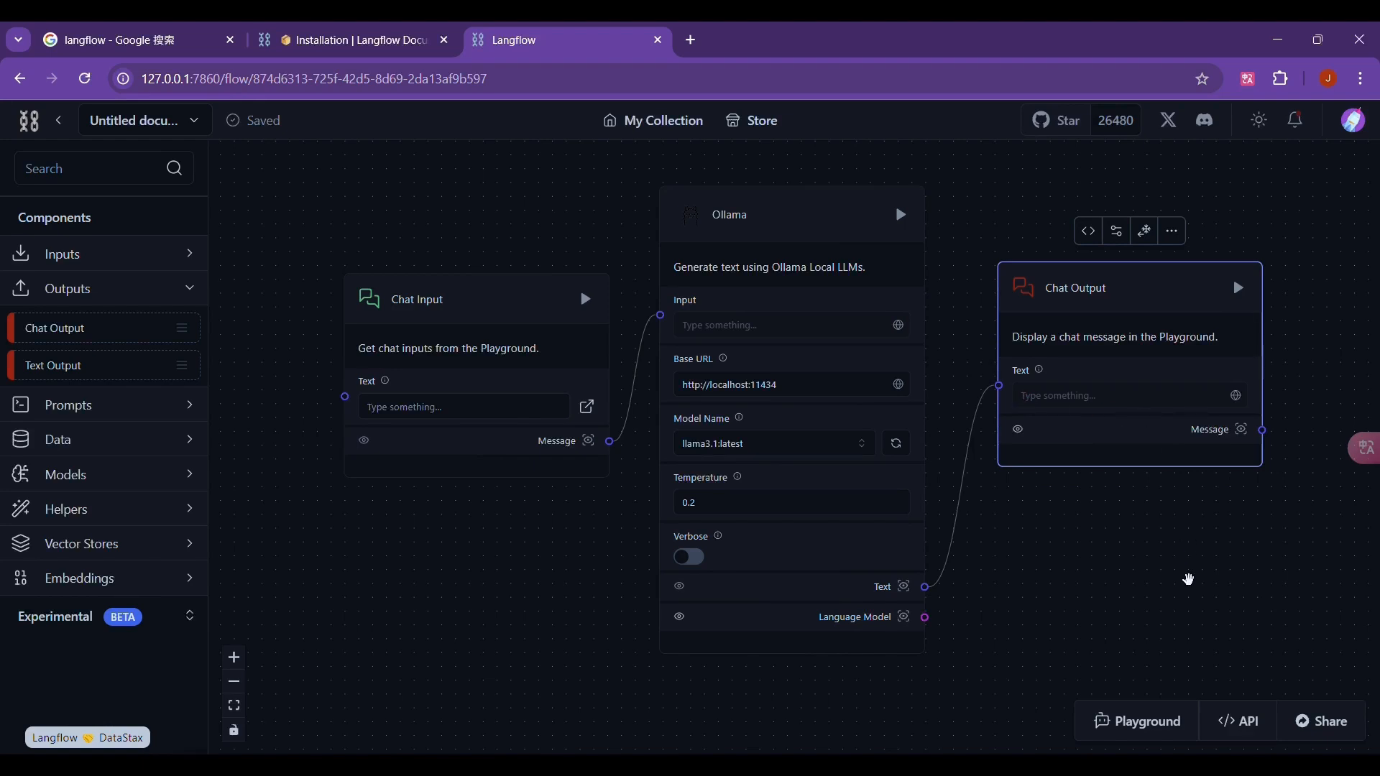
{"action": "left_click", "coordinate": [450, 608]}
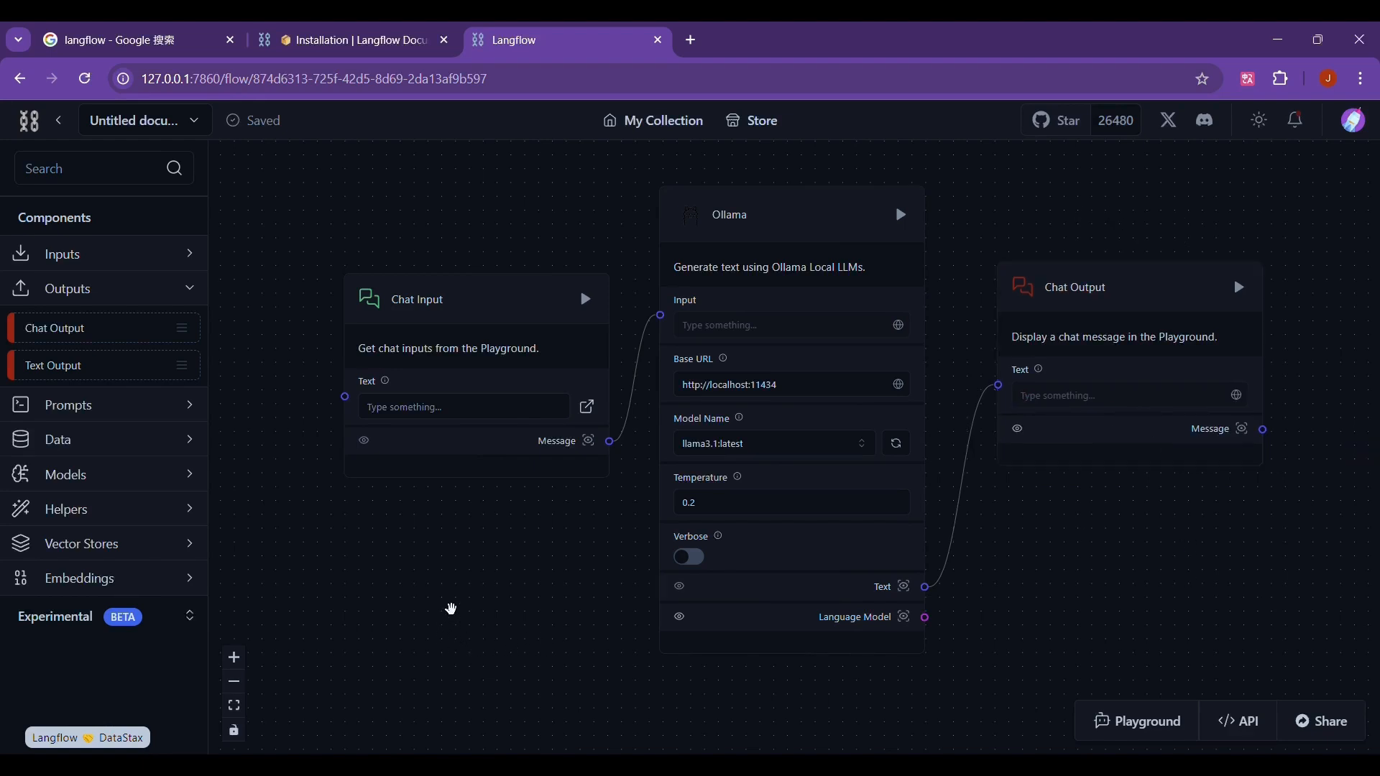
{"action": "mouse_move", "coordinate": [1195, 634]}
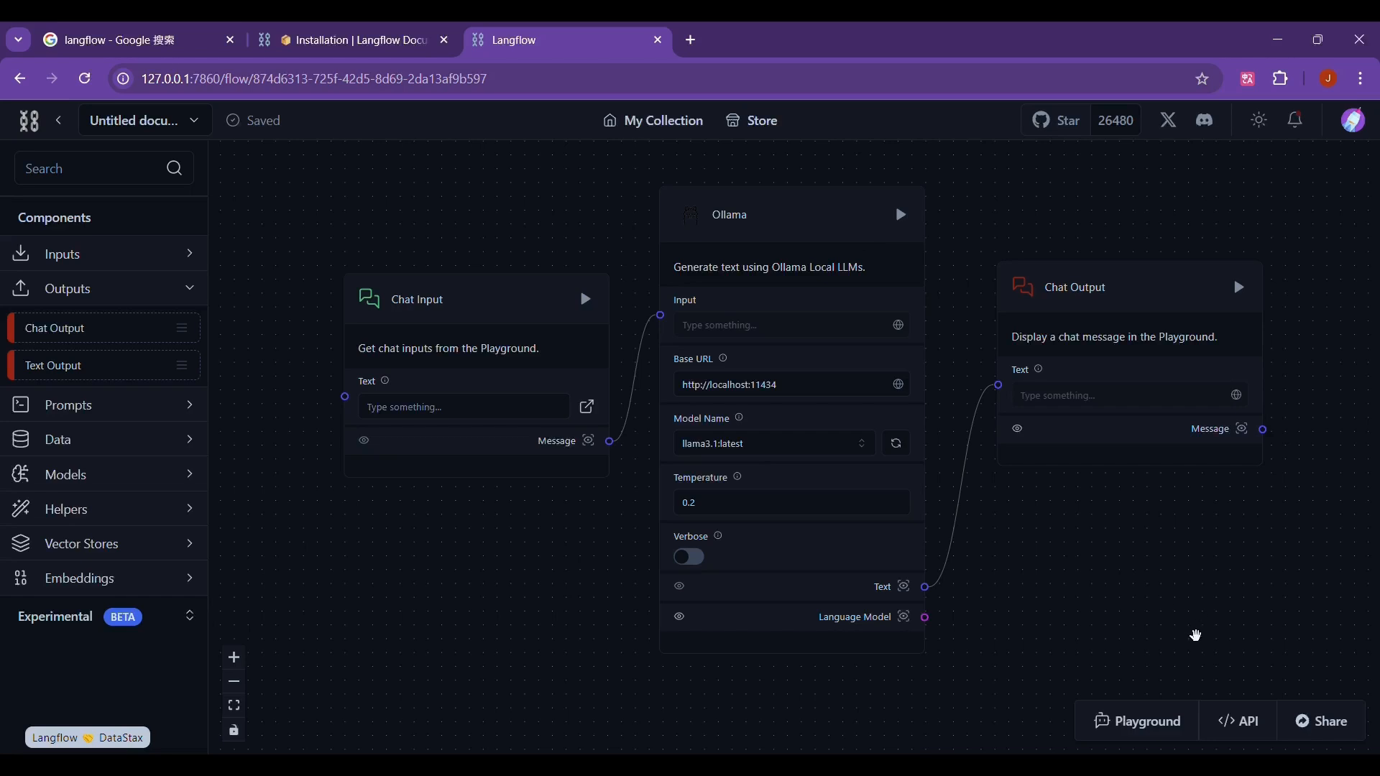
Send 'hi' in the Playground, read the reply and close the chat
{"action": "left_click", "coordinate": [1145, 720]}
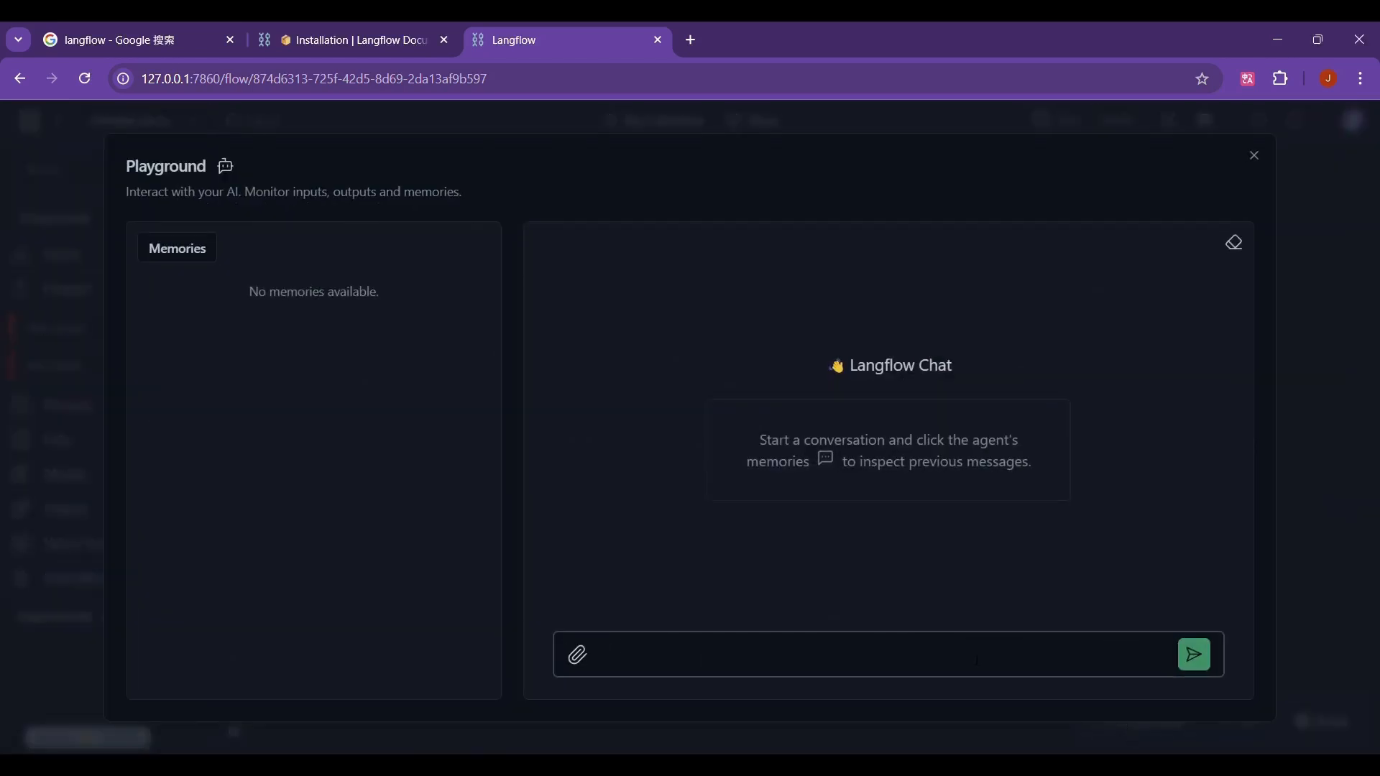
{"action": "left_click", "coordinate": [1190, 654]}
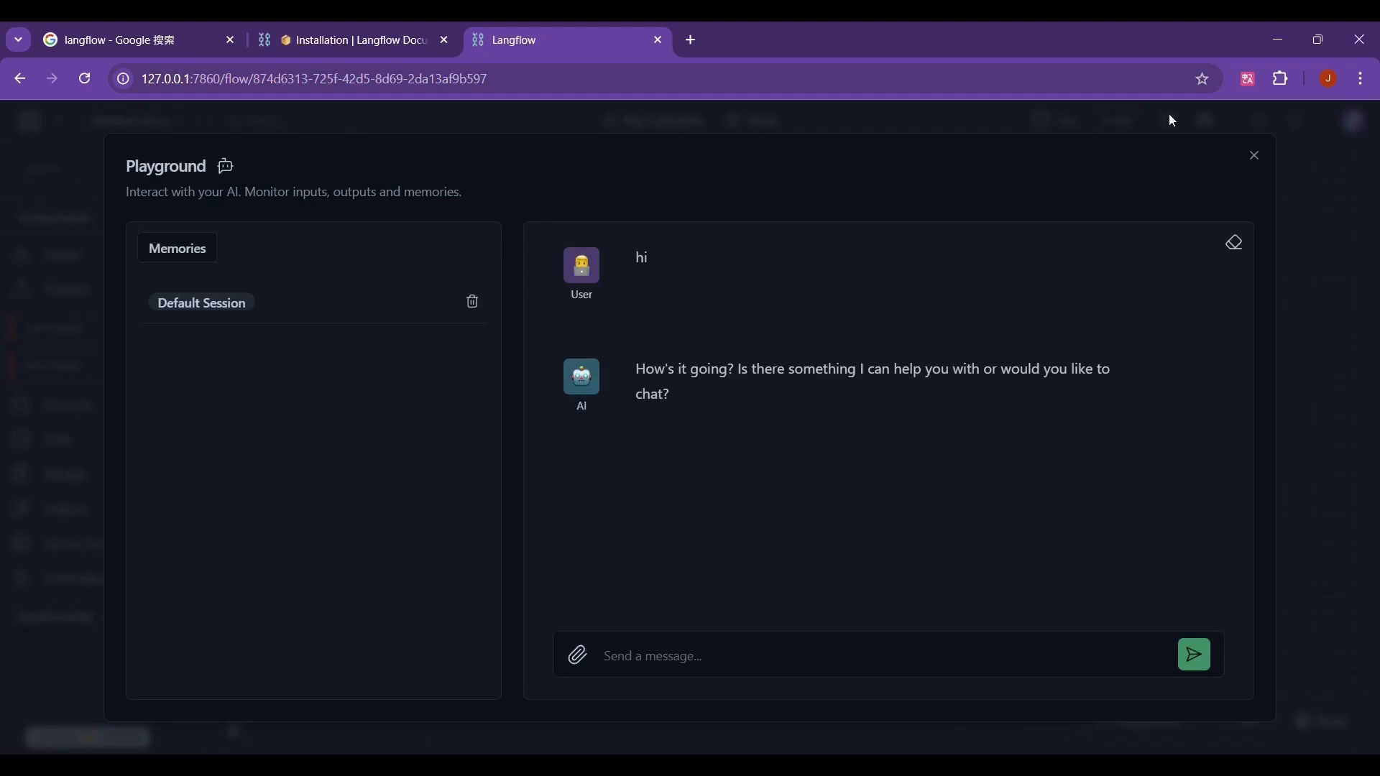
{"action": "mouse_move", "coordinate": [588, 450]}
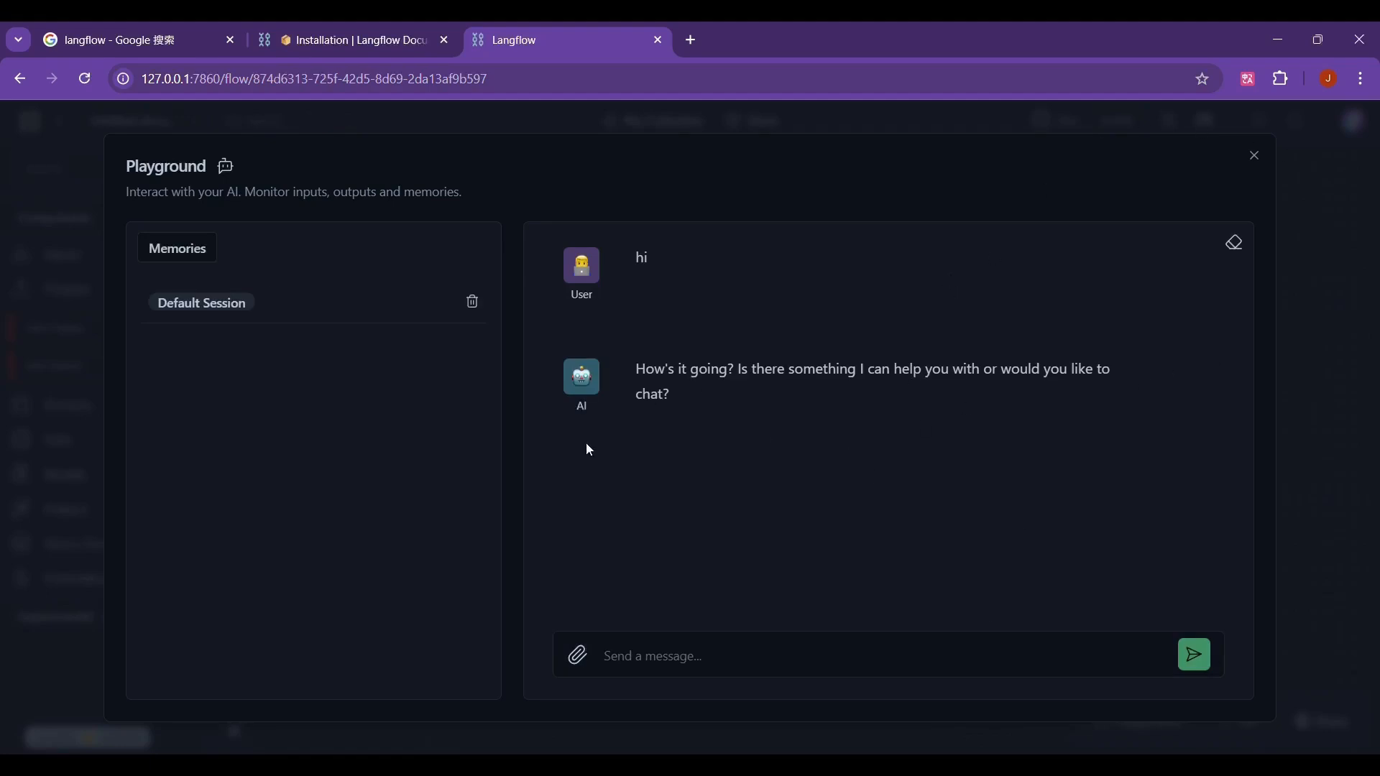
{"action": "left_click", "coordinate": [1252, 155]}
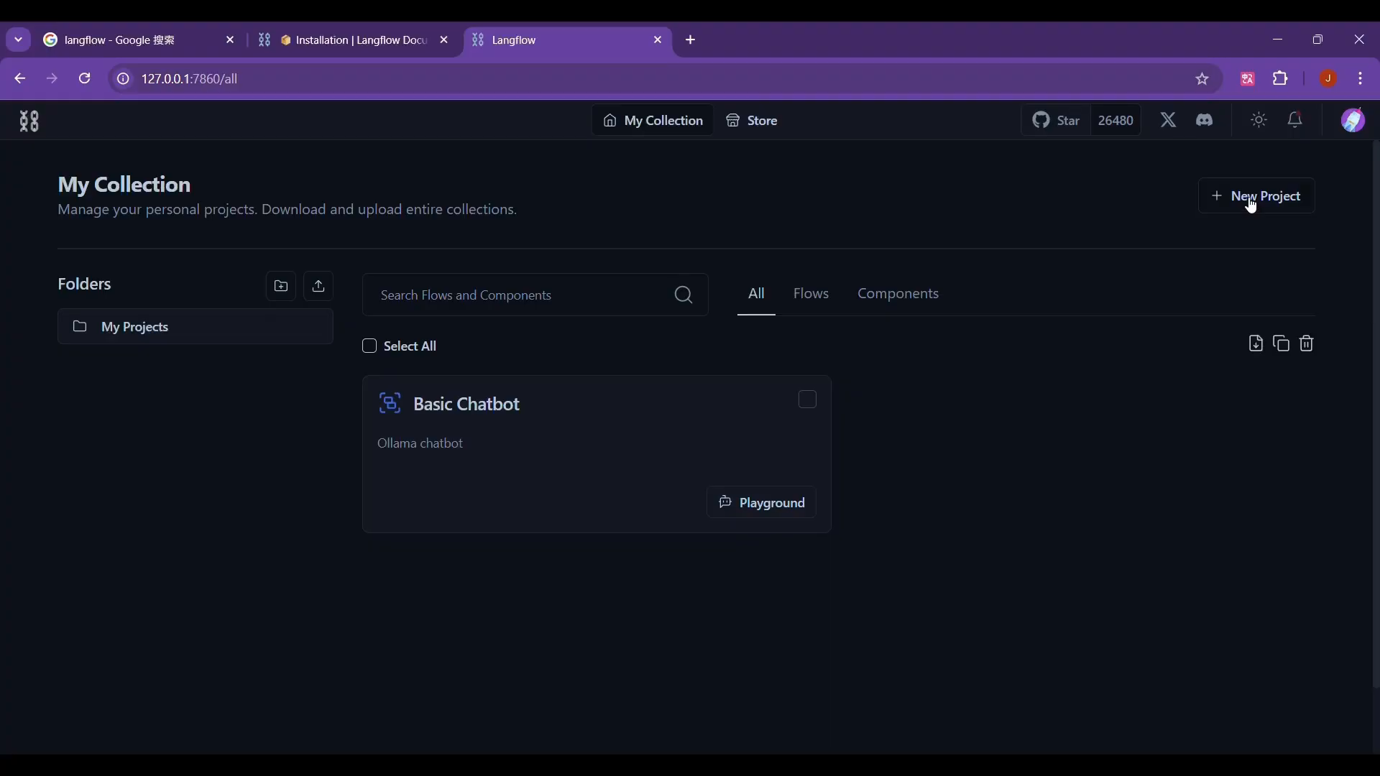
{"action": "left_click", "coordinate": [1256, 196]}
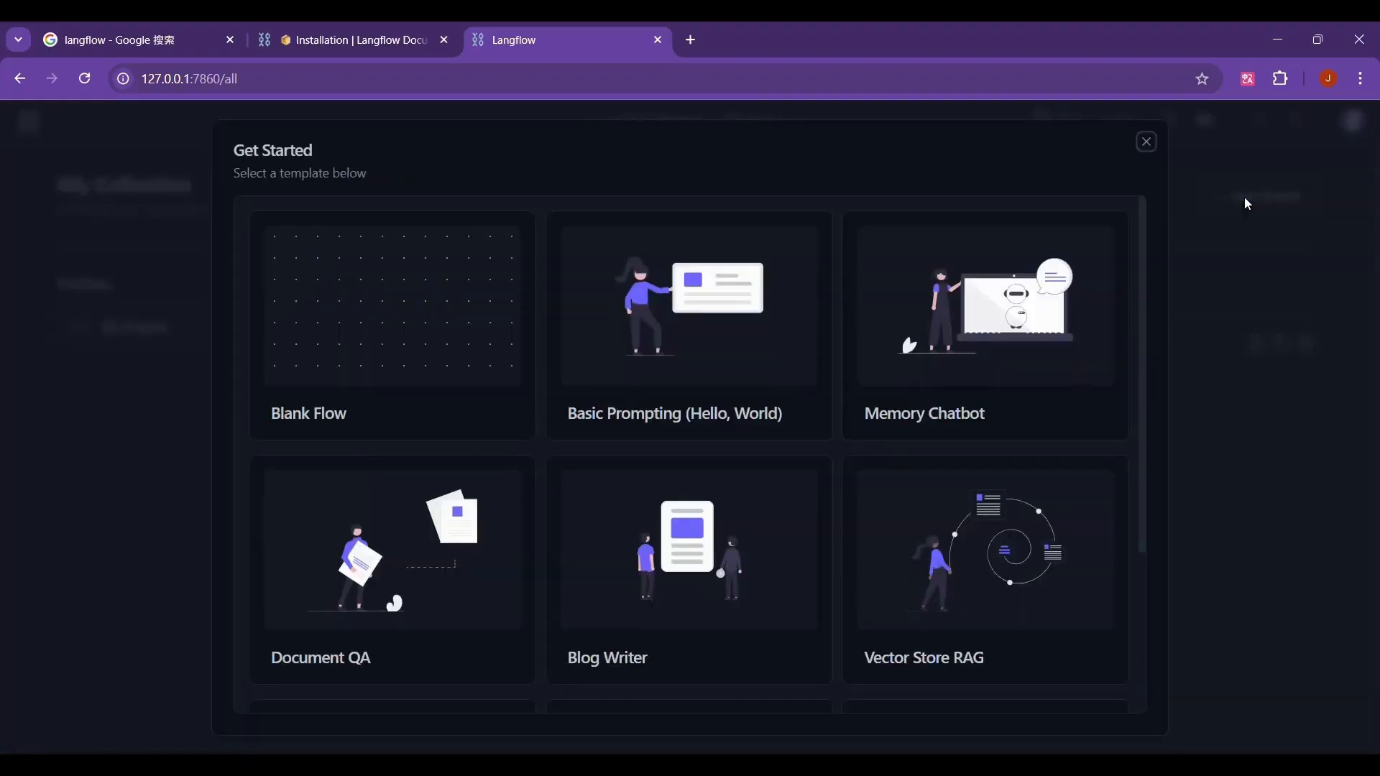
{"action": "mouse_move", "coordinate": [415, 358]}
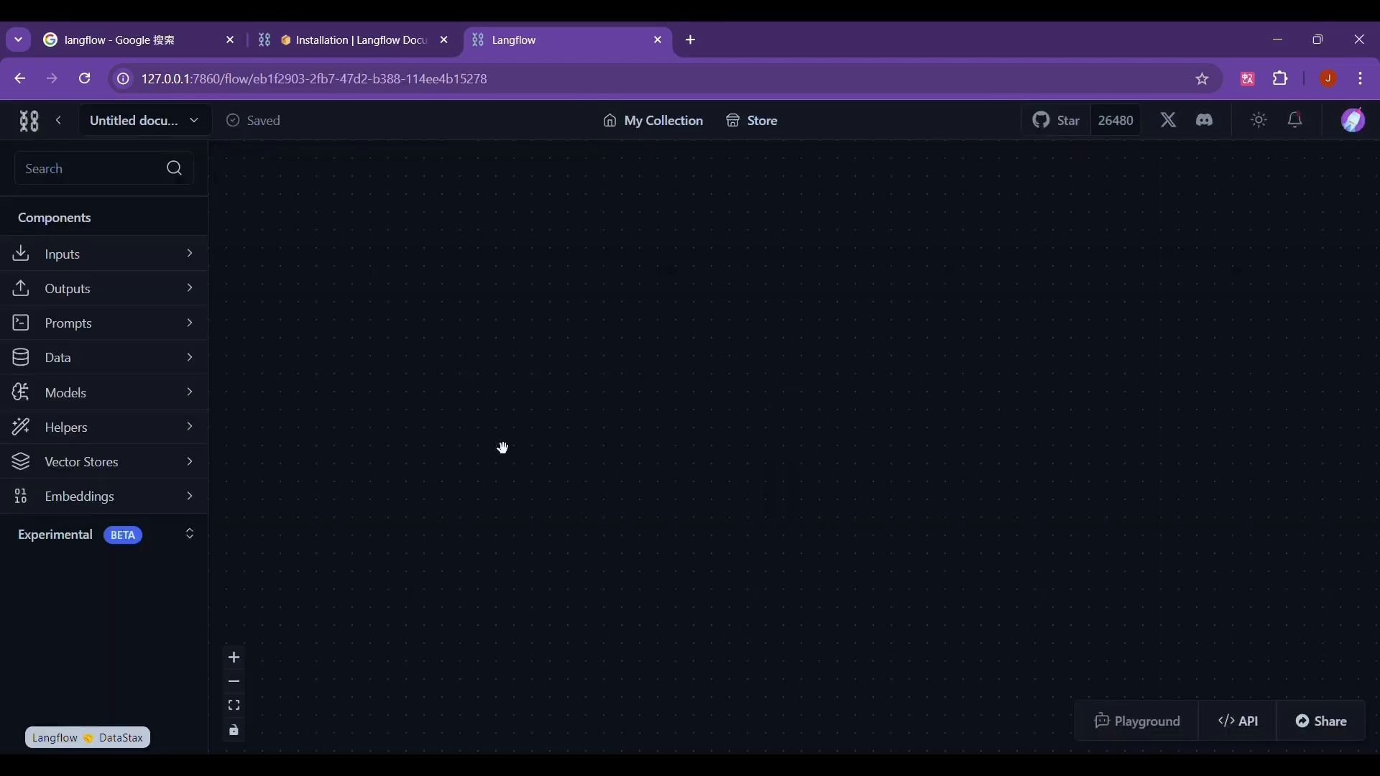
{"action": "mouse_move", "coordinate": [190, 322]}
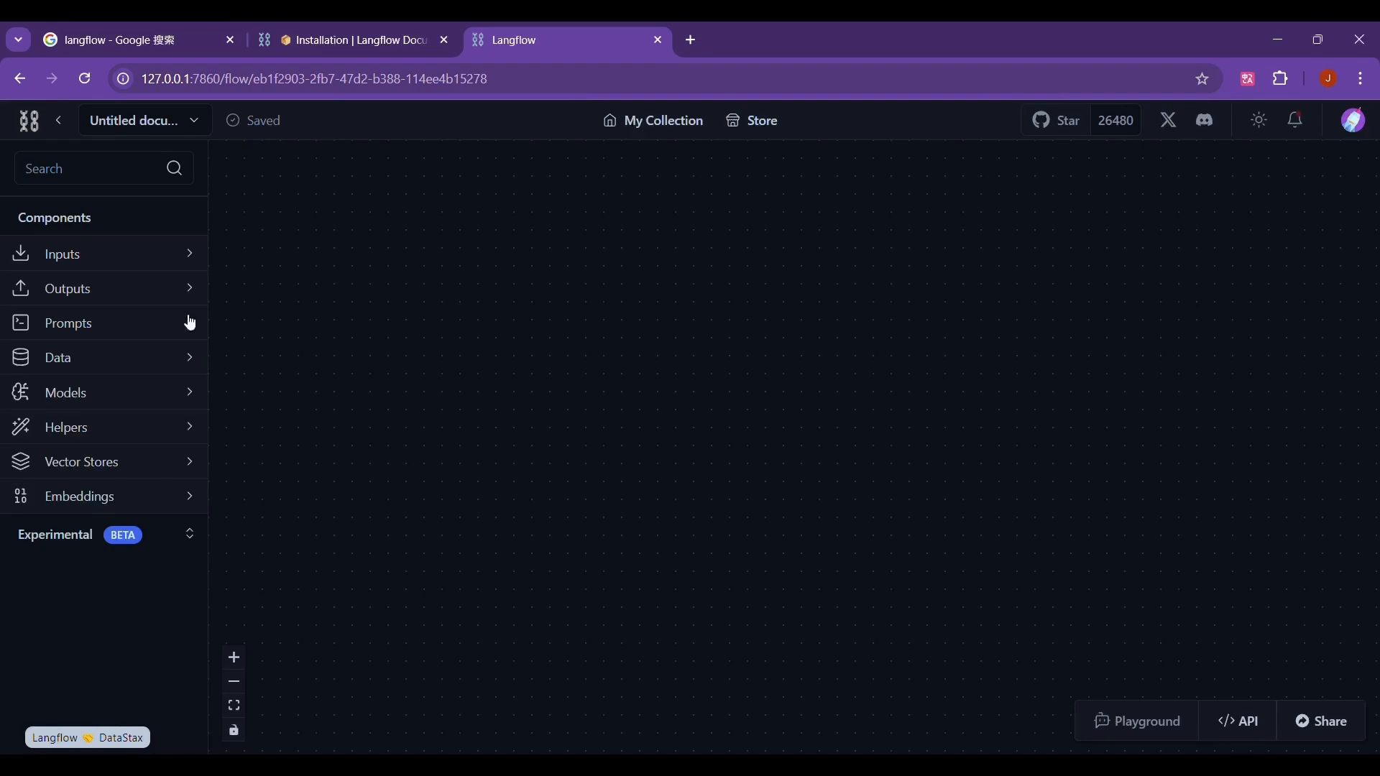
{"action": "mouse_move", "coordinate": [141, 320]}
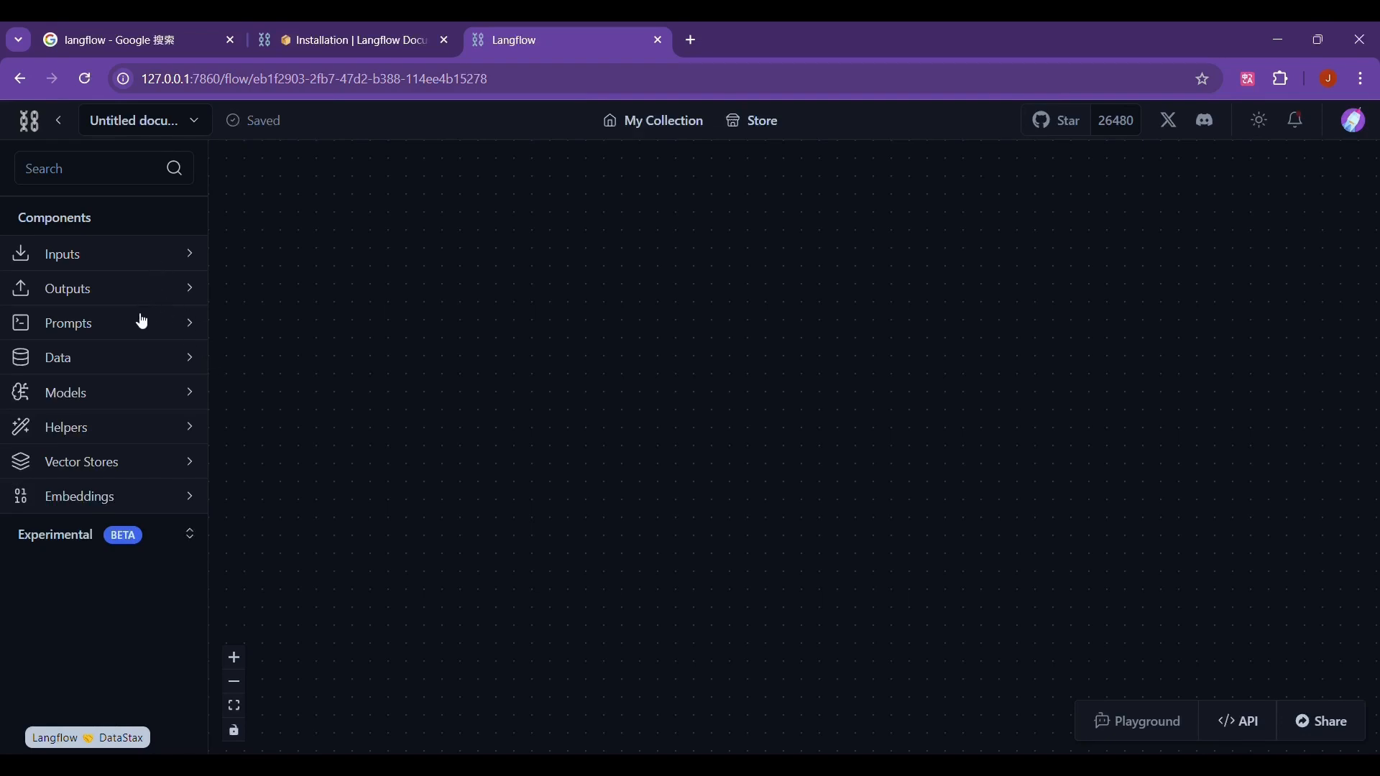
Add File, Split Text, Ollama Embeddings and Chroma DB from the Data, Helpers and Vector Stores lists
{"action": "left_click", "coordinate": [57, 358]}
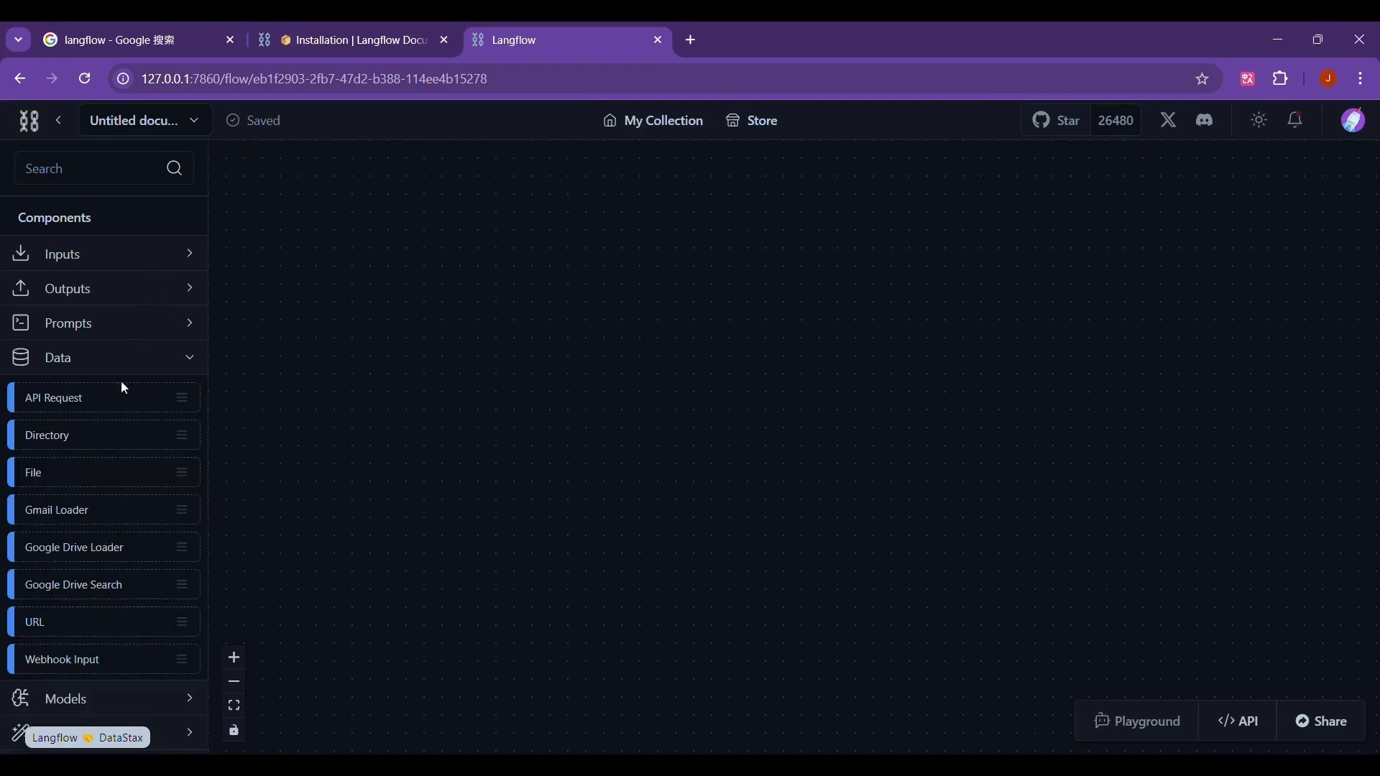
{"action": "mouse_move", "coordinate": [85, 490]}
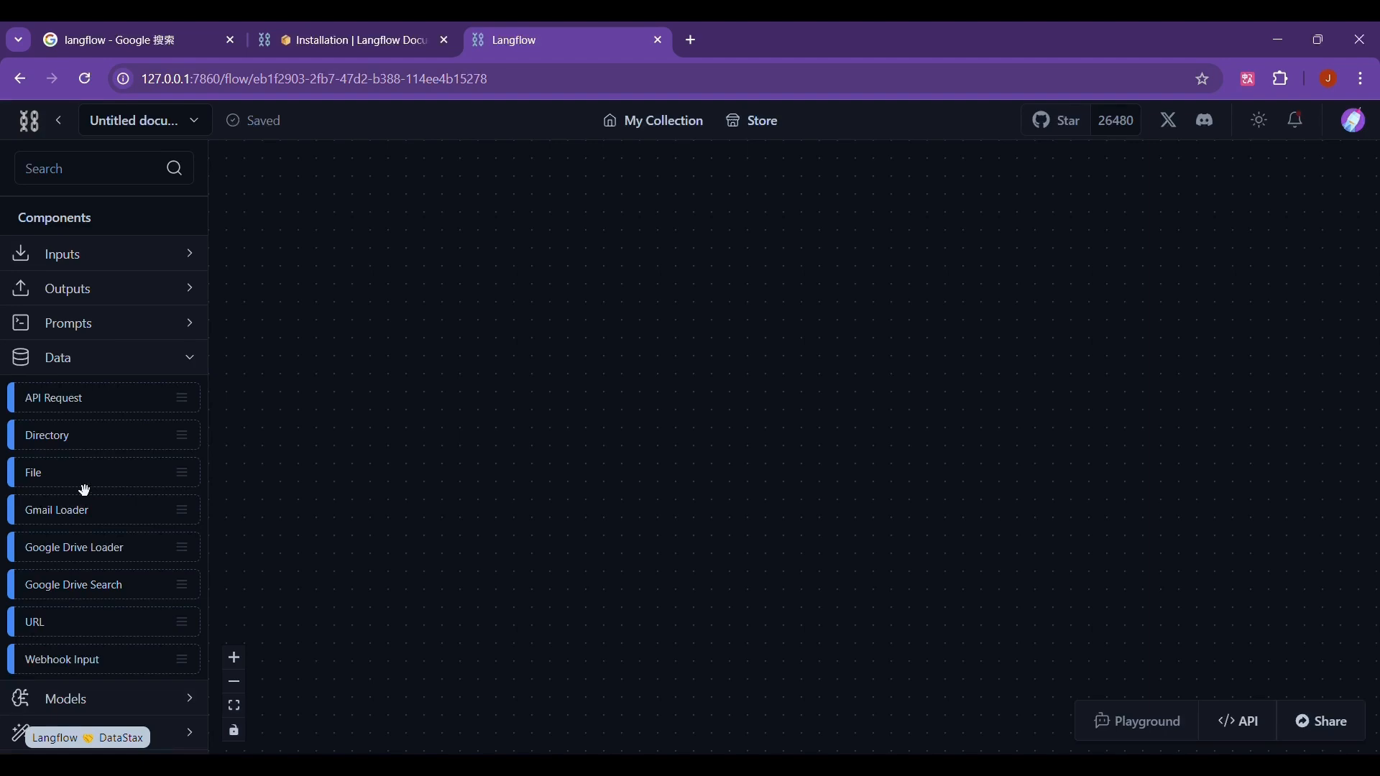
{"action": "mouse_move", "coordinate": [454, 436]}
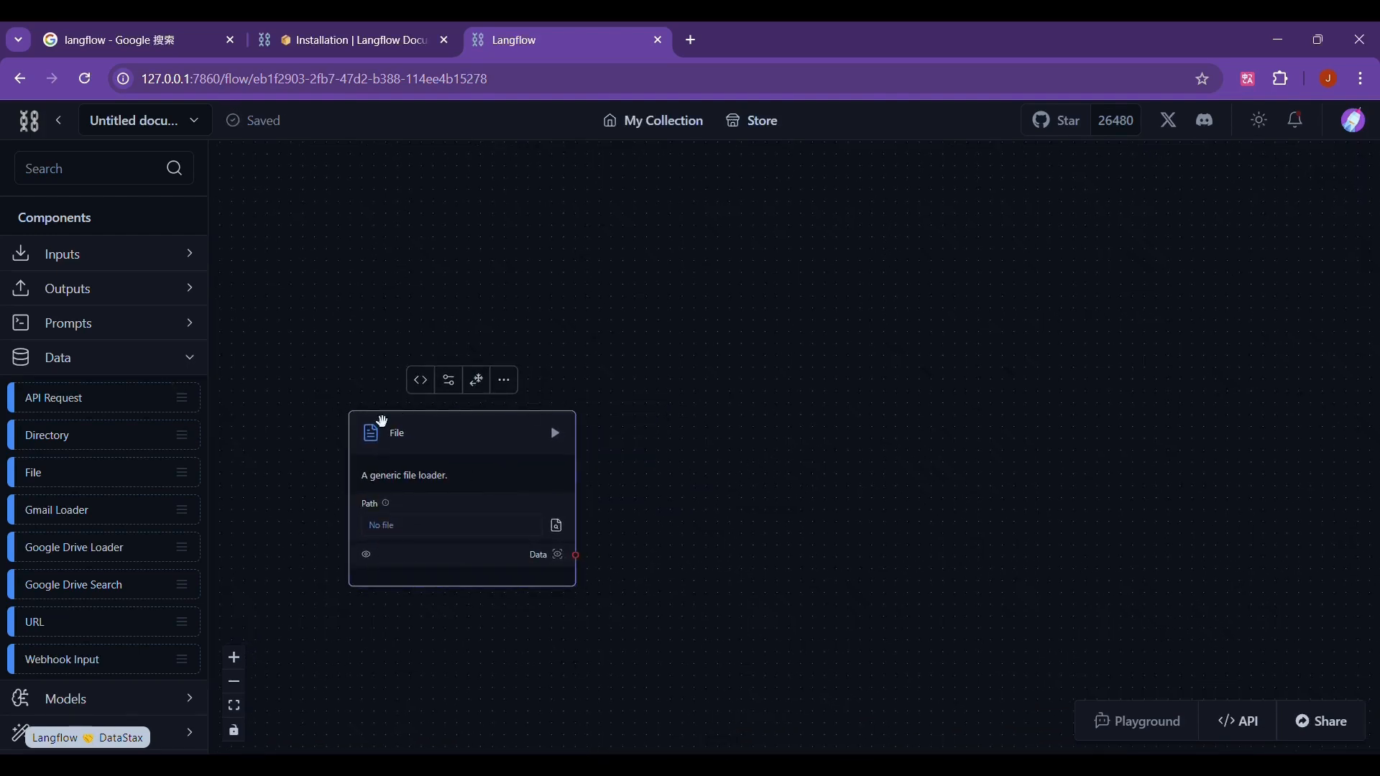
{"action": "mouse_move", "coordinate": [240, 420]}
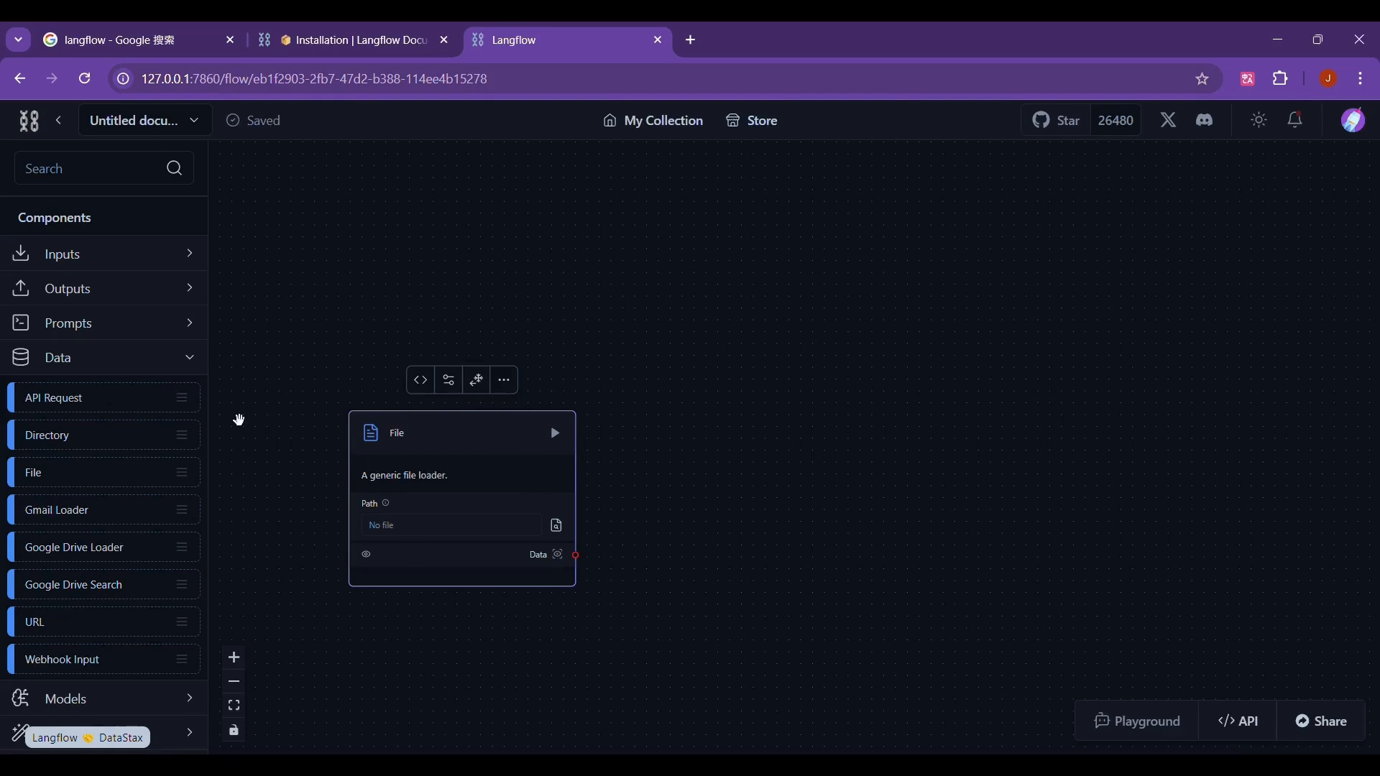
{"action": "mouse_move", "coordinate": [141, 373]}
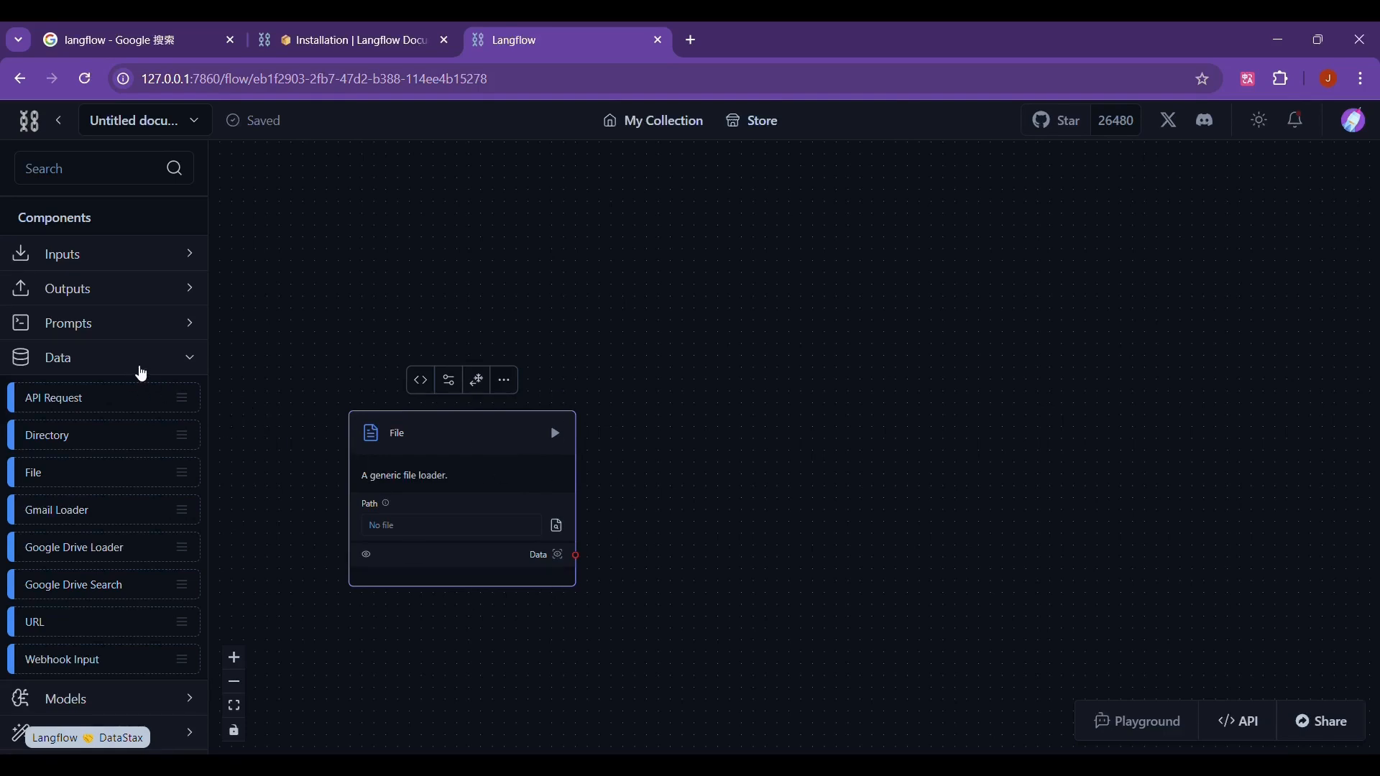
{"action": "left_click", "coordinate": [57, 358]}
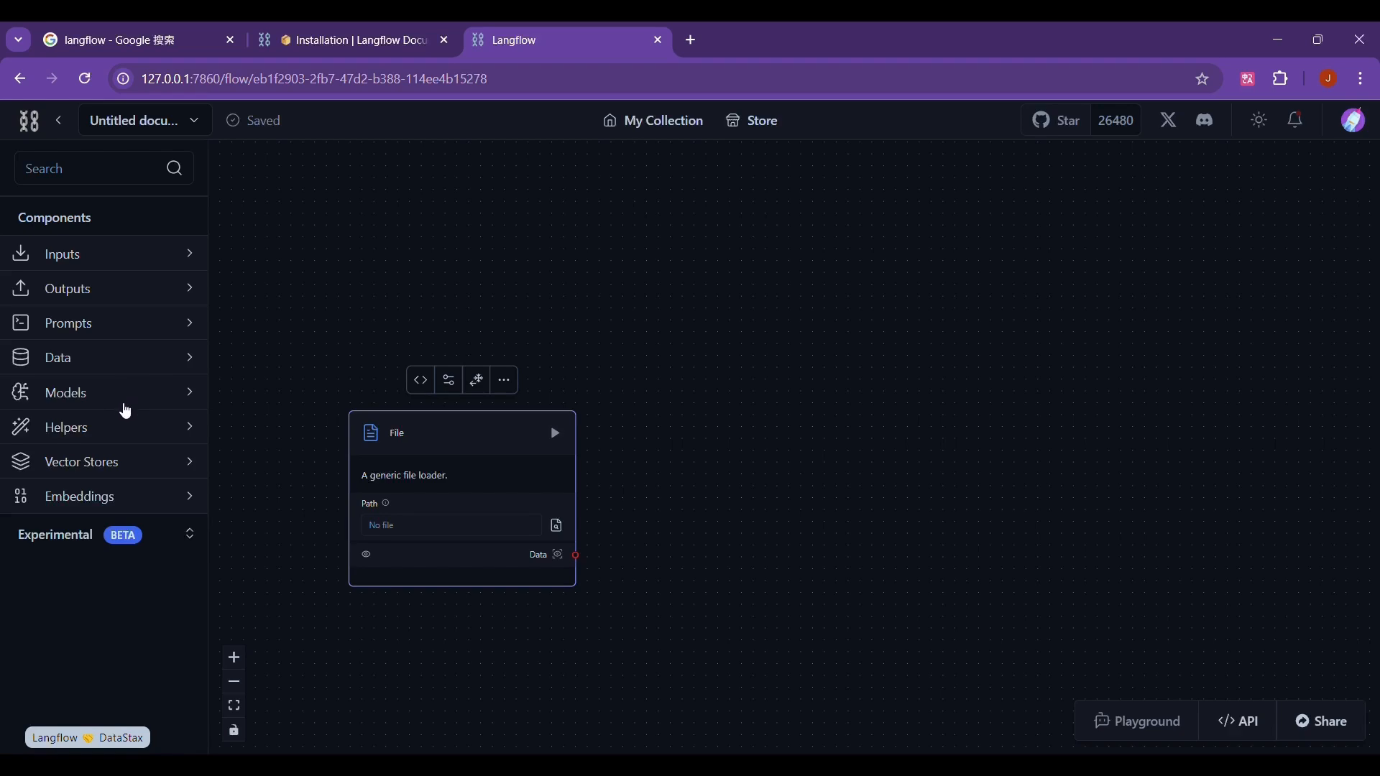
{"action": "mouse_move", "coordinate": [132, 336]}
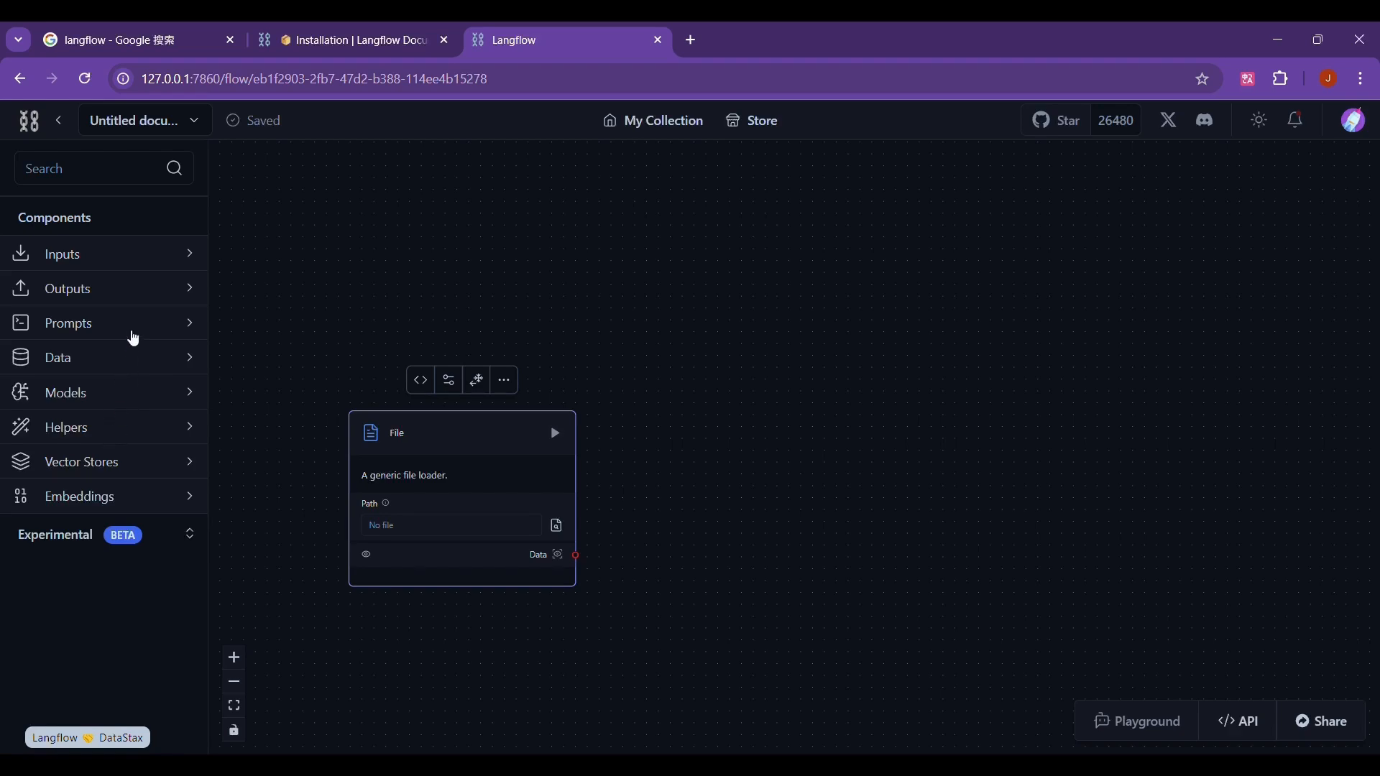
{"action": "left_click", "coordinate": [66, 427]}
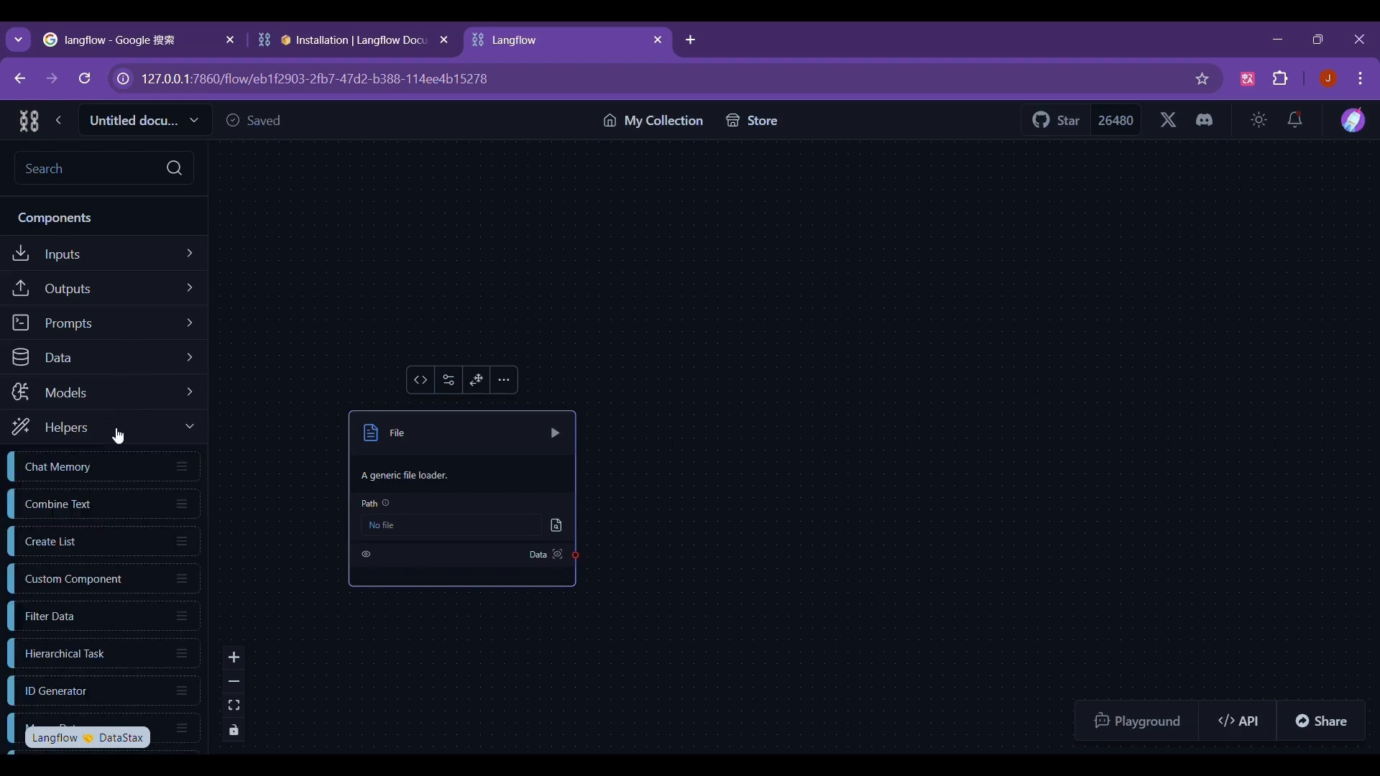
{"action": "scroll", "scroll_direction": "down", "scroll_amount": 3}
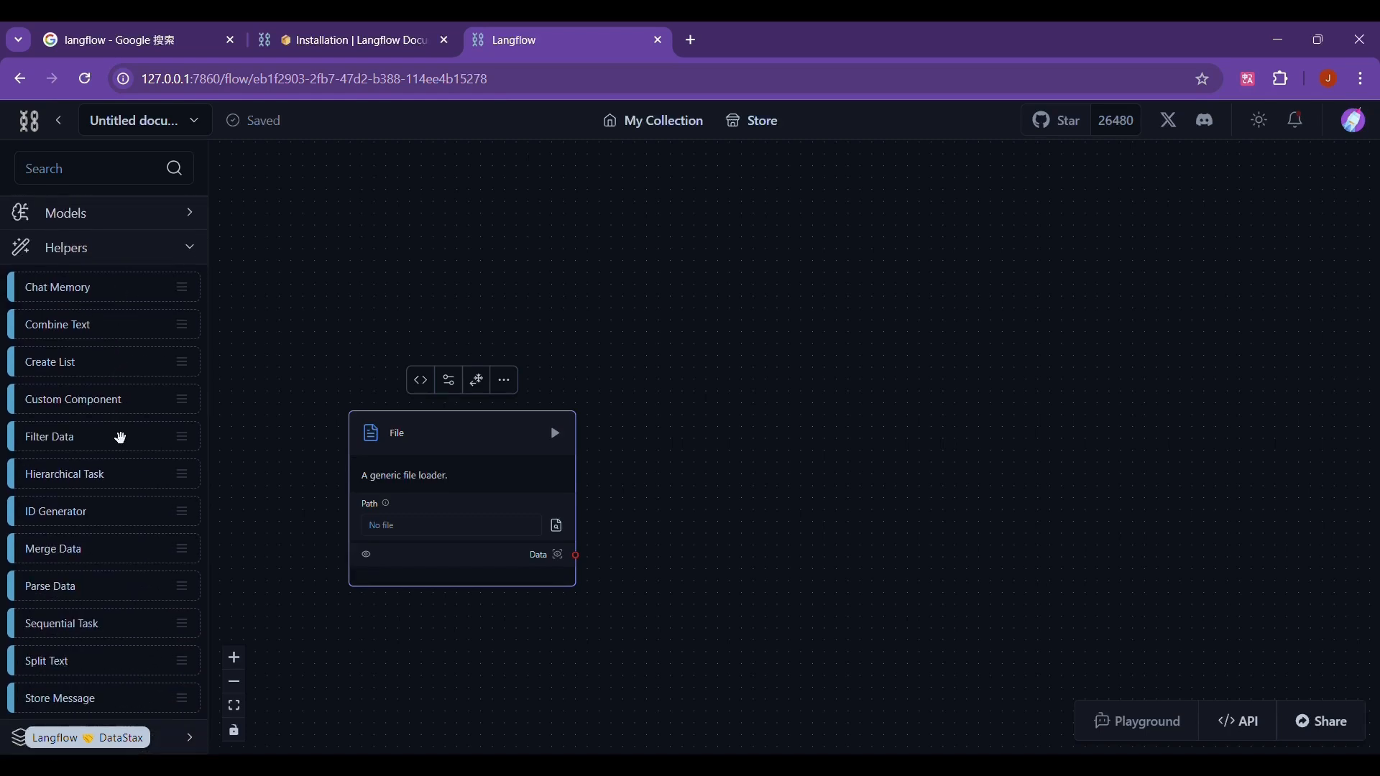
{"action": "mouse_move", "coordinate": [103, 636]}
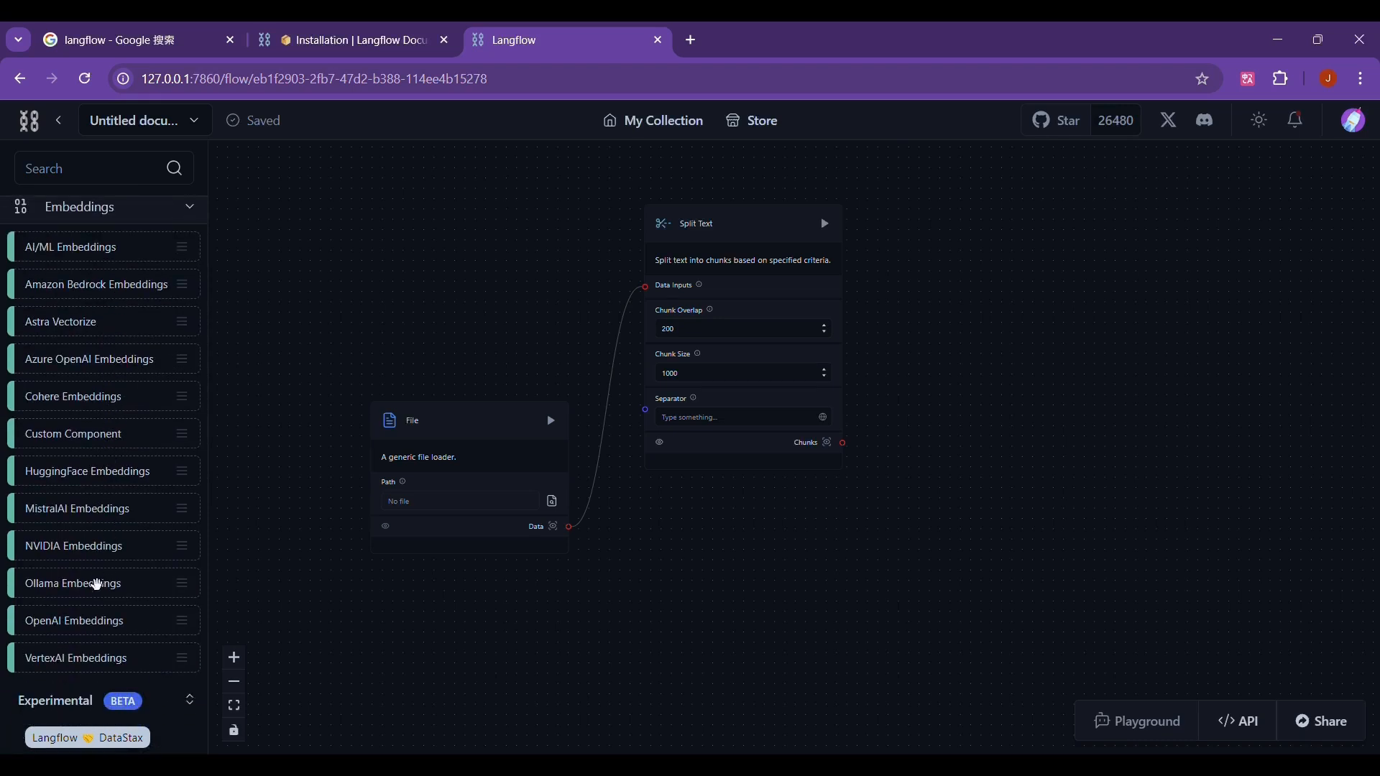
{"action": "mouse_move", "coordinate": [588, 588]}
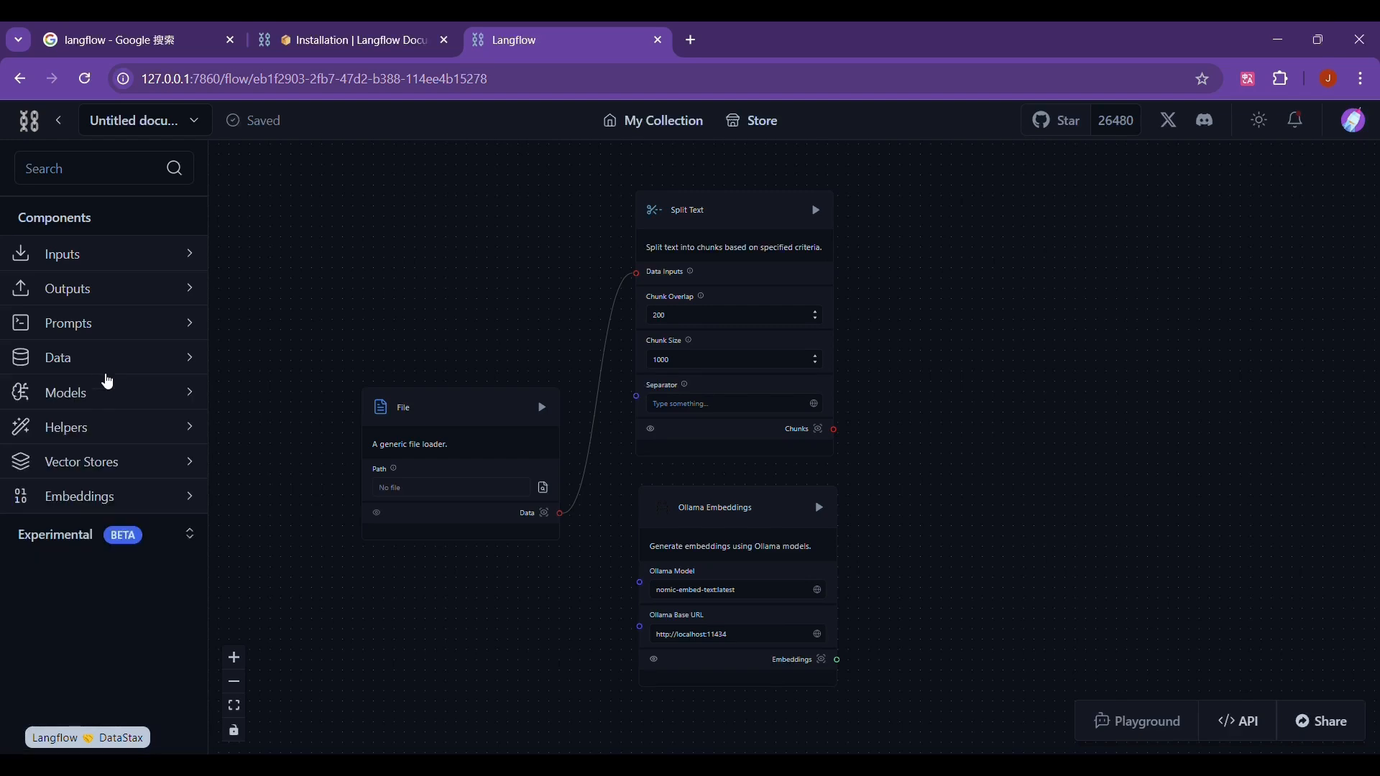
{"action": "left_click", "coordinate": [80, 462]}
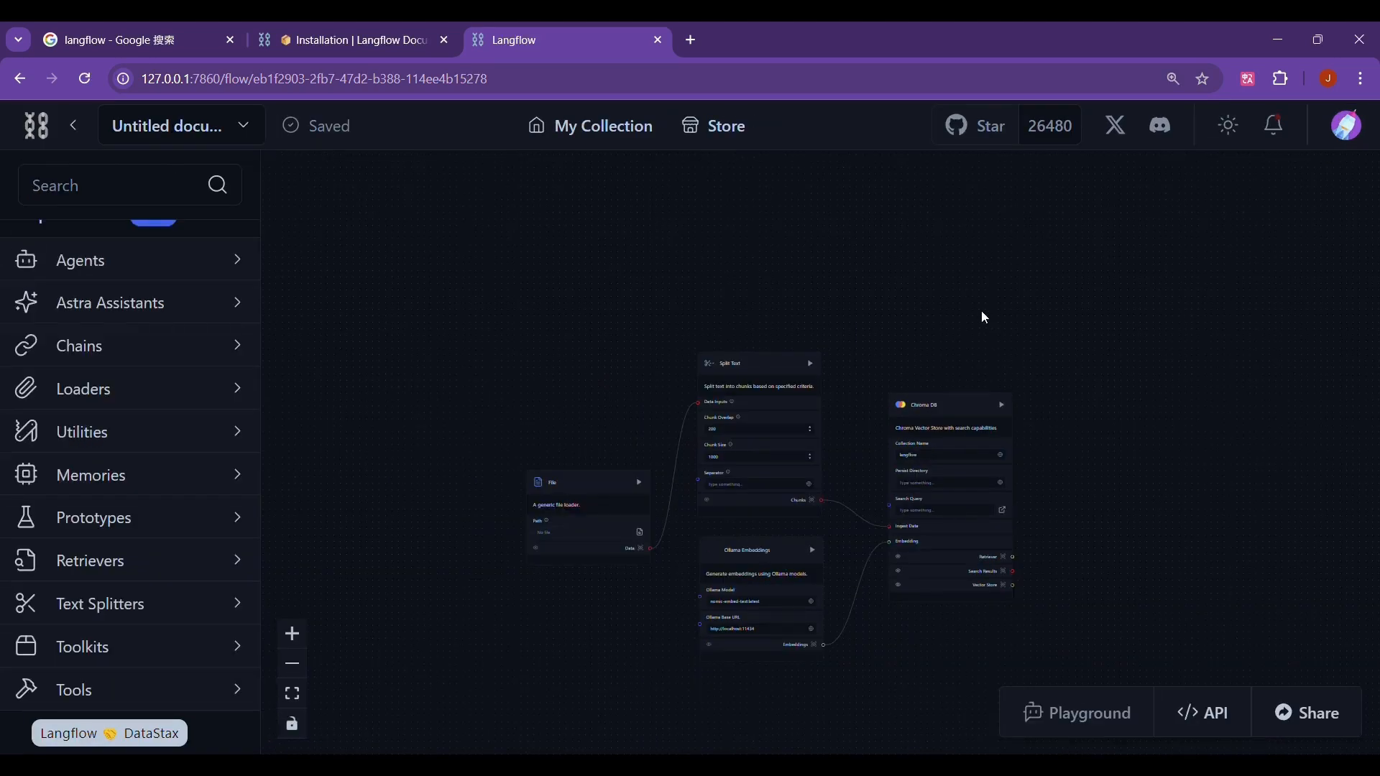
{"action": "mouse_move", "coordinate": [282, 446]}
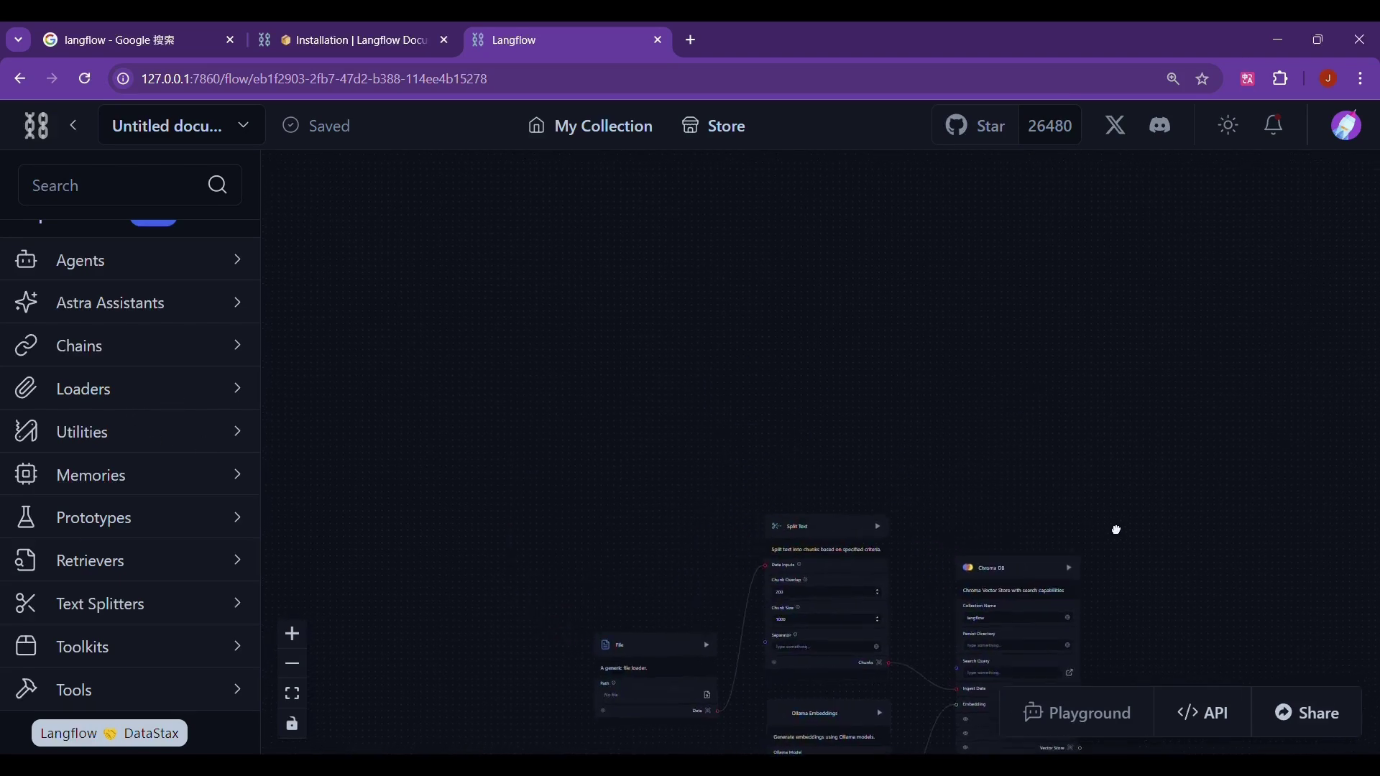
Duplicate the Chroma DB node via its ... menu for the query branch
{"action": "scroll", "scroll_direction": "up", "scroll_amount": 3}
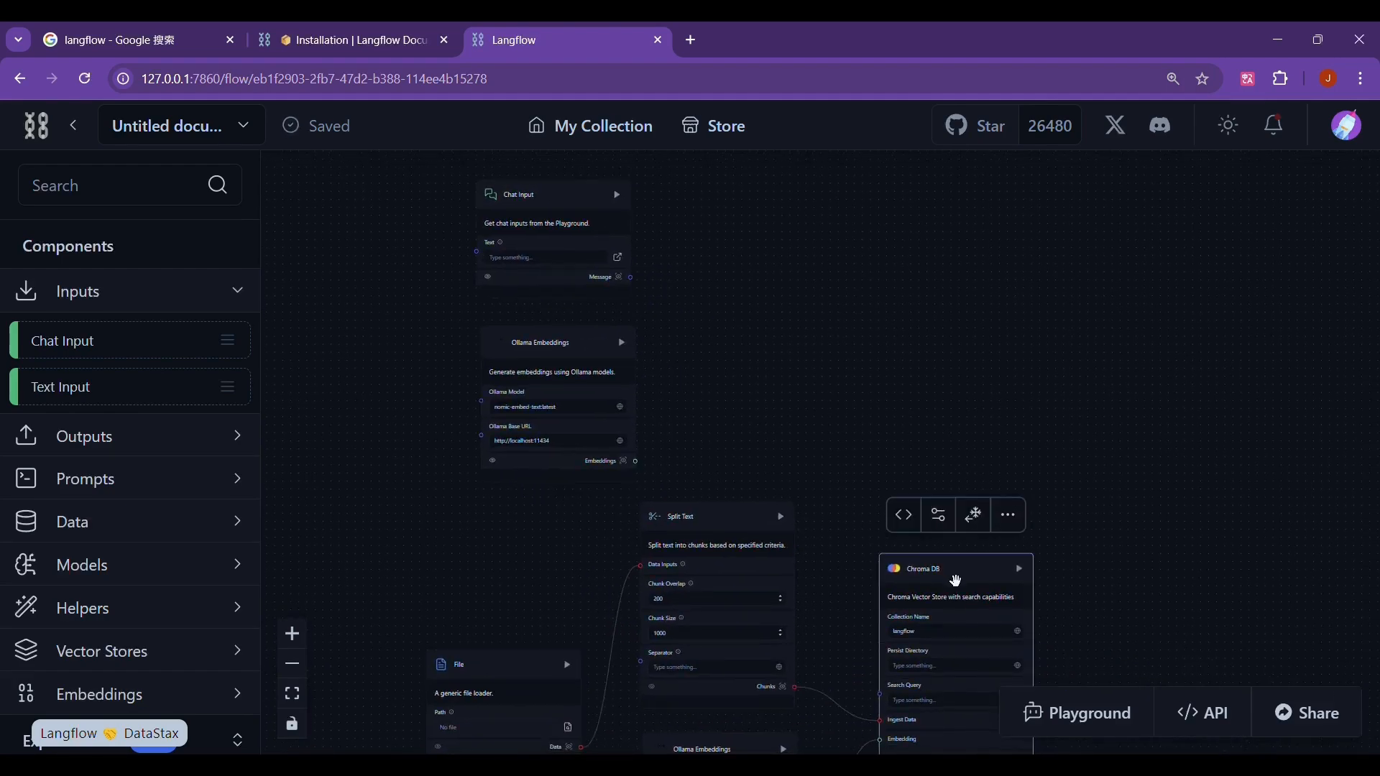
{"action": "left_click", "coordinate": [1006, 515]}
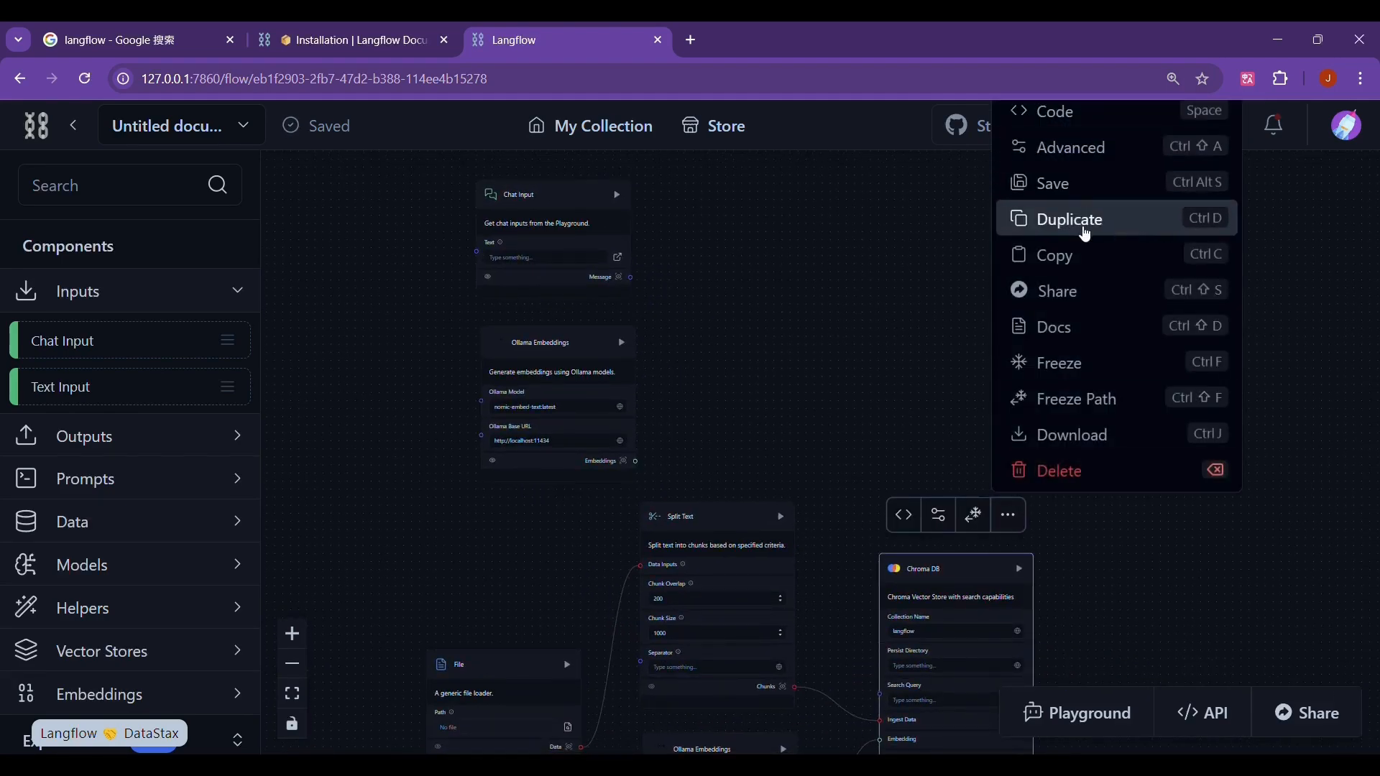
{"action": "left_click", "coordinate": [1068, 218]}
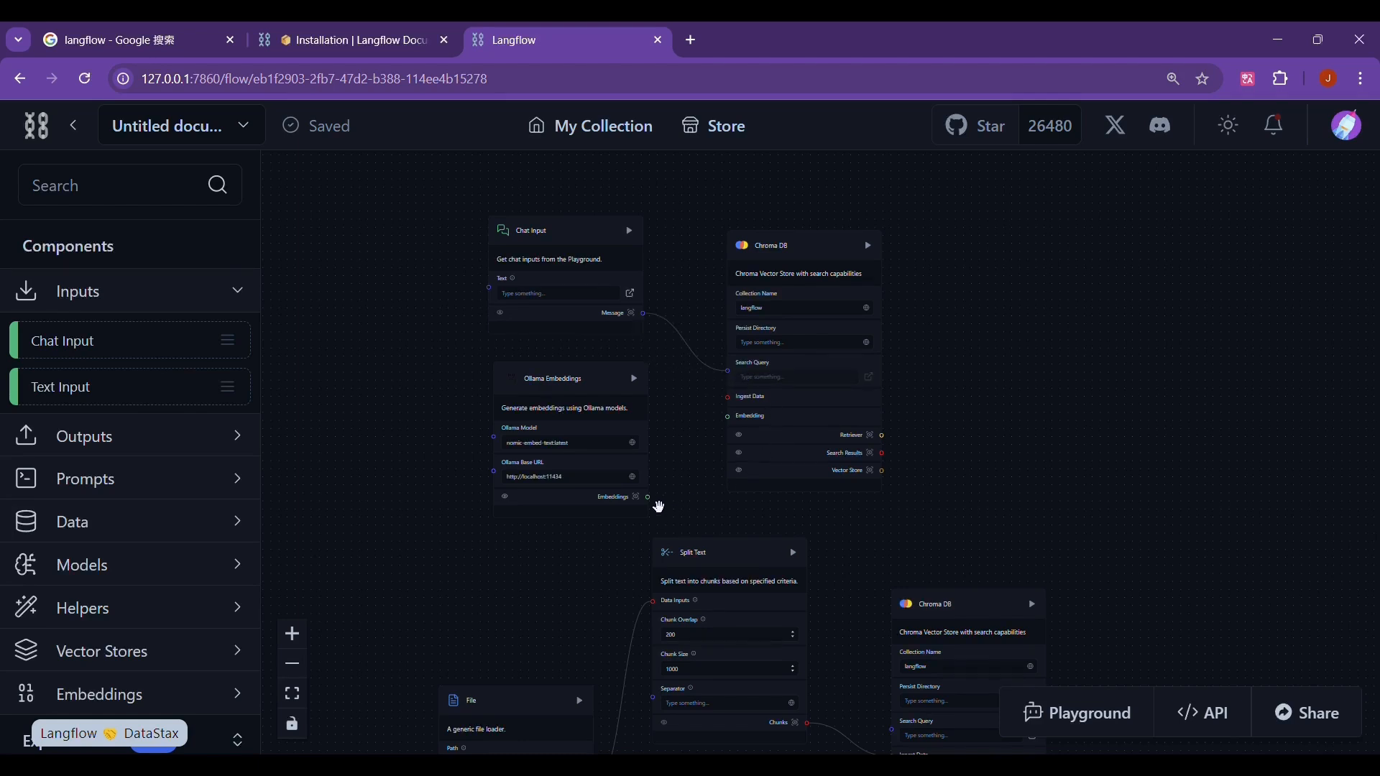
{"action": "mouse_move", "coordinate": [895, 355]}
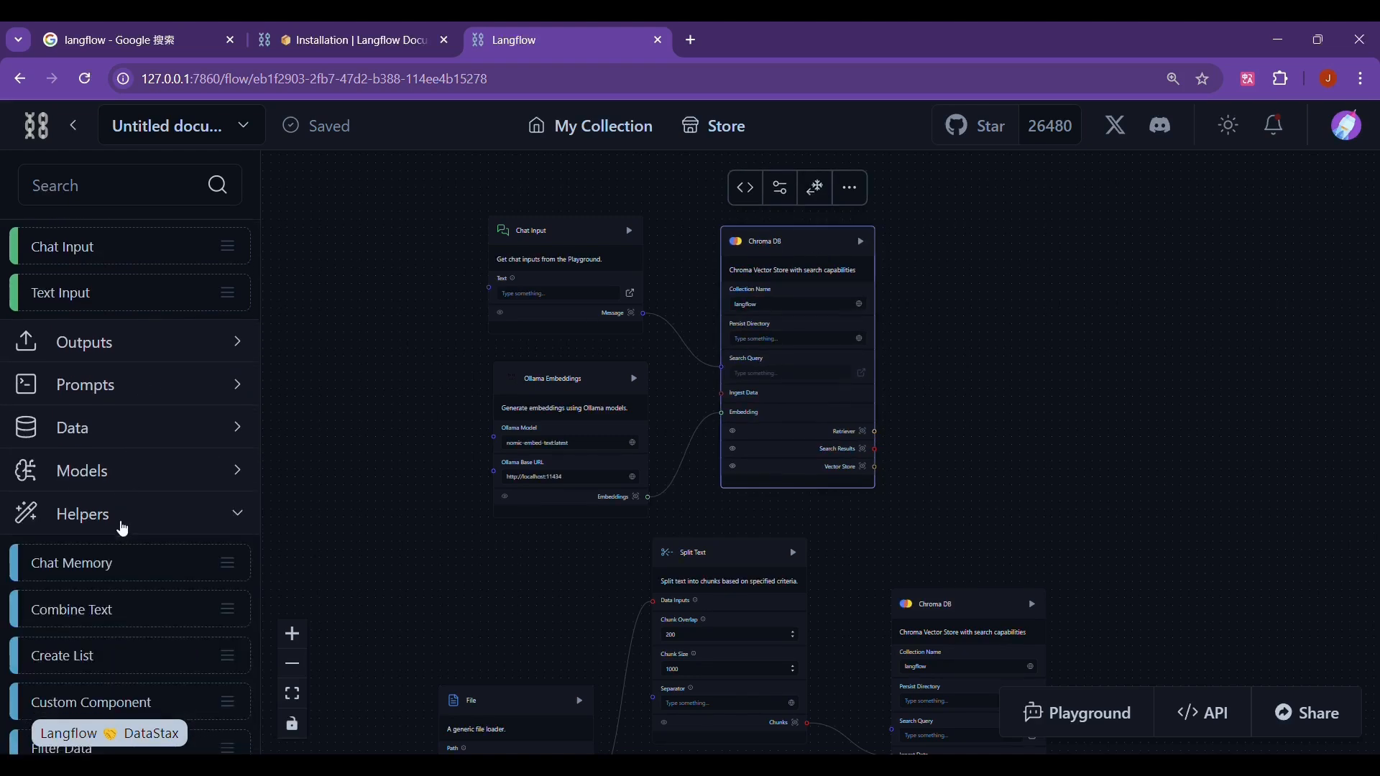
{"action": "scroll", "scroll_direction": "down", "scroll_amount": 3}
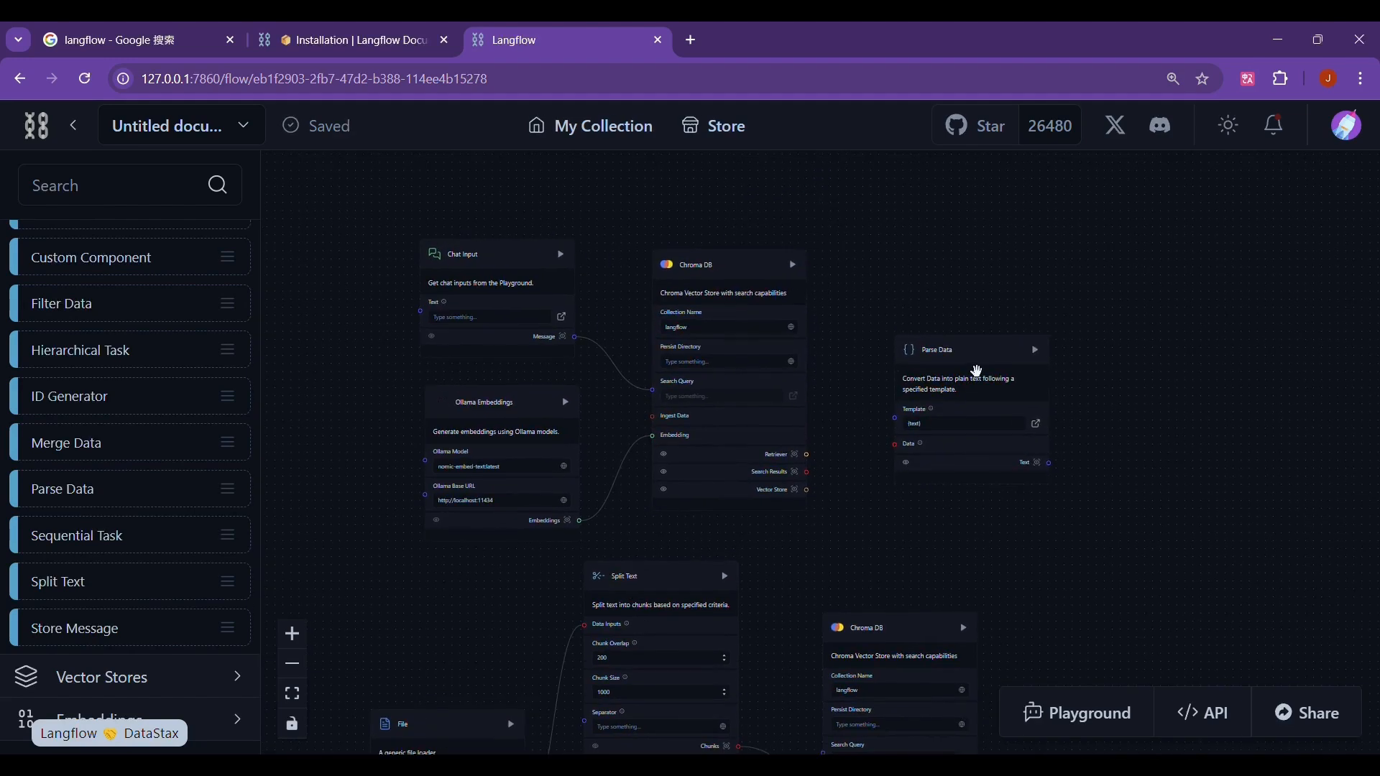
Position Parse Data, write the prompt template with {context} and {question}, and wire parsed text into context
{"action": "left_click", "coordinate": [974, 369]}
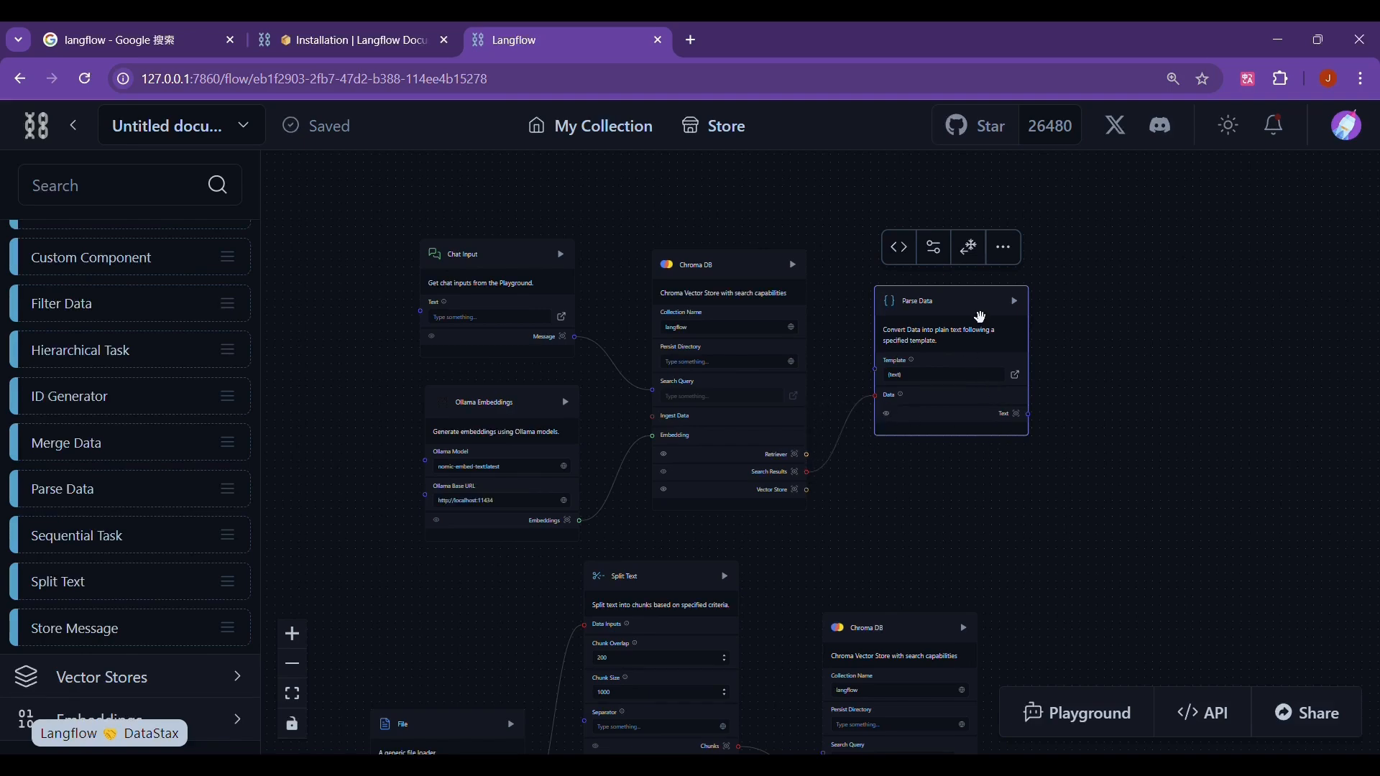
{"action": "scroll", "scroll_direction": "up", "scroll_amount": 3}
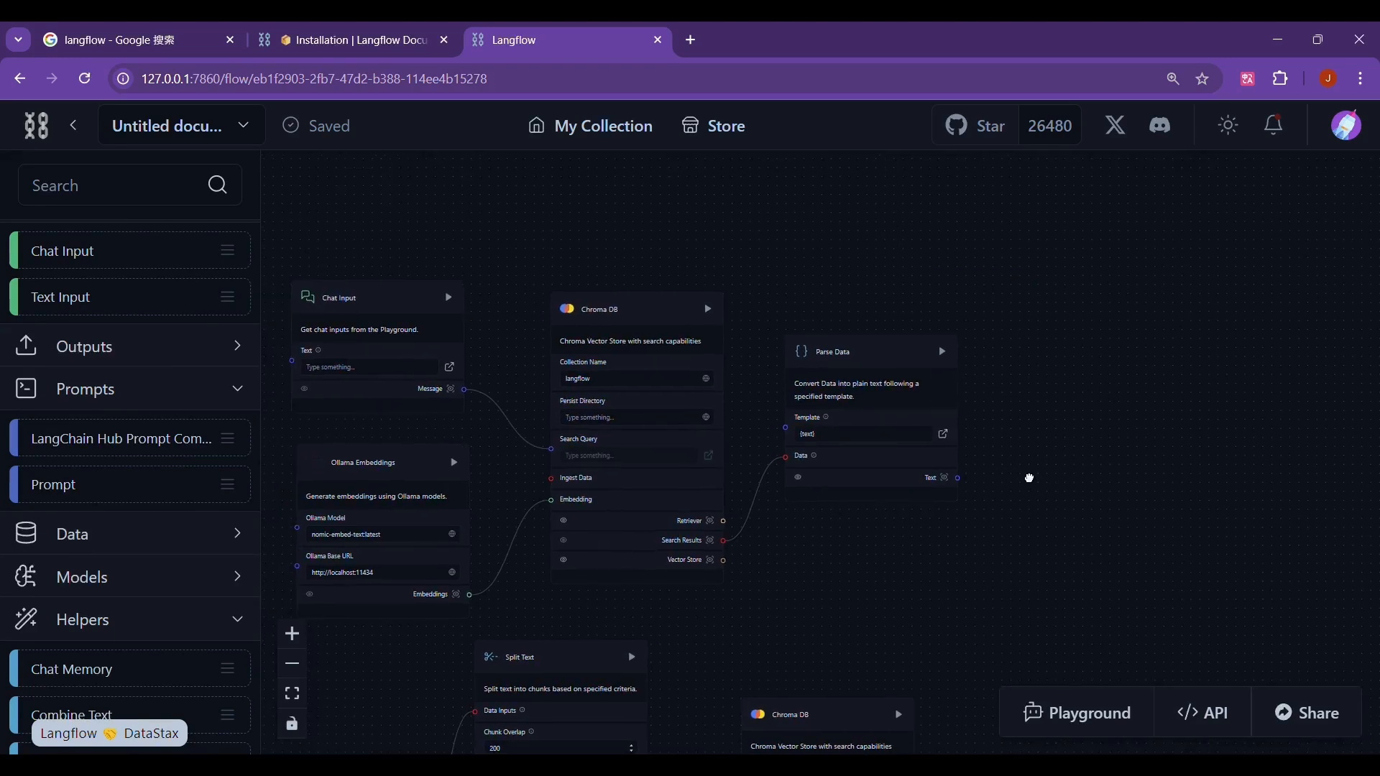
{"action": "mouse_move", "coordinate": [67, 491]}
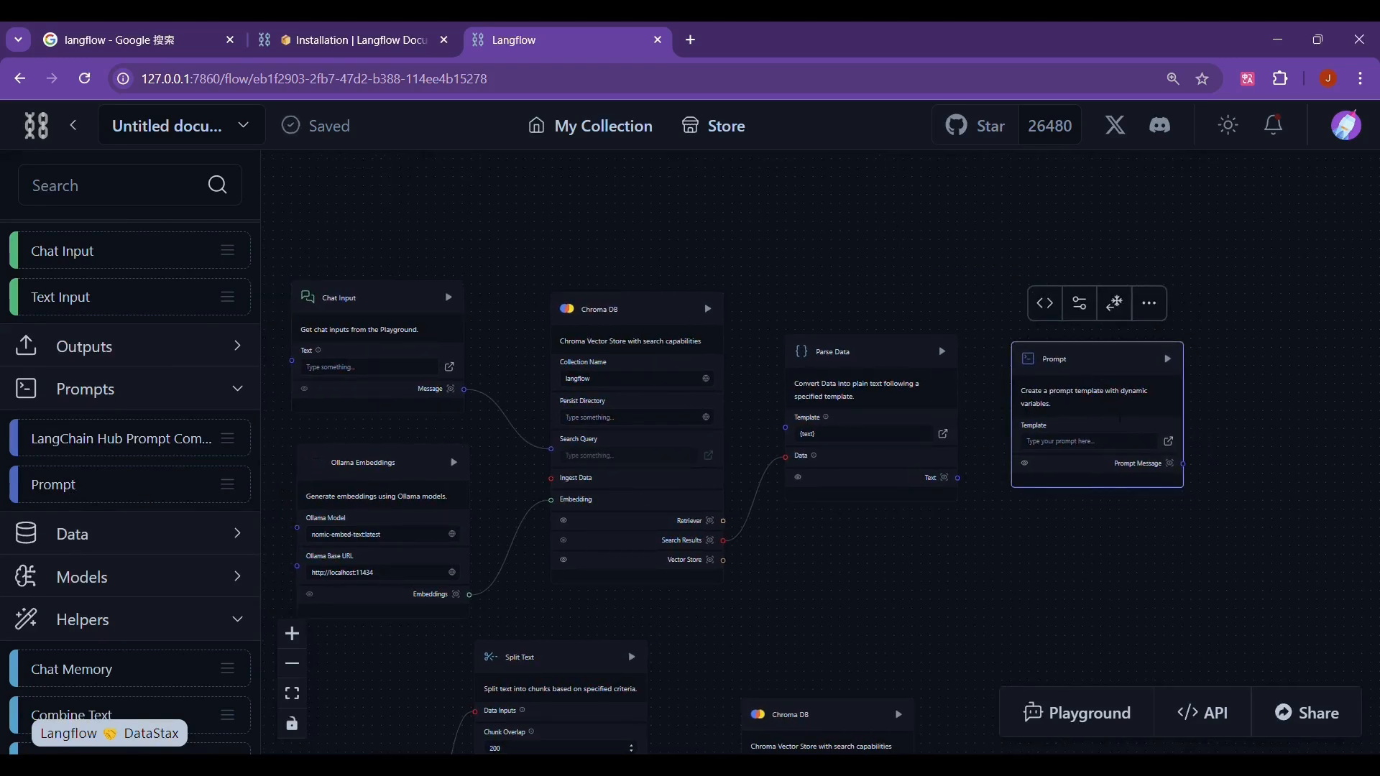
{"action": "left_click", "coordinate": [1169, 441]}
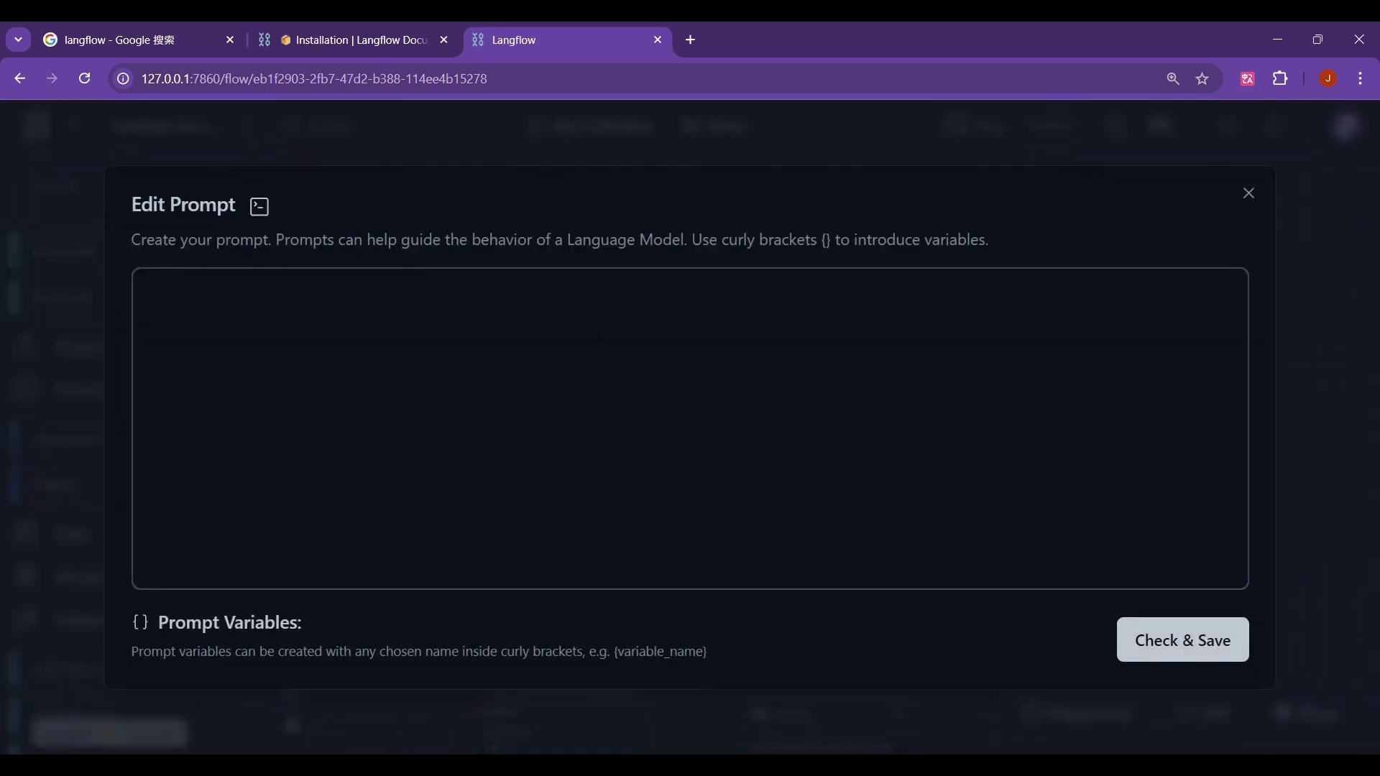
{"action": "left_click", "coordinate": [1180, 640]}
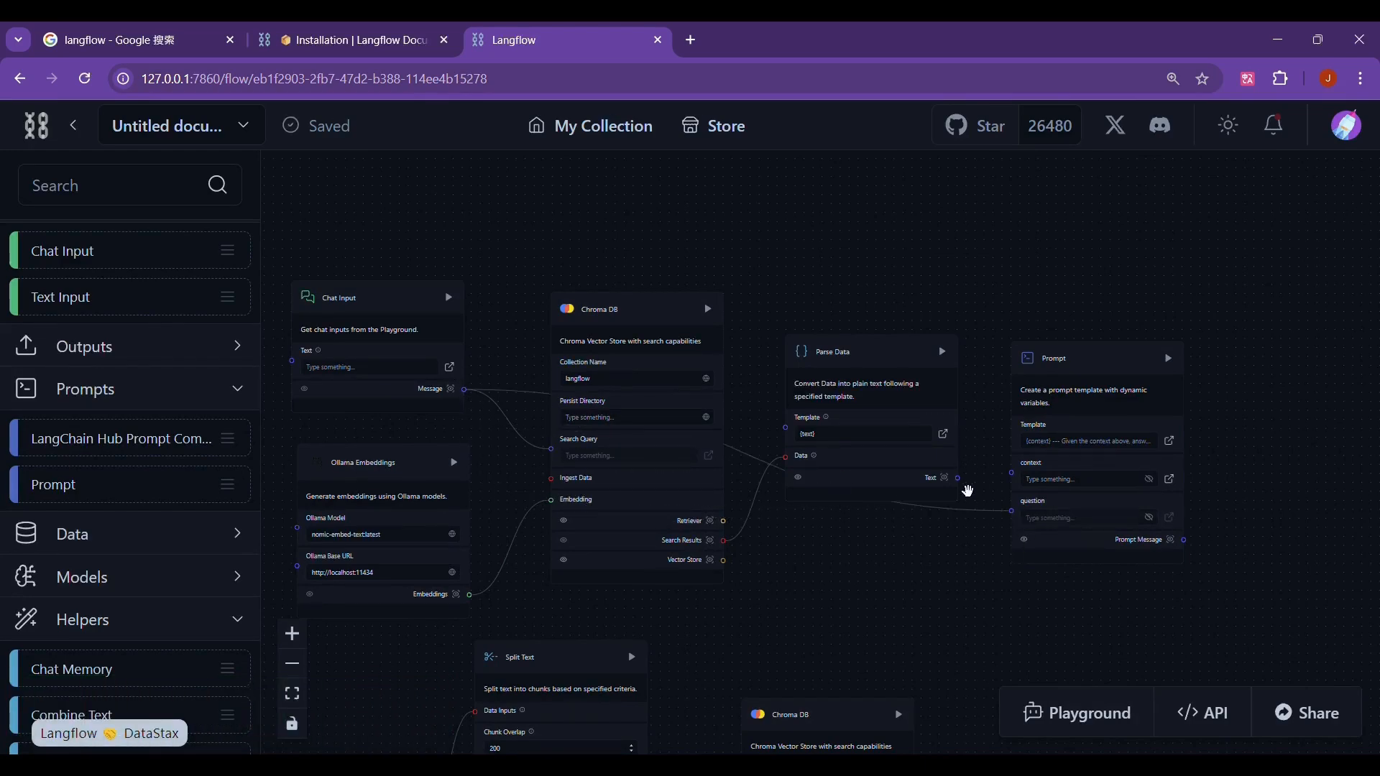
{"action": "left_click", "coordinate": [1096, 358]}
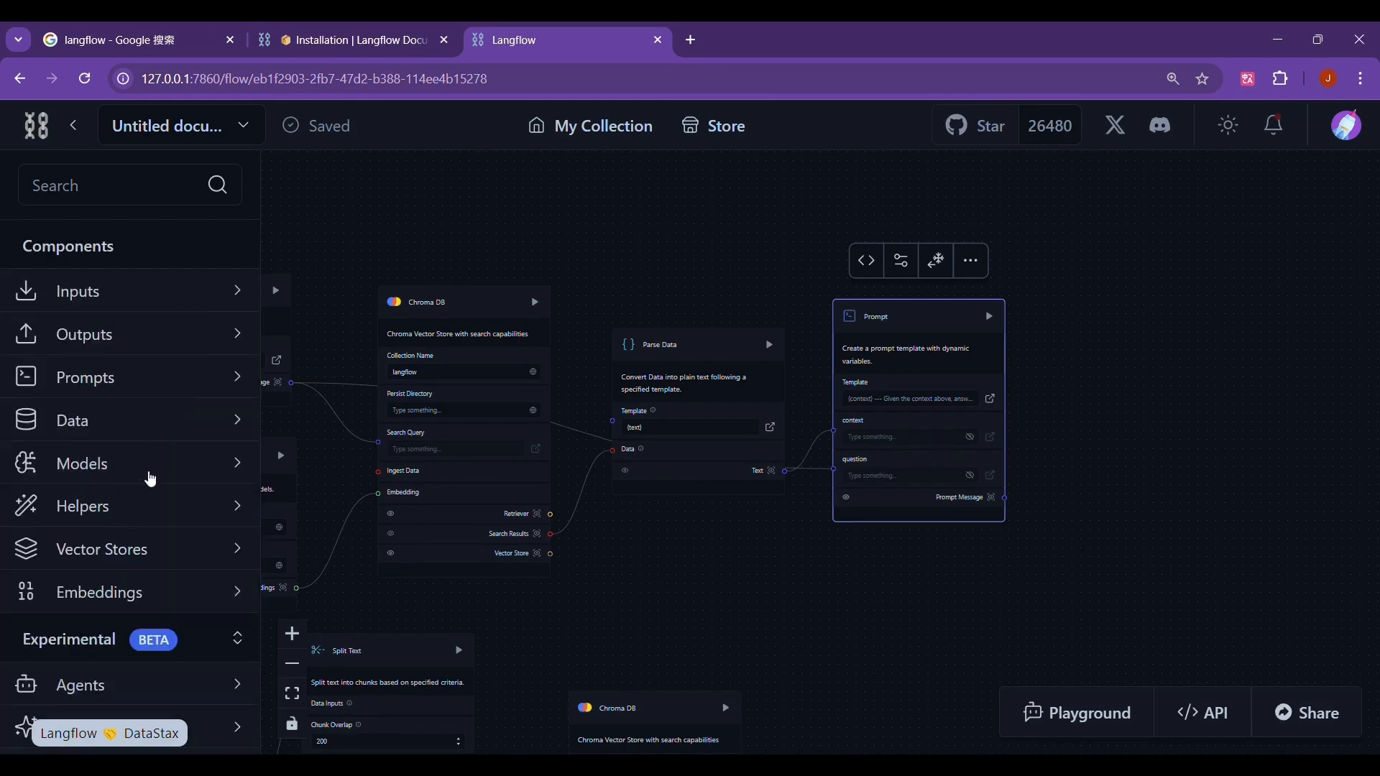
Add an Ollama model set to llama3.1:latest feeding a Chat Output
{"action": "left_click", "coordinate": [80, 464]}
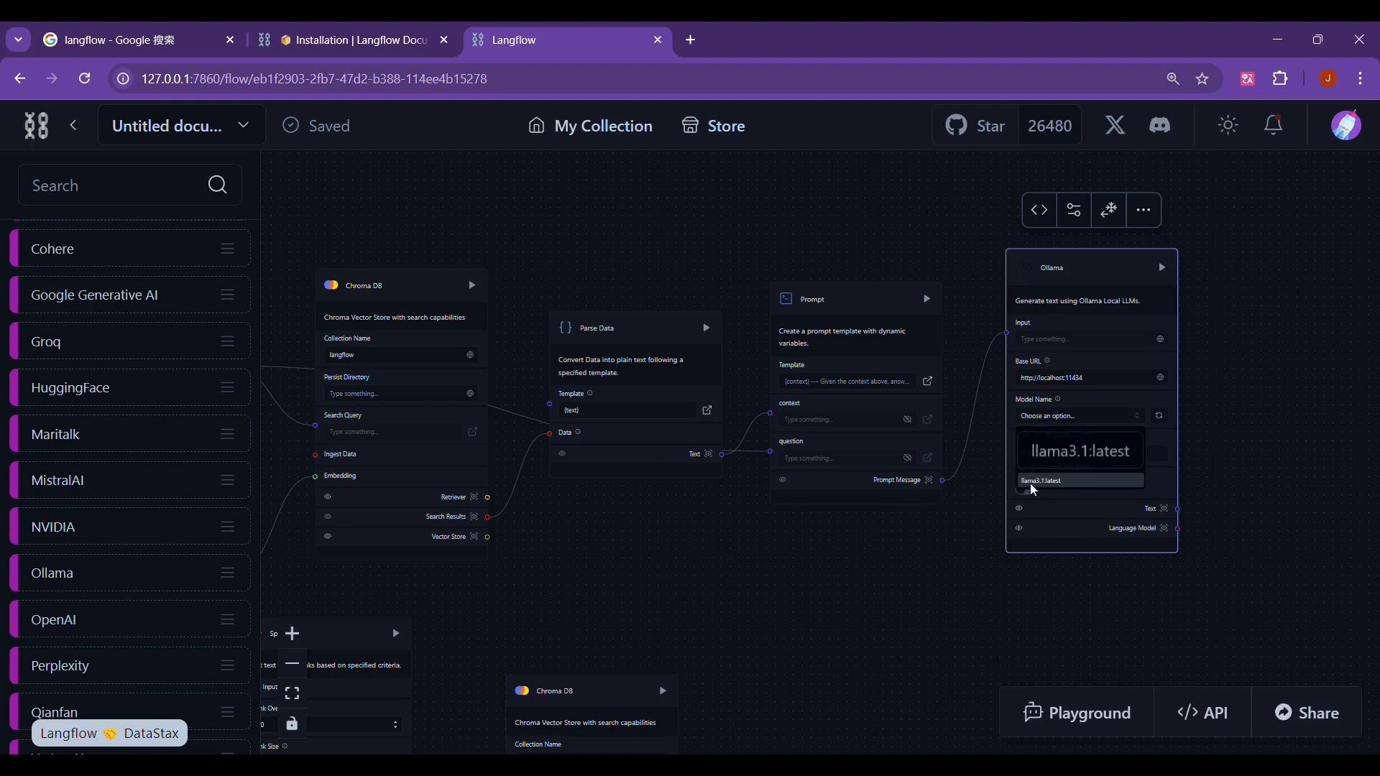
{"action": "left_click", "coordinate": [1039, 480]}
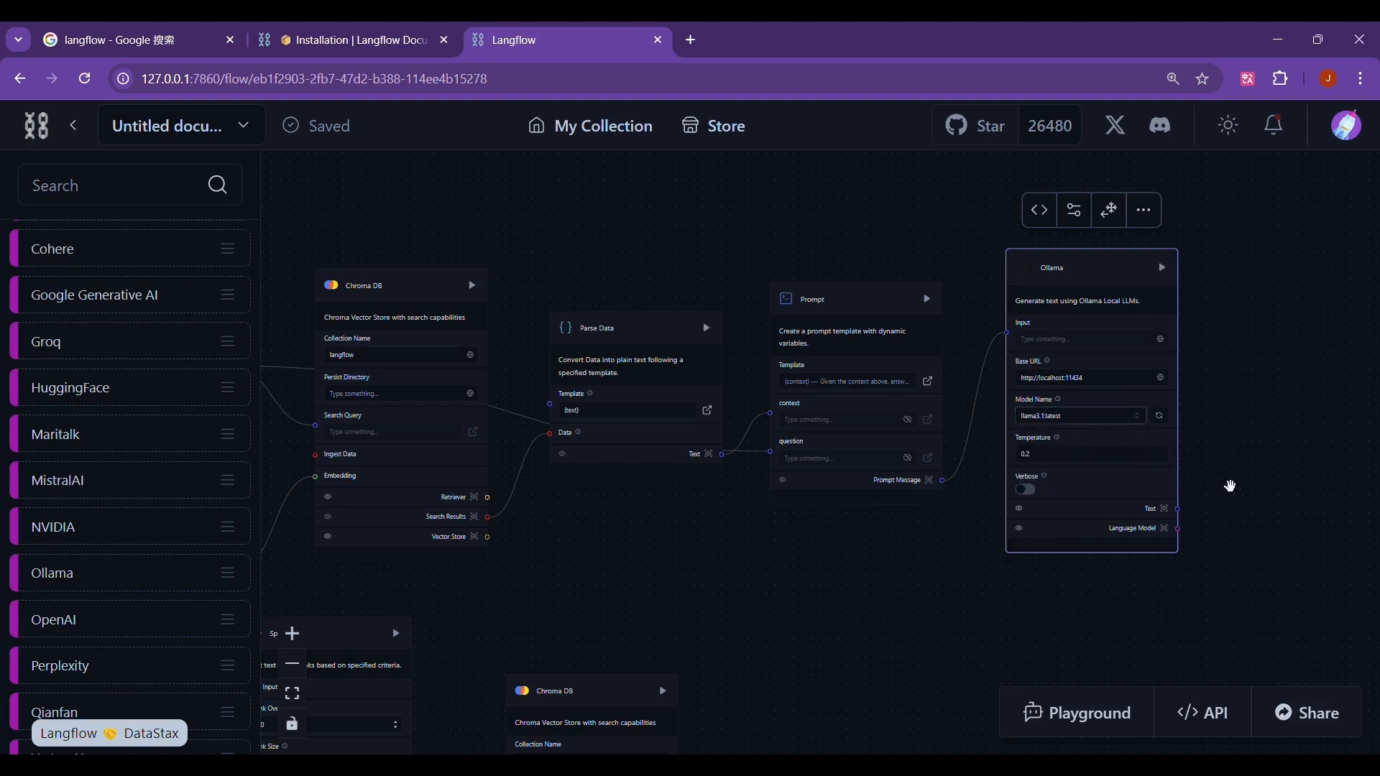
{"action": "mouse_move", "coordinate": [928, 496]}
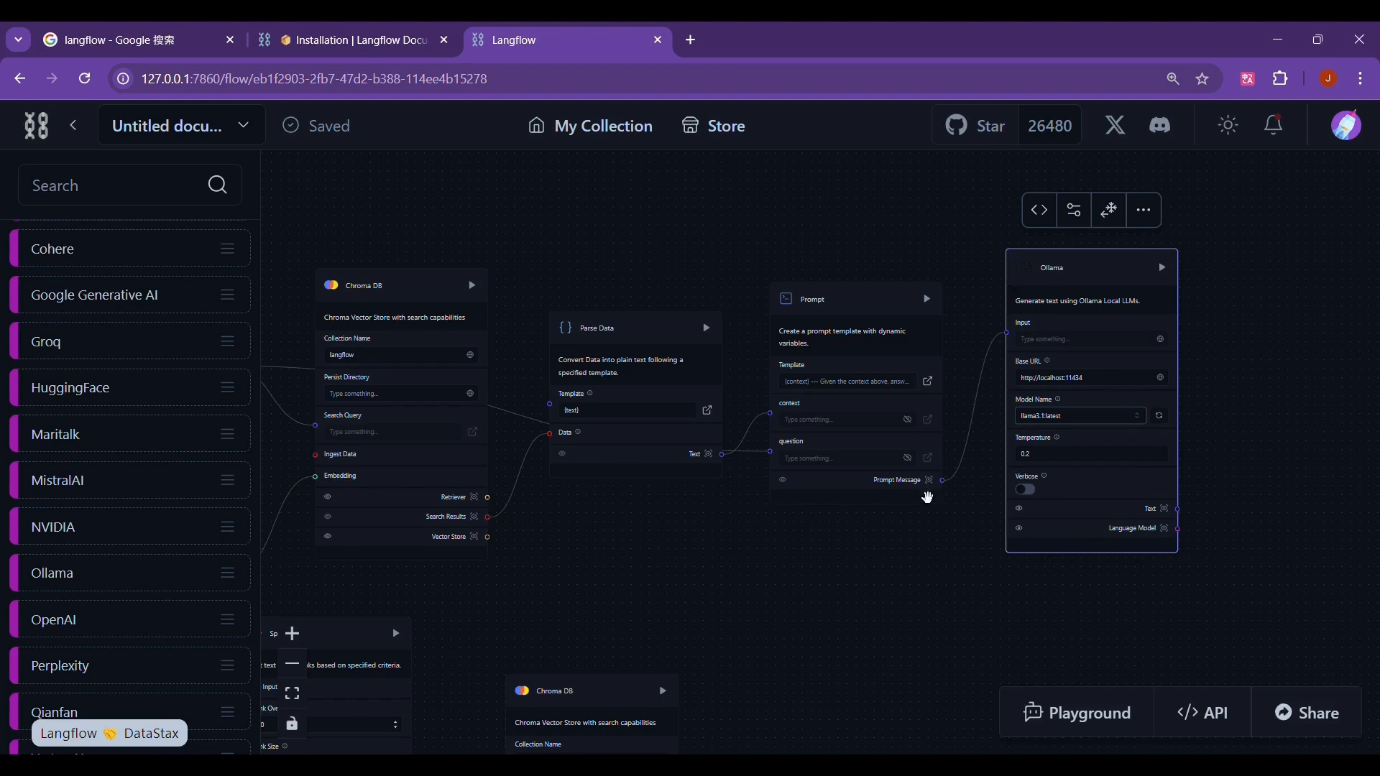
{"action": "scroll", "scroll_direction": "up", "scroll_amount": 3}
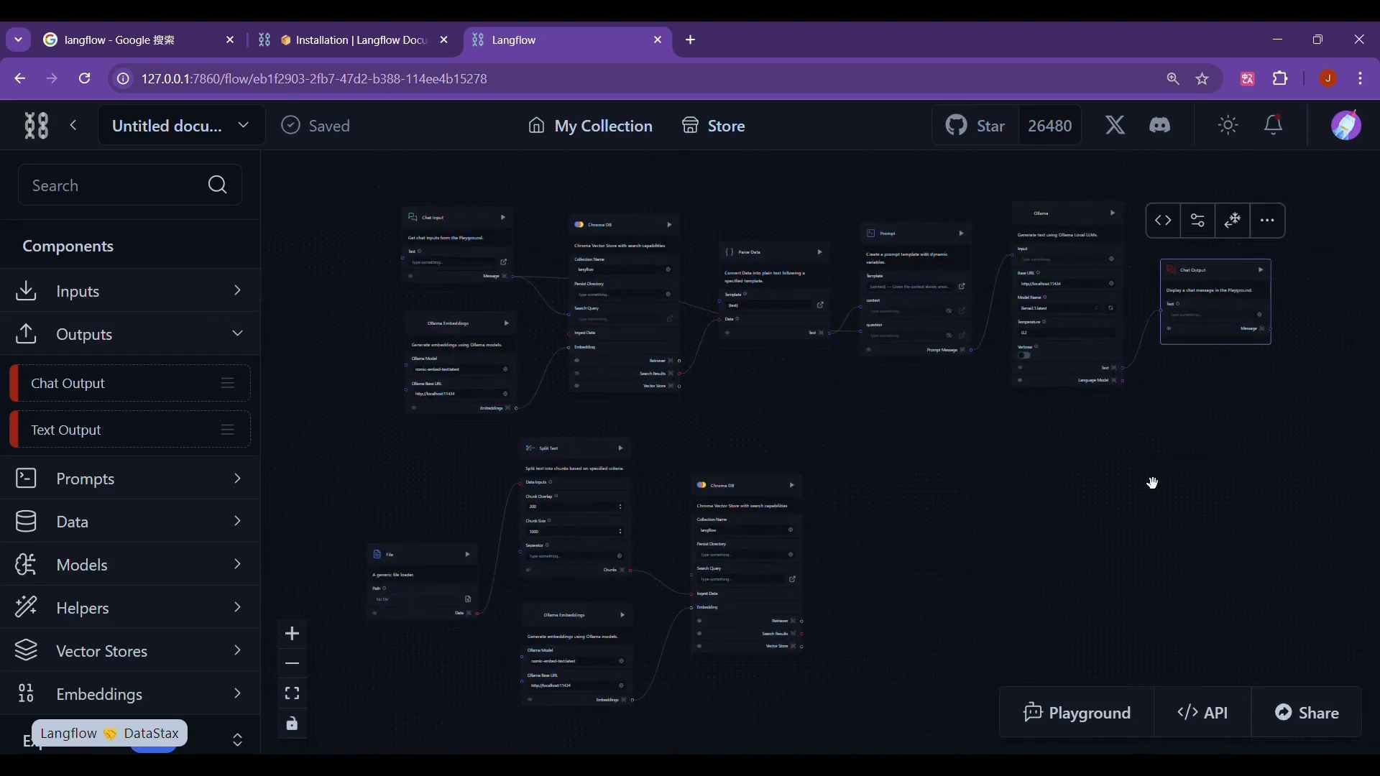
{"action": "mouse_move", "coordinate": [1105, 512]}
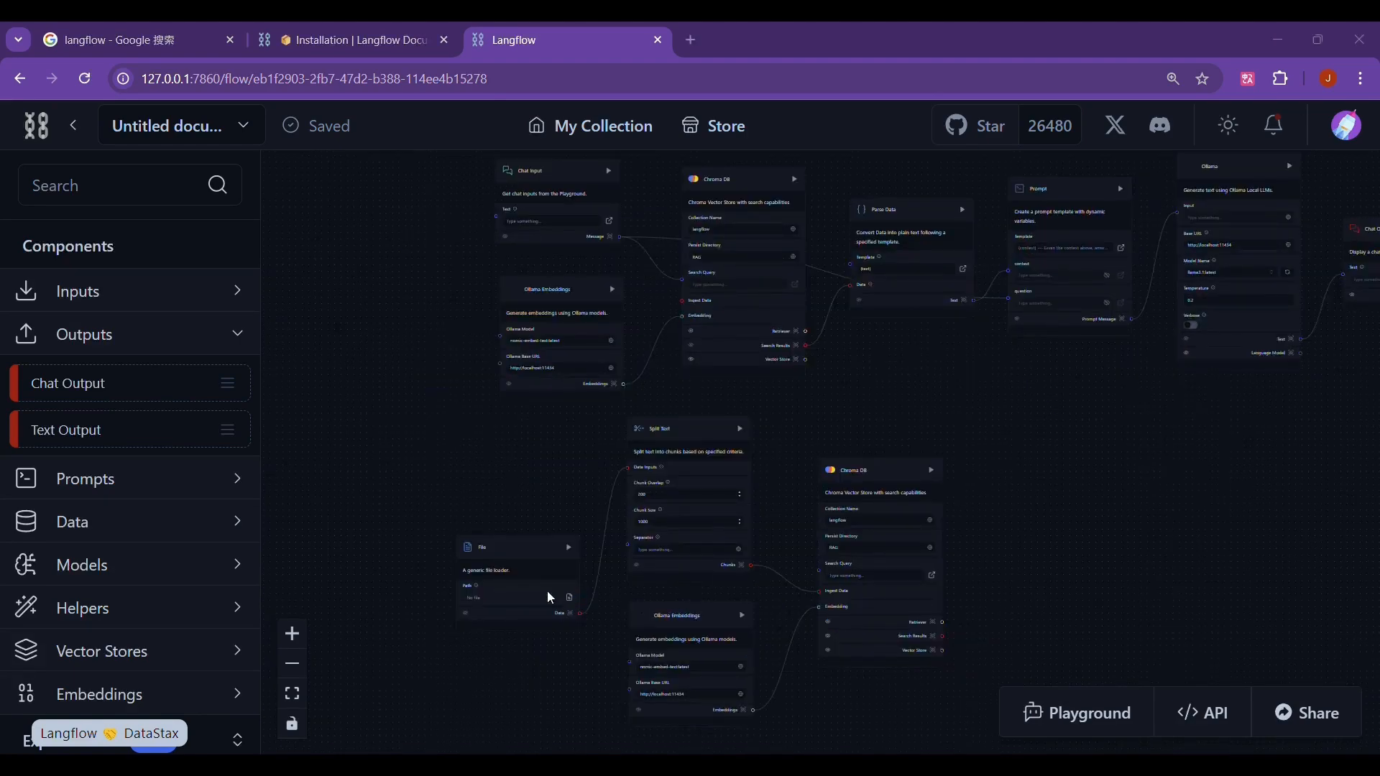
{"action": "mouse_move", "coordinate": [260, 275]}
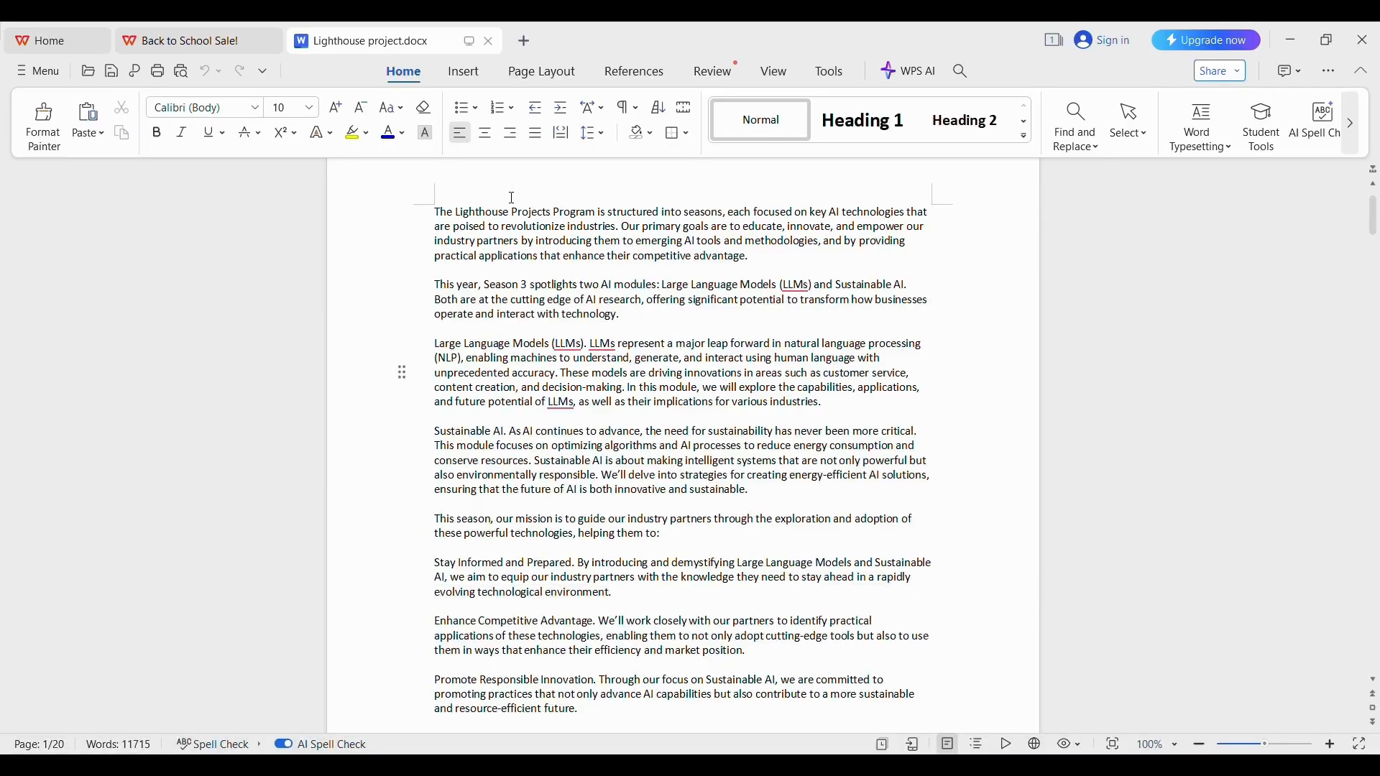
Scroll through Lighthouse project.docx to review its Season 3 modules
{"action": "scroll", "scroll_direction": "down", "scroll_amount": 3}
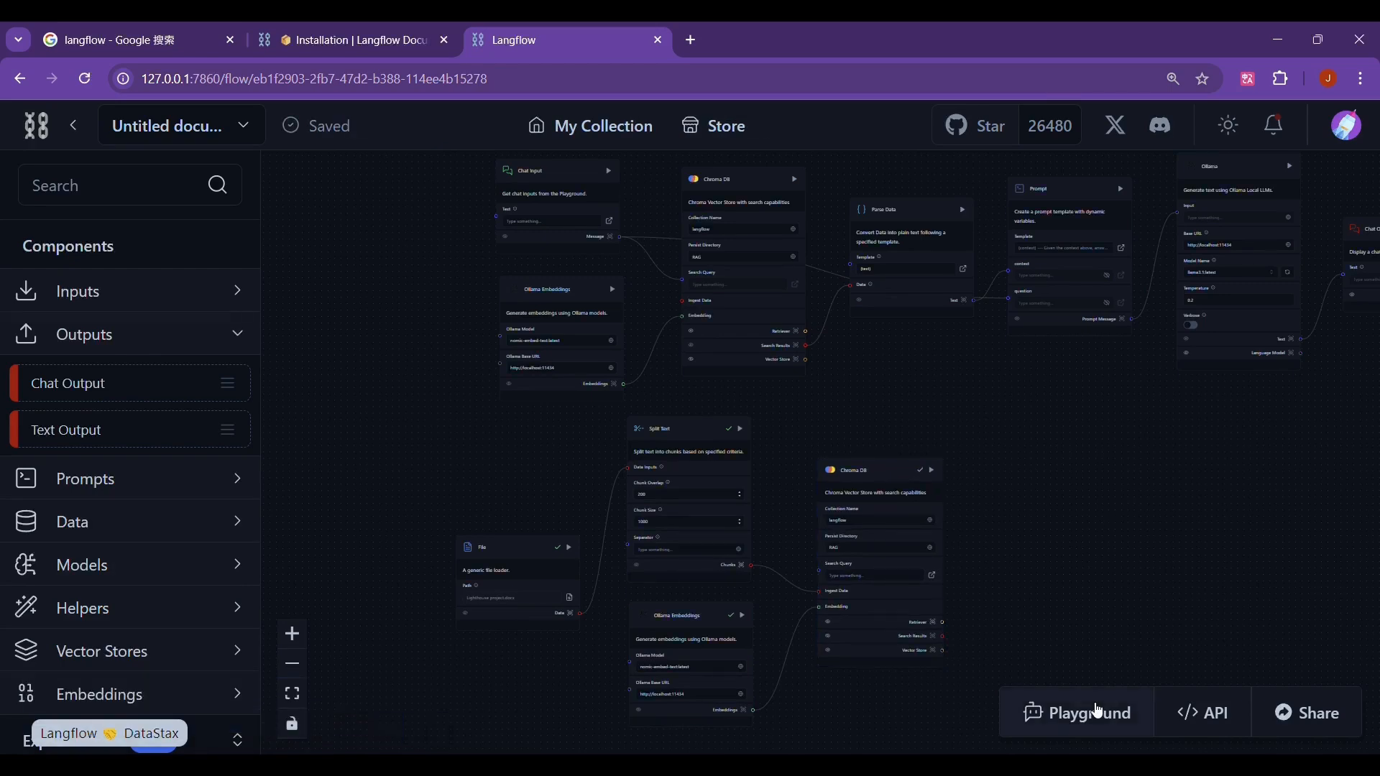
Ask the Lighthouse project 3 question in the Playground, read the answer and close it
{"action": "left_click", "coordinate": [1088, 711]}
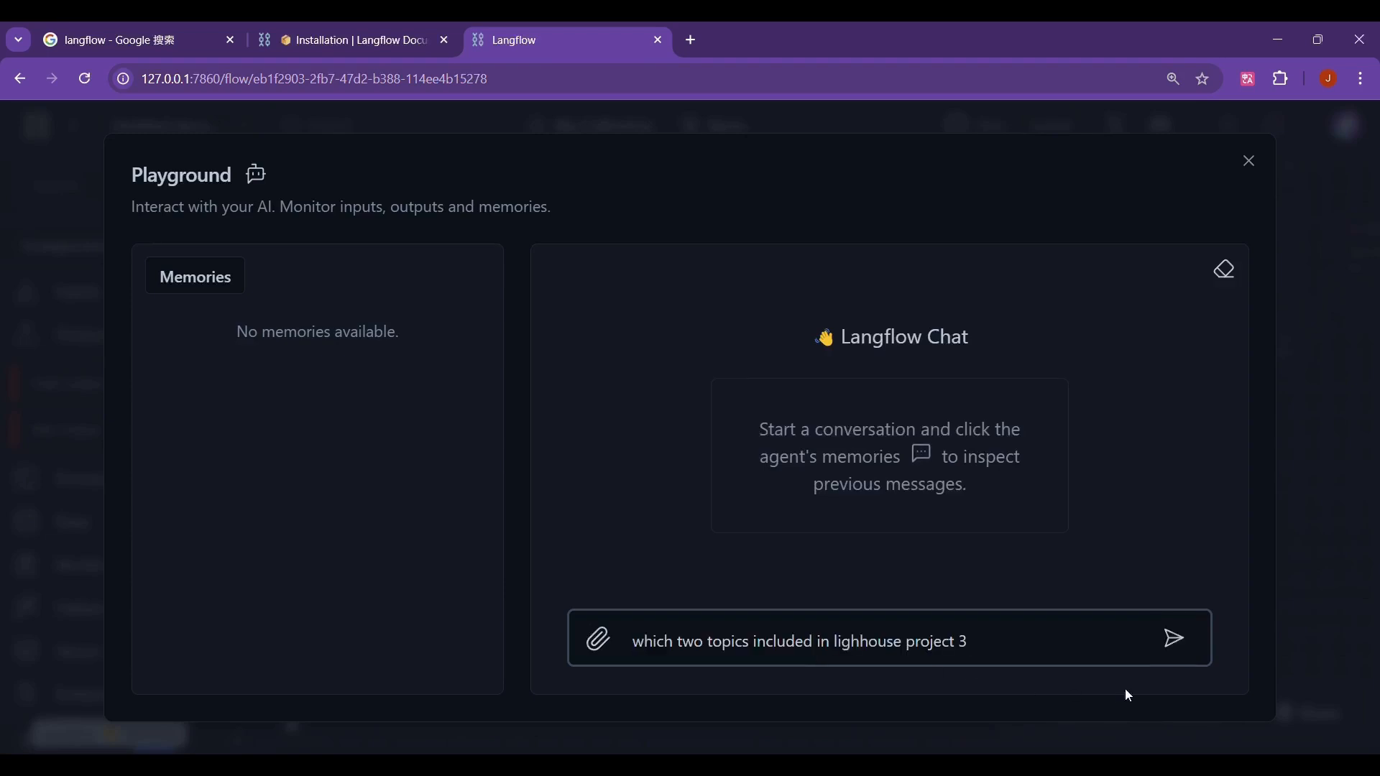
{"action": "left_click", "coordinate": [1173, 638]}
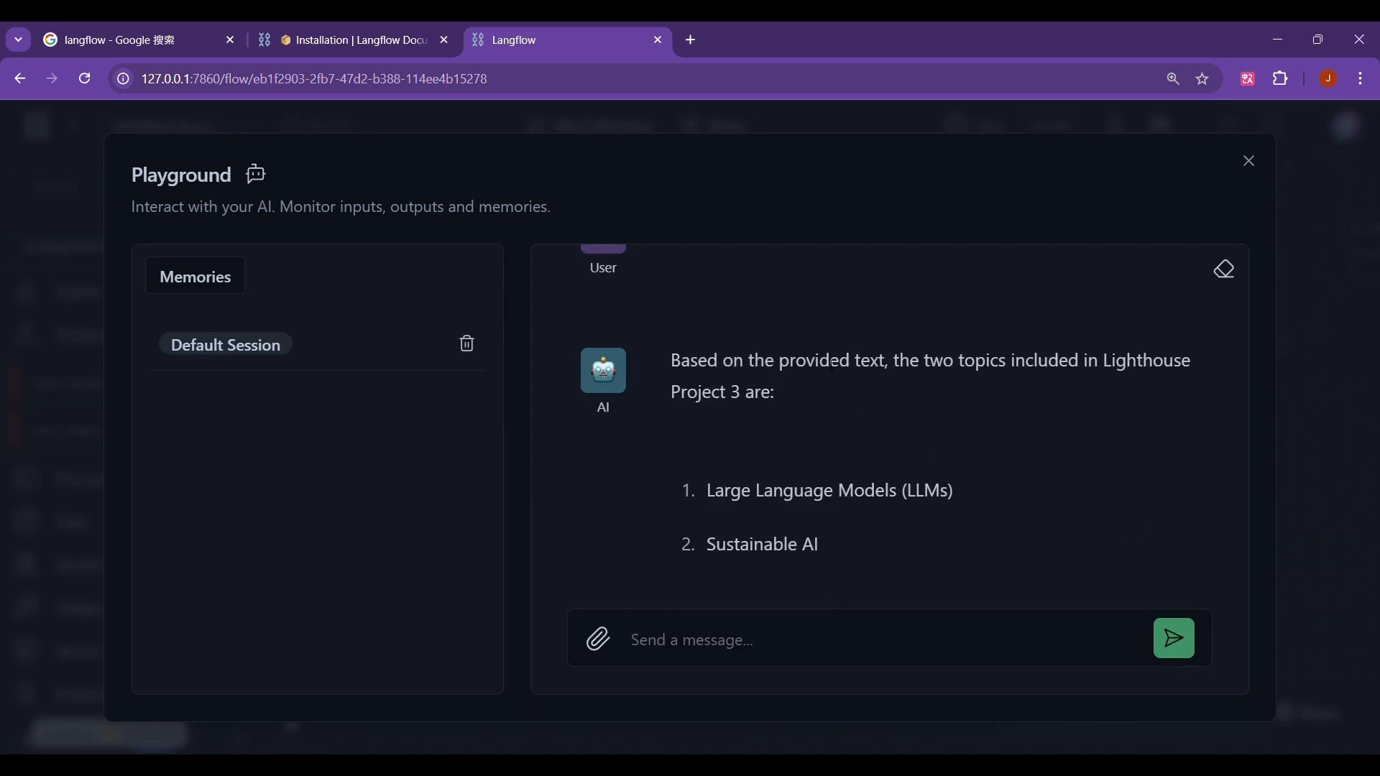
{"action": "mouse_move", "coordinate": [755, 605]}
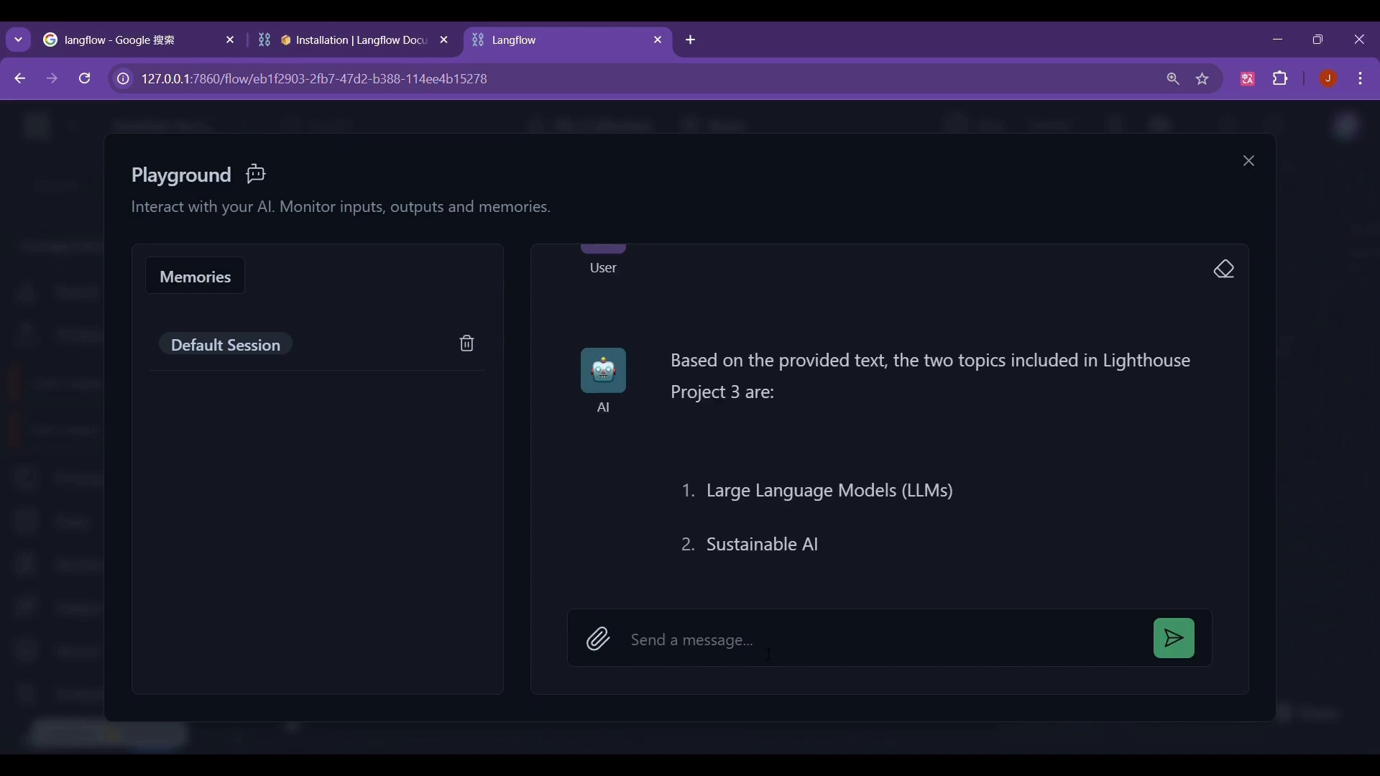
{"action": "mouse_move", "coordinate": [755, 600]}
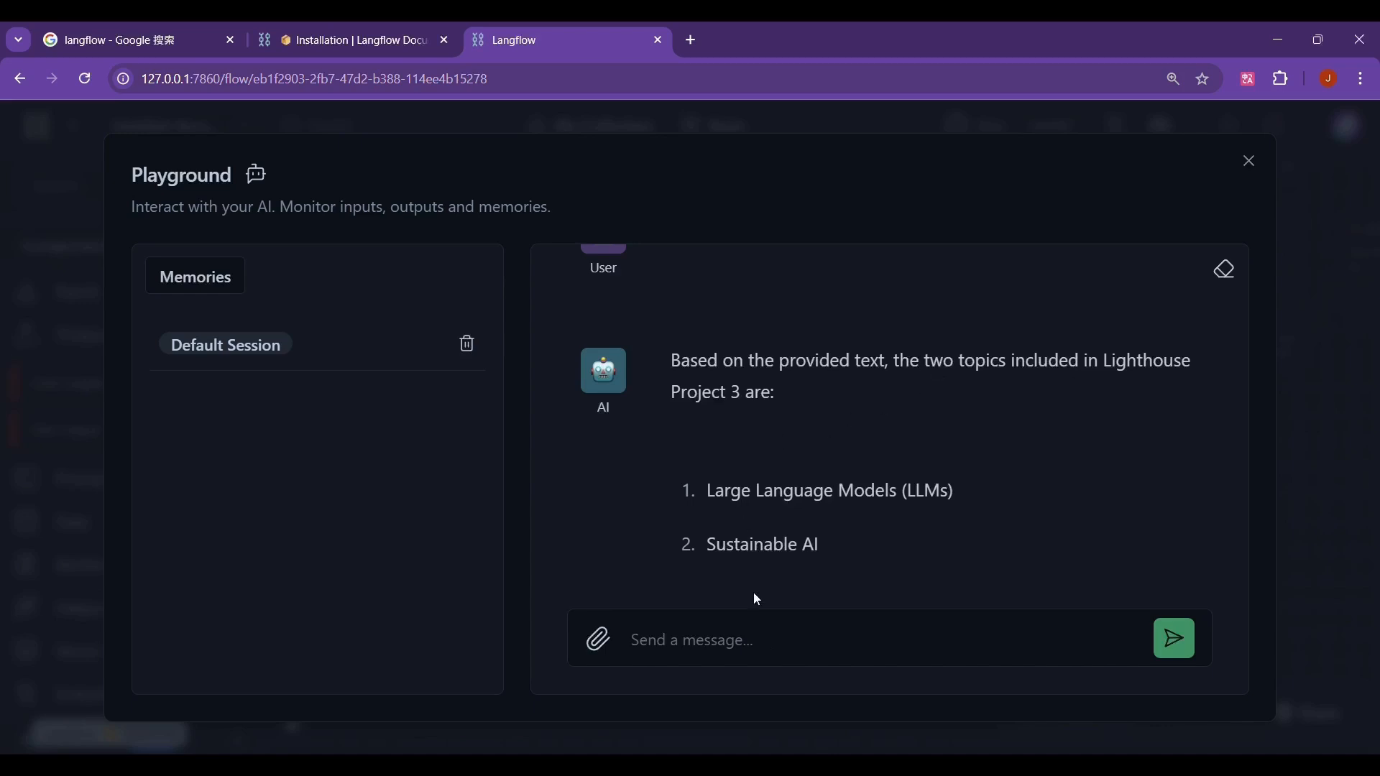
{"action": "mouse_move", "coordinate": [752, 598]}
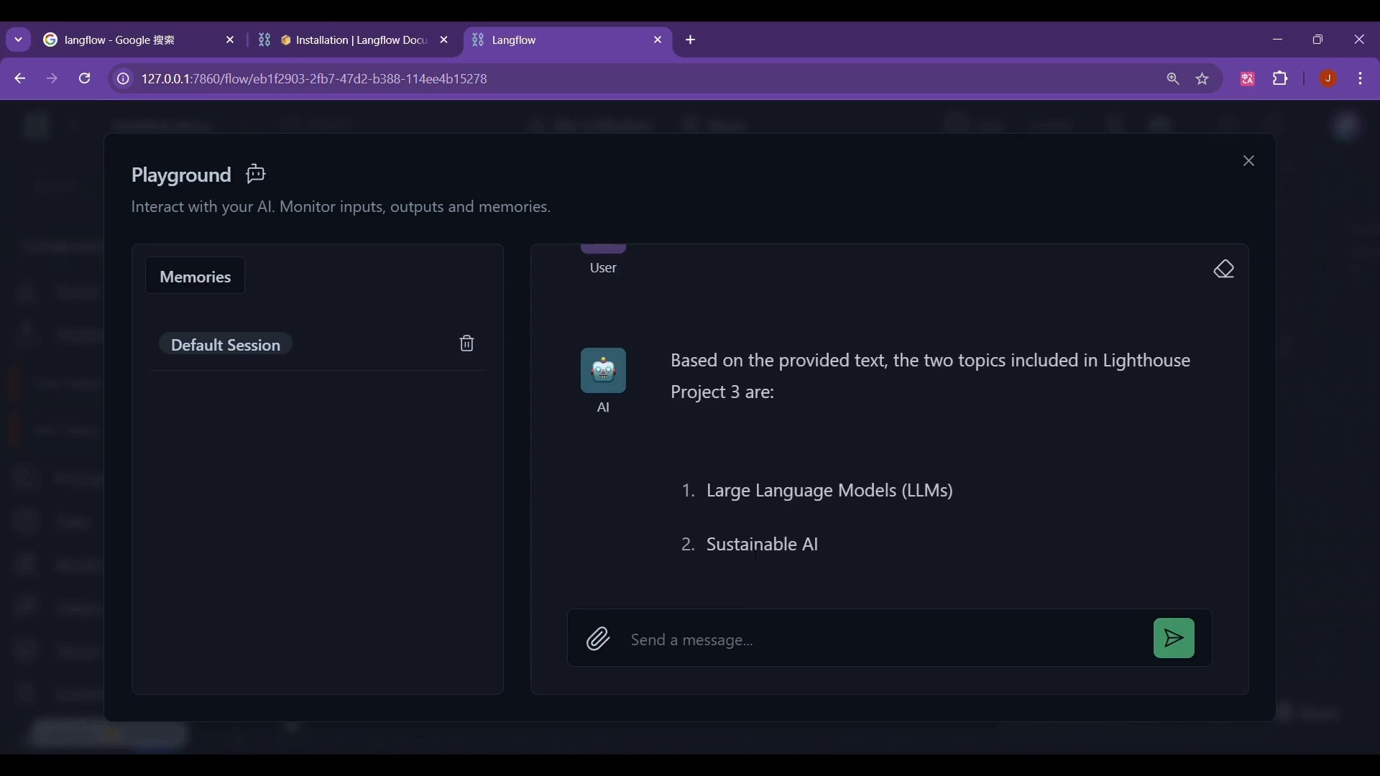
{"action": "mouse_move", "coordinate": [742, 516]}
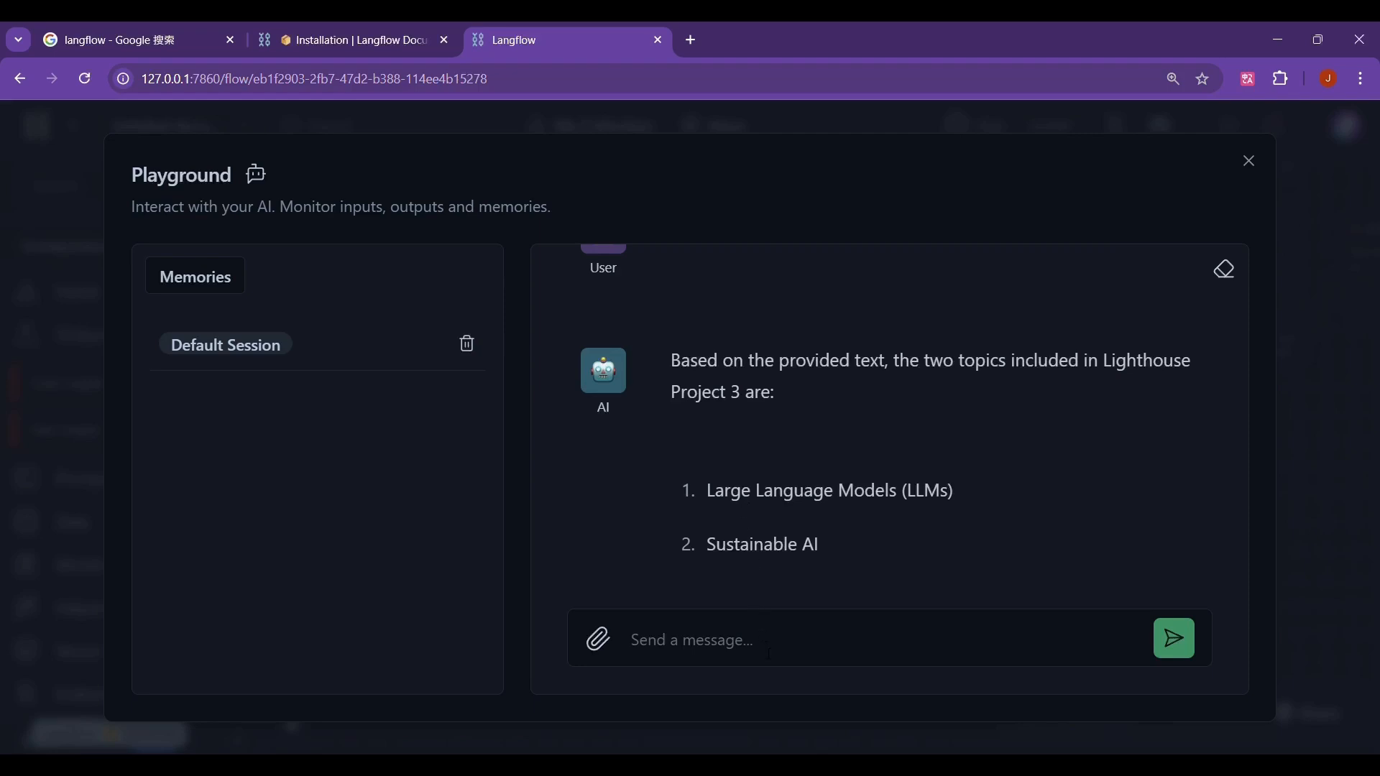
{"action": "mouse_move", "coordinate": [742, 508]}
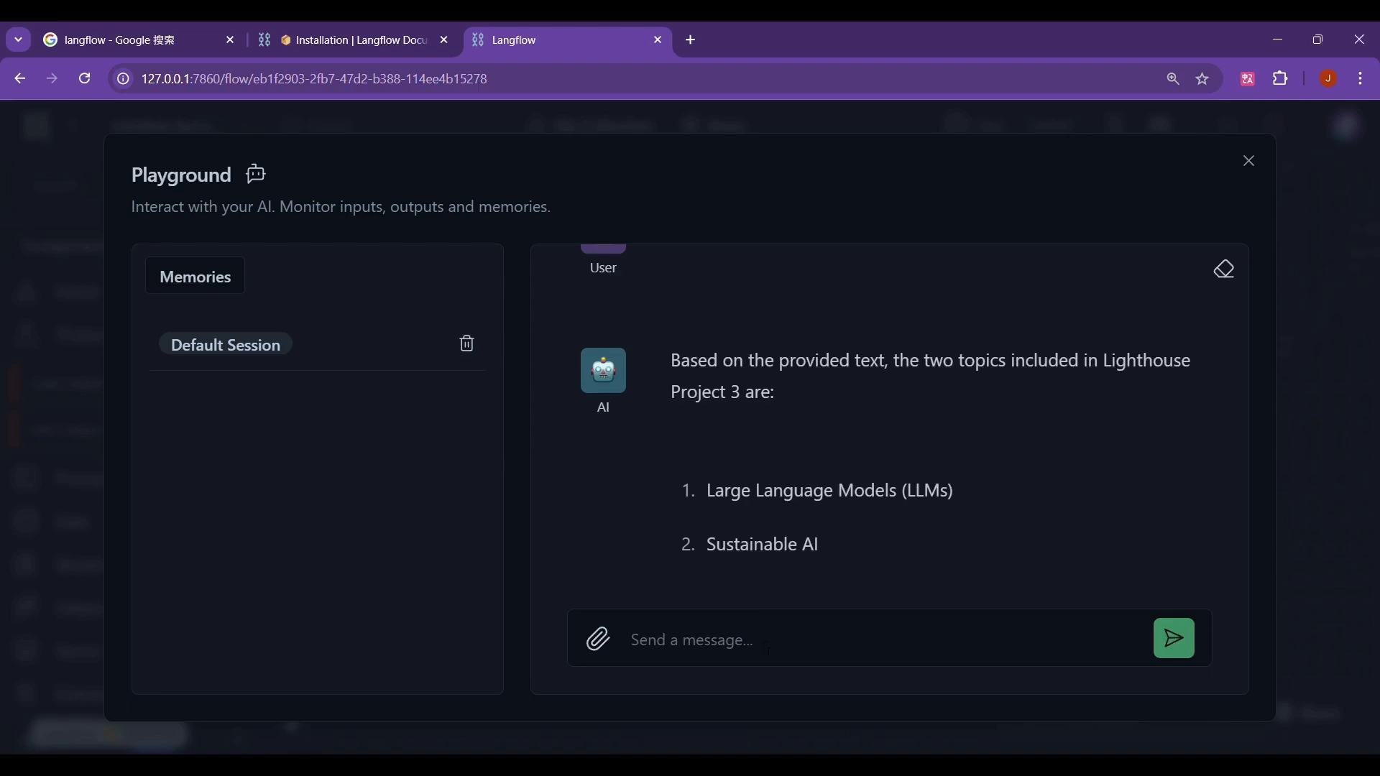
{"action": "left_click", "coordinate": [1247, 161]}
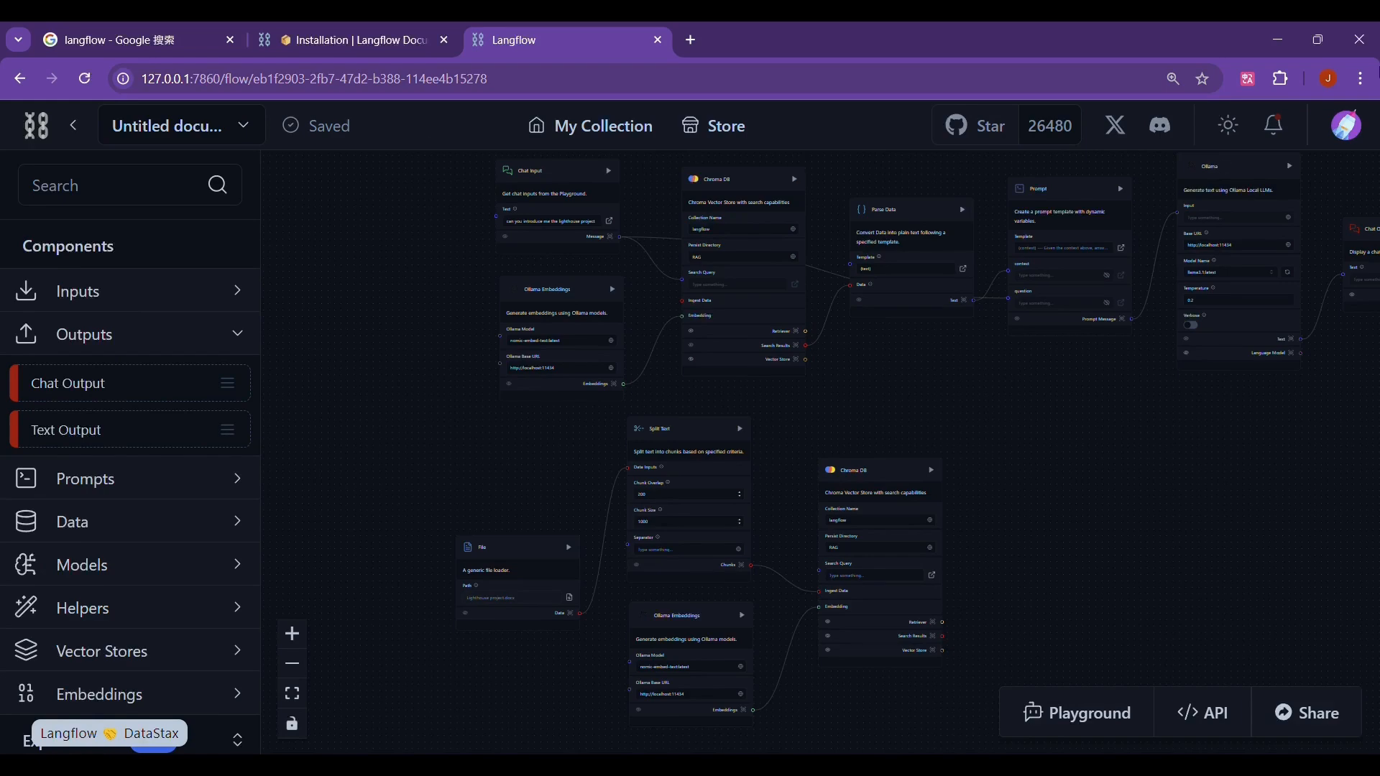
{"action": "mouse_move", "coordinate": [1233, 717]}
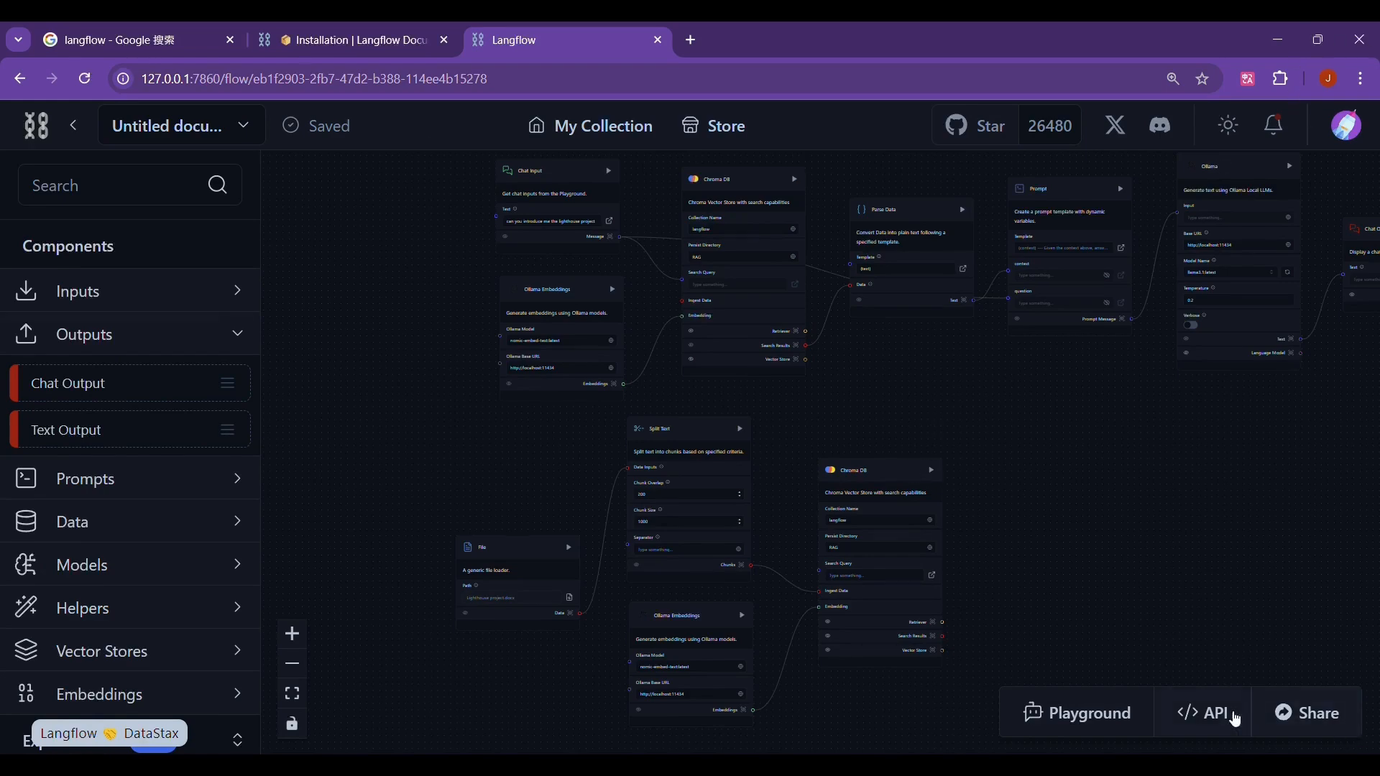
View the Python API, Python Code and Chat Widget HTML snippets and copy the widget code
{"action": "left_click", "coordinate": [1210, 713]}
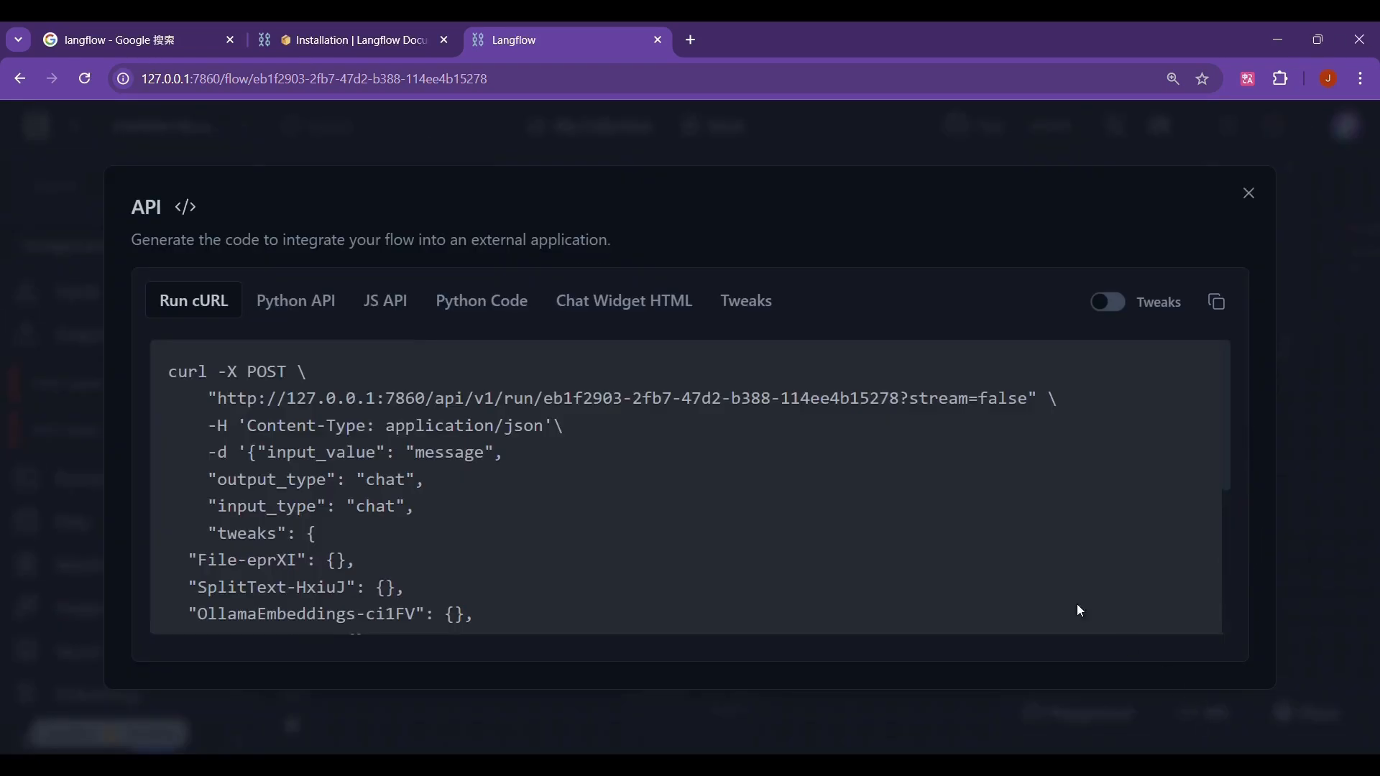
{"action": "left_click", "coordinate": [296, 300]}
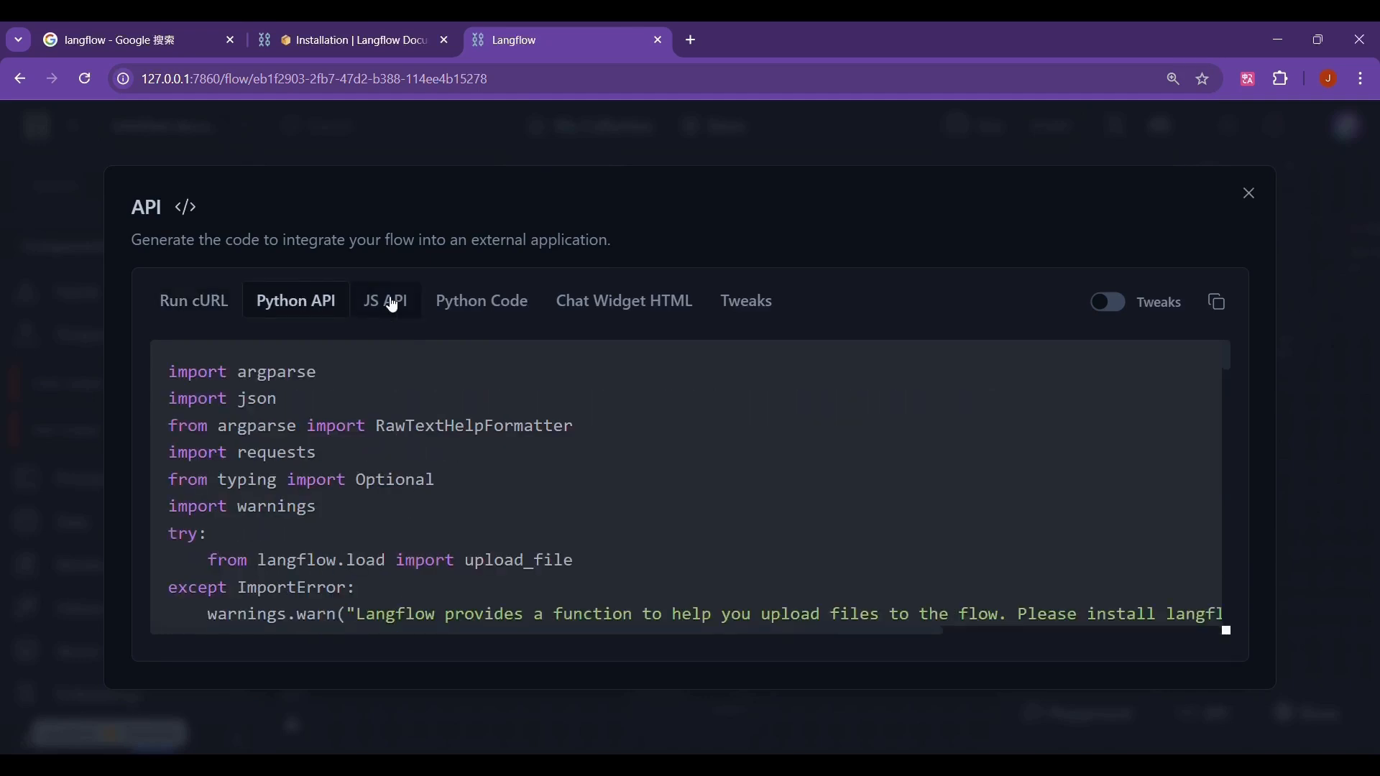
{"action": "left_click", "coordinate": [481, 300]}
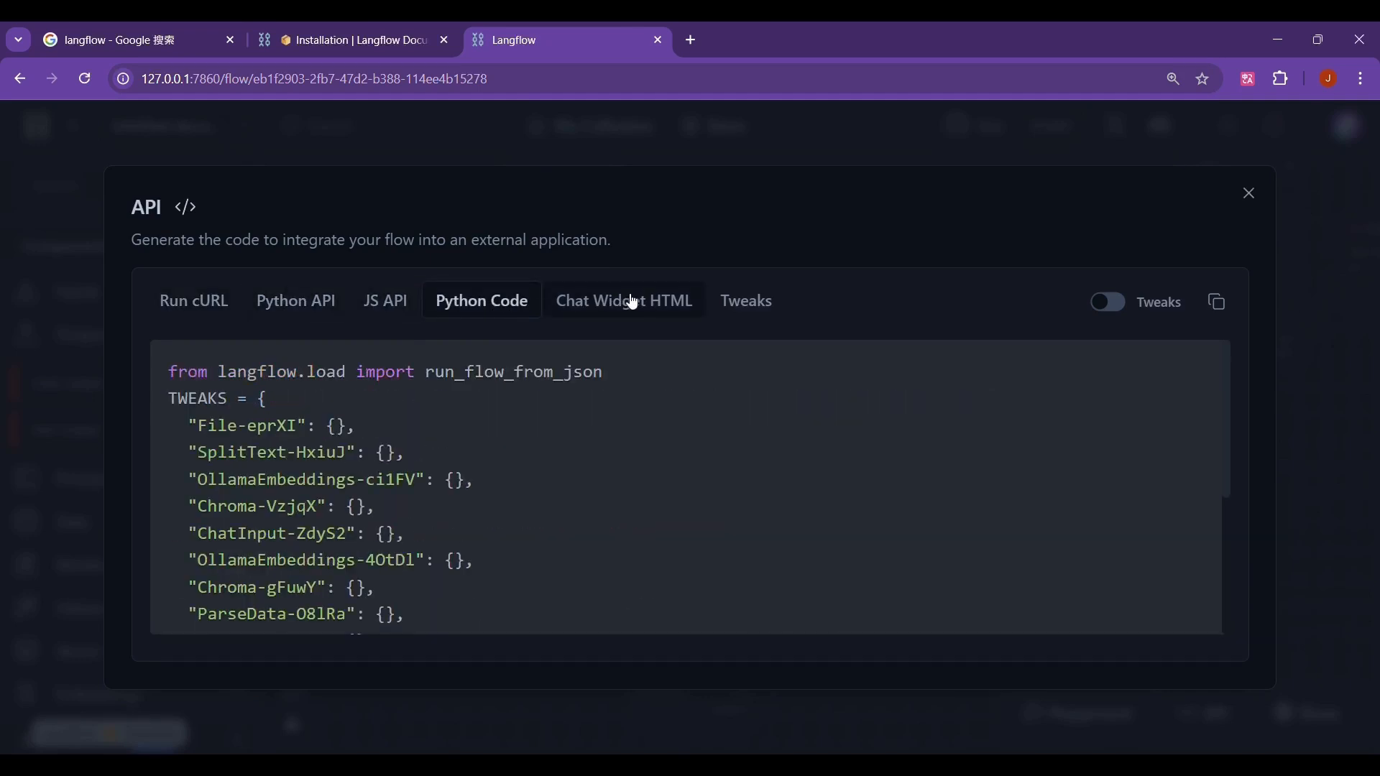
{"action": "left_click", "coordinate": [624, 301]}
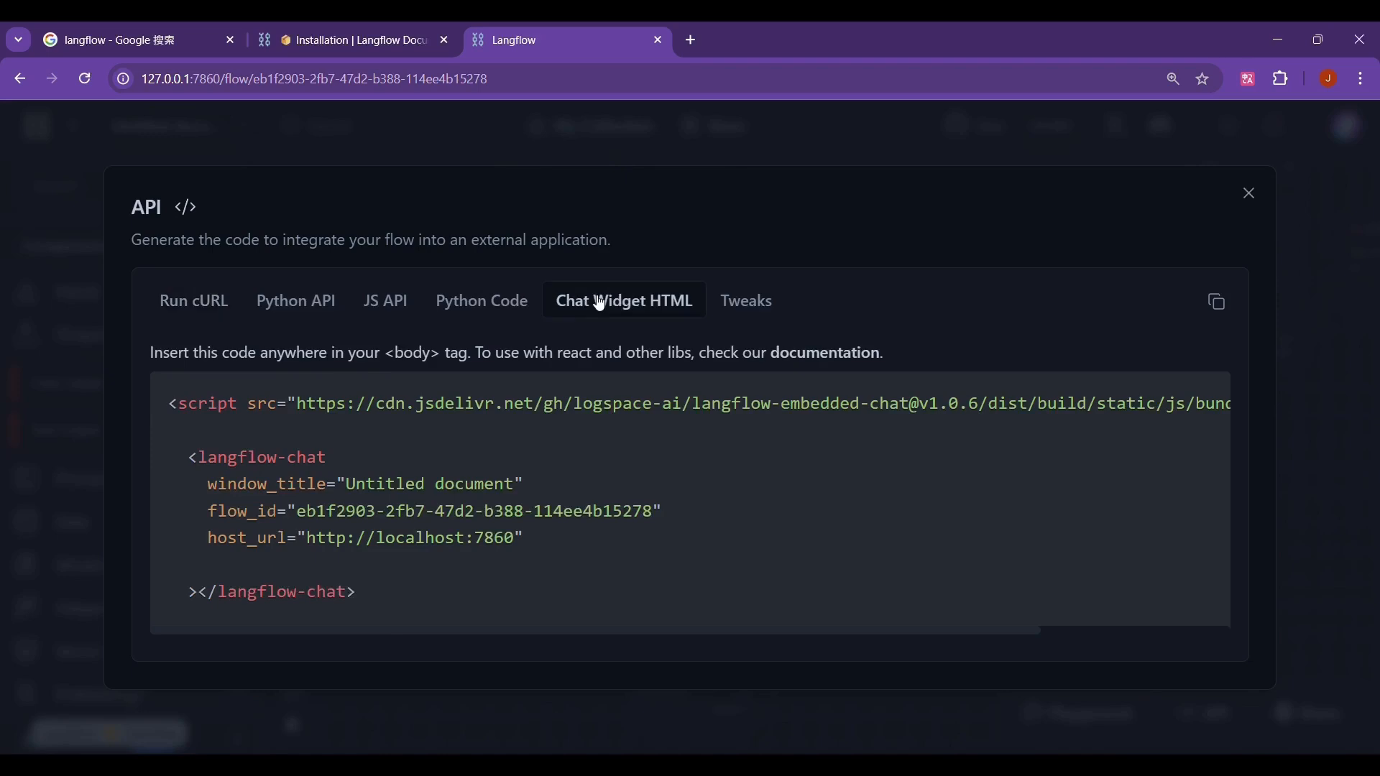
{"action": "left_click", "coordinate": [1216, 301]}
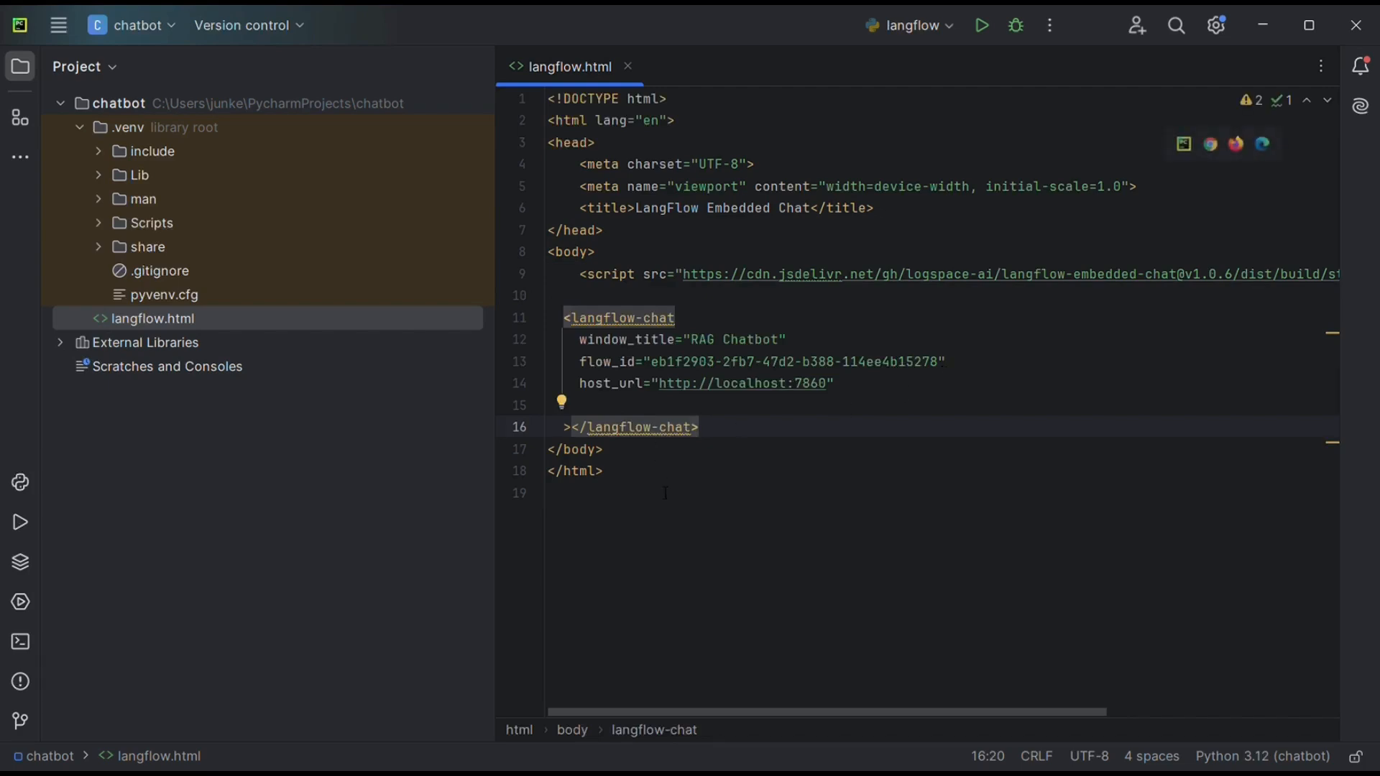
{"action": "mouse_move", "coordinate": [163, 323]}
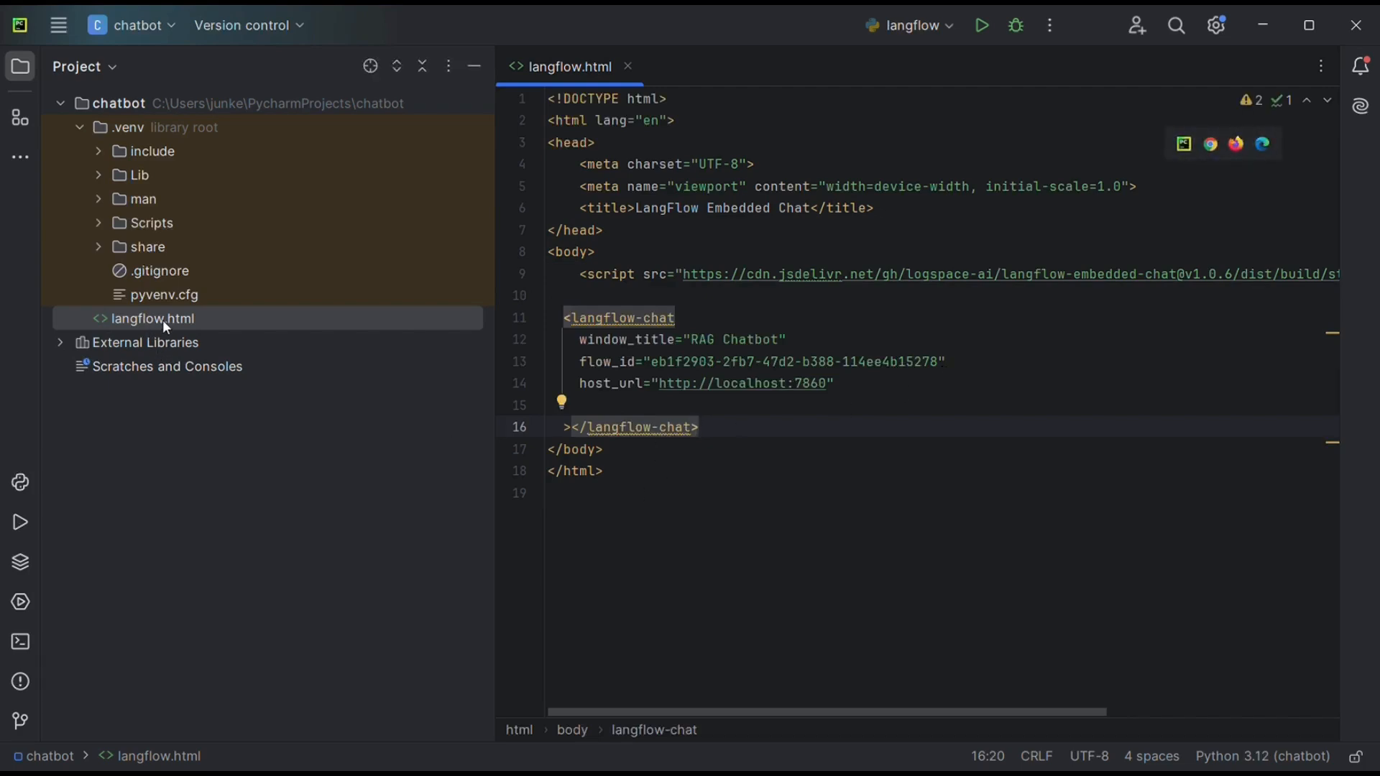
{"action": "mouse_move", "coordinate": [294, 704]}
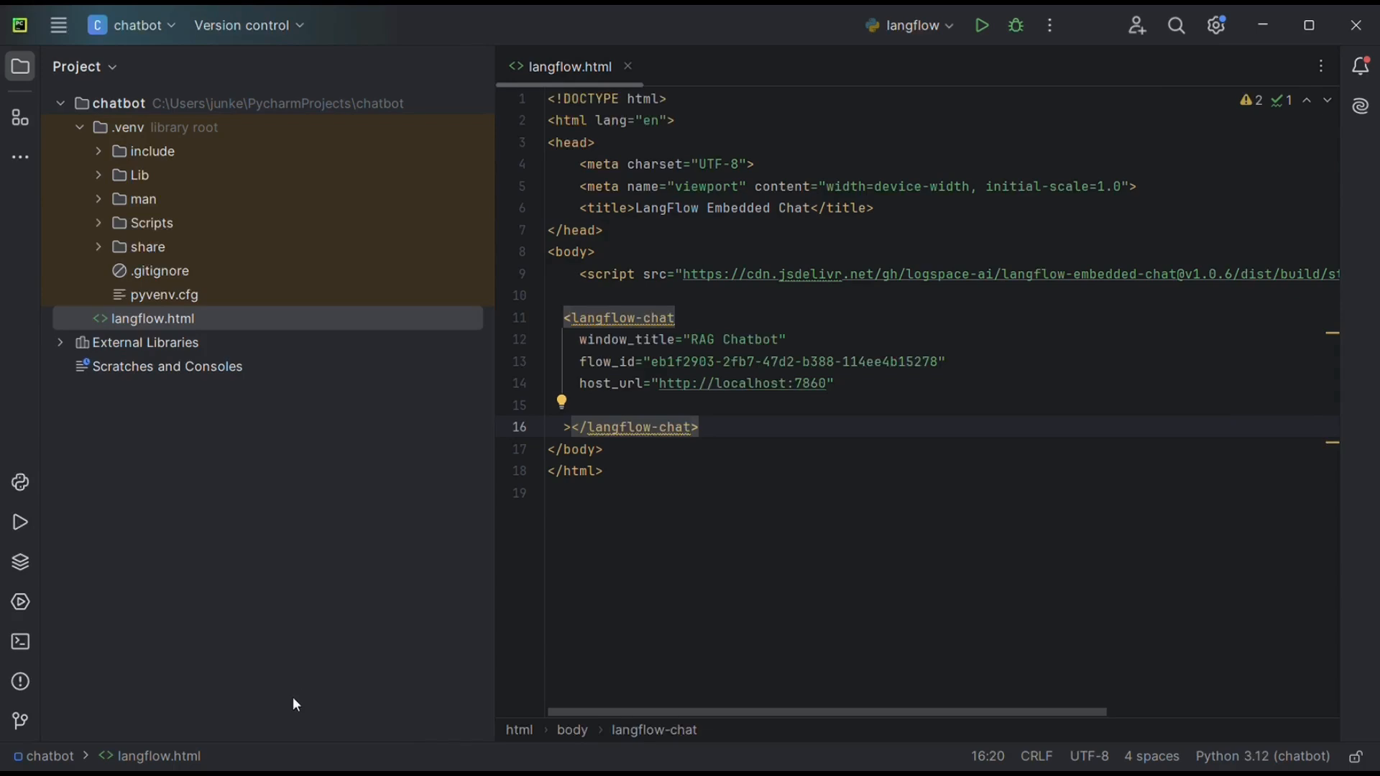
Run python -m http.server 8000 in the chatbot project's terminal
{"action": "left_click", "coordinate": [19, 641]}
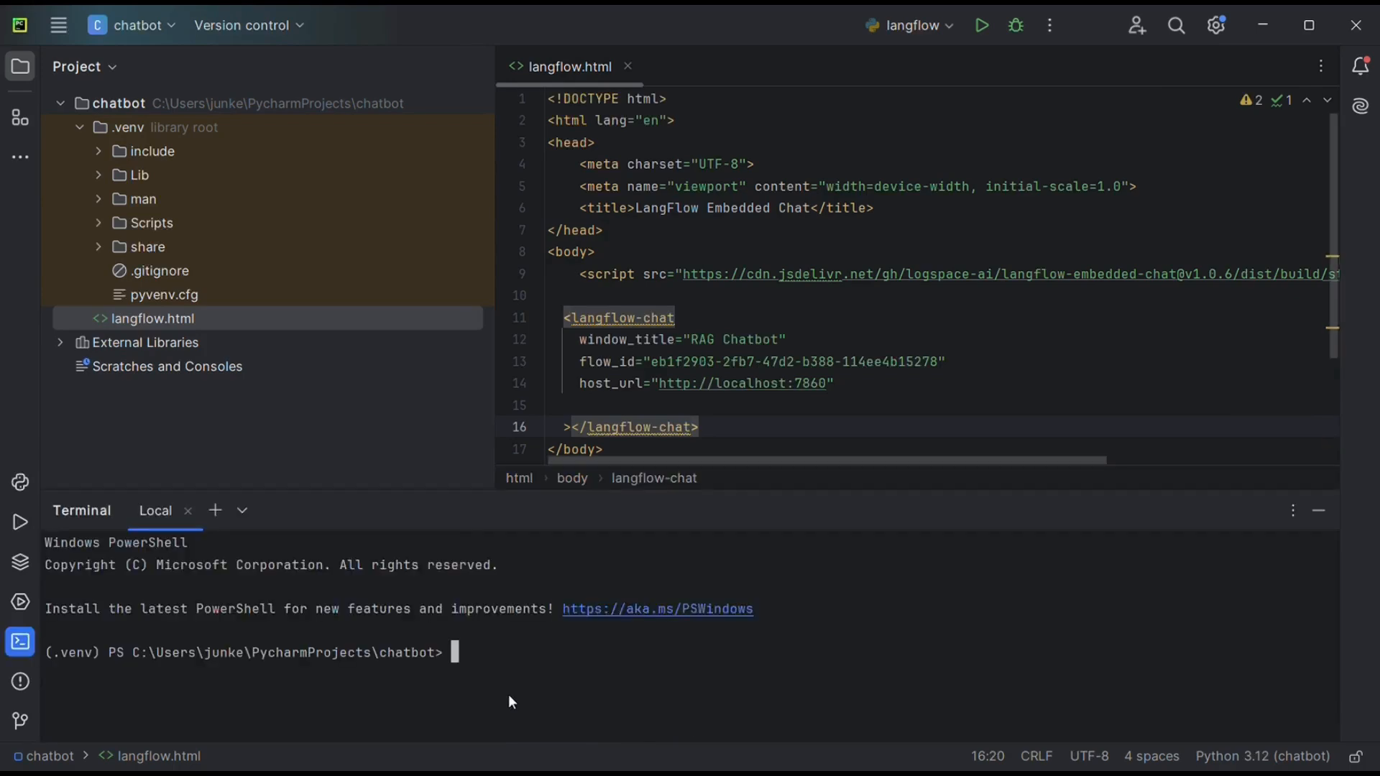
{"action": "type", "text": "python -m http.server 8000"}
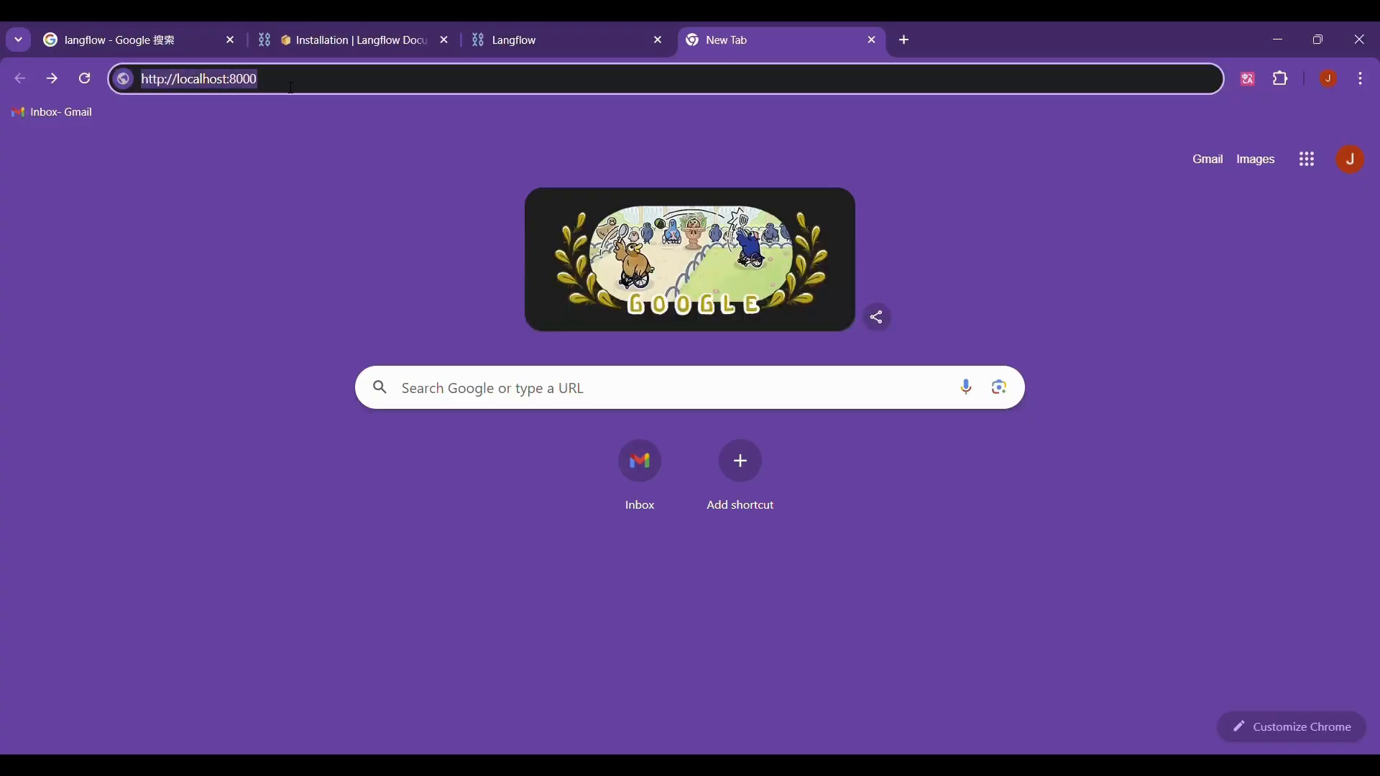
Load localhost:8000/langflow.html and ask the widget the Lighthouse project 3 question
{"action": "key", "text": "Return"}
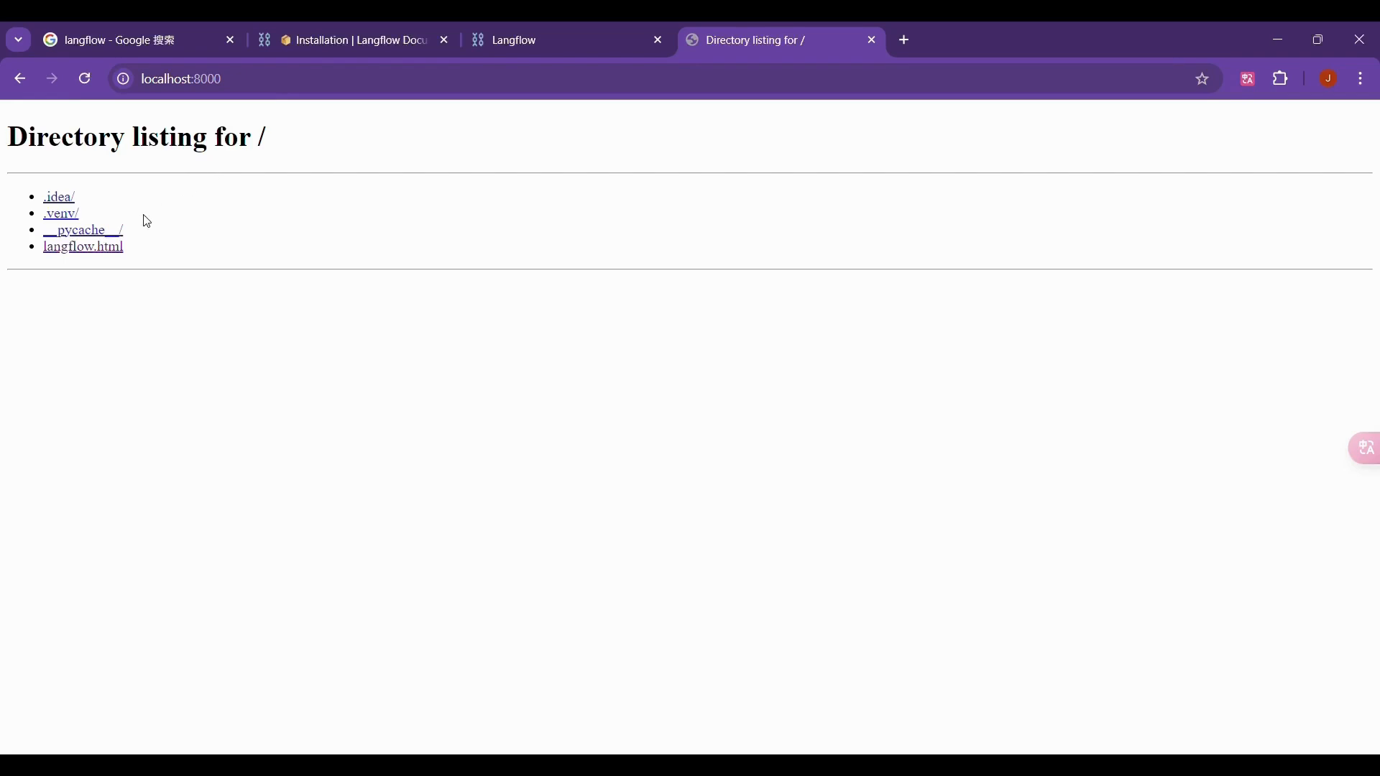
{"action": "left_click", "coordinate": [83, 246]}
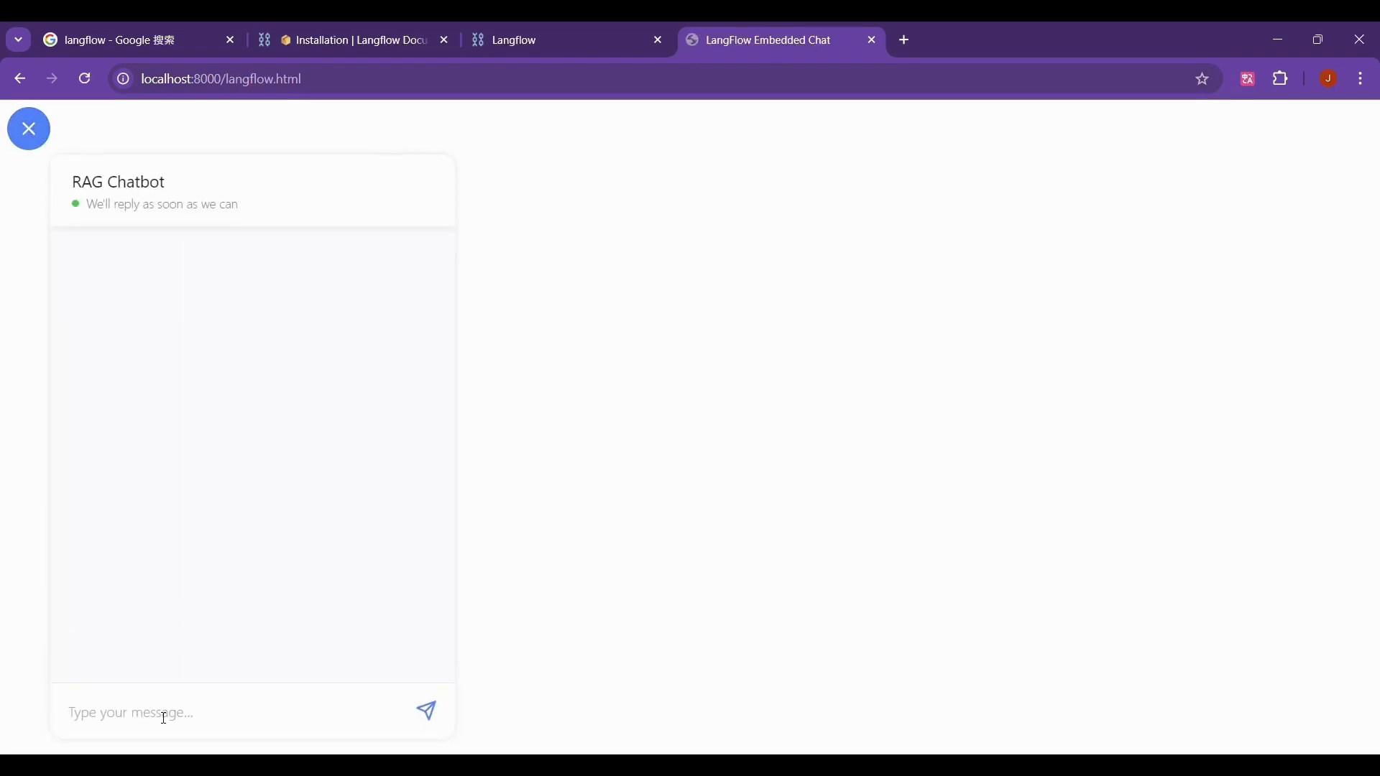
{"action": "left_click", "coordinate": [426, 710]}
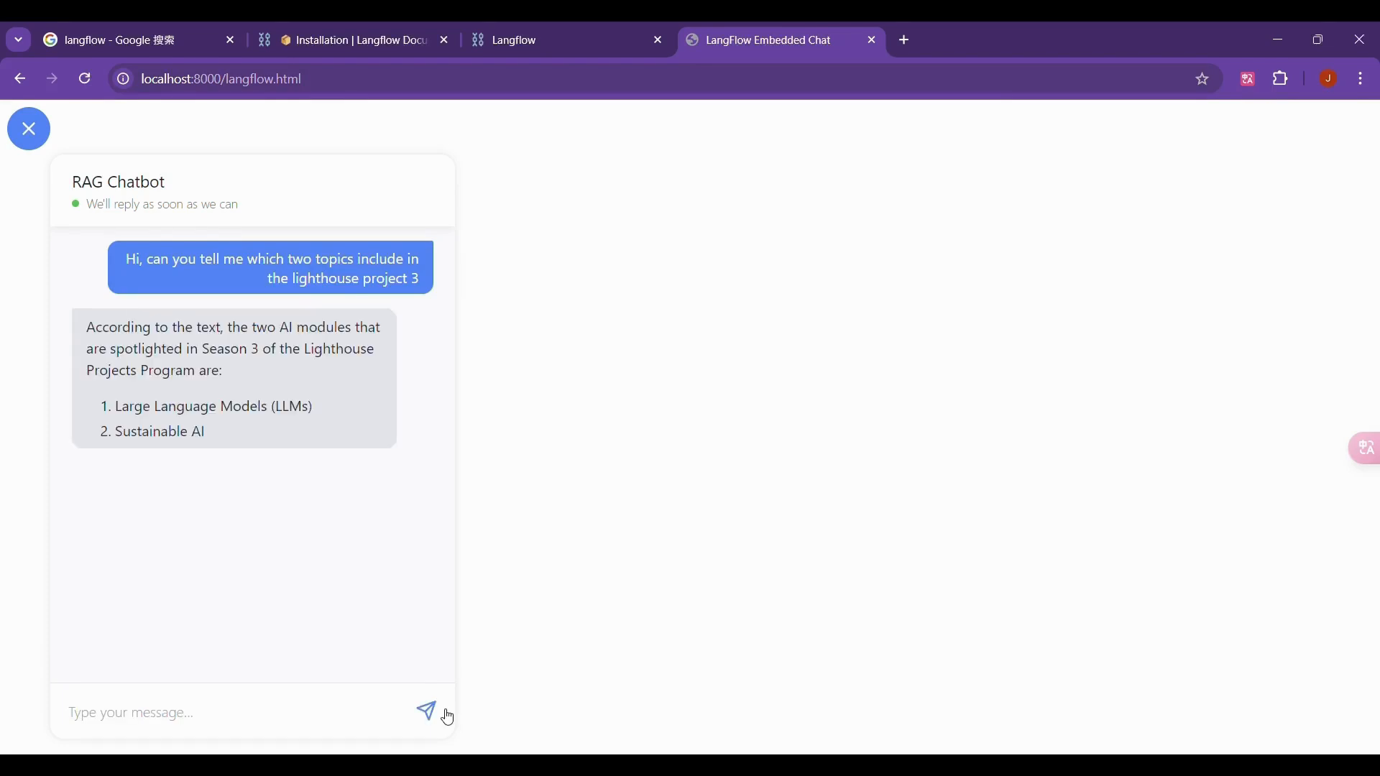
{"action": "mouse_move", "coordinate": [198, 629]}
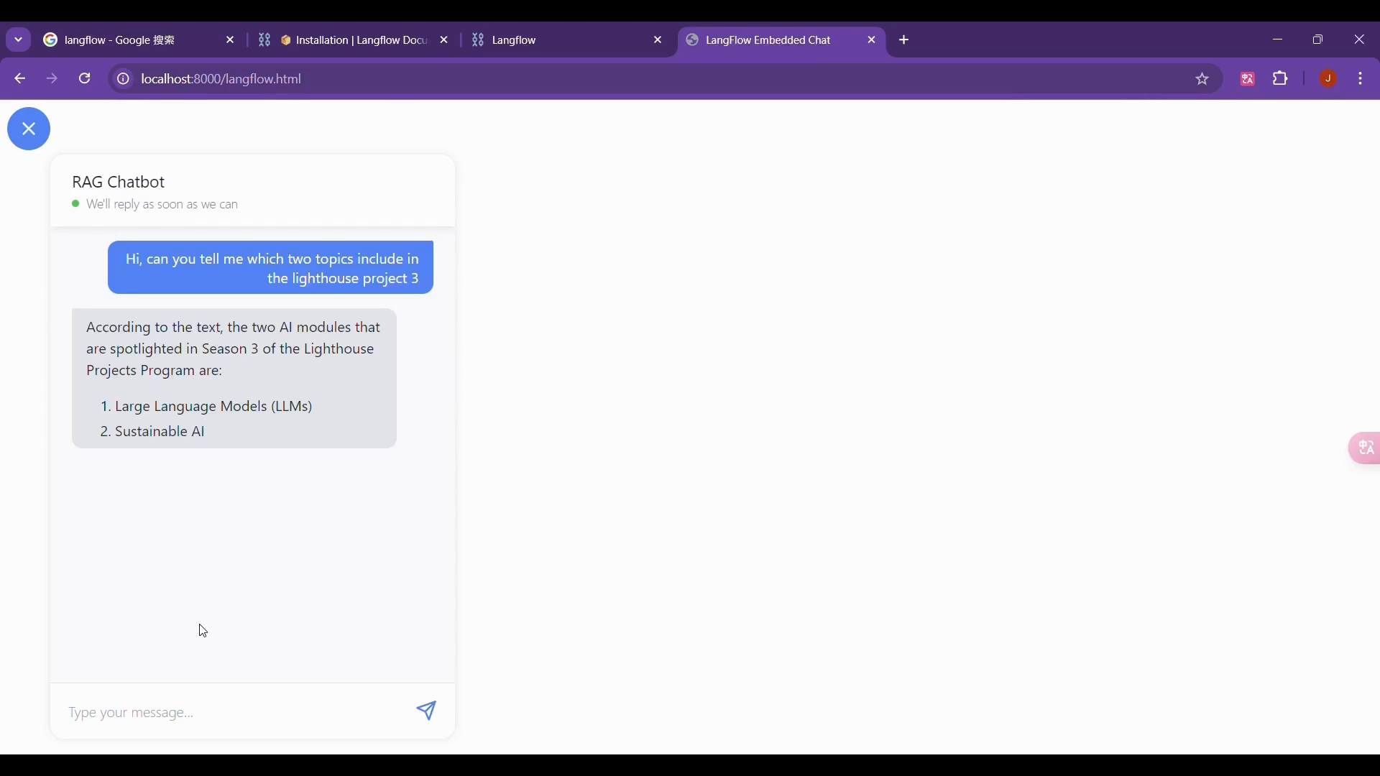